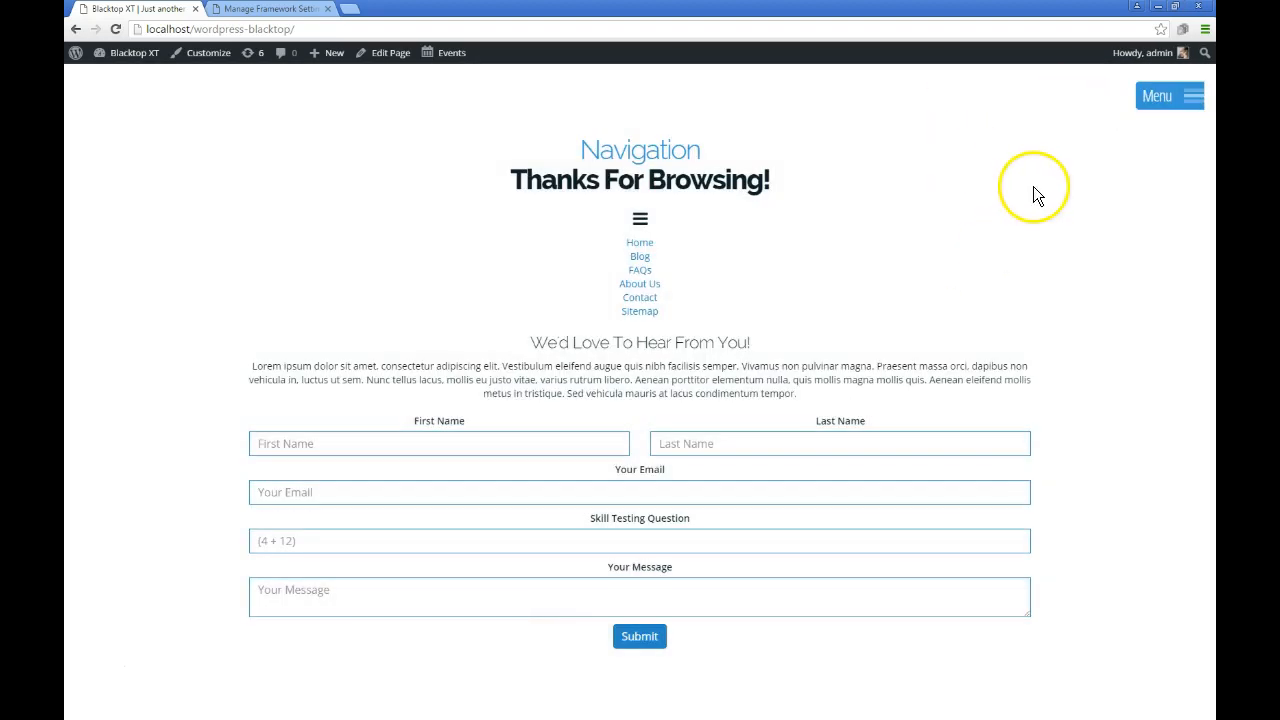
mouse_move(695, 232)
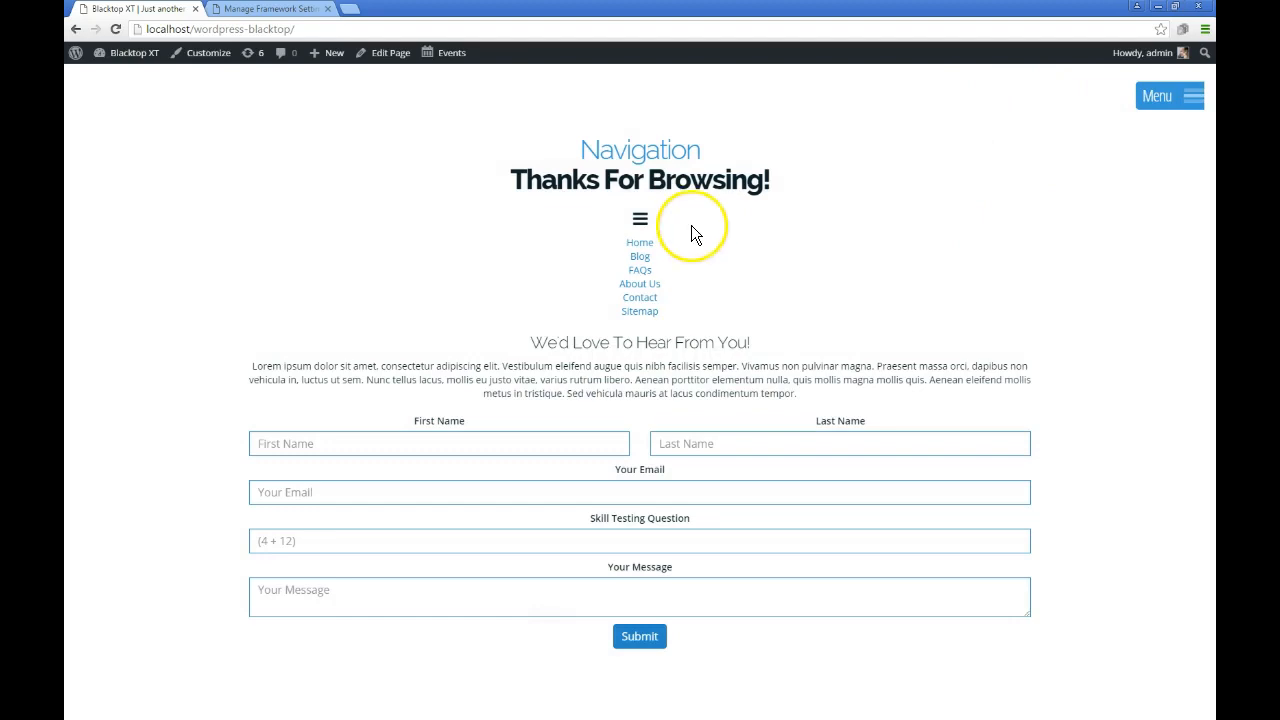
mouse_move(680, 522)
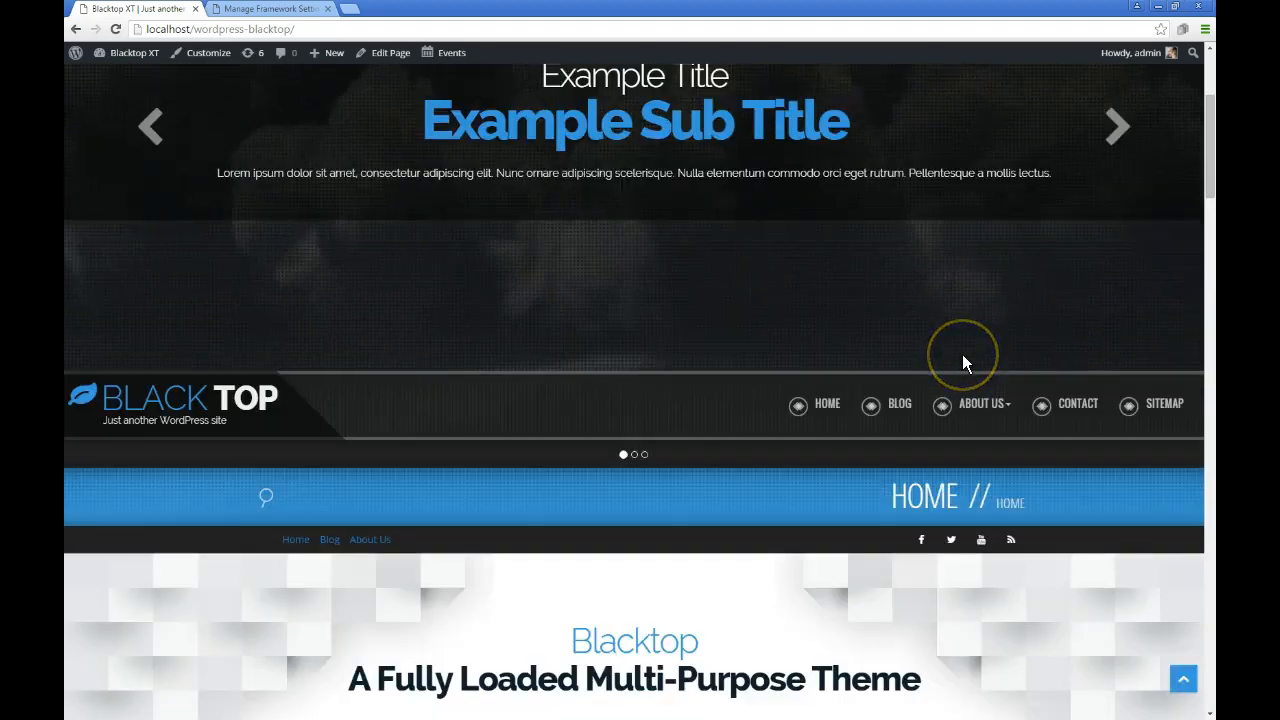
Scroll the home page past the feature list to Mad Skills and its Proven Results bars
scroll("down", 3)
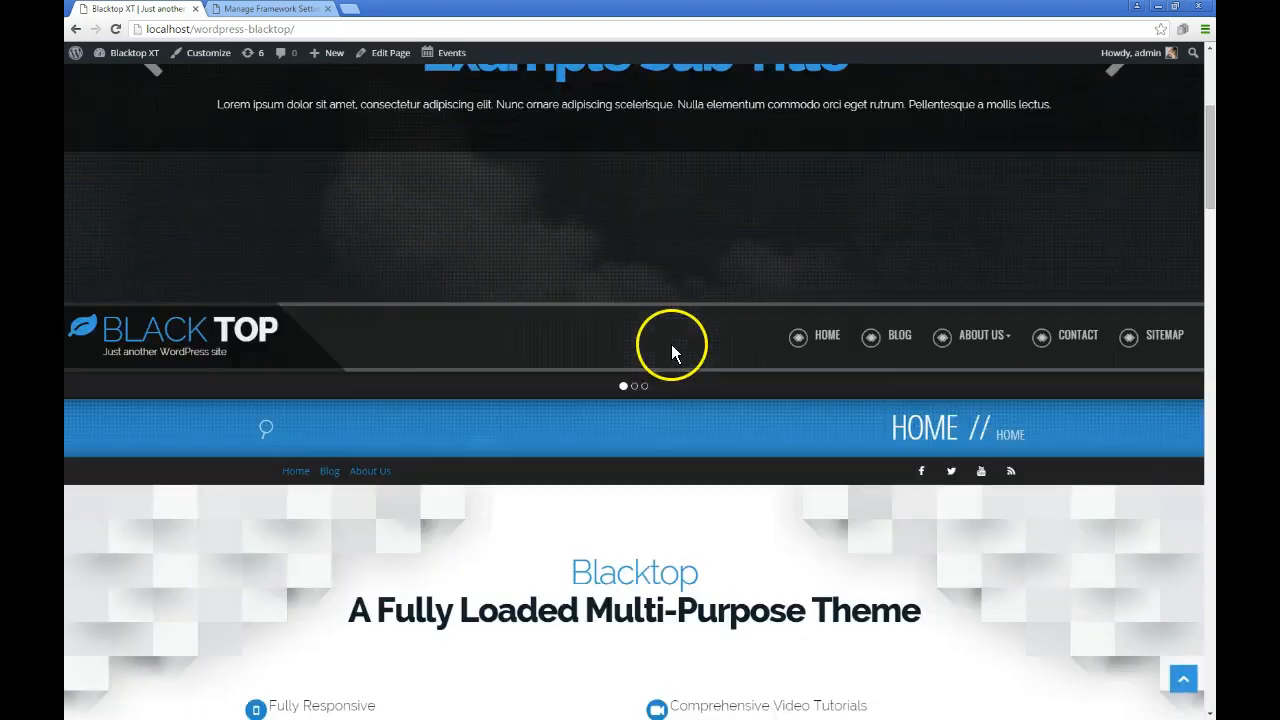
mouse_move(985, 335)
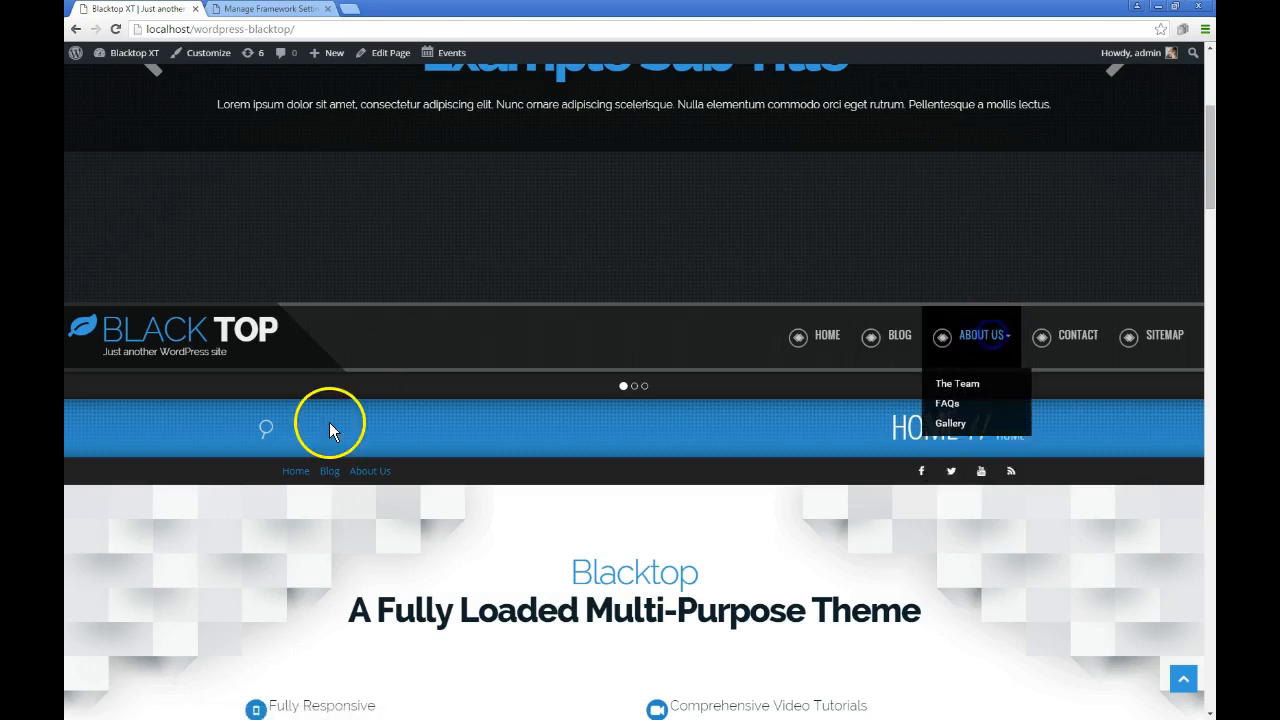
mouse_move(610, 490)
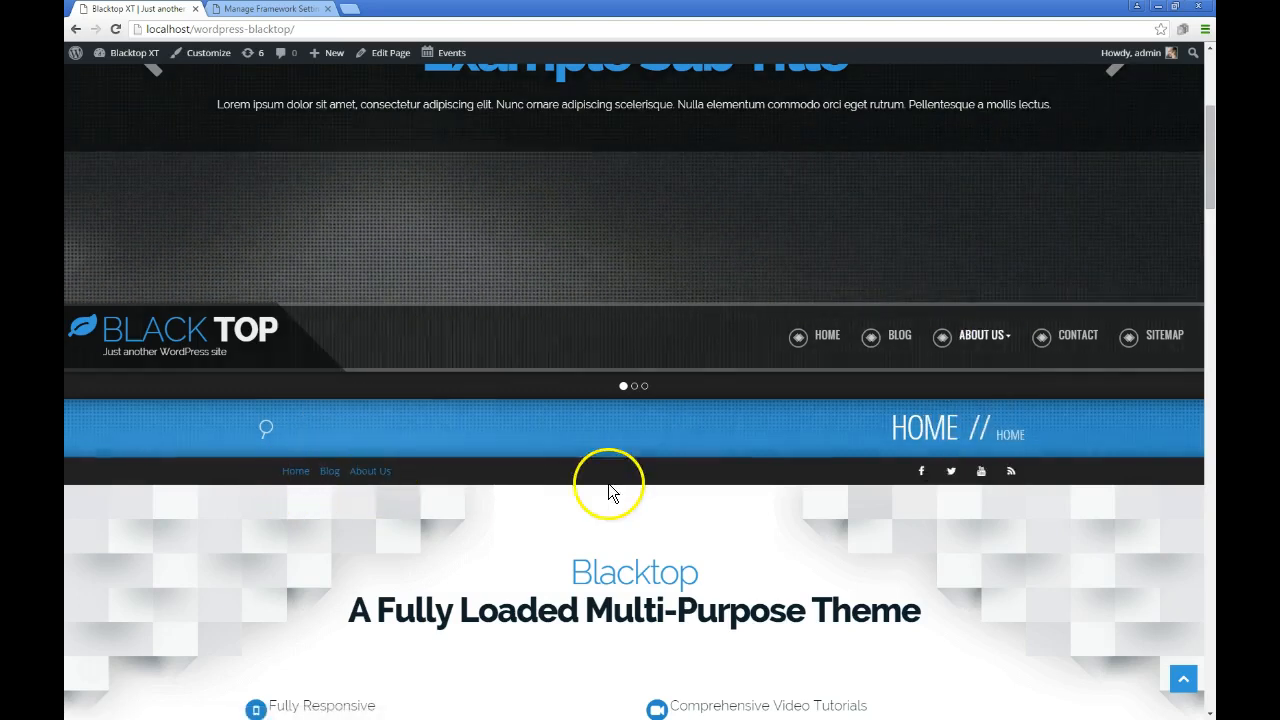
left_click(266, 429)
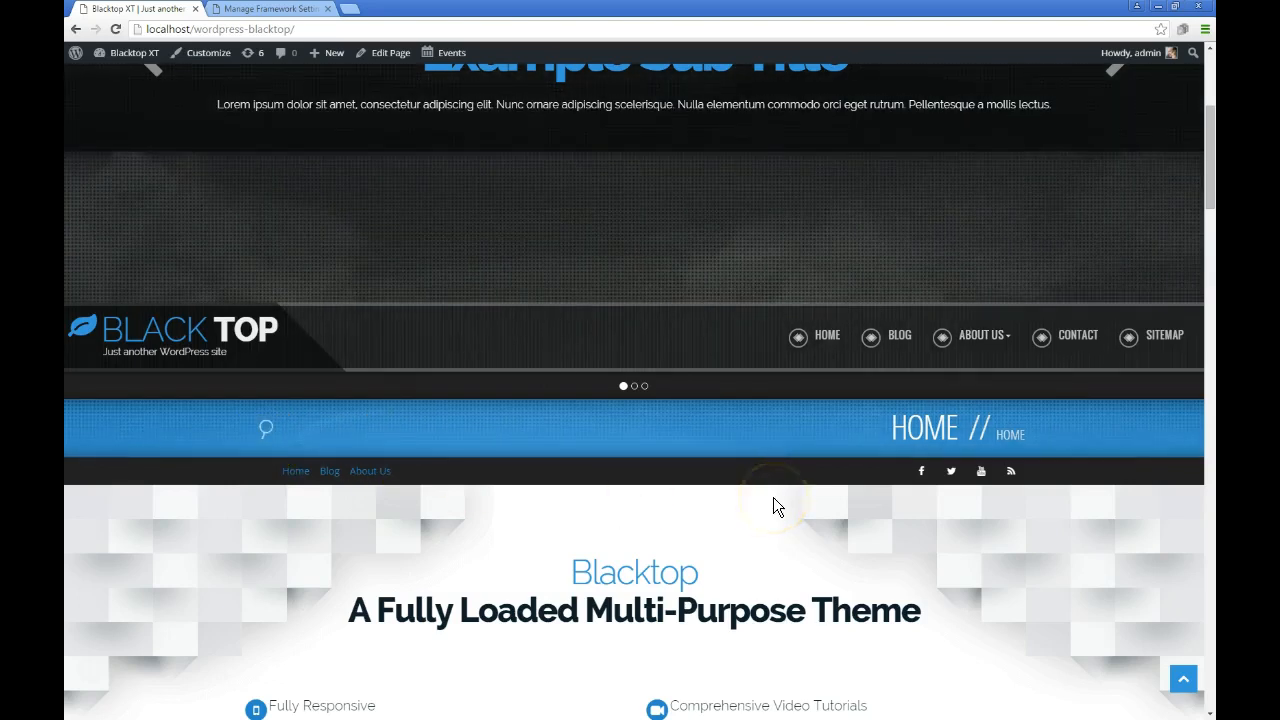
scroll("down", 3)
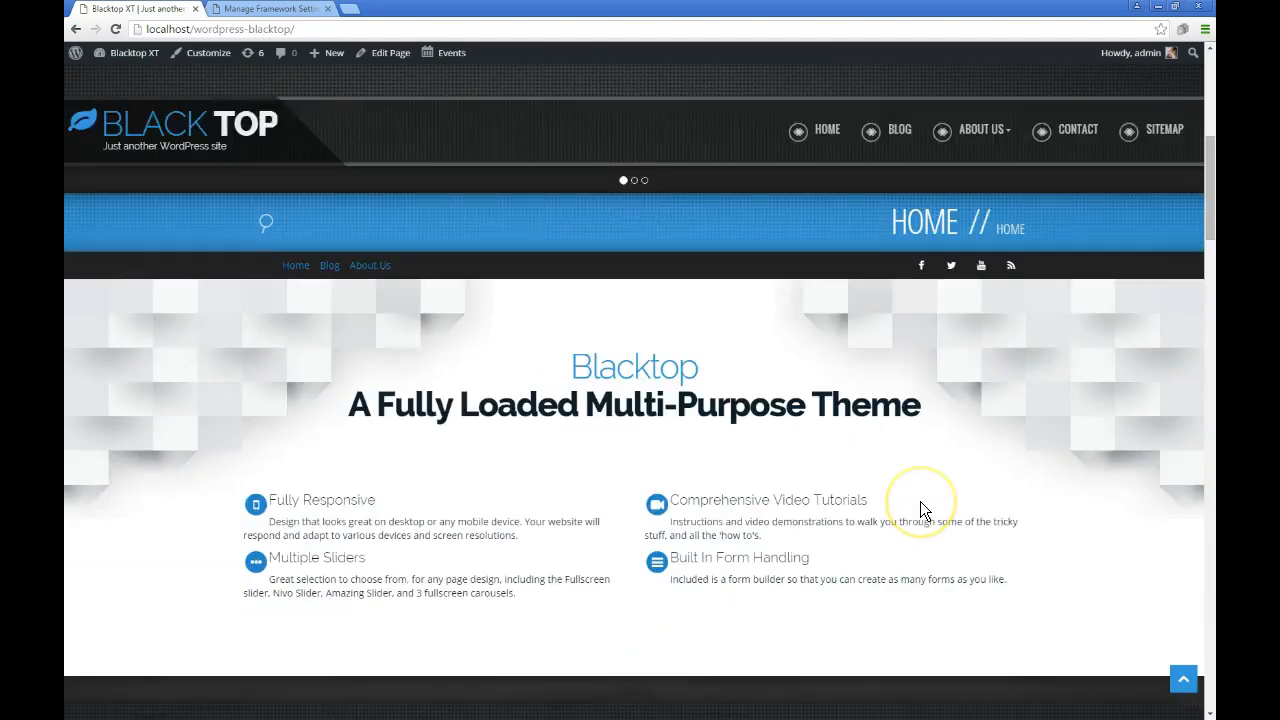
scroll("down", 3)
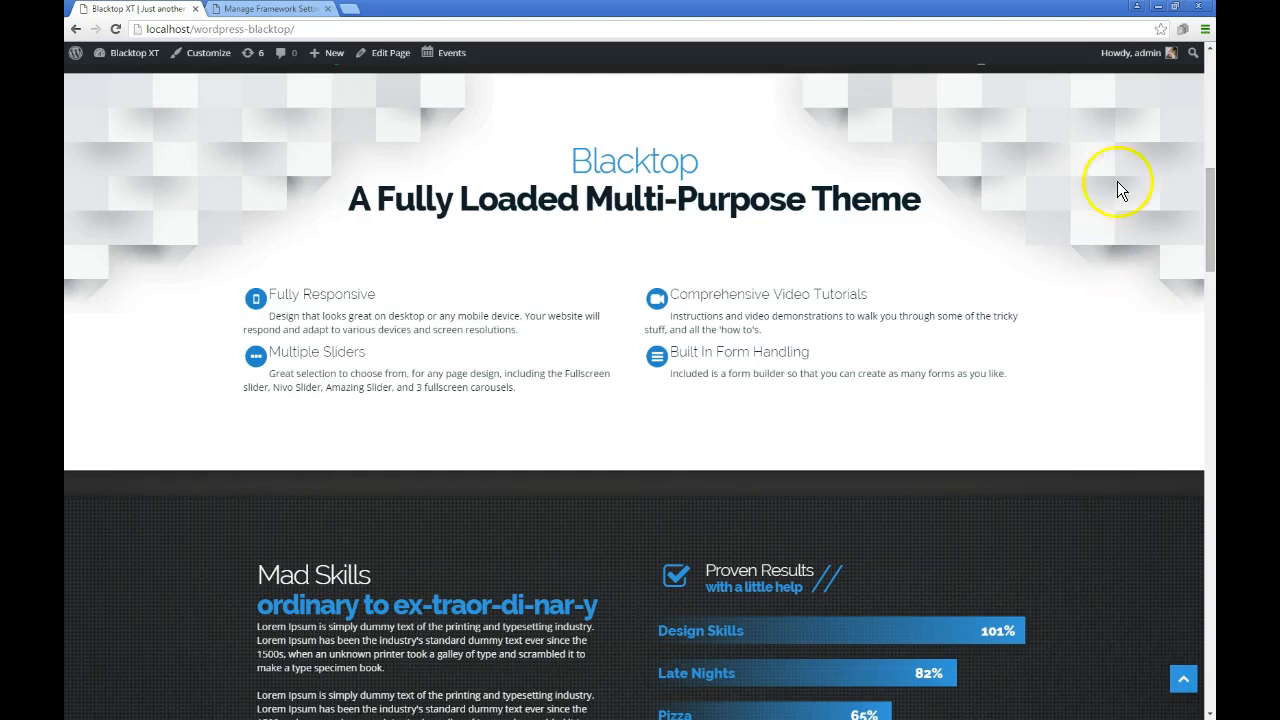
scroll("down", 3)
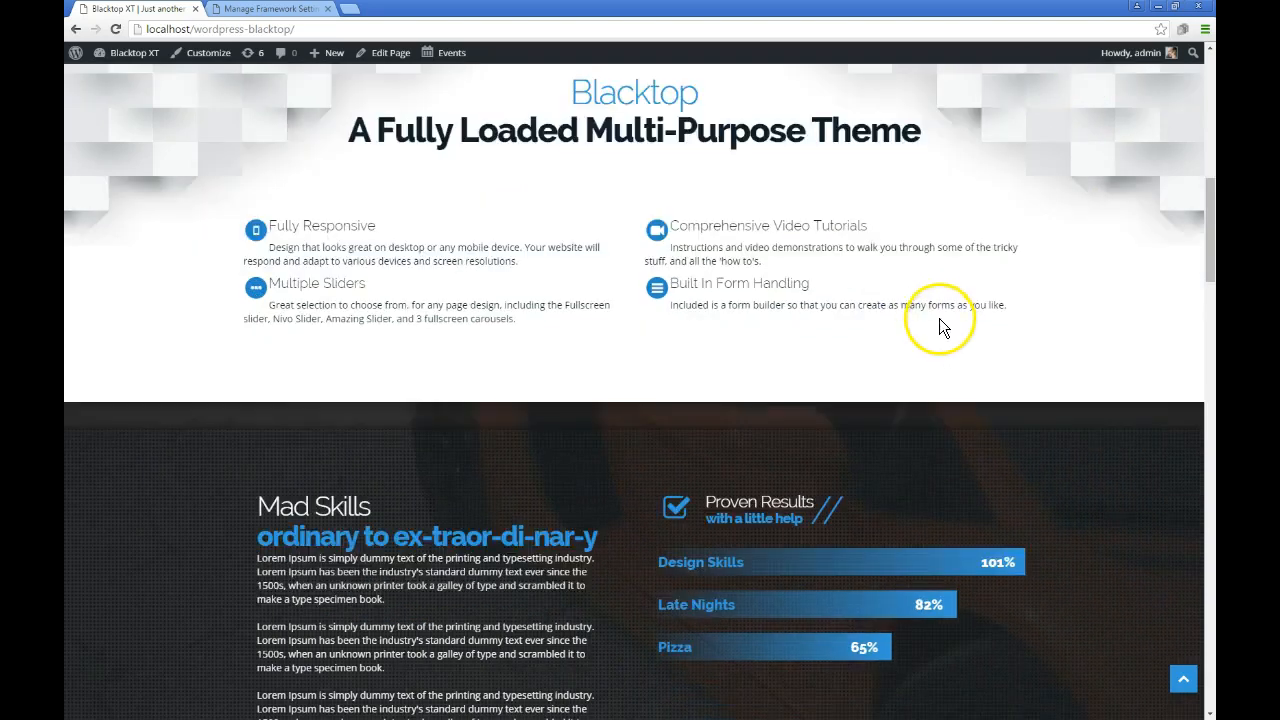
scroll("down", 3)
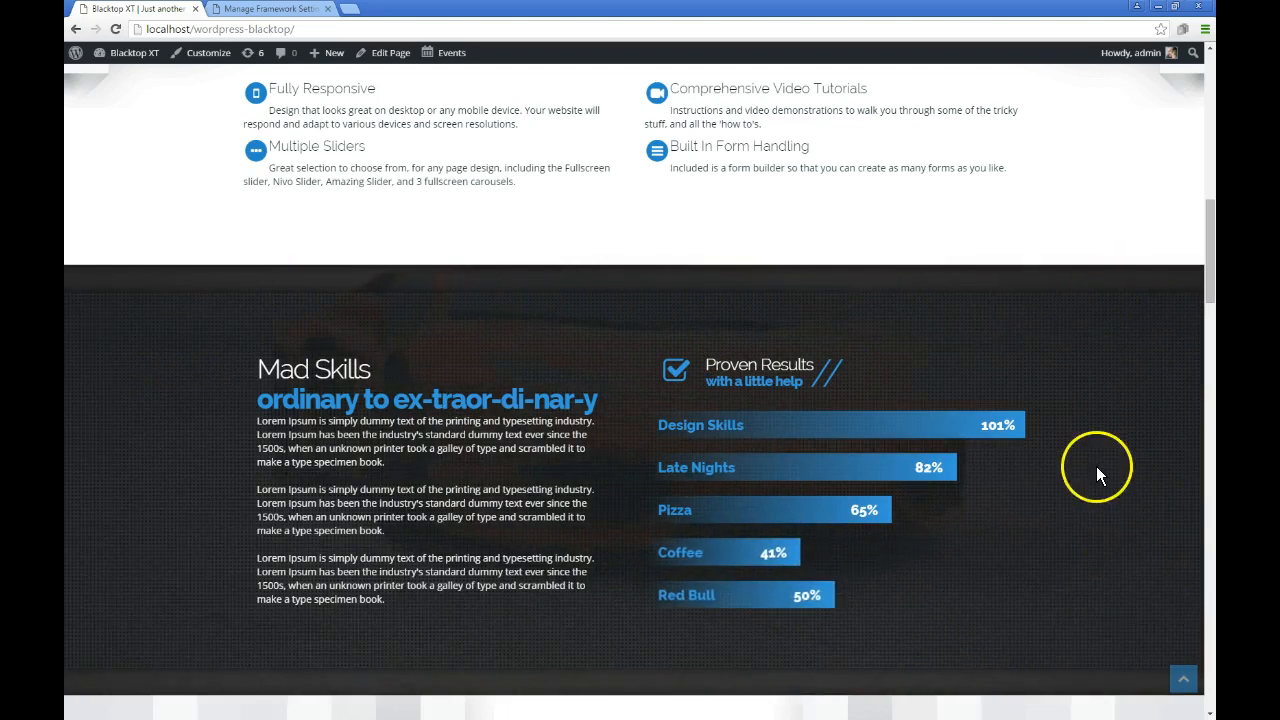
scroll("down", 3)
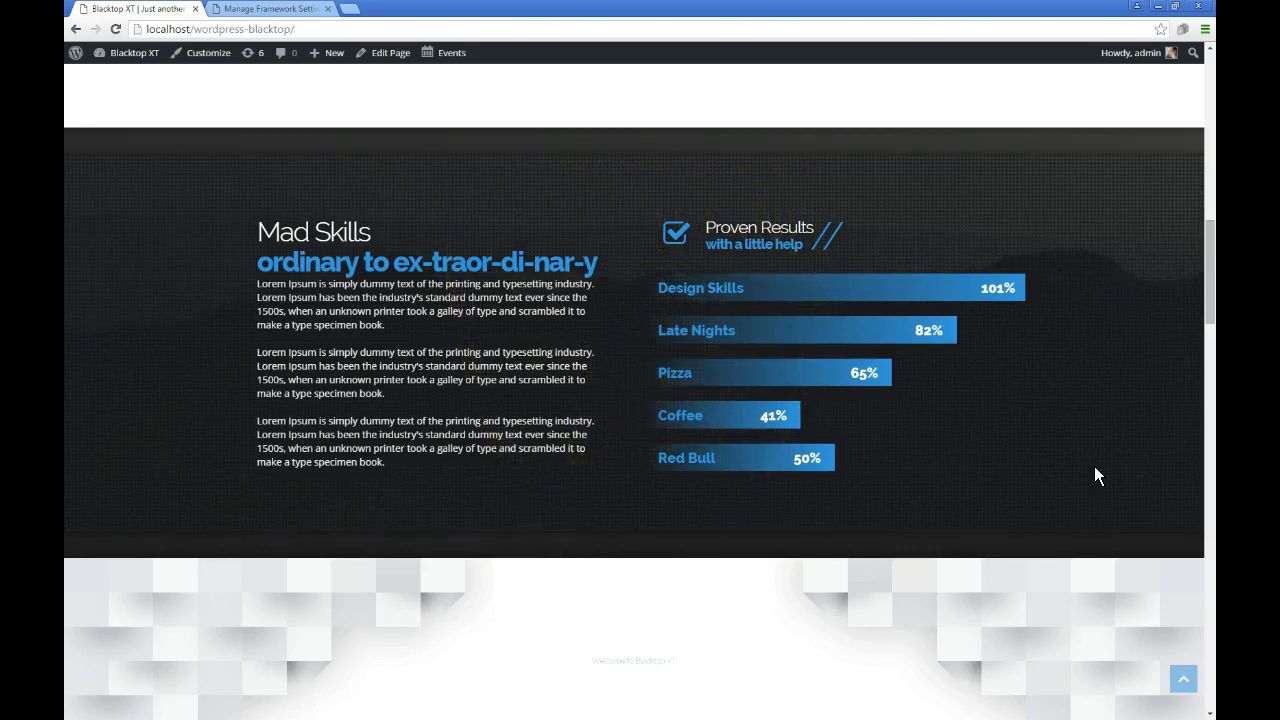
mouse_move(1105, 475)
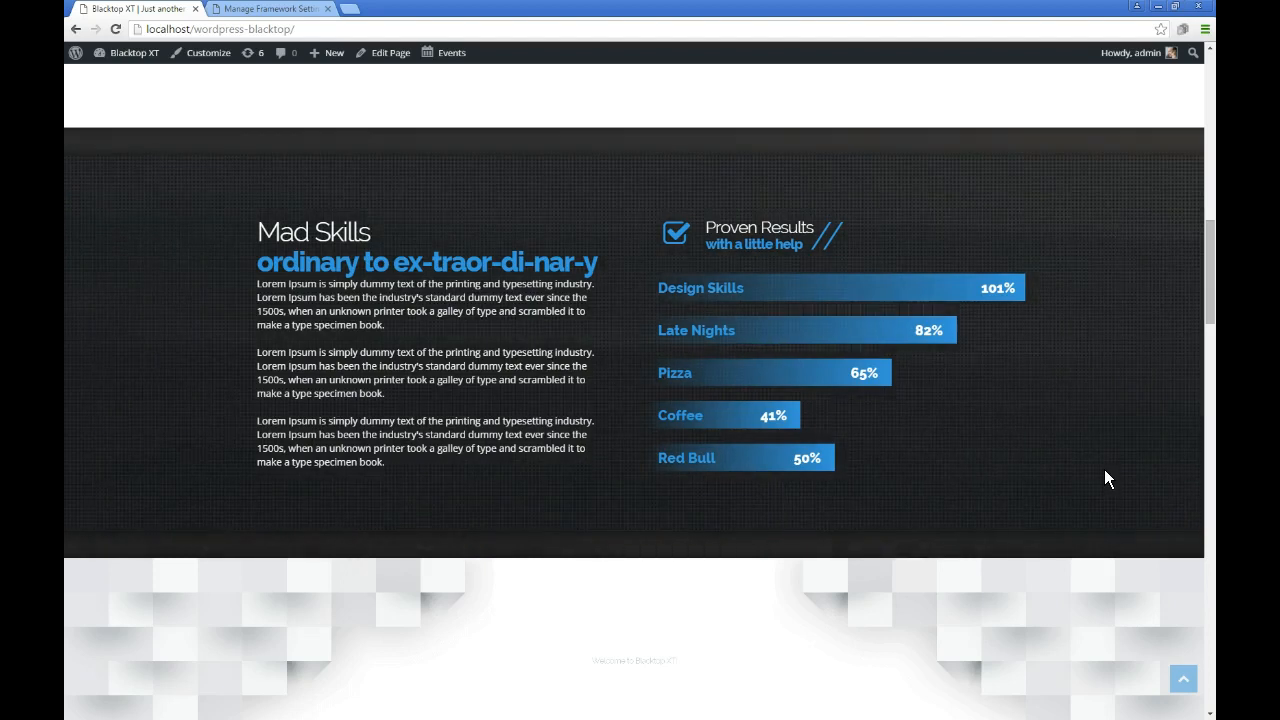
Scroll through the Welcome carousel, counters and main content down to the quote banner
scroll("down", 3)
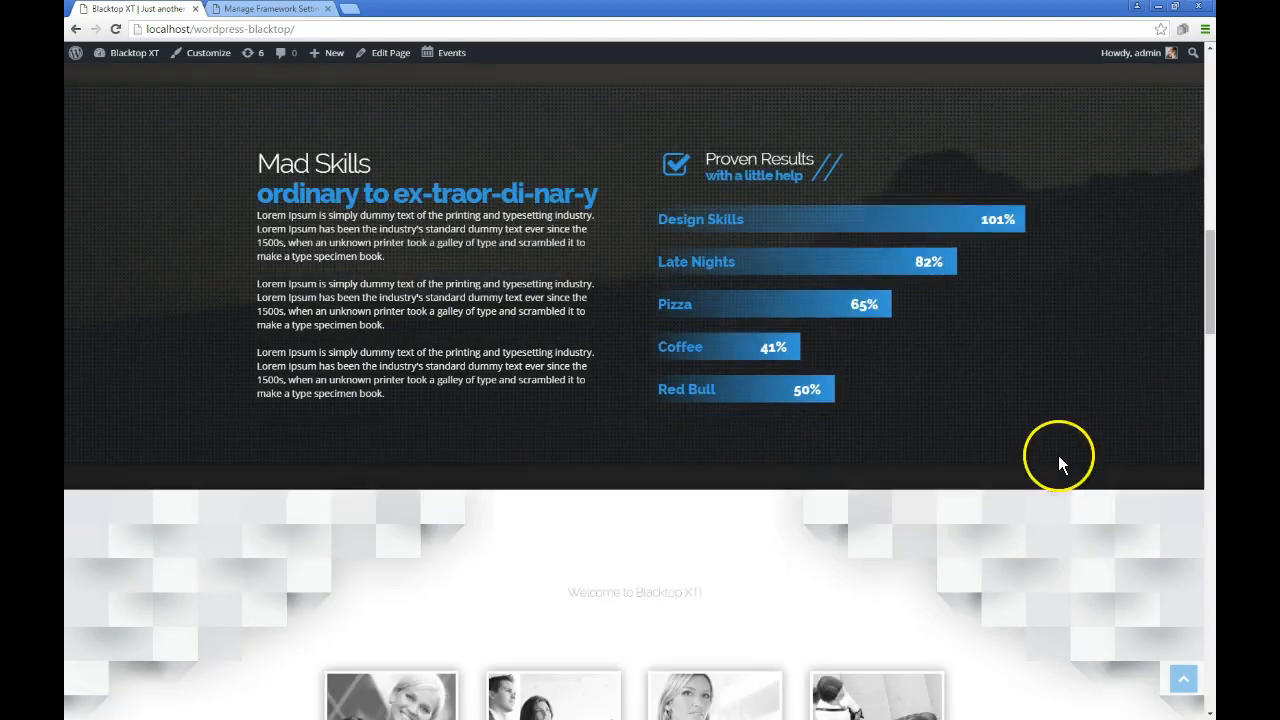
scroll("down", 3)
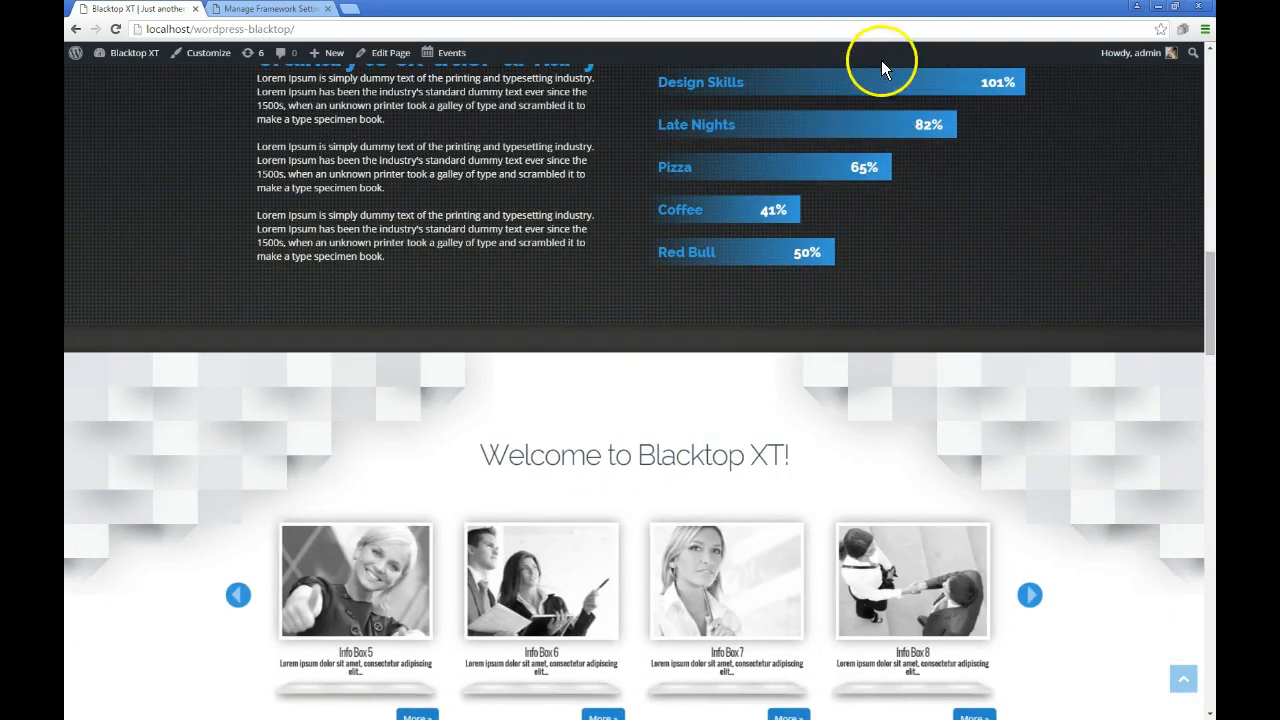
mouse_move(810, 468)
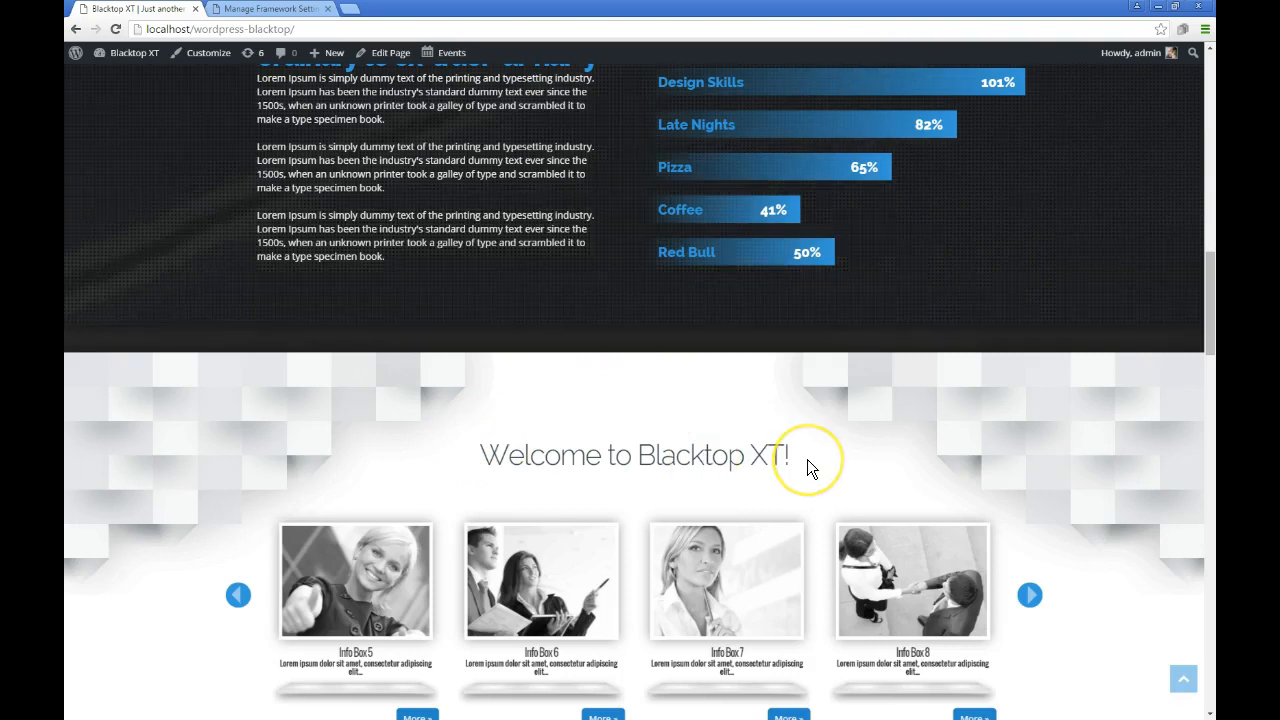
mouse_move(860, 432)
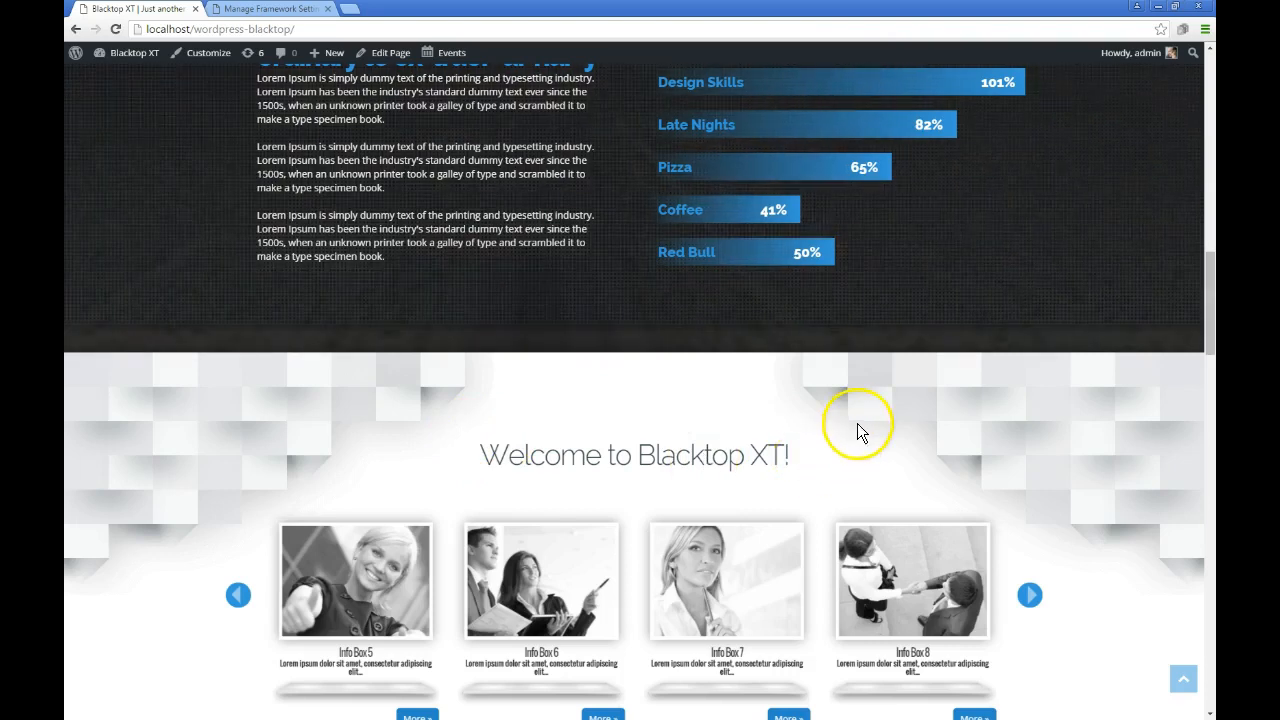
mouse_move(870, 92)
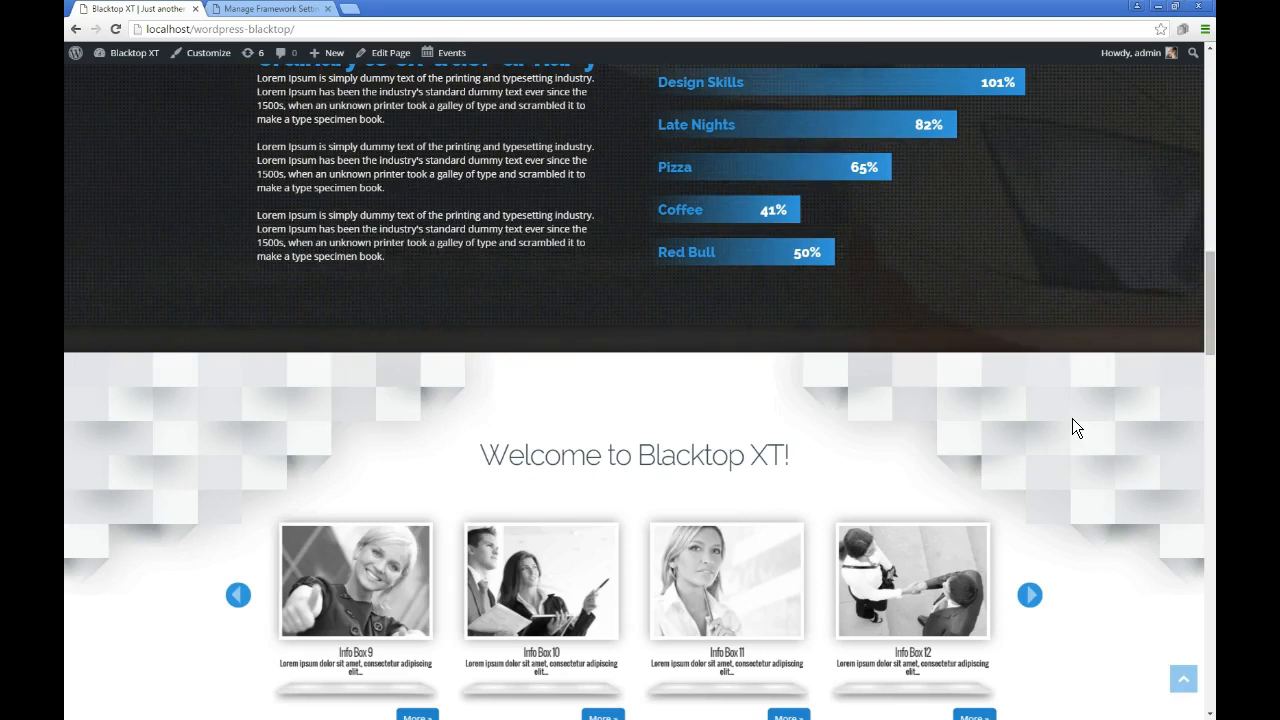
scroll("down", 3)
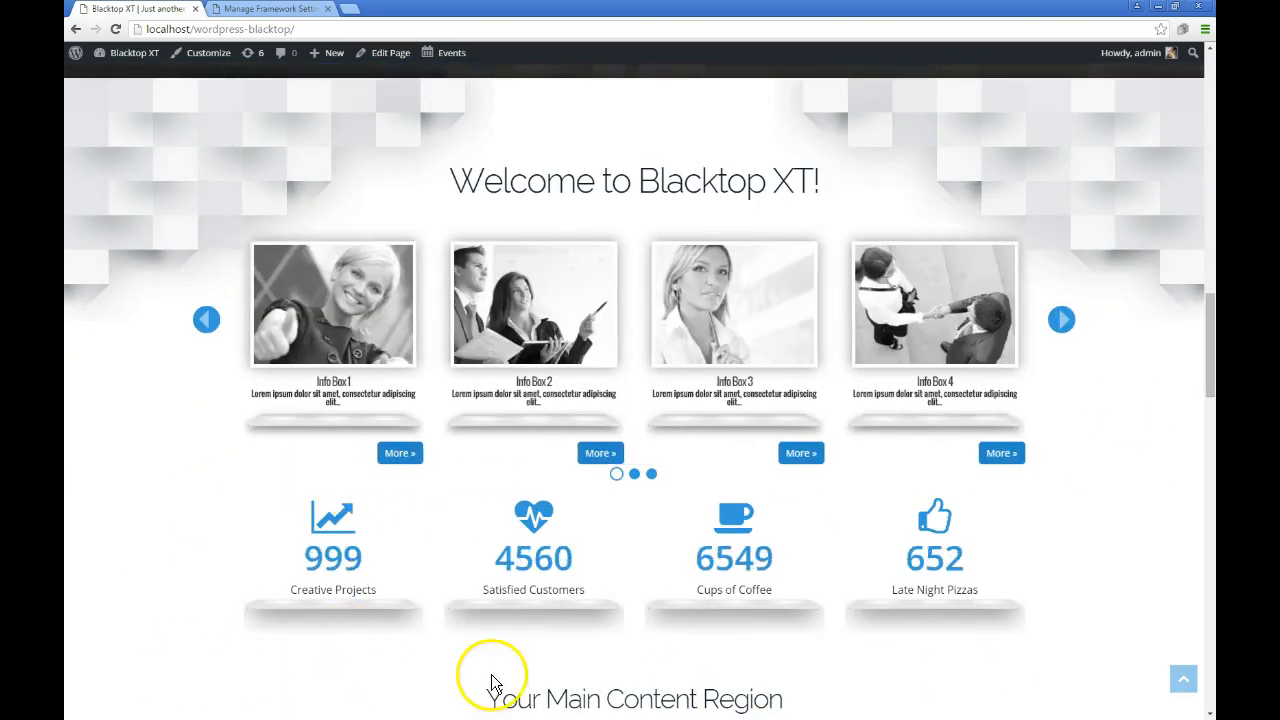
scroll("down", 3)
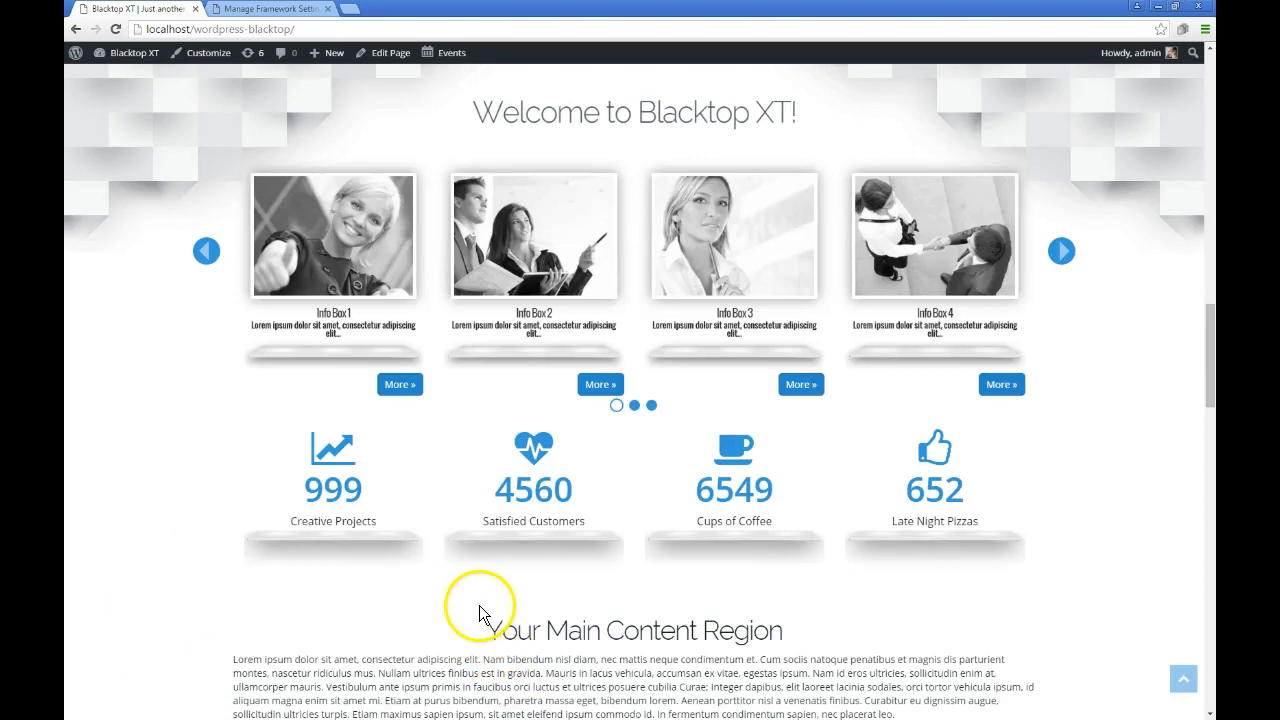
scroll("down", 3)
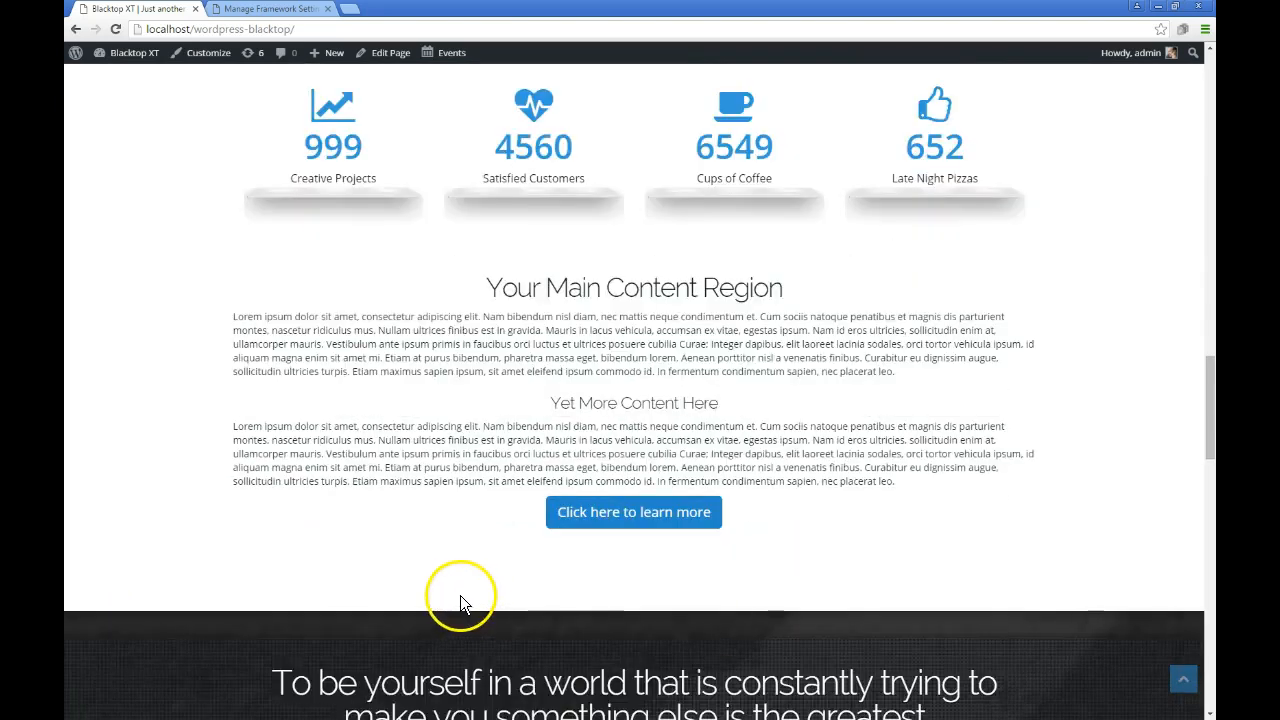
scroll("down", 3)
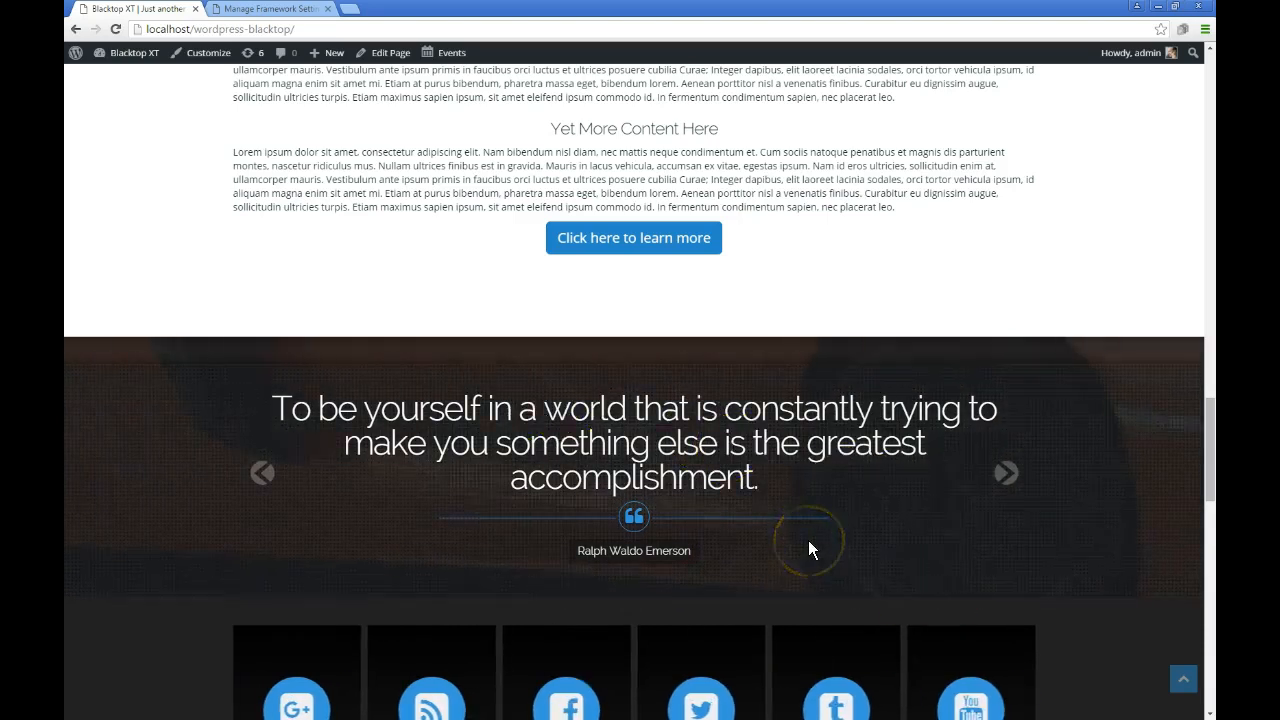
Scroll below the quote banner and advance the social icons carousel until Facebook leads
scroll("down", 3)
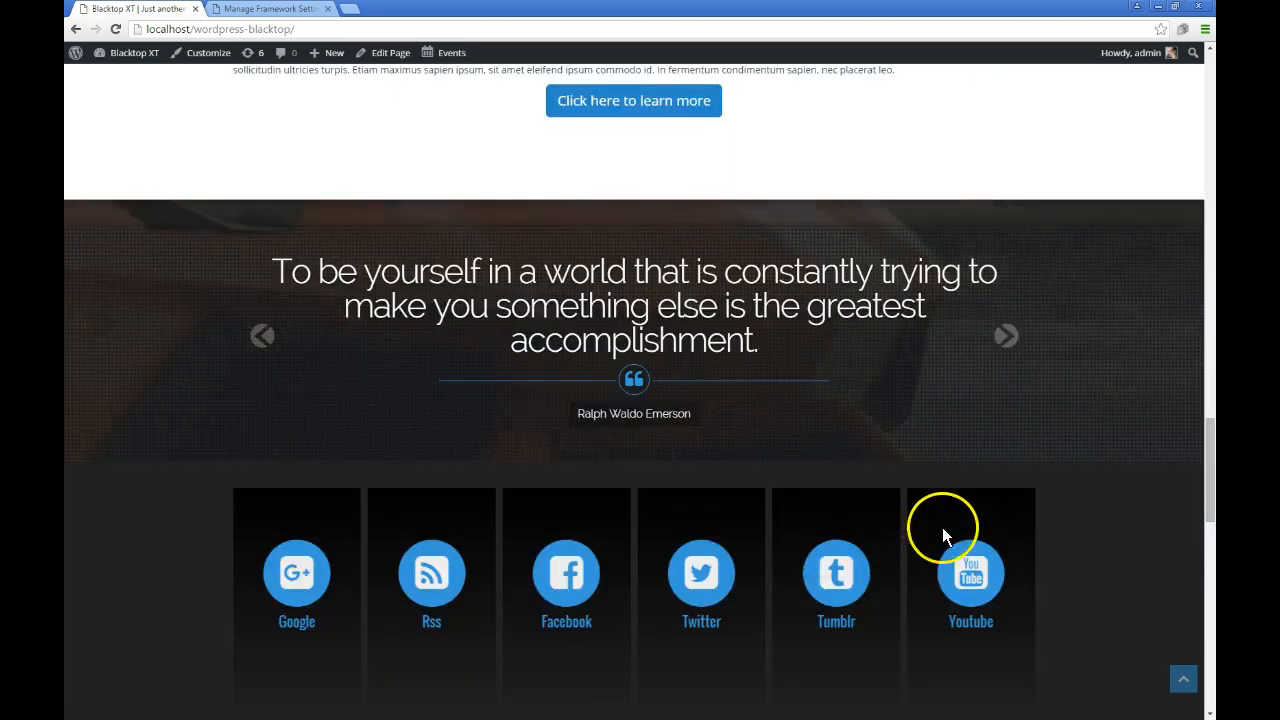
scroll("down", 3)
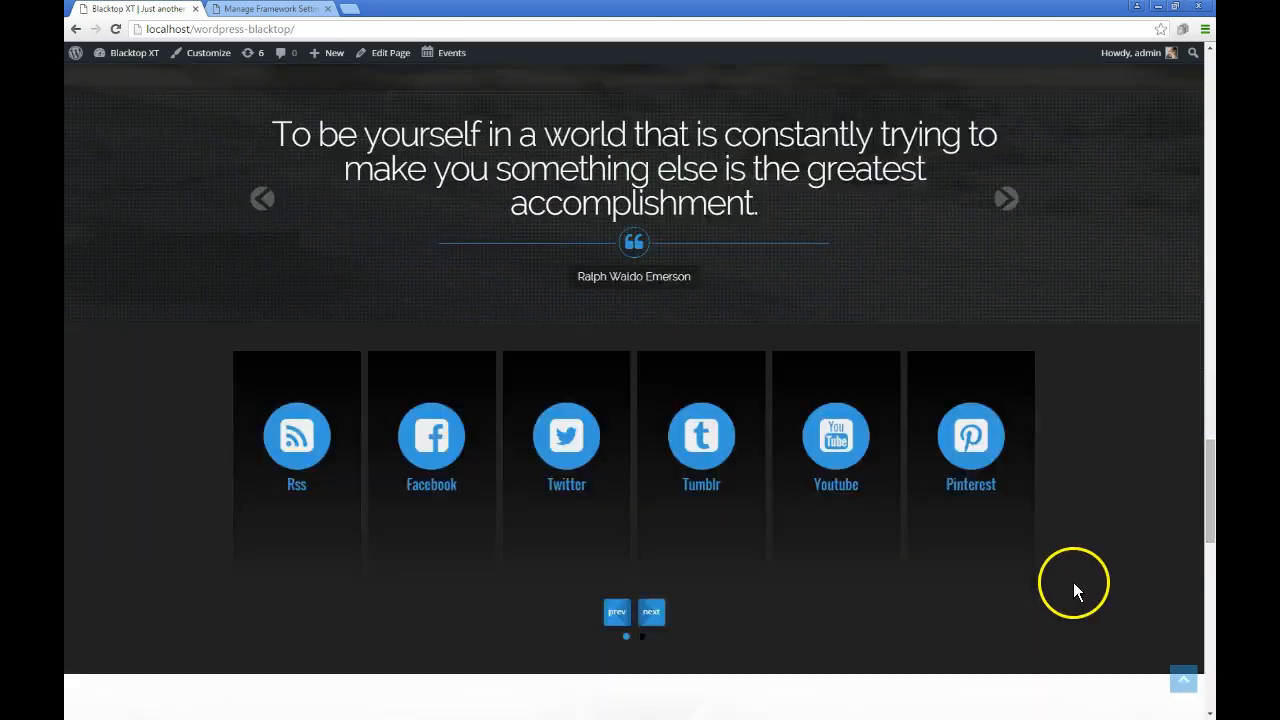
scroll("down", 3)
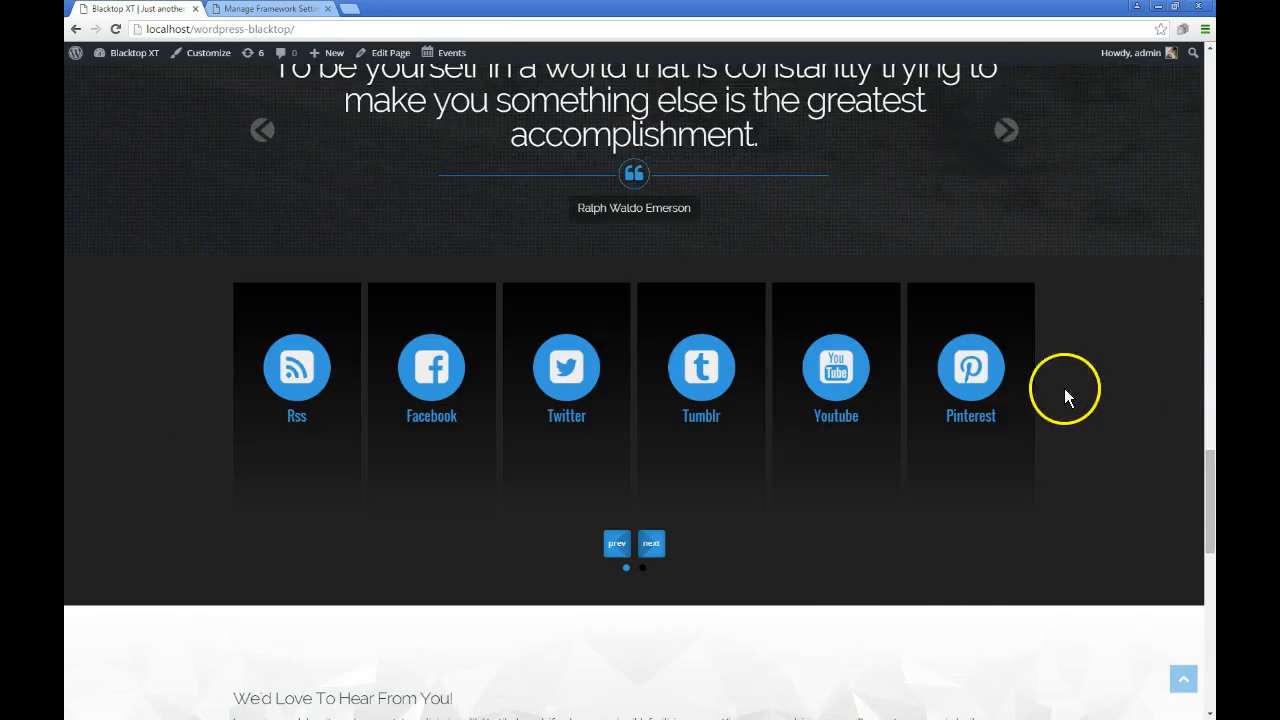
mouse_move(1020, 580)
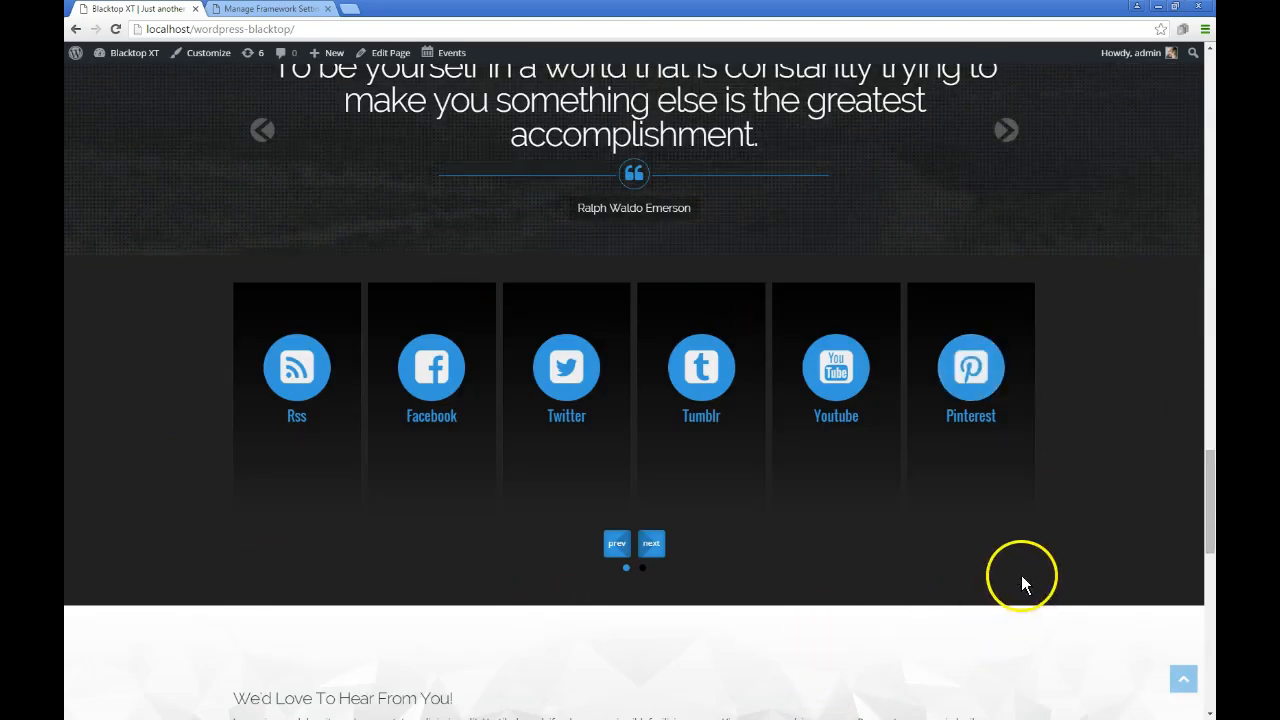
left_click(651, 543)
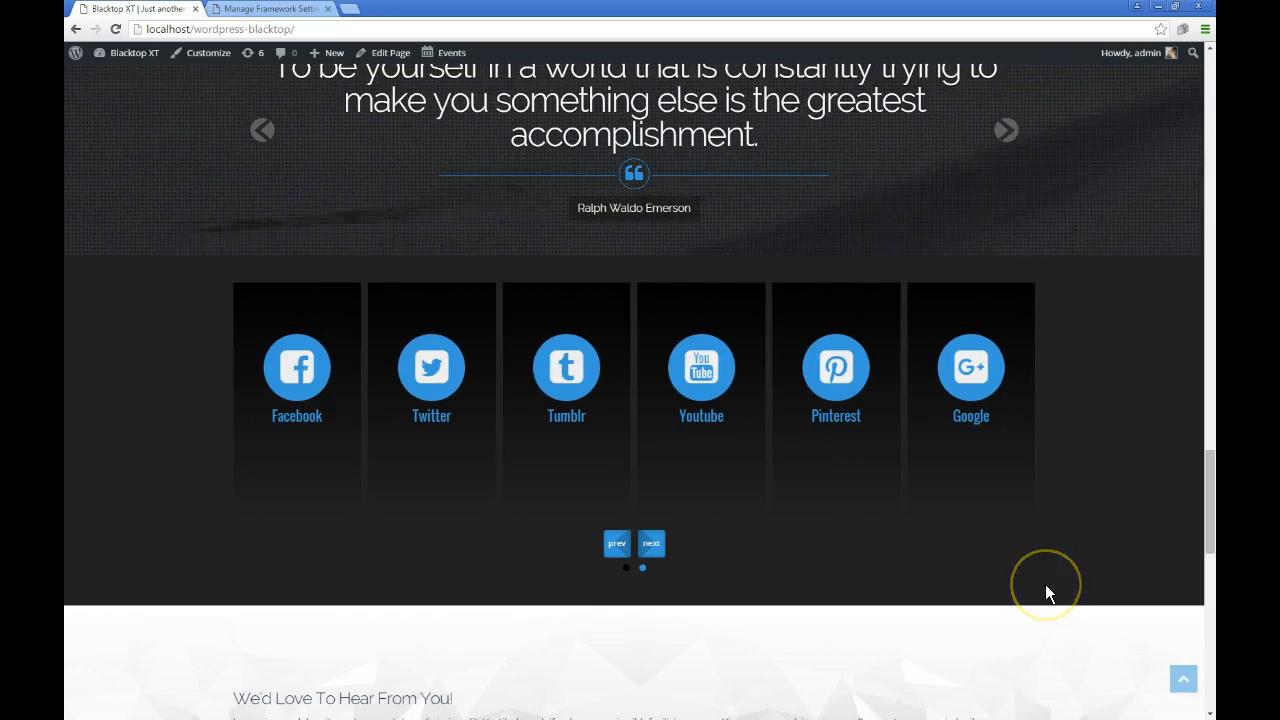
mouse_move(1037, 607)
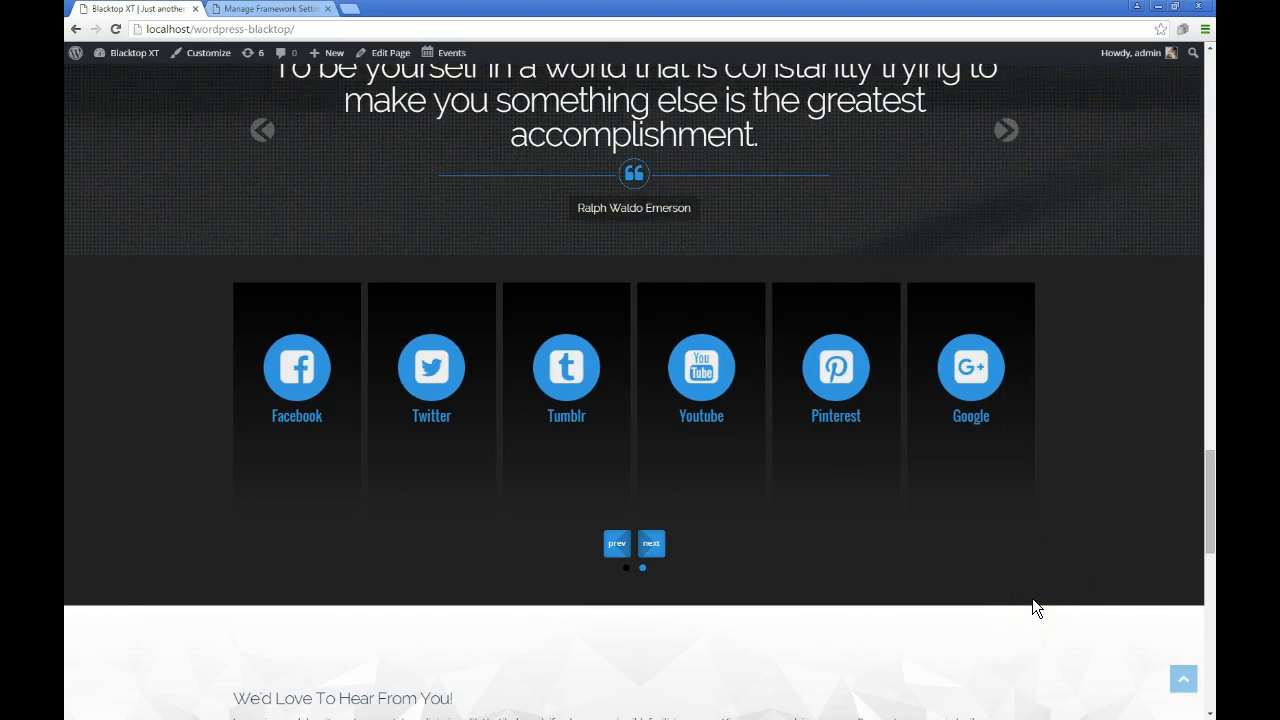
left_click(650, 543)
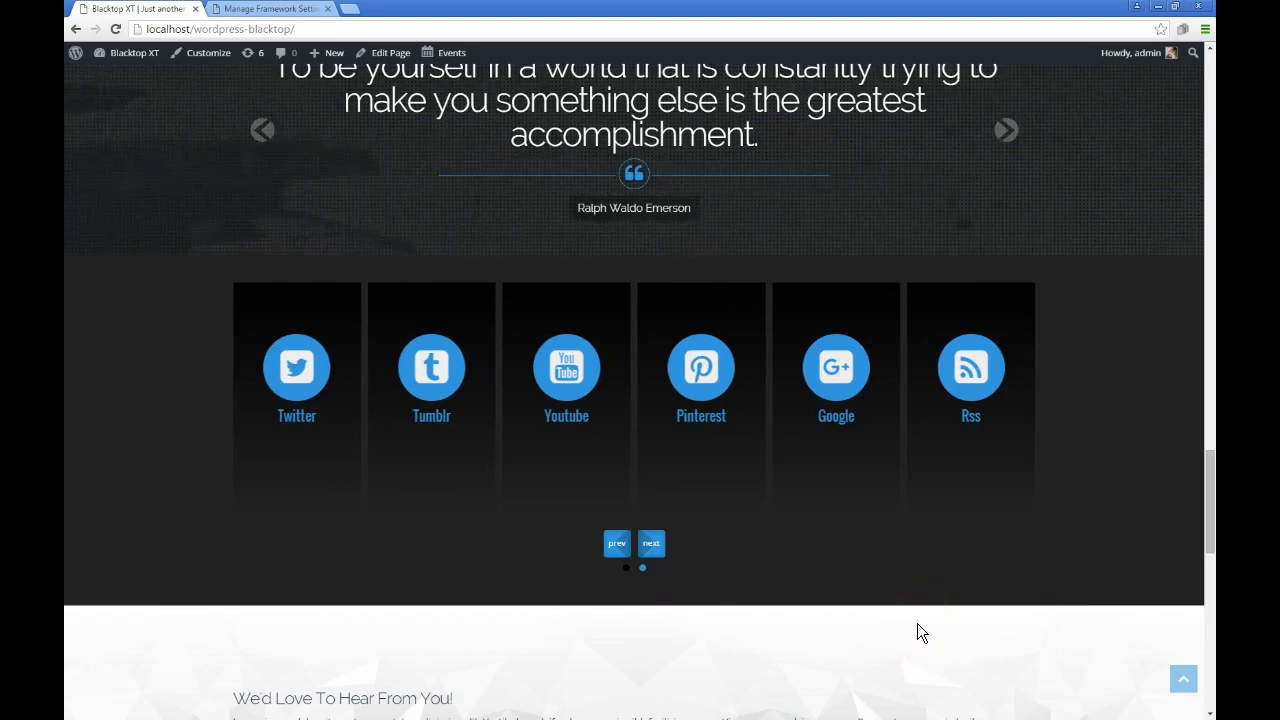
mouse_move(1022, 558)
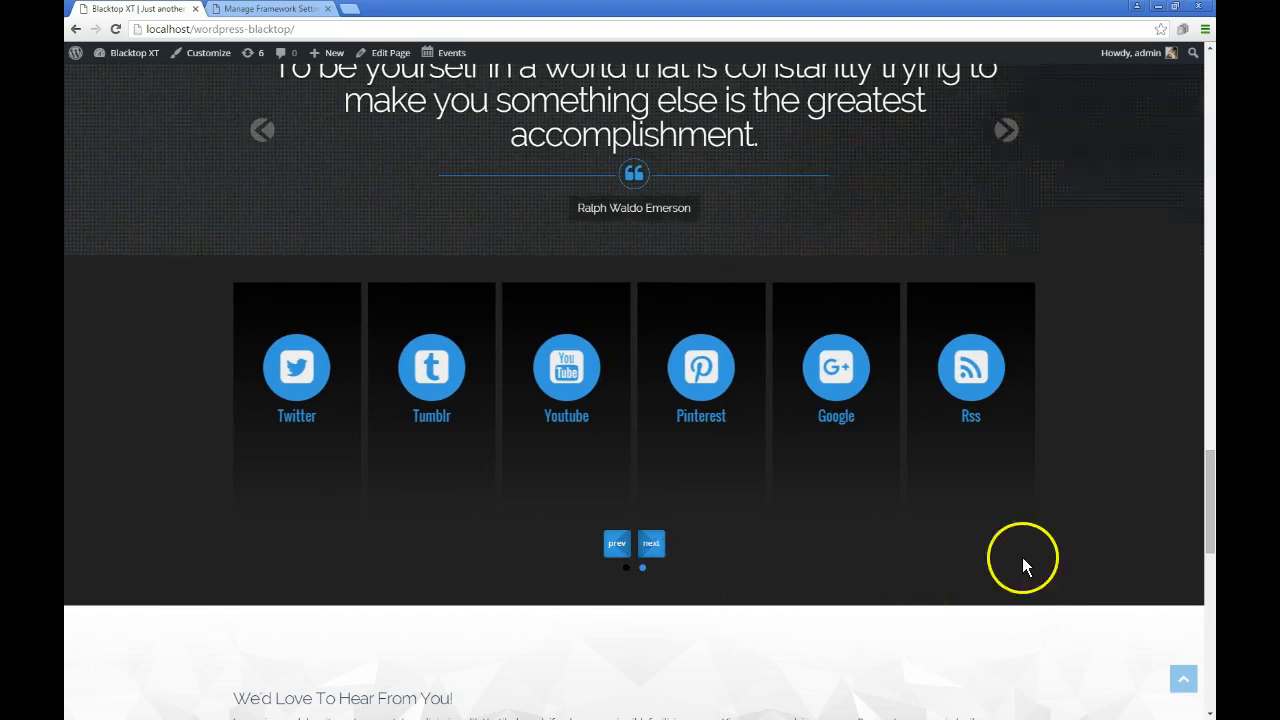
left_click(651, 543)
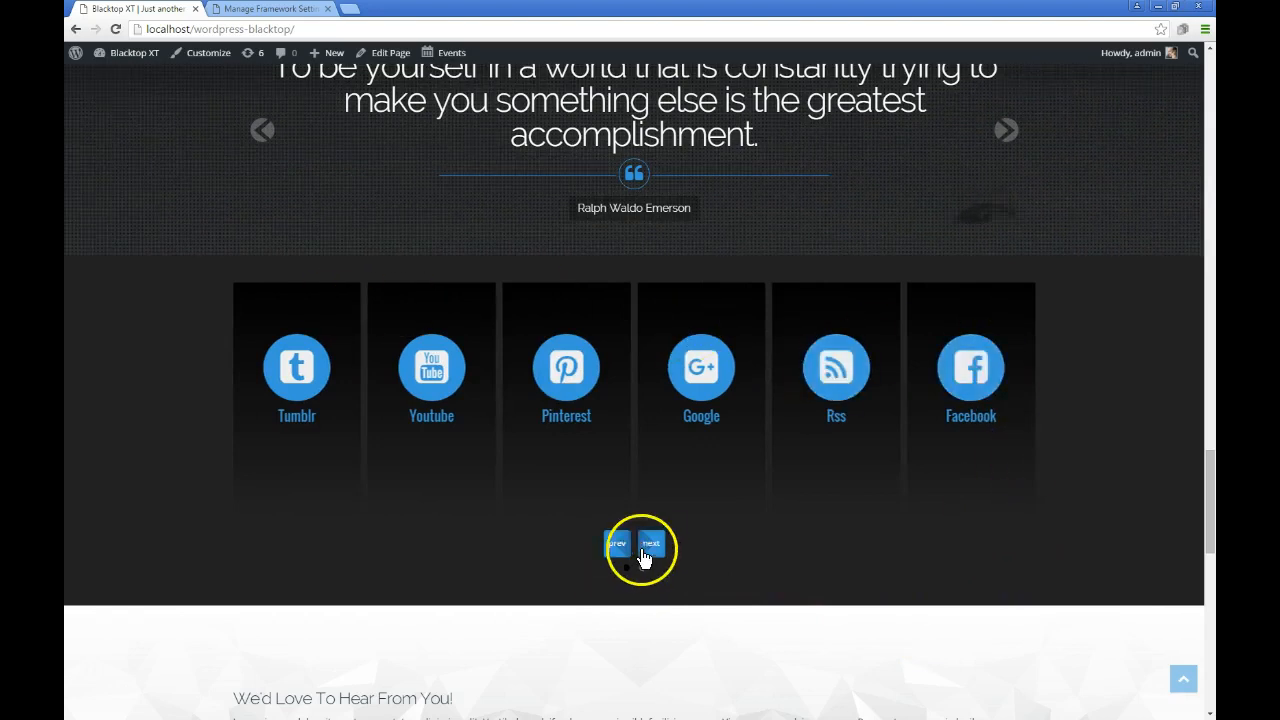
left_click(650, 543)
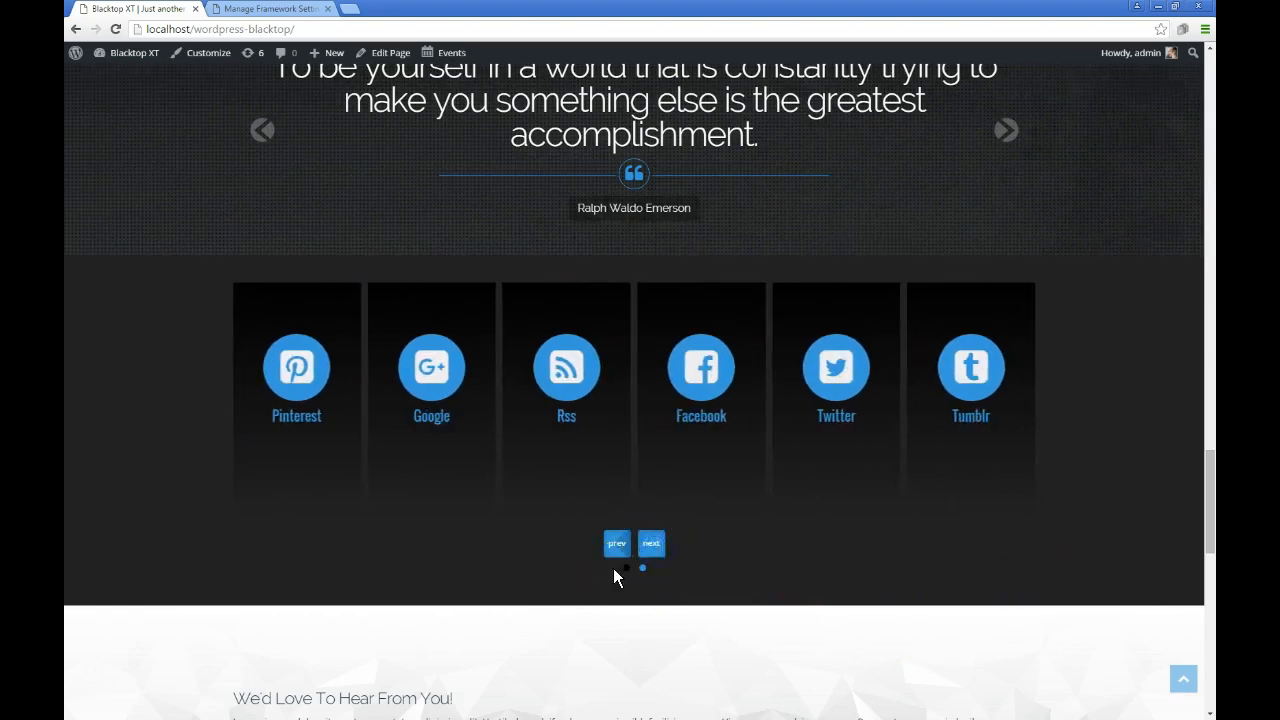
left_click(651, 543)
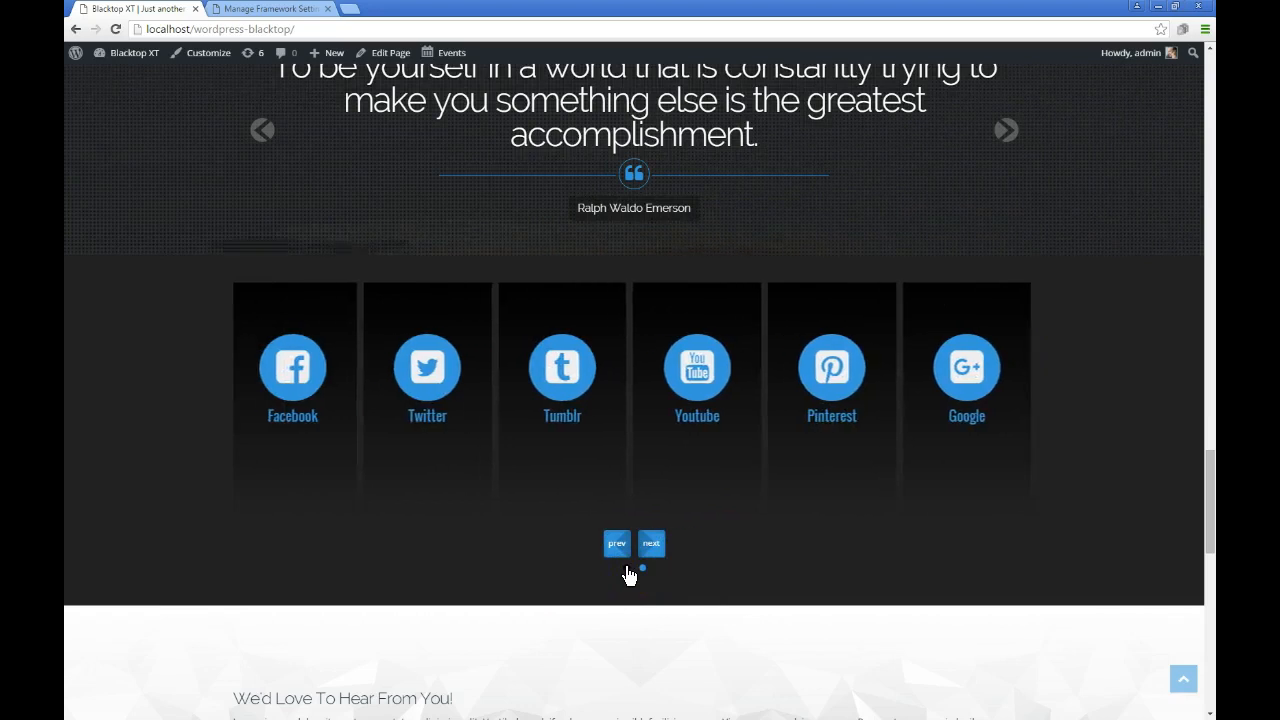
Scroll past the contact form, call-to-action and footer, then open Blog from the footer links
scroll("down", 3)
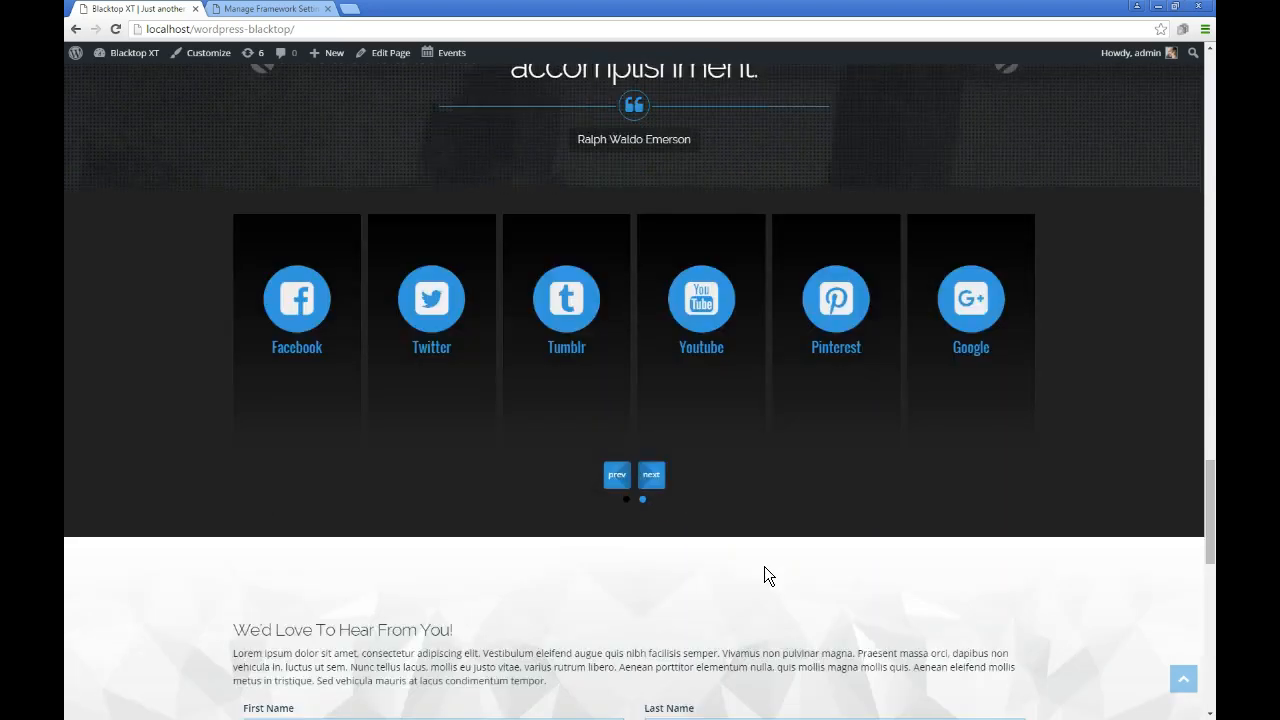
scroll("down", 3)
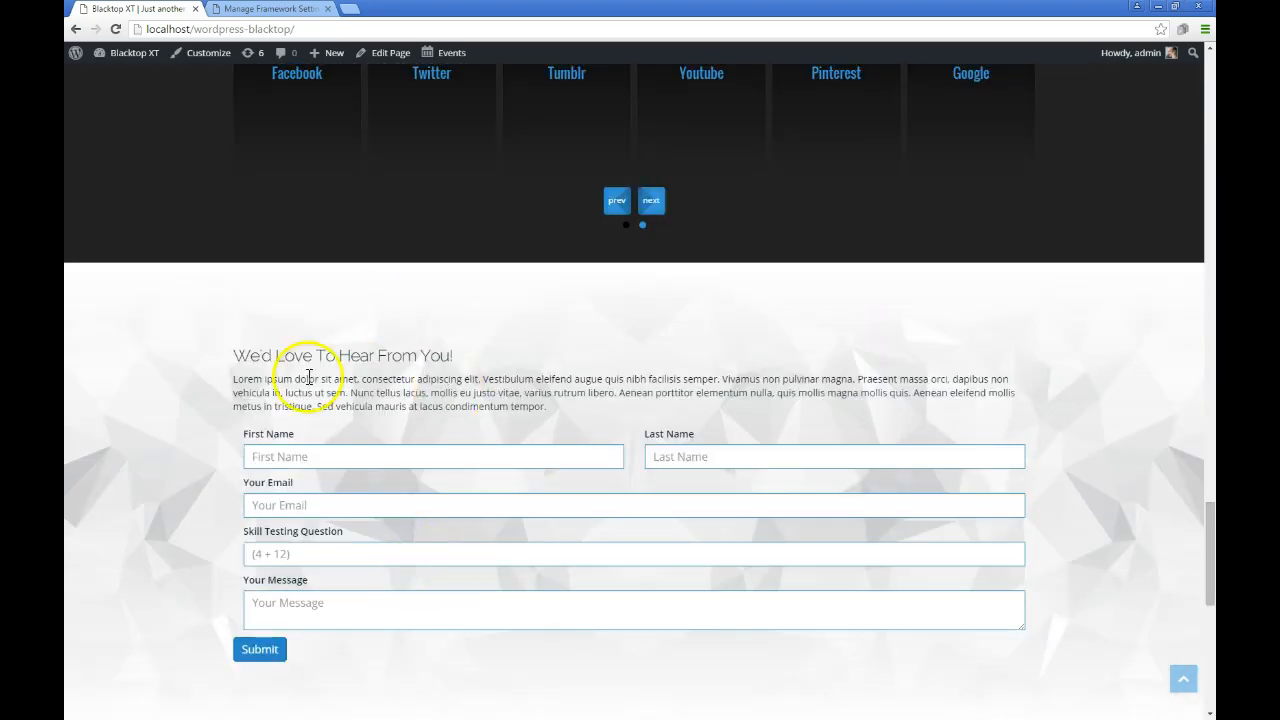
scroll("down", 3)
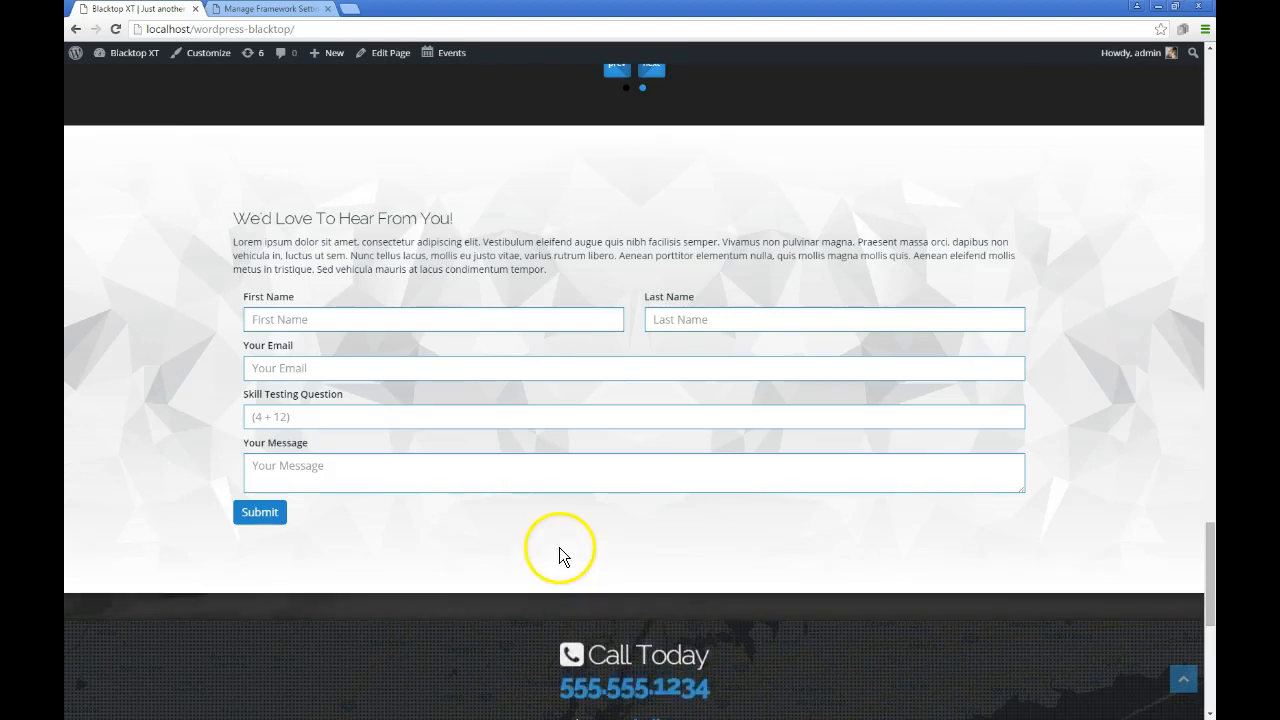
scroll("down", 3)
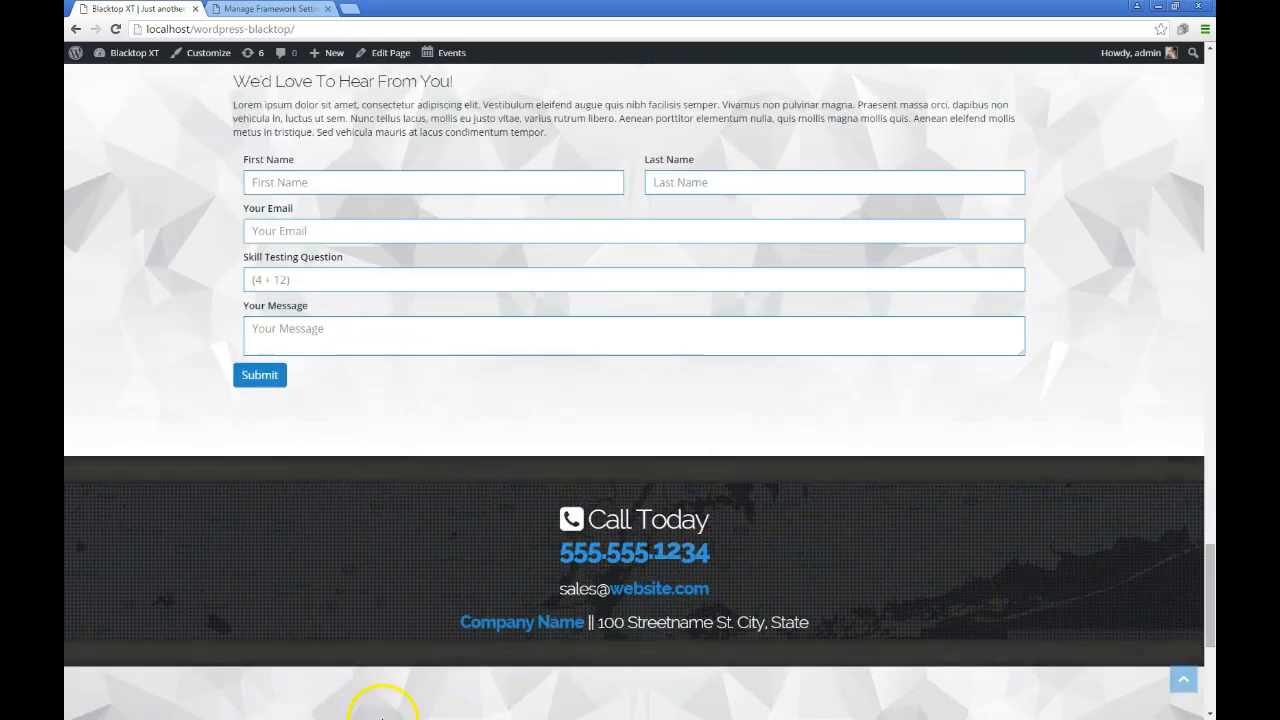
scroll("down", 3)
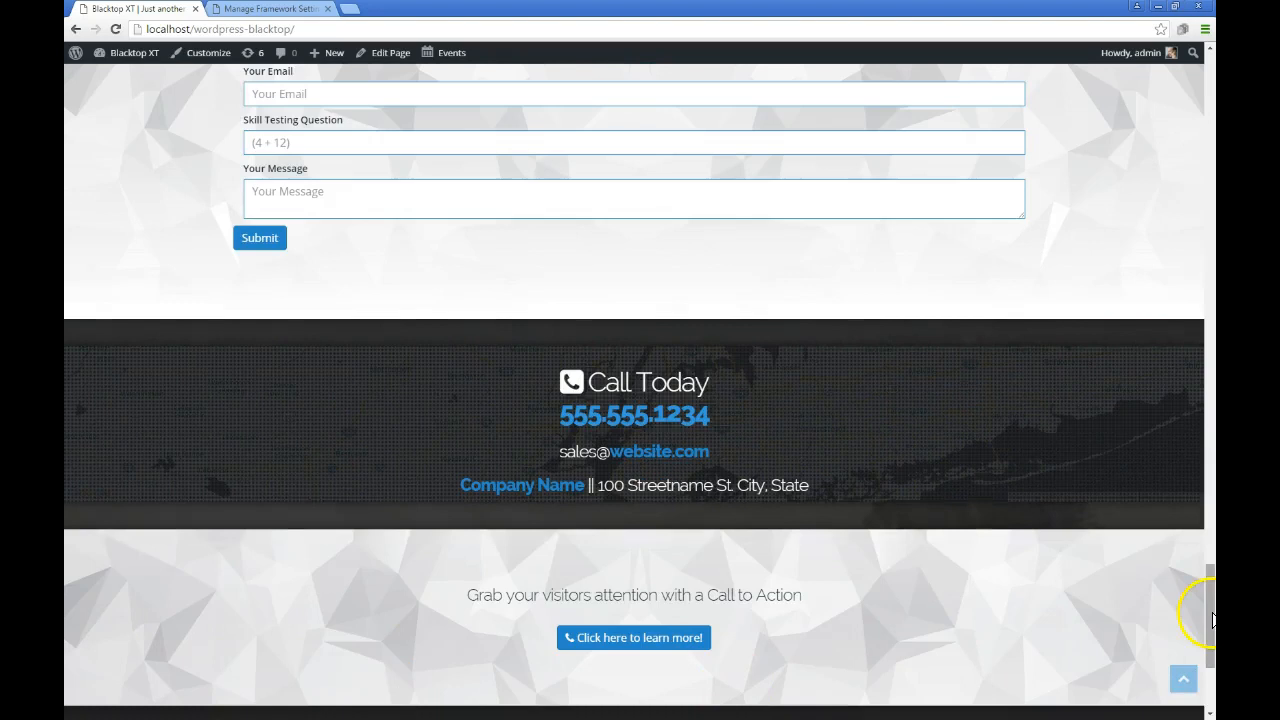
mouse_move(790, 700)
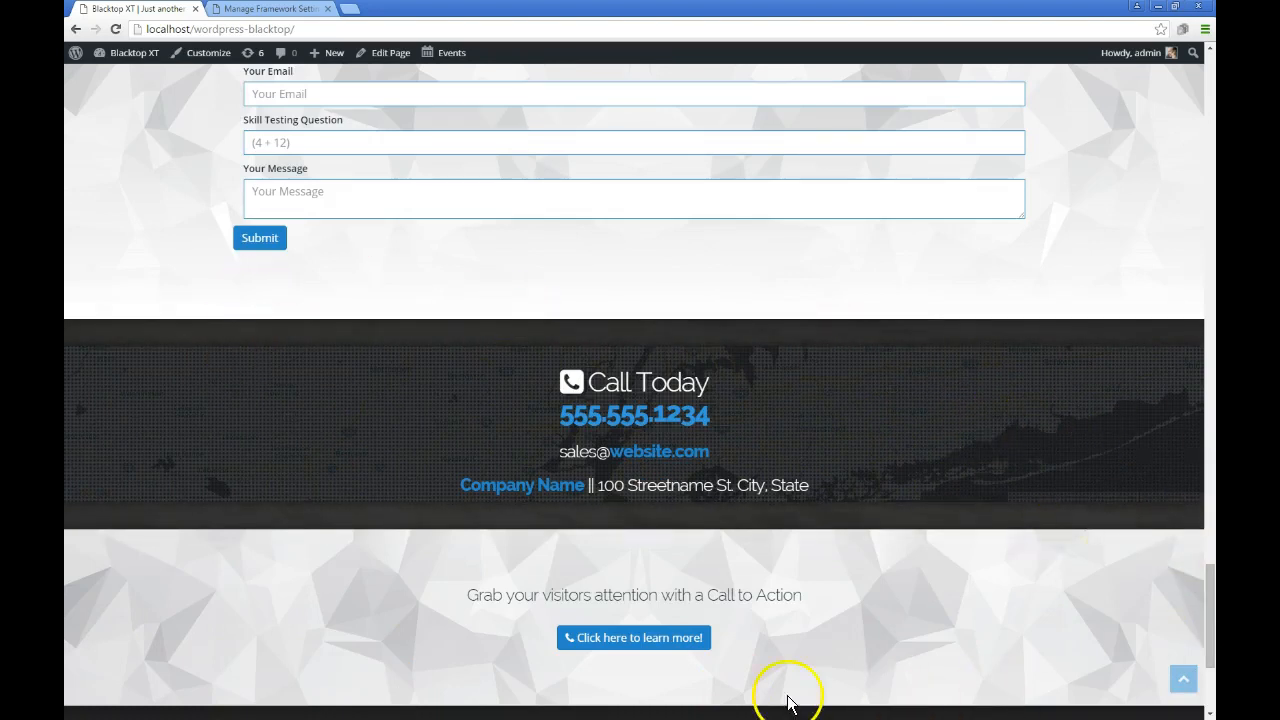
mouse_move(614, 322)
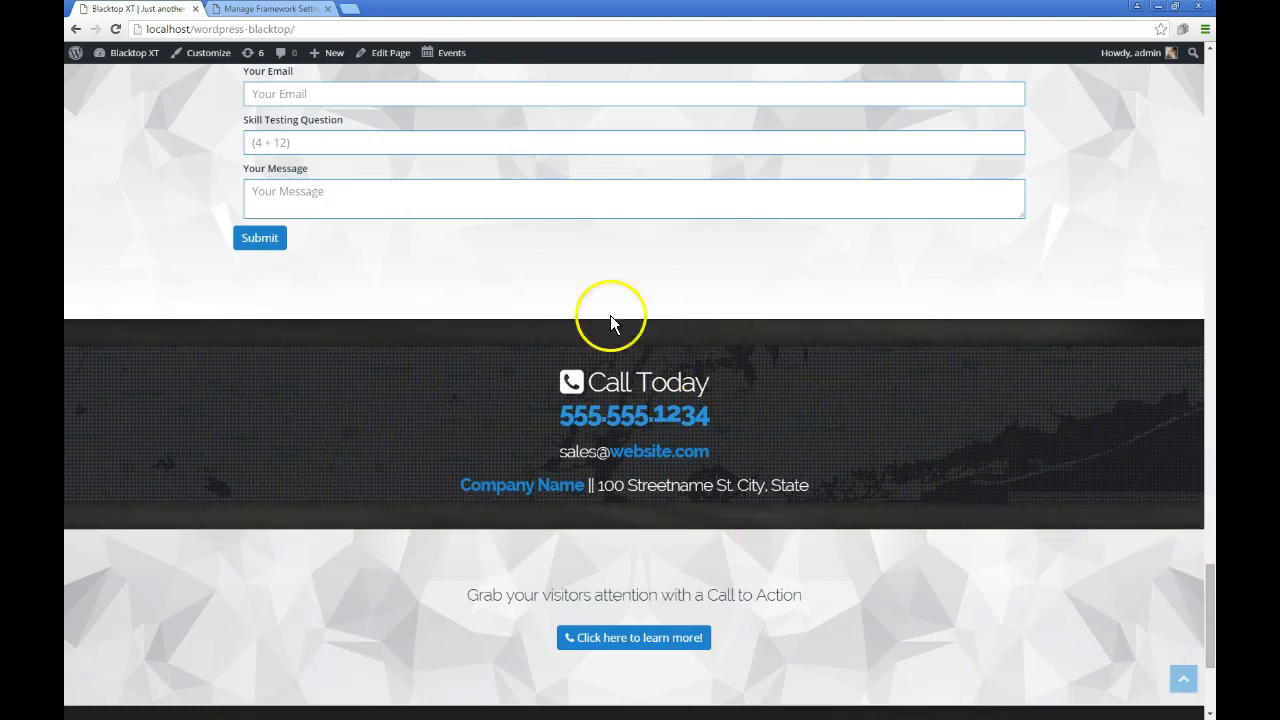
mouse_move(685, 555)
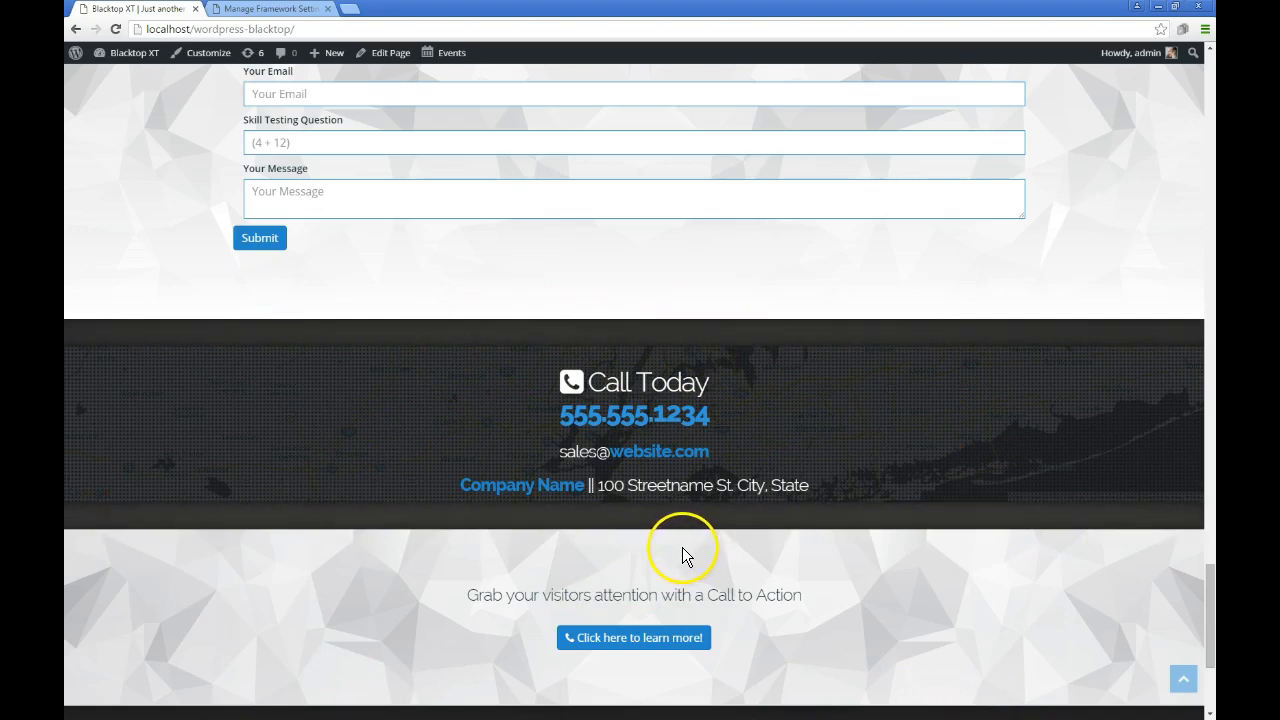
mouse_move(1016, 415)
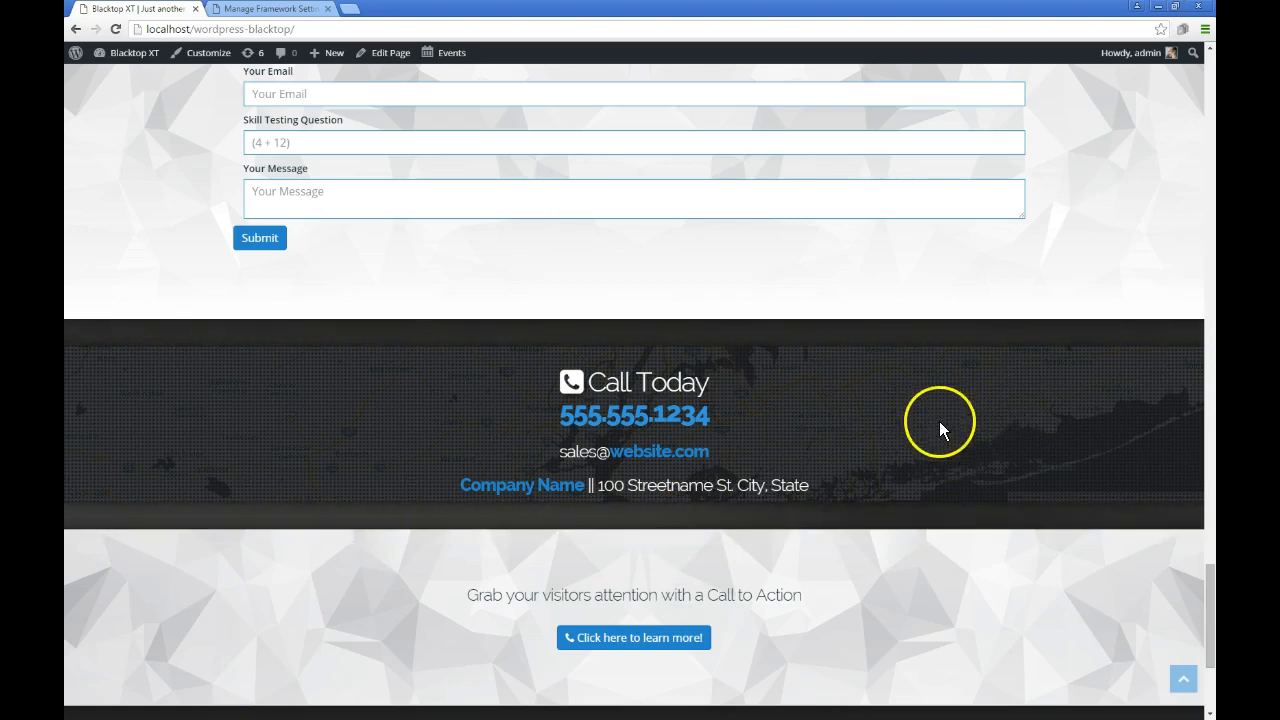
scroll("down", 3)
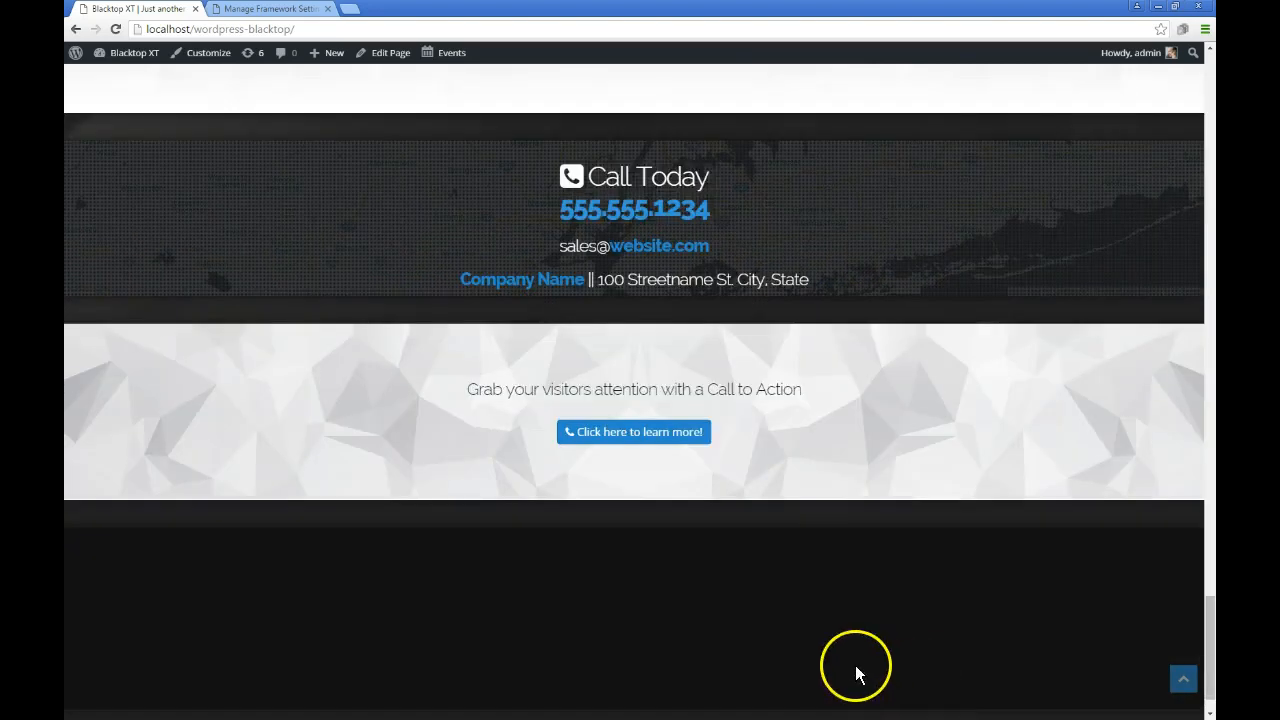
scroll("down", 3)
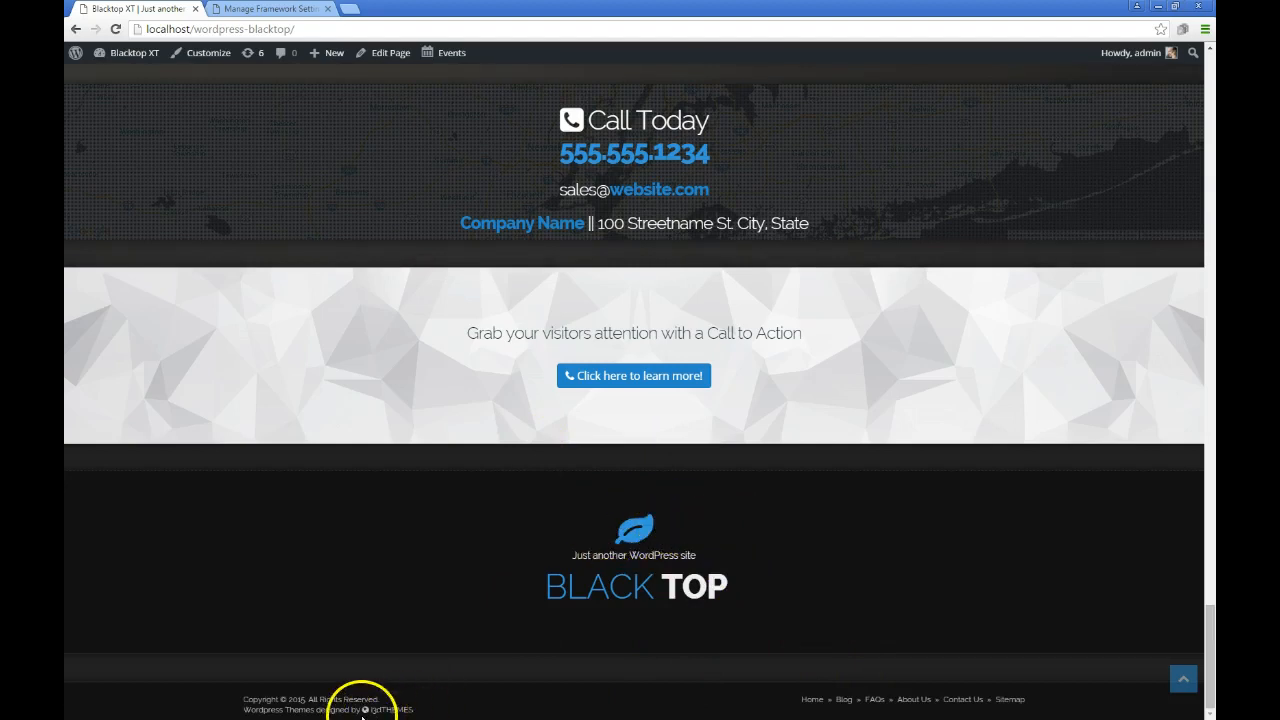
mouse_move(900, 699)
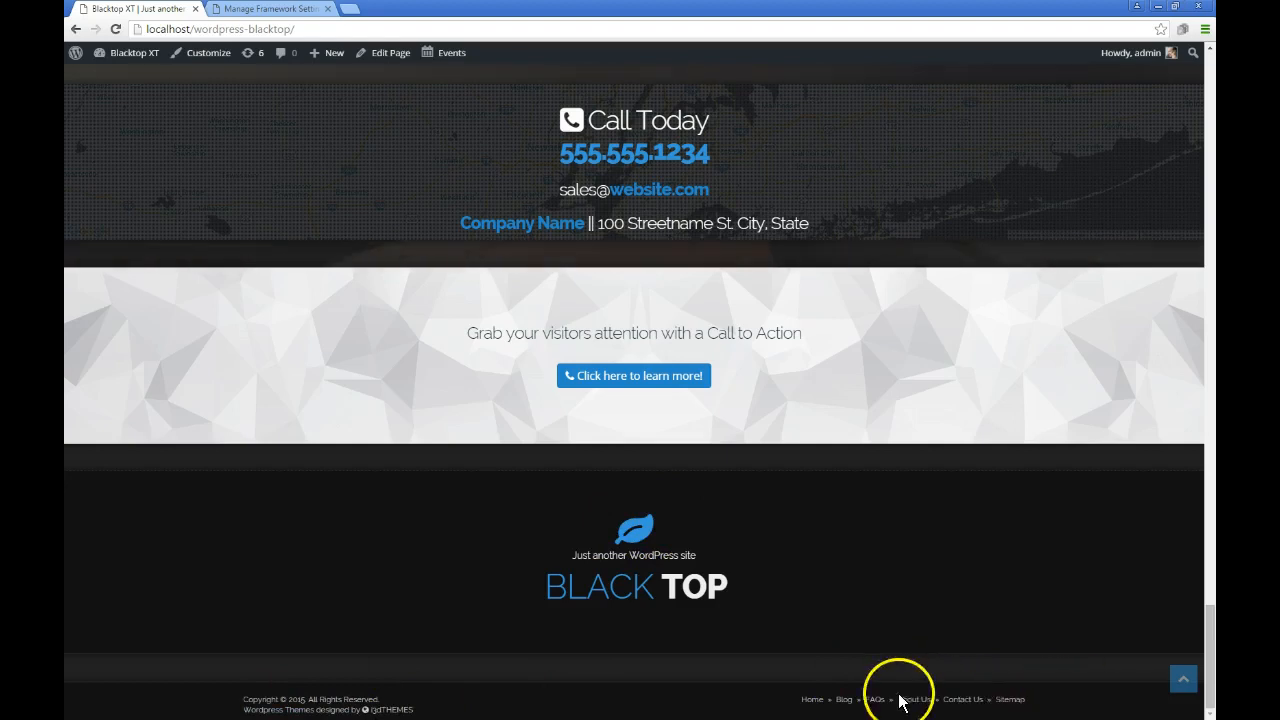
mouse_move(845, 699)
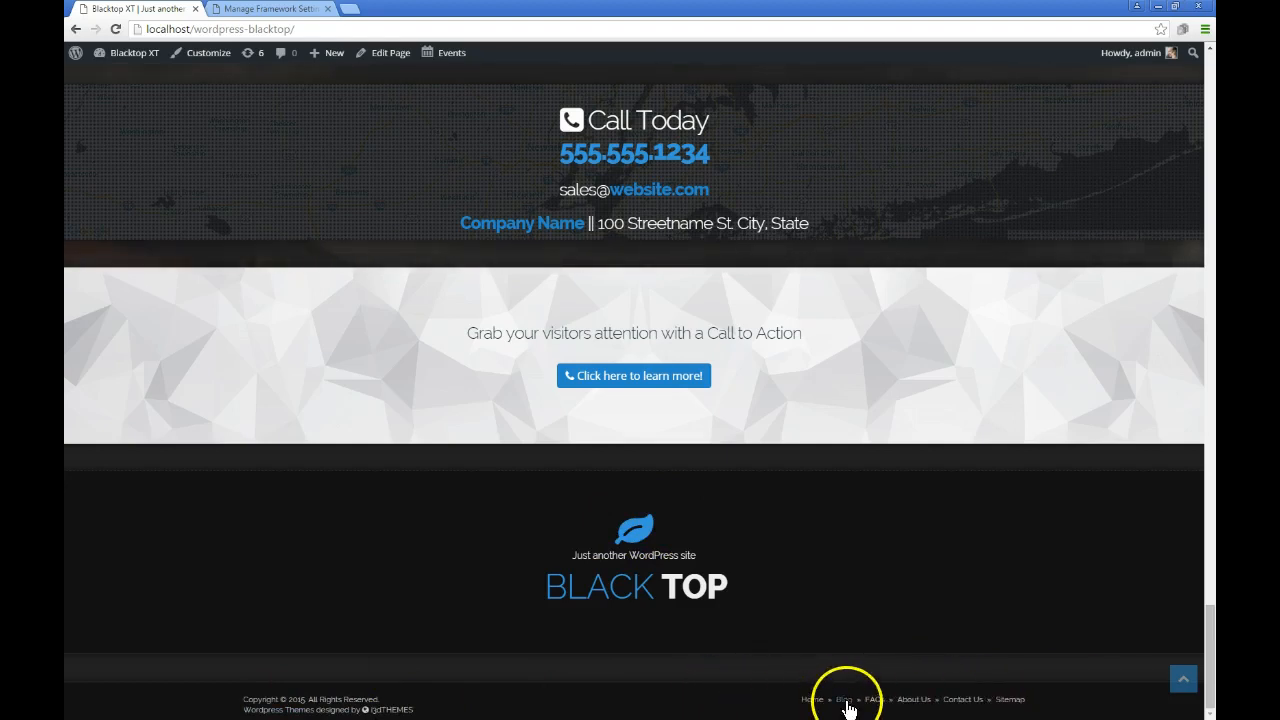
left_click(844, 699)
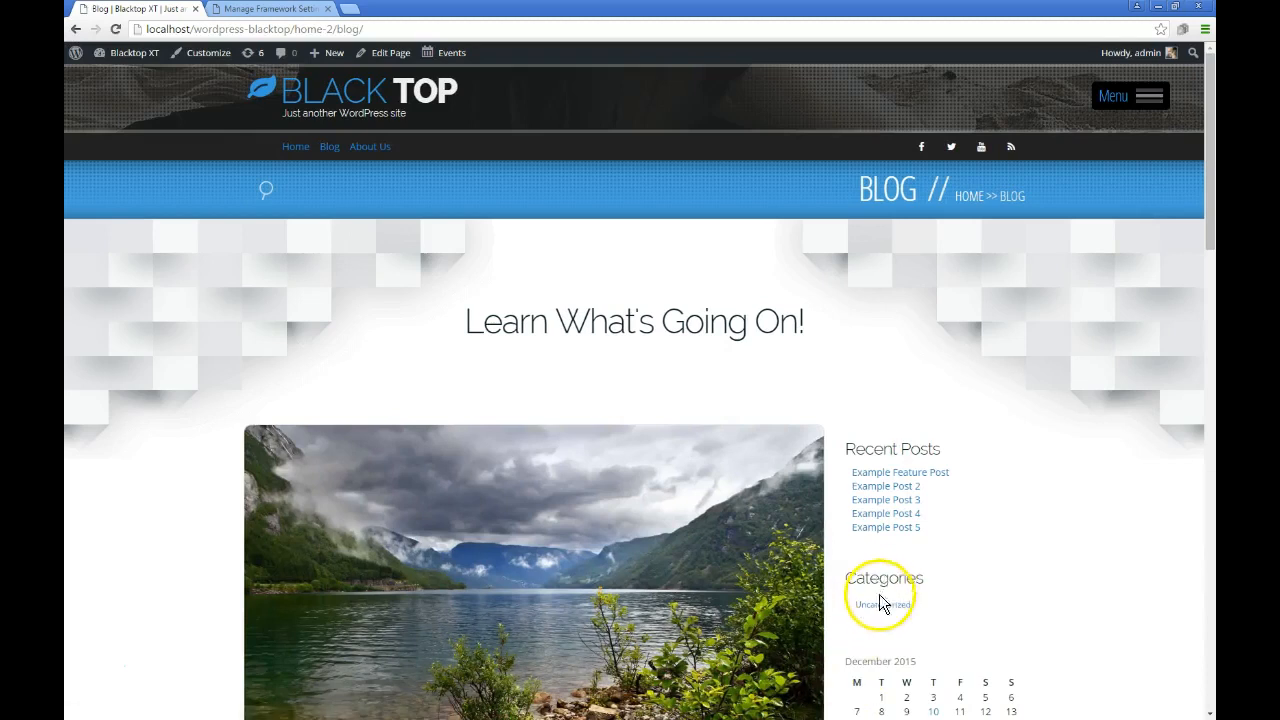
mouse_move(1006, 558)
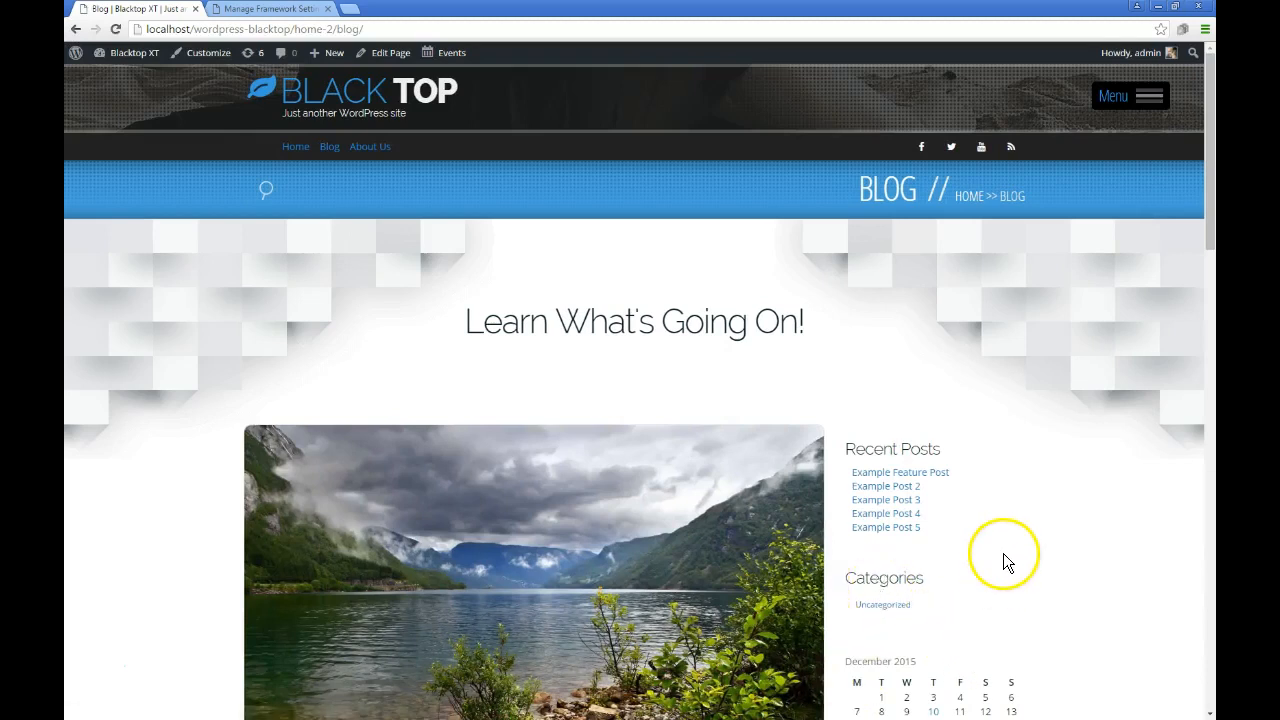
mouse_move(420, 187)
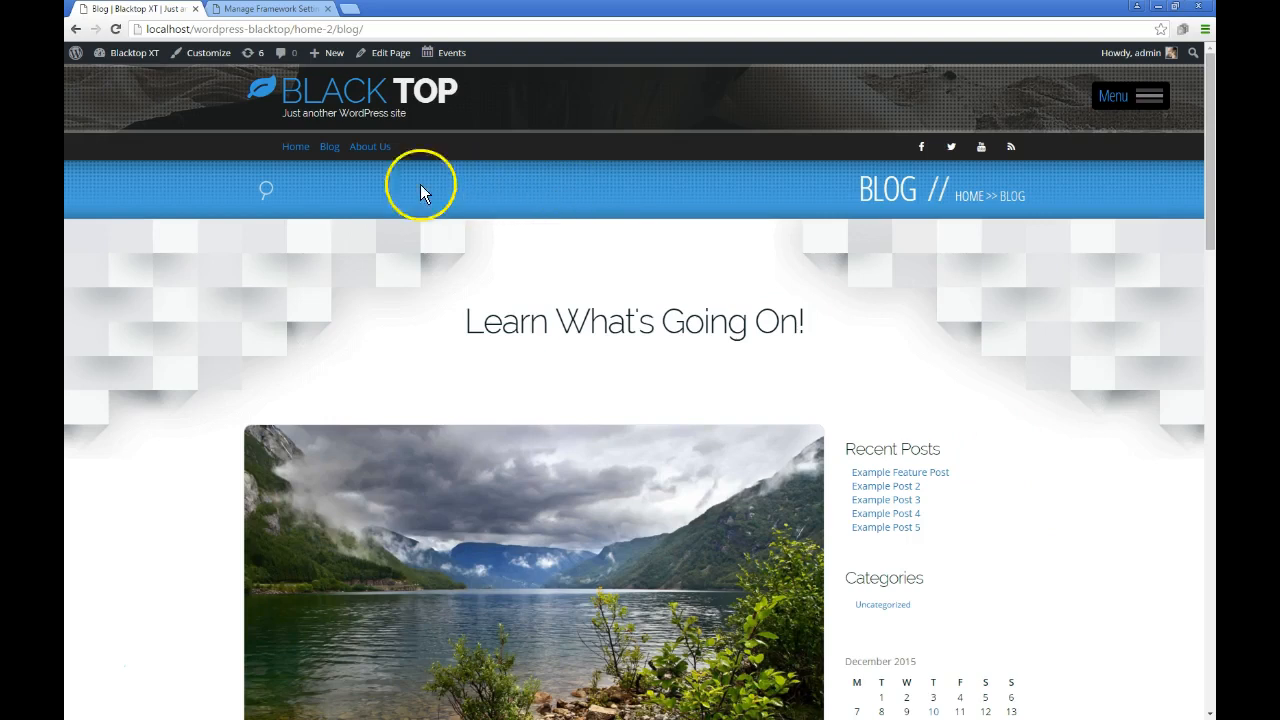
Open the About Us page and advance its photo slider to the next image
left_click(370, 146)
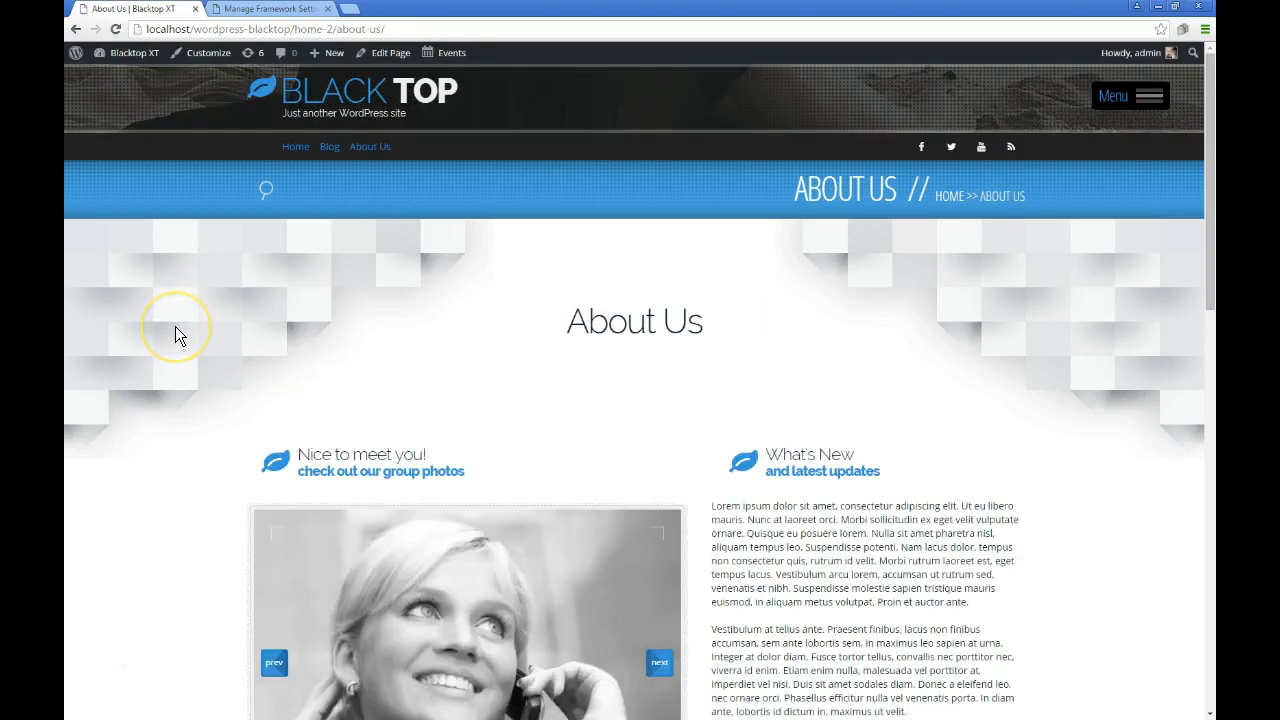
scroll("down", 3)
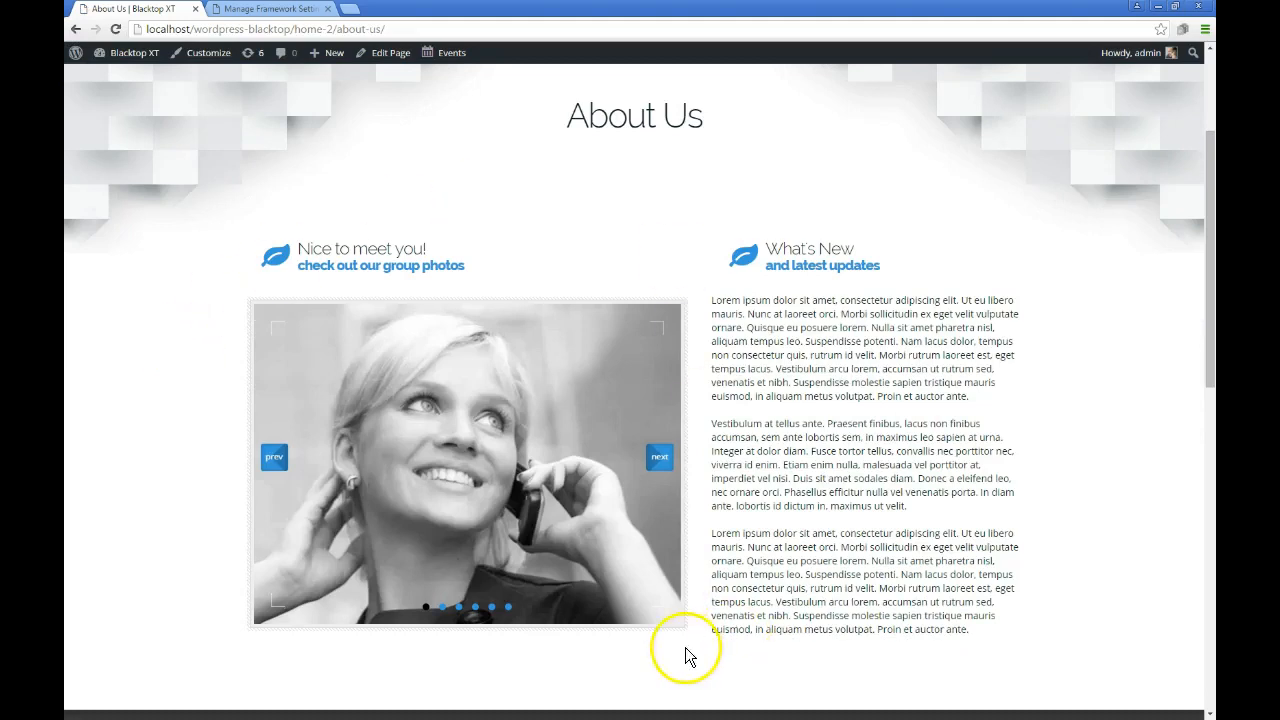
left_click(659, 457)
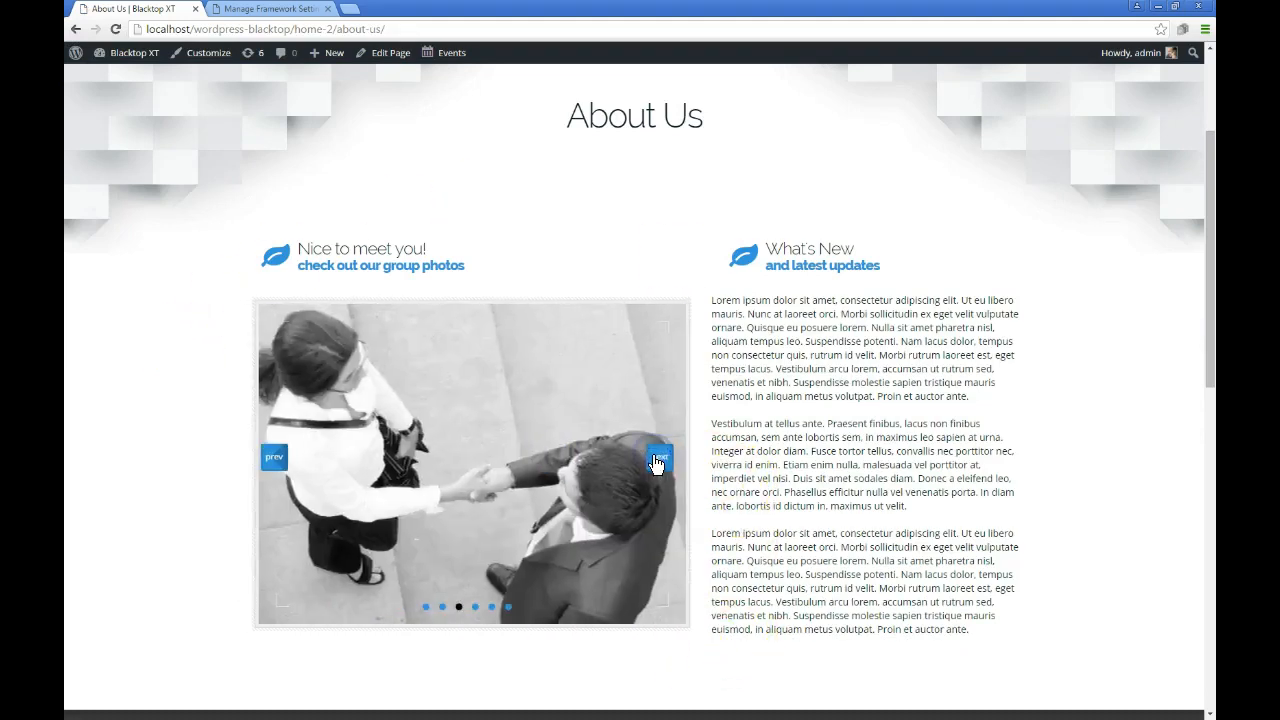
Scroll down the About Us page and open FAQs from the footer
scroll("down", 3)
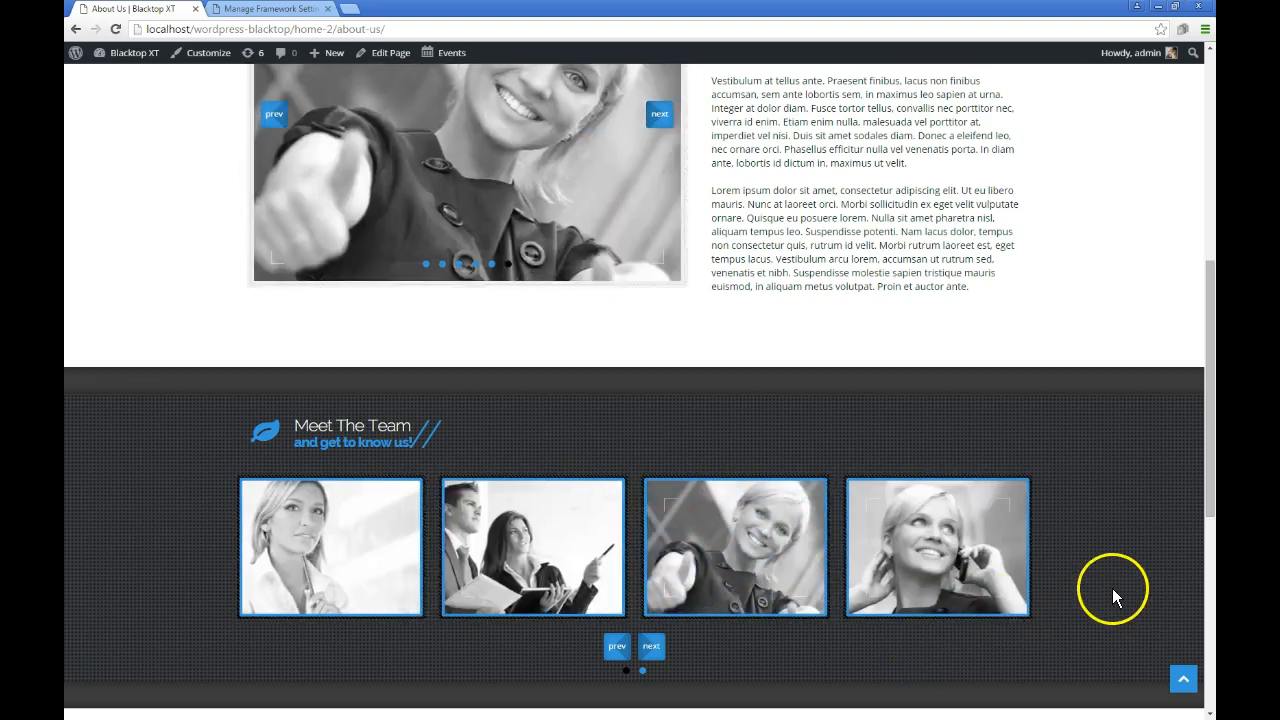
scroll("down", 3)
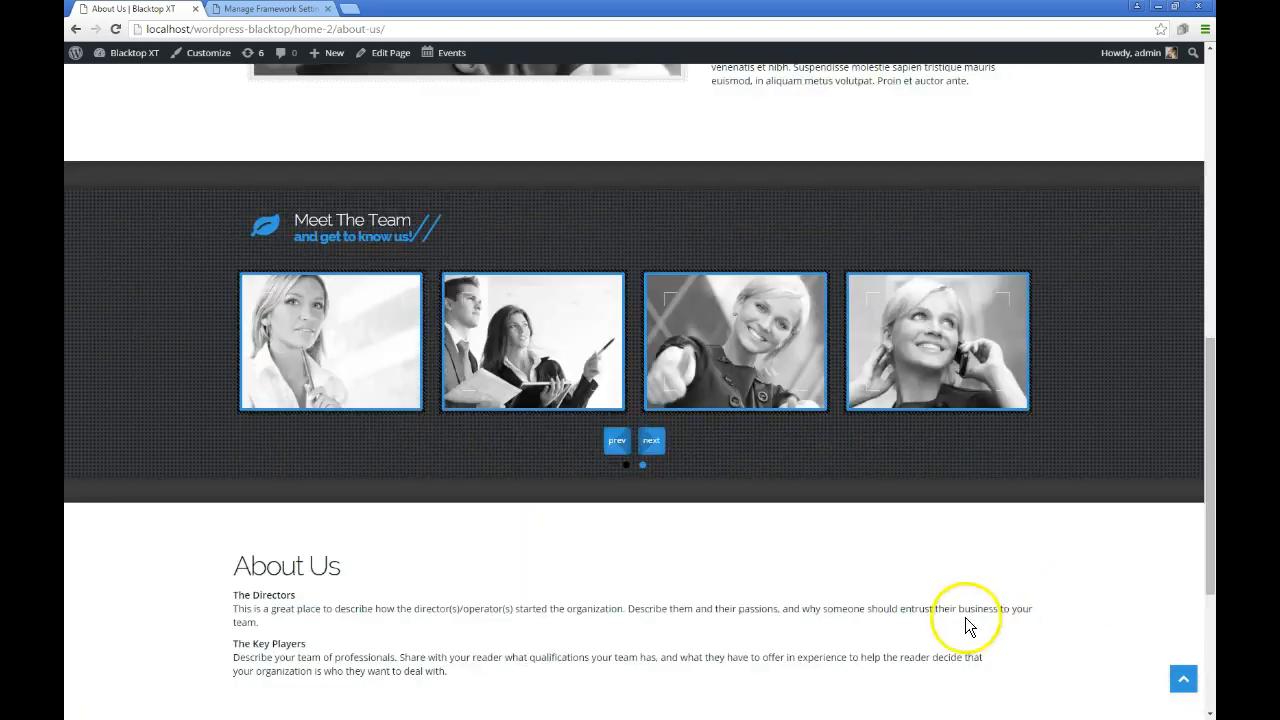
scroll("down", 3)
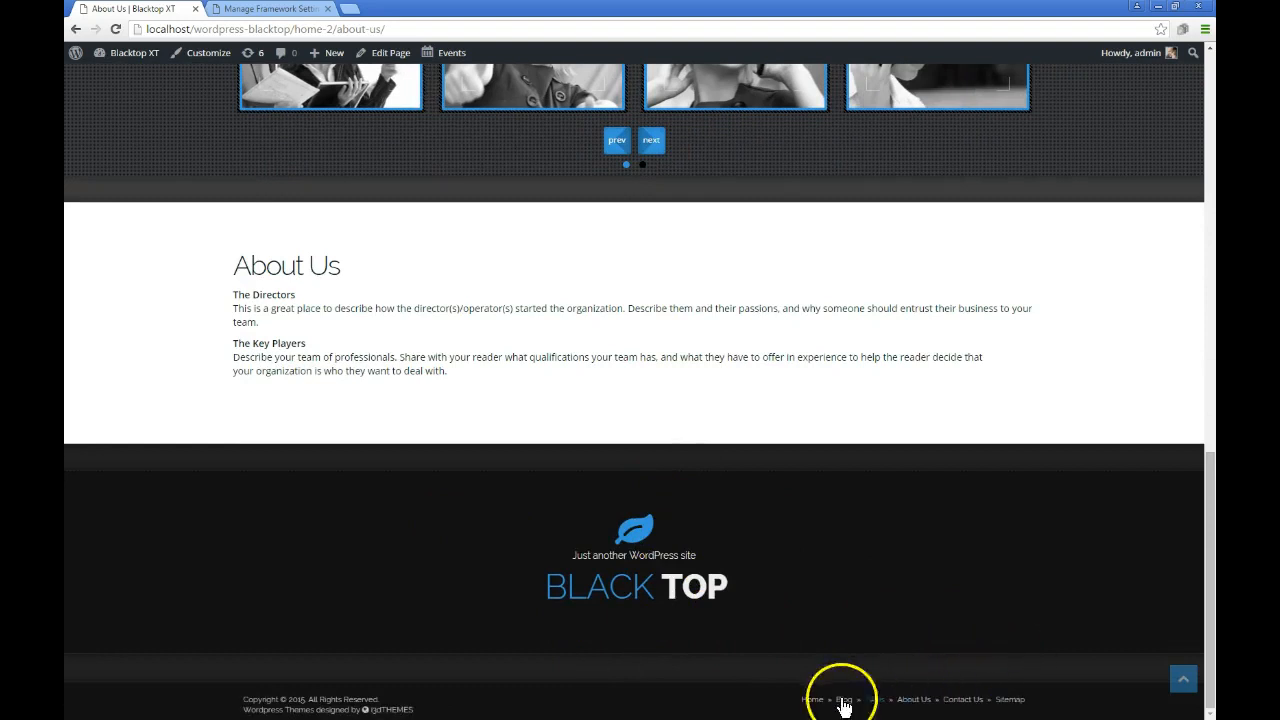
mouse_move(890, 713)
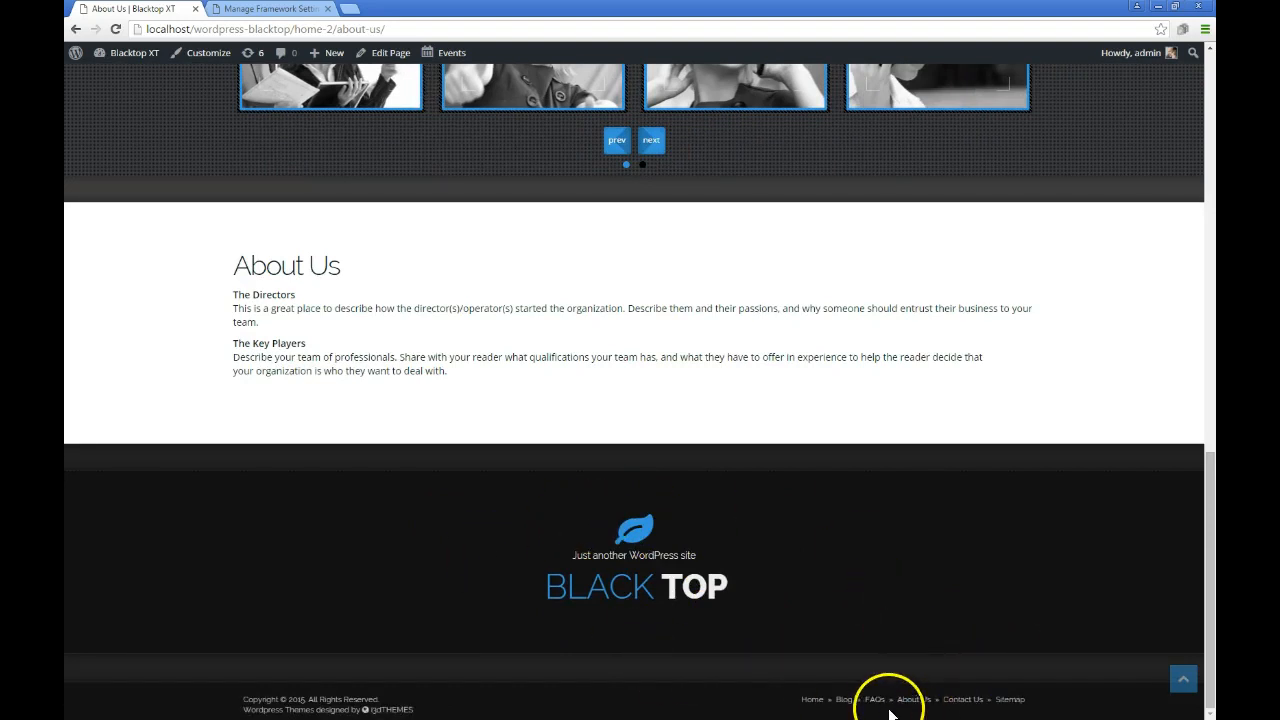
left_click(873, 699)
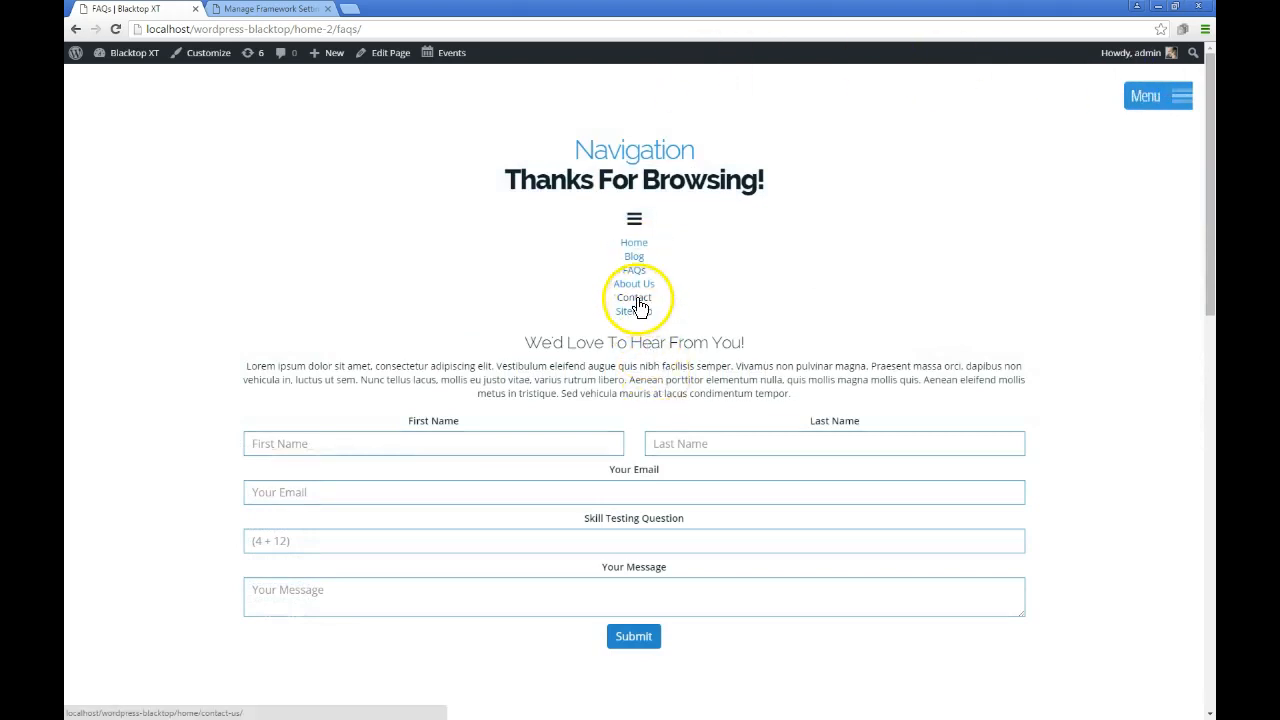
Open the Contact Us page and scroll over its company details, map and form
left_click(634, 297)
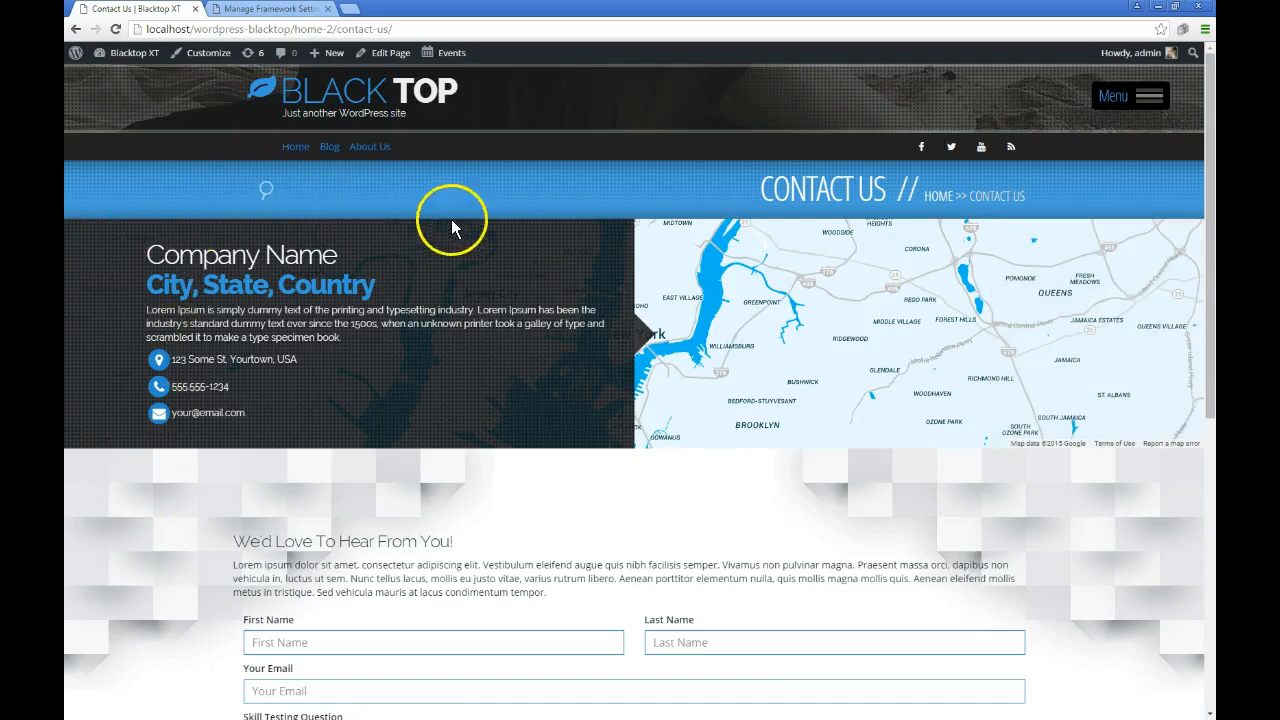
mouse_move(197, 357)
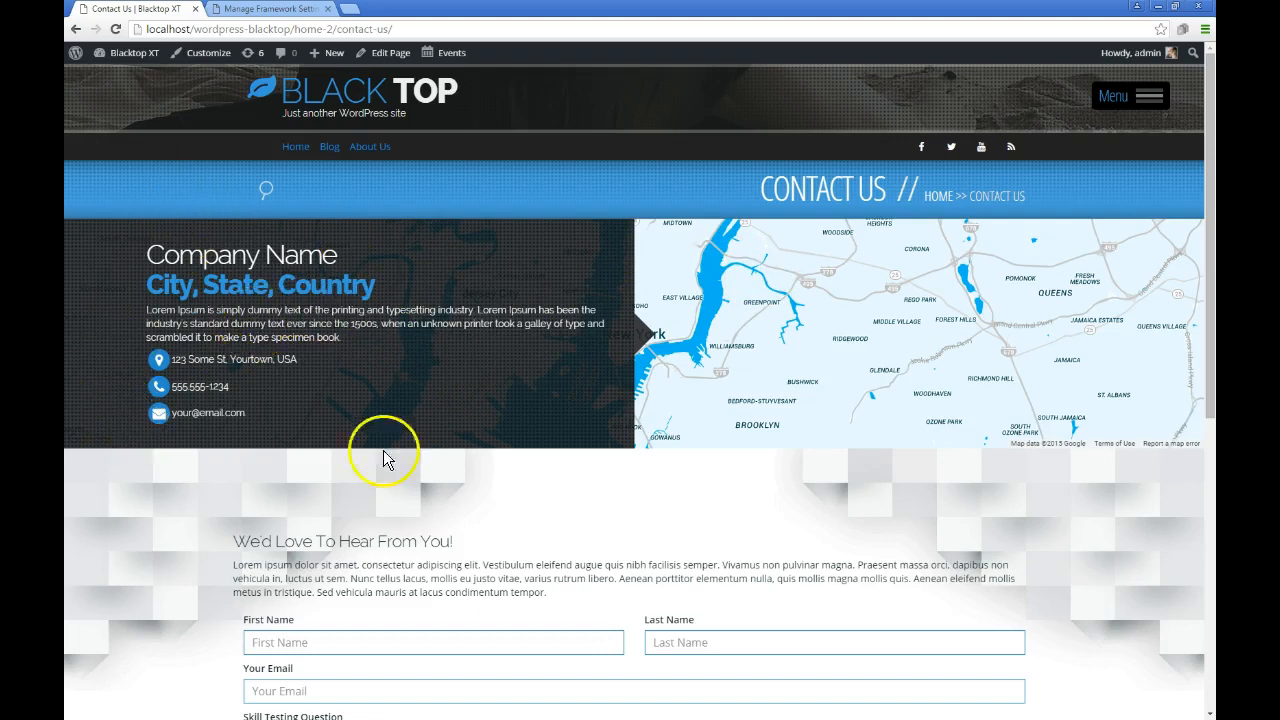
mouse_move(282, 558)
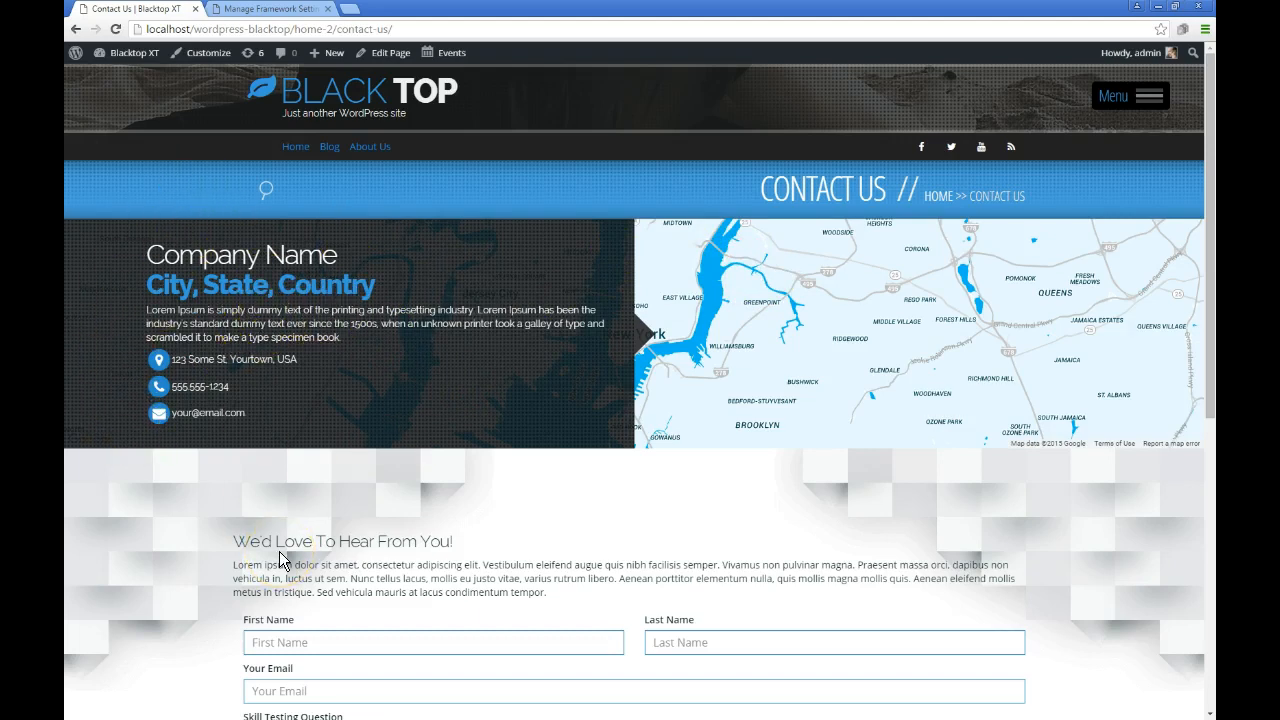
scroll("down", 3)
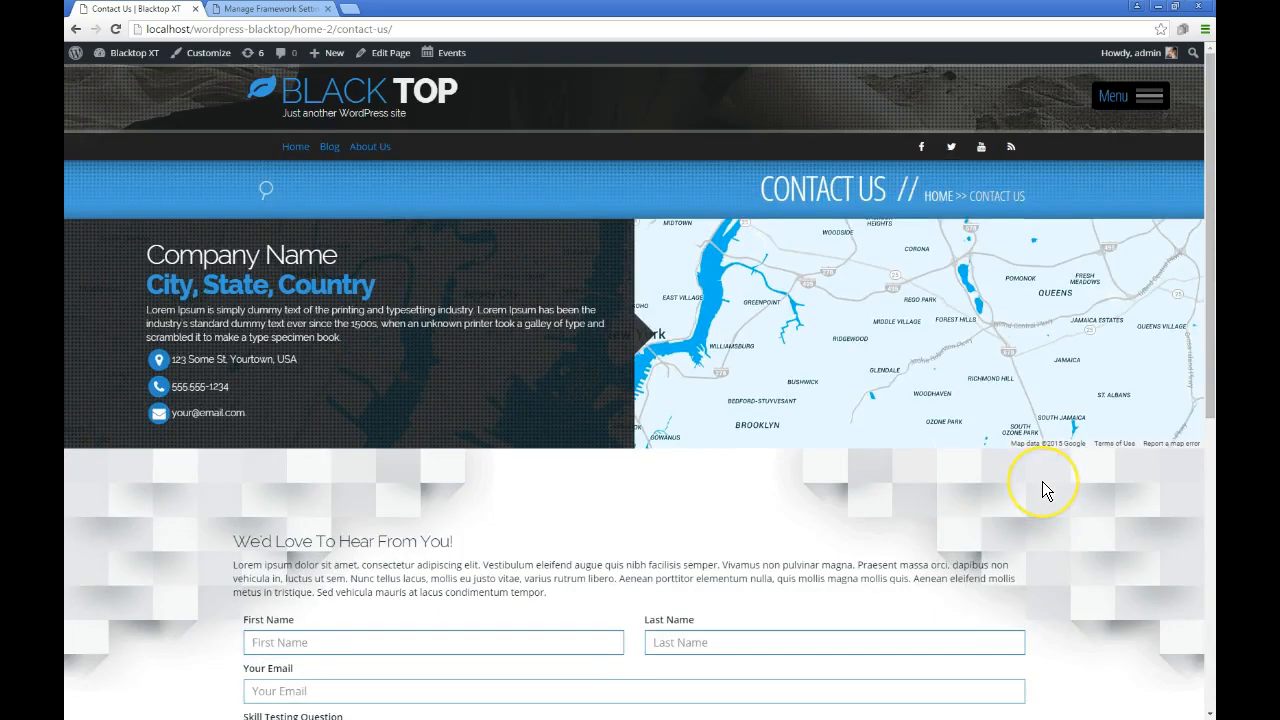
mouse_move(920, 513)
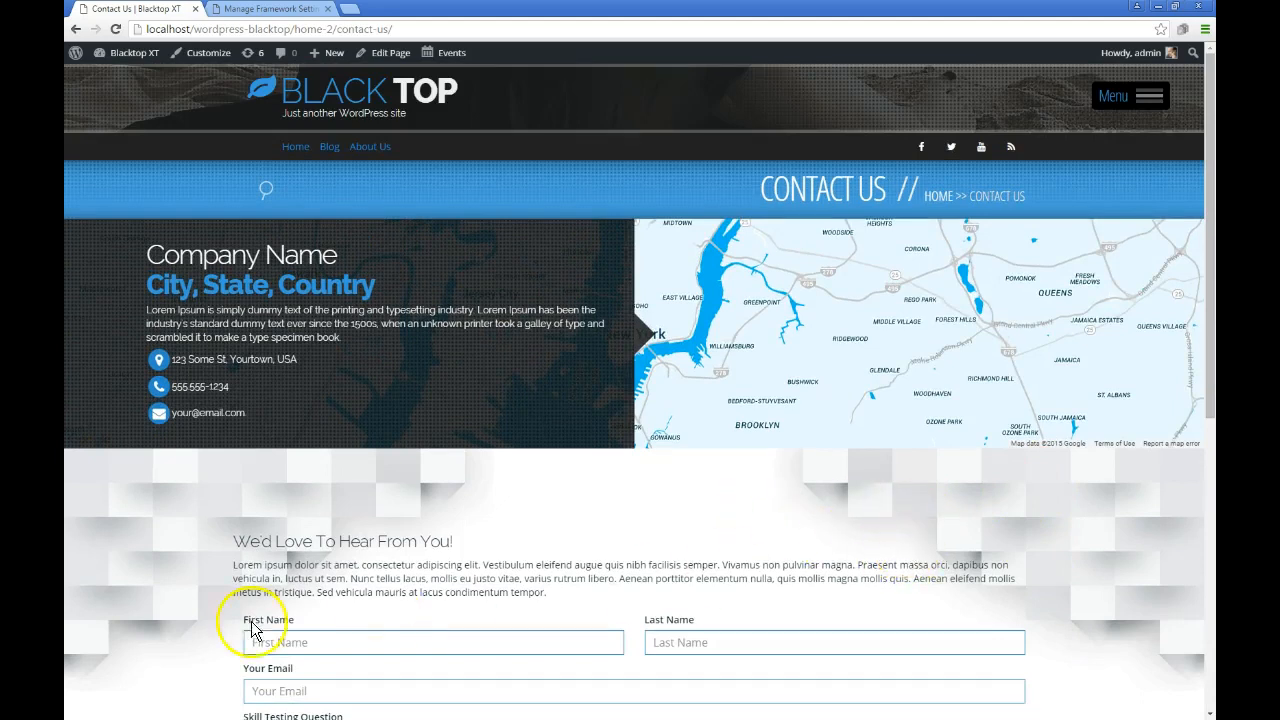
Go to Blacktop Theme Settings and view the Initialization tab's pages, posts and widgets summary
left_click(270, 8)
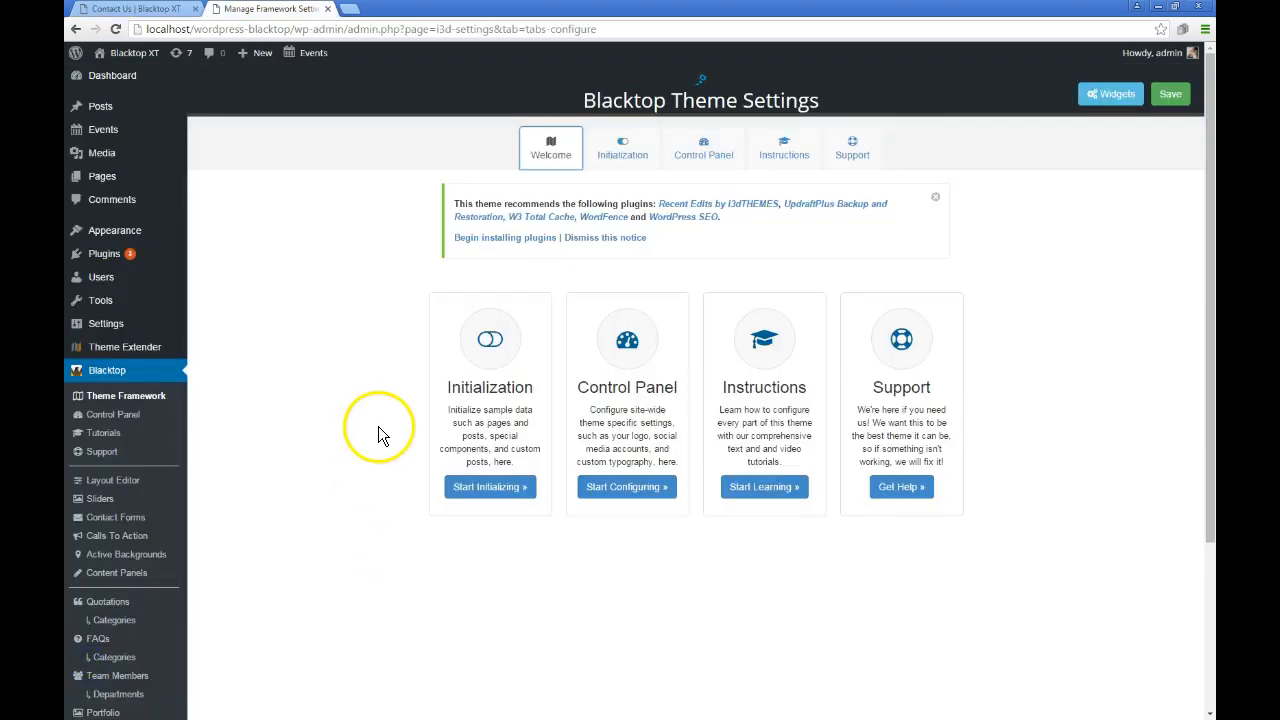
mouse_move(715, 305)
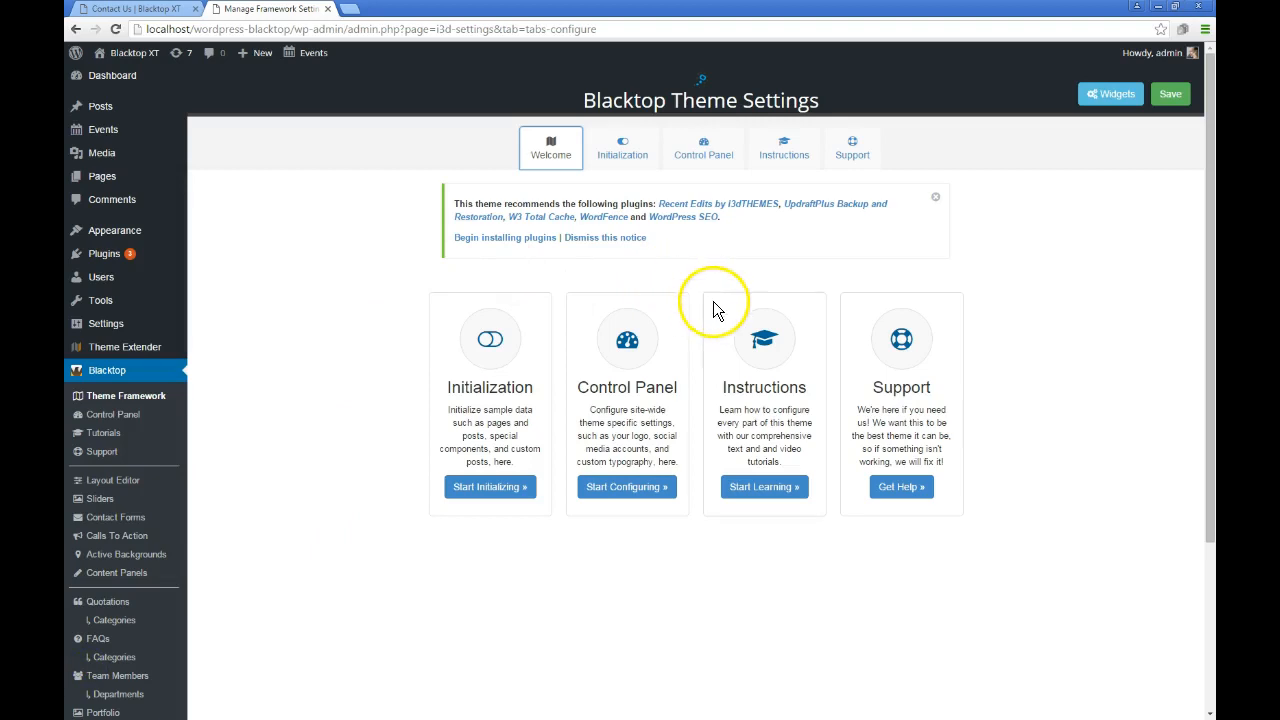
mouse_move(1040, 150)
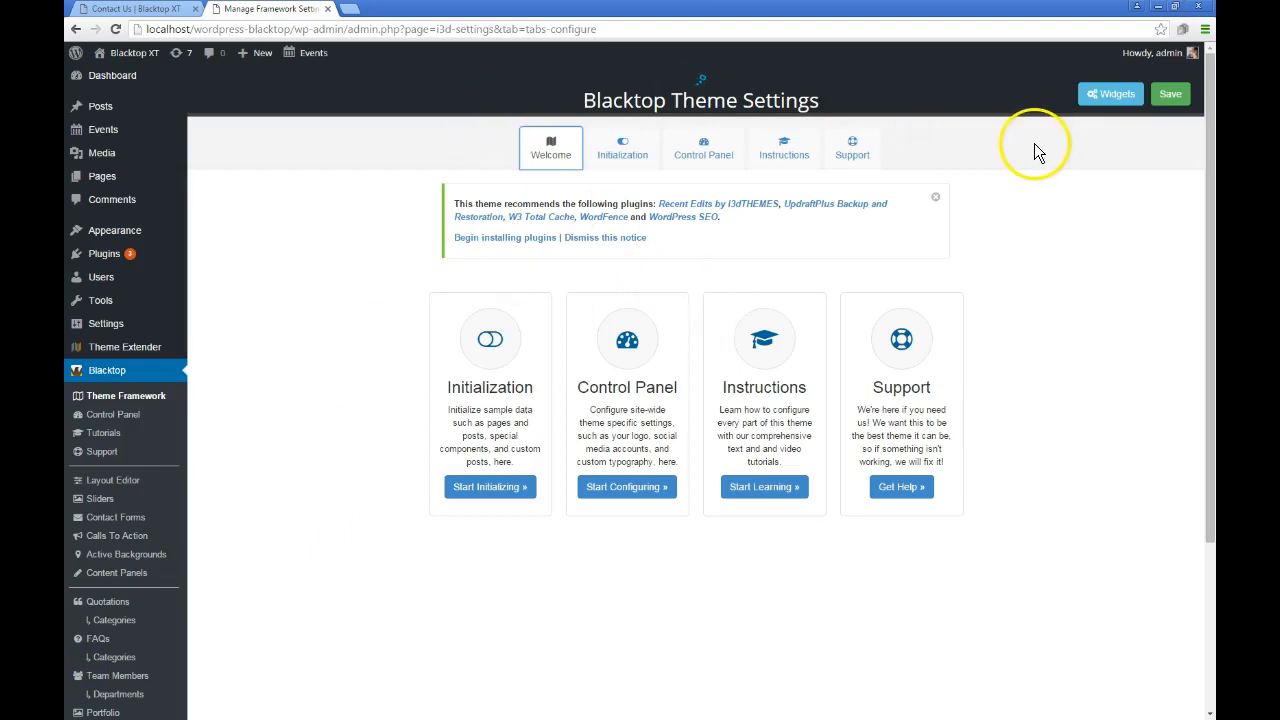
mouse_move(1060, 431)
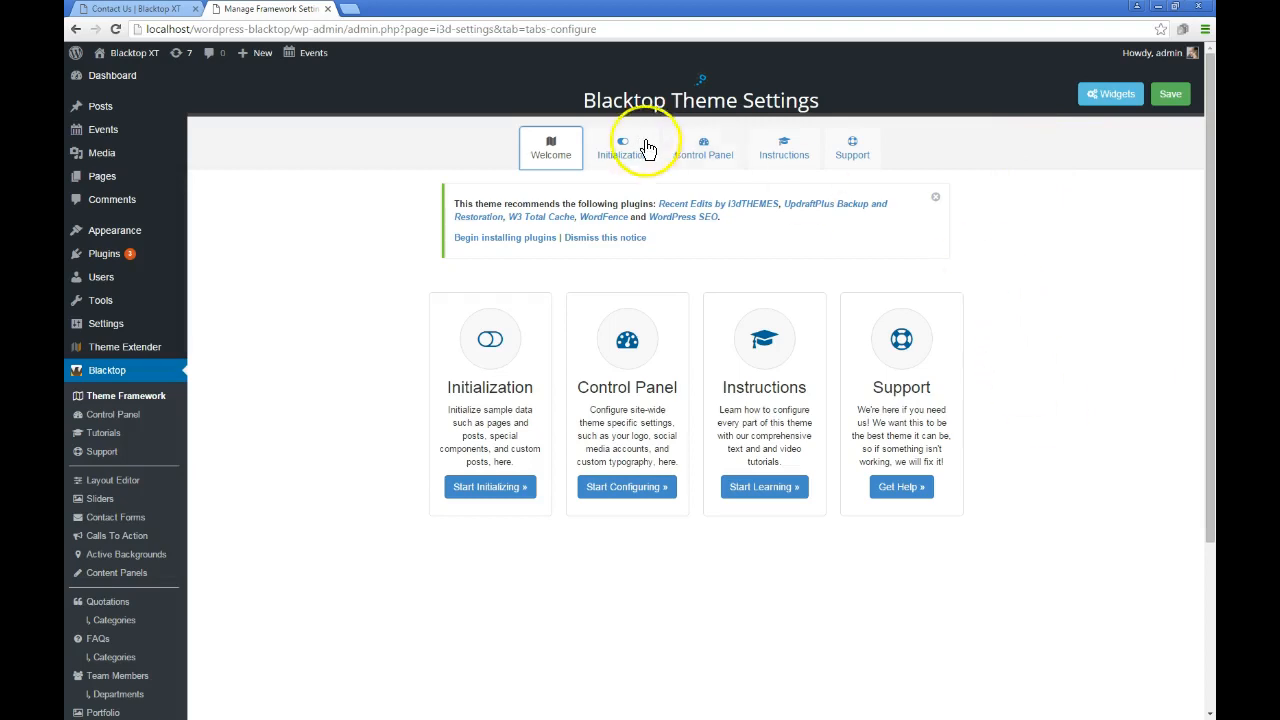
left_click(622, 147)
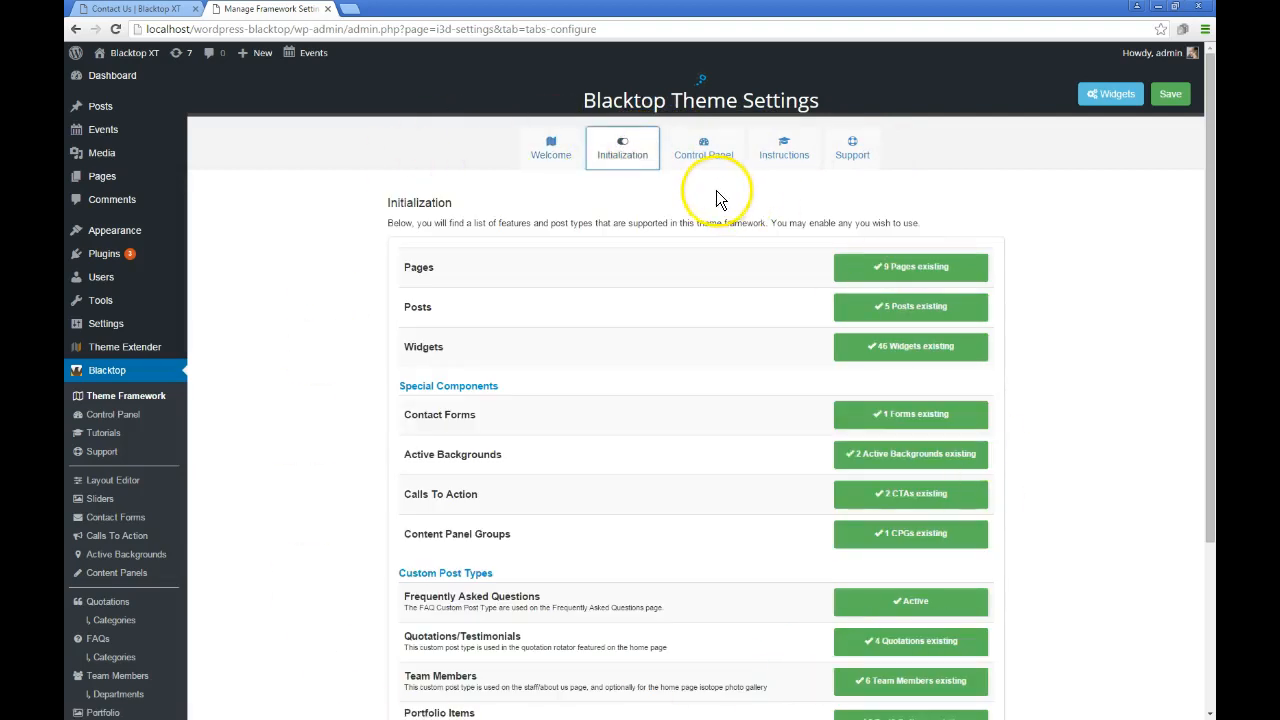
mouse_move(645, 227)
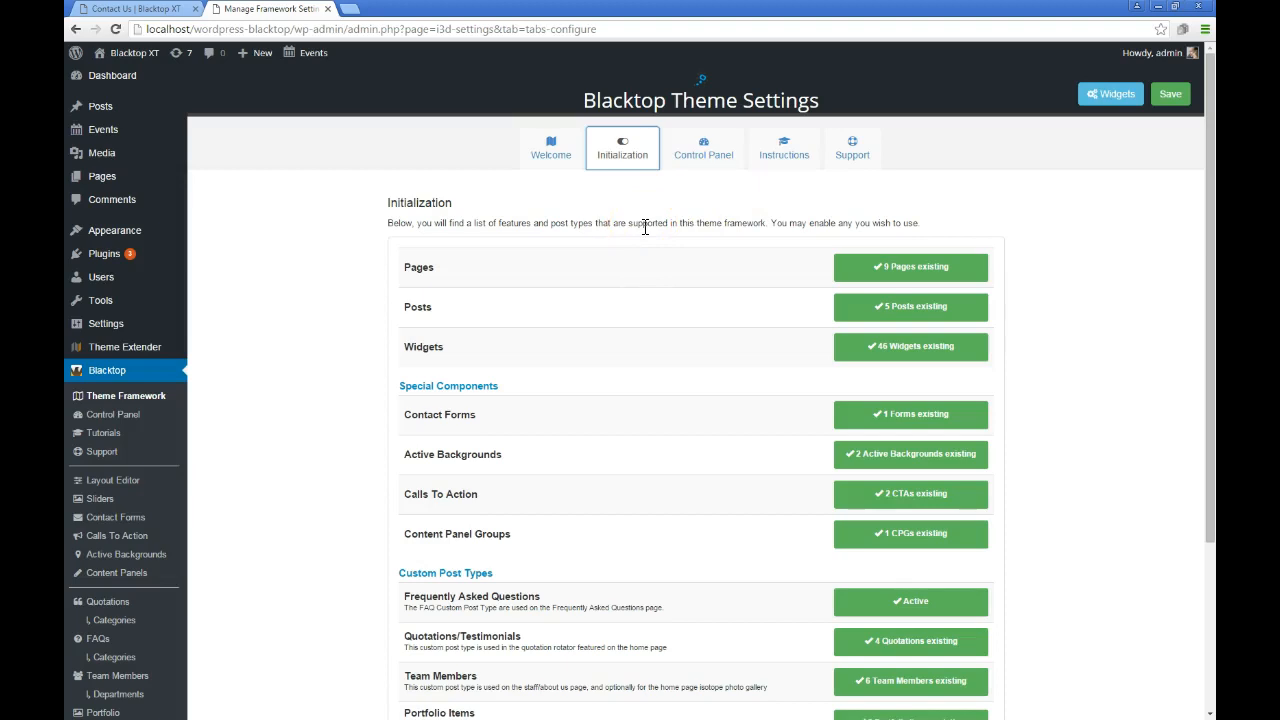
mouse_move(365, 598)
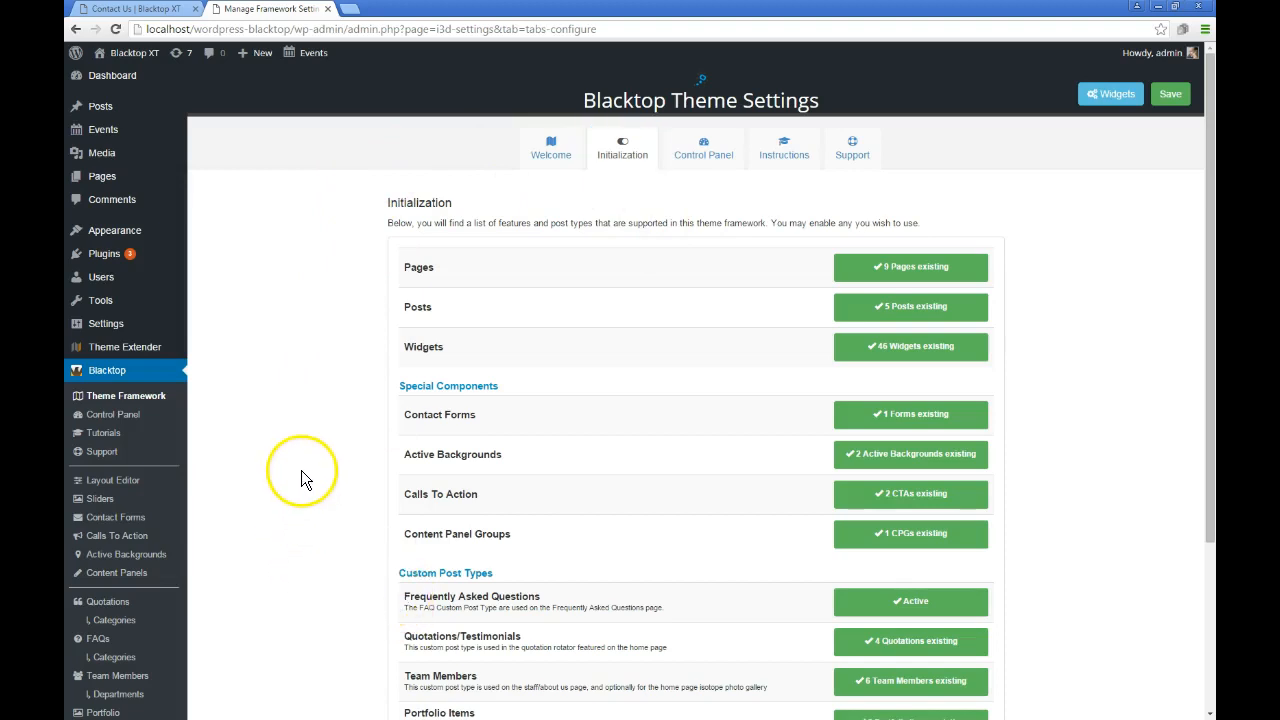
mouse_move(99, 499)
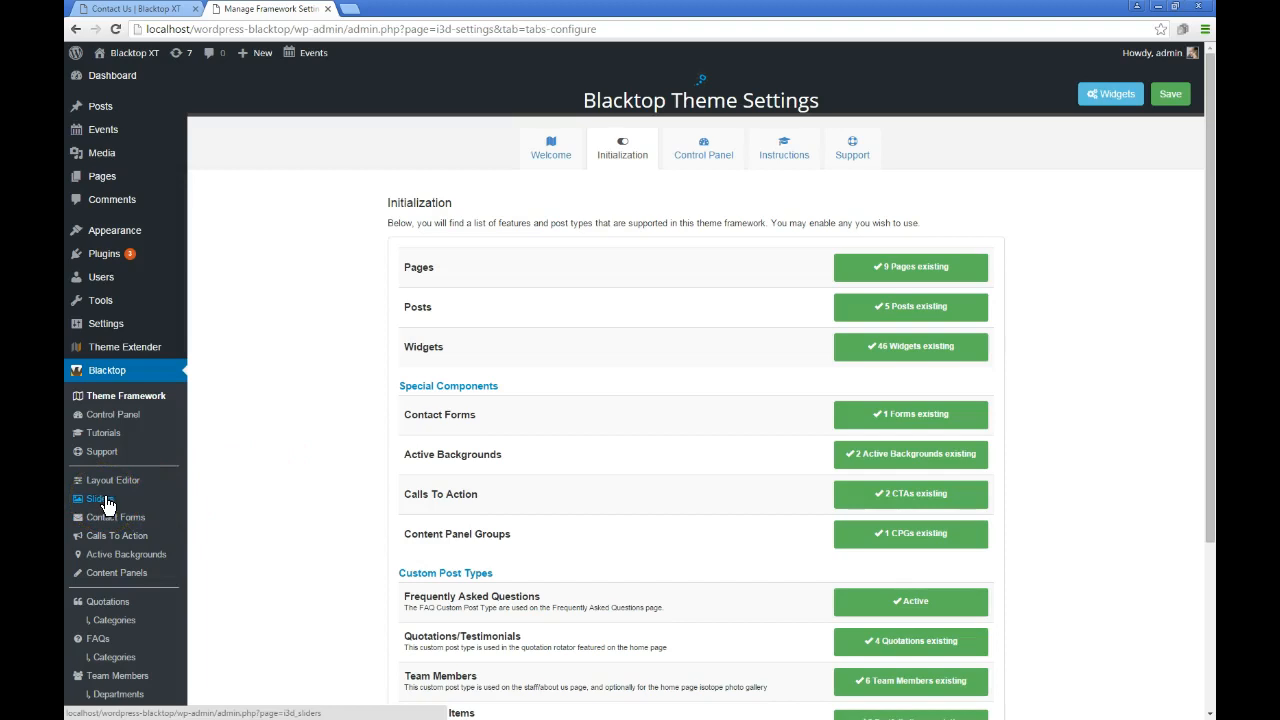
Edit Example Welcome Slider from the Sliders list and scroll through its video settings and slides
left_click(94, 498)
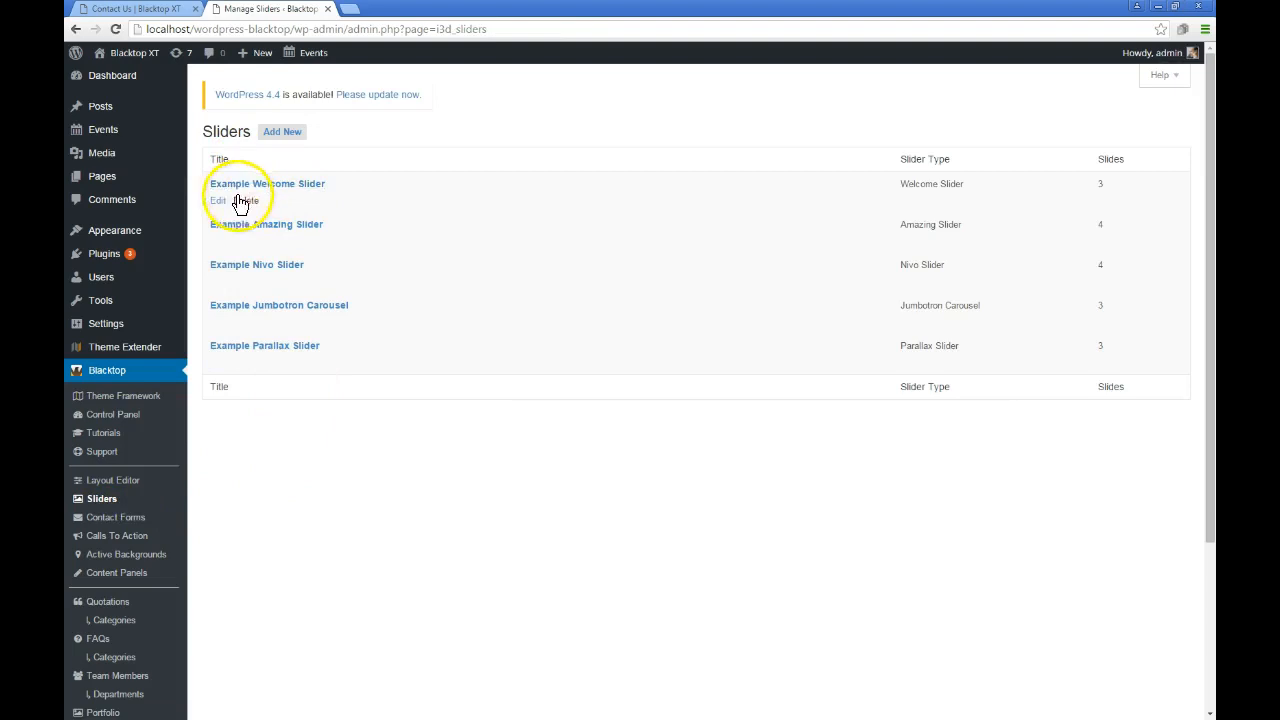
left_click(218, 201)
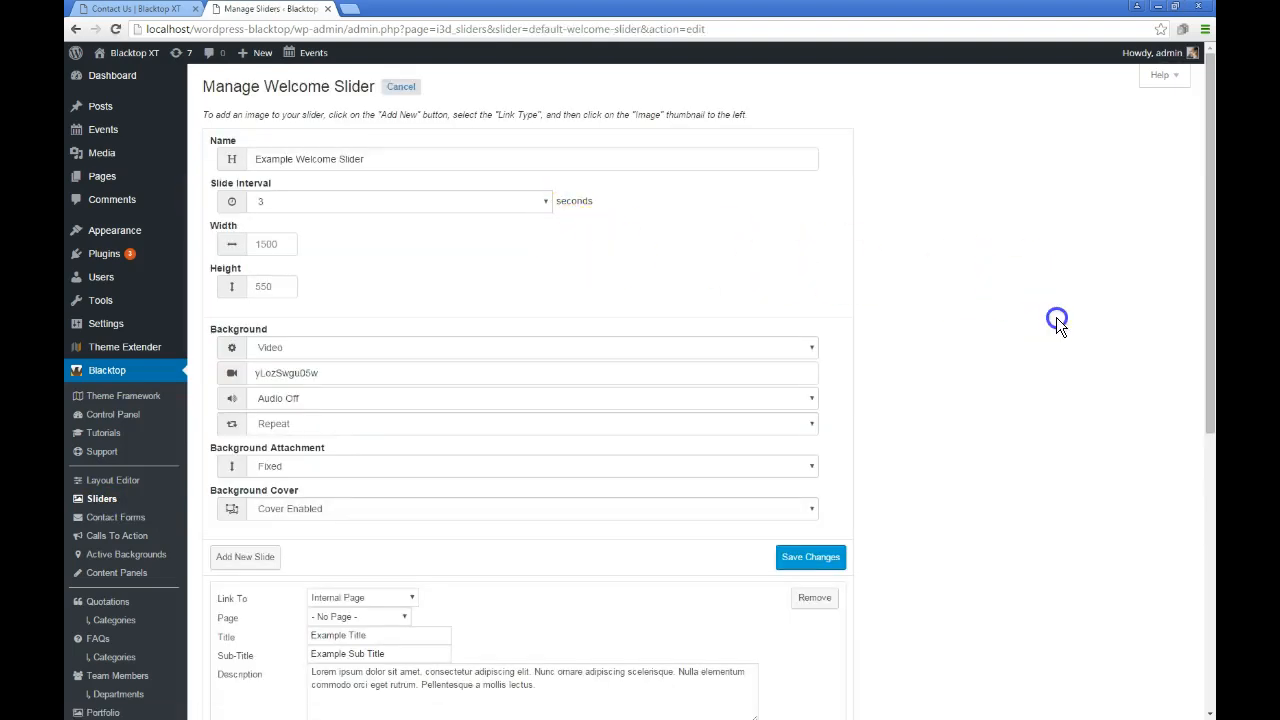
scroll("down", 3)
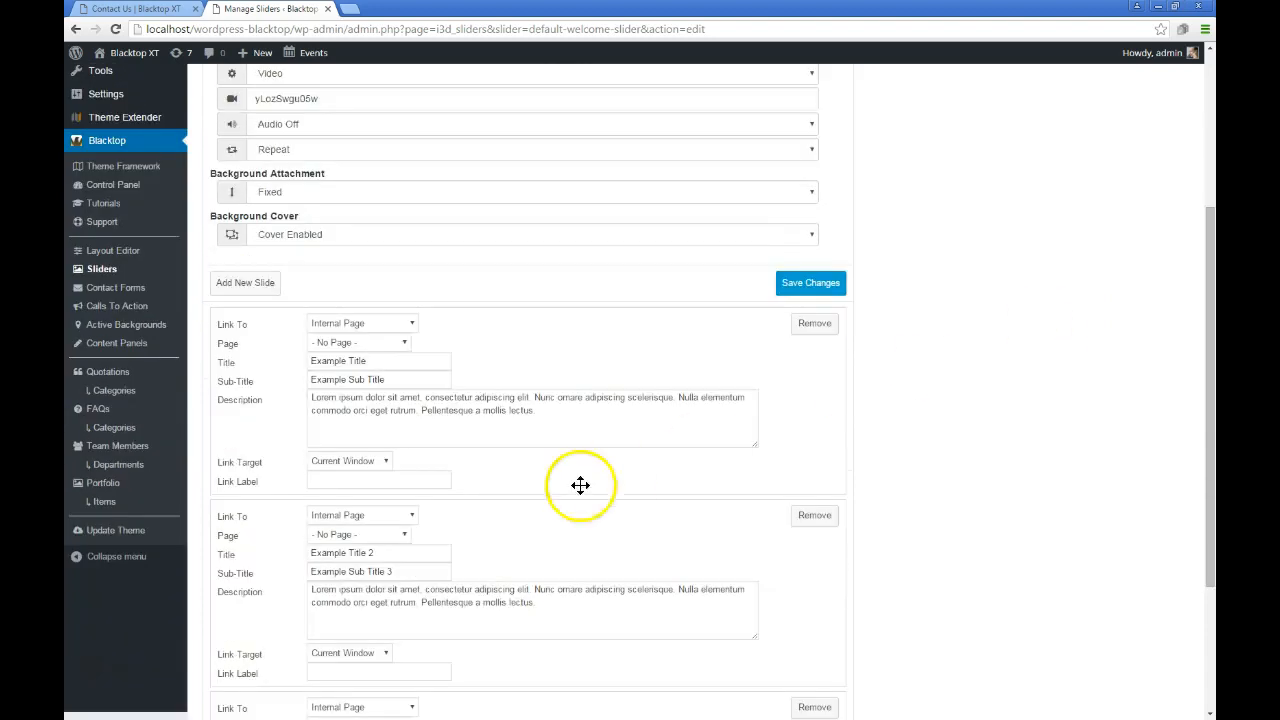
scroll("down", 3)
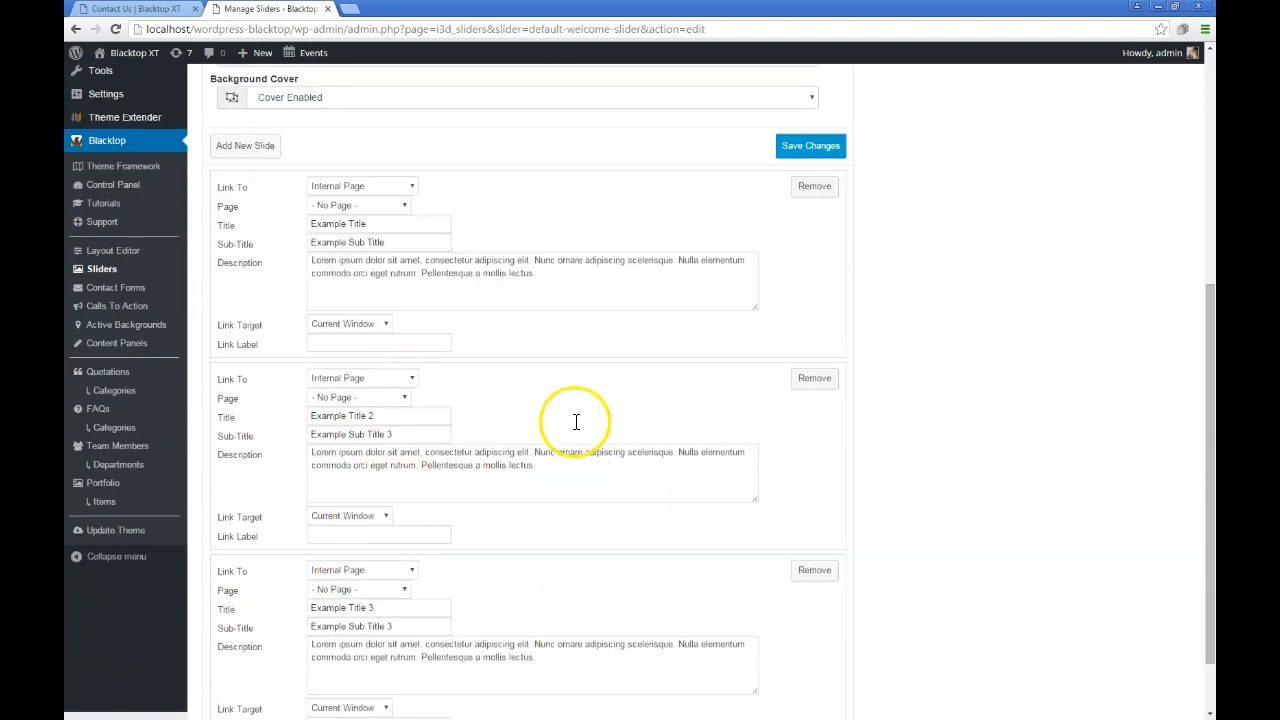
scroll("up", 3)
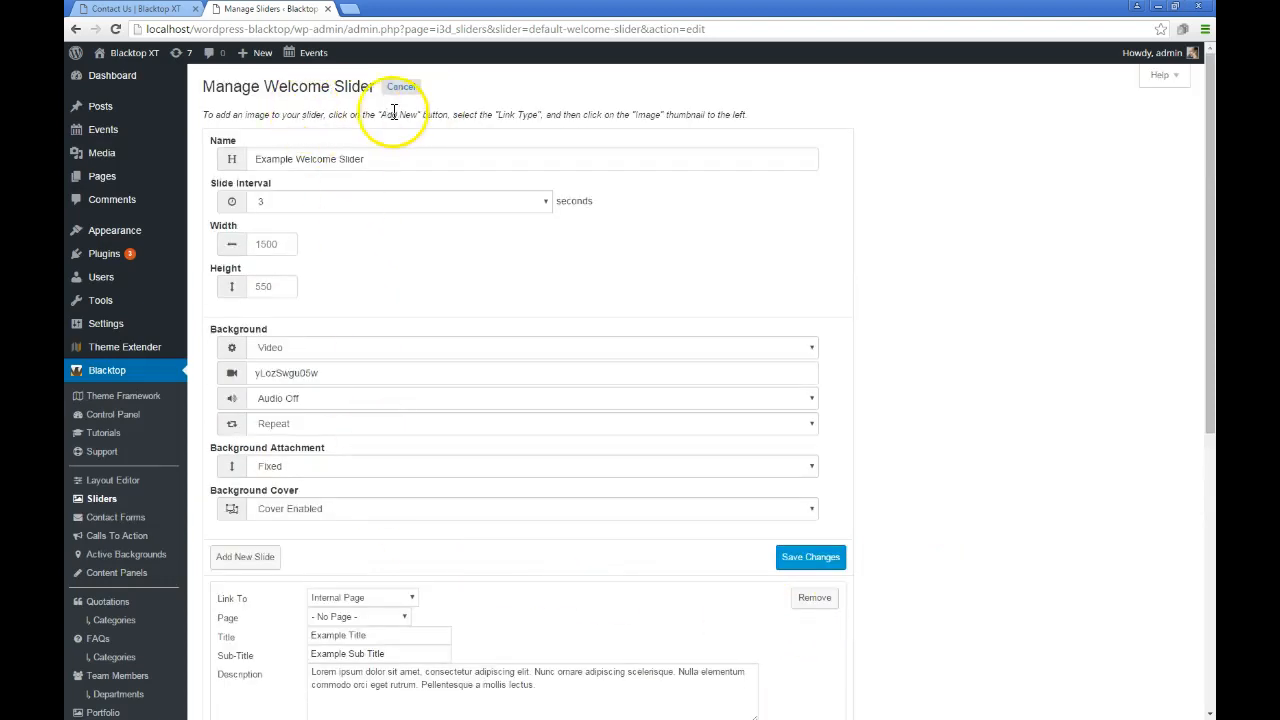
mouse_move(452, 197)
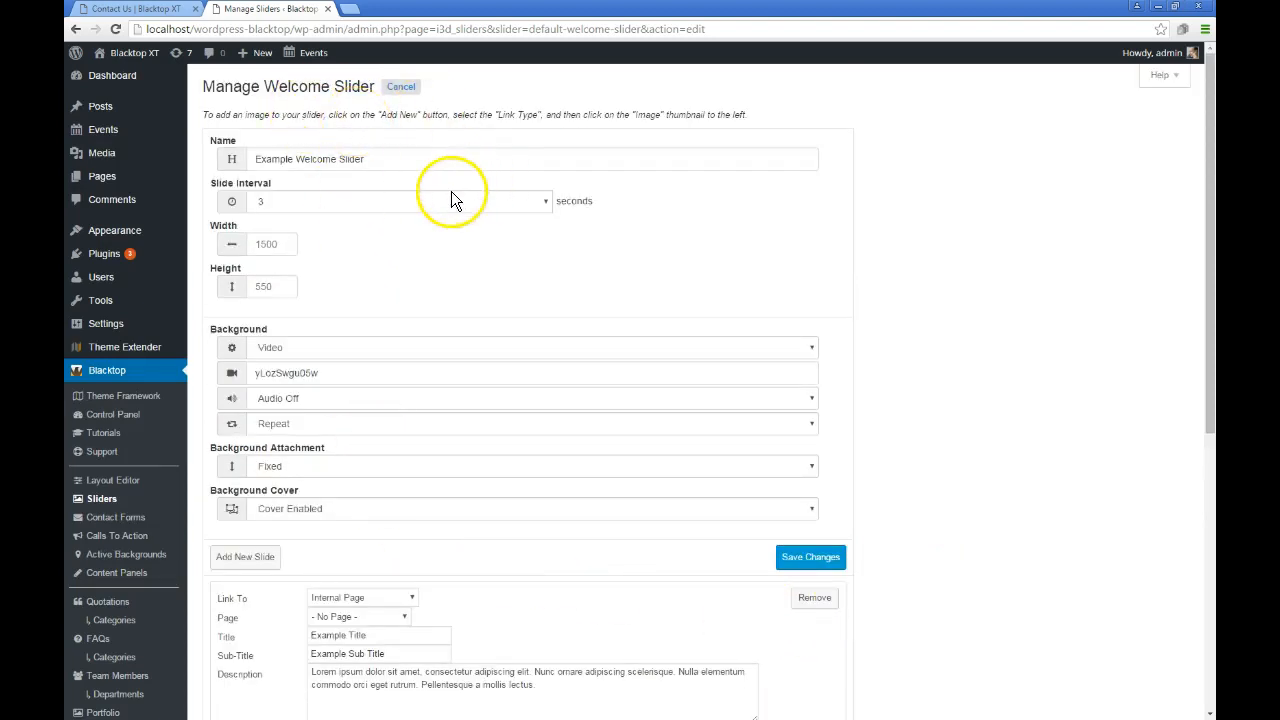
mouse_move(310, 360)
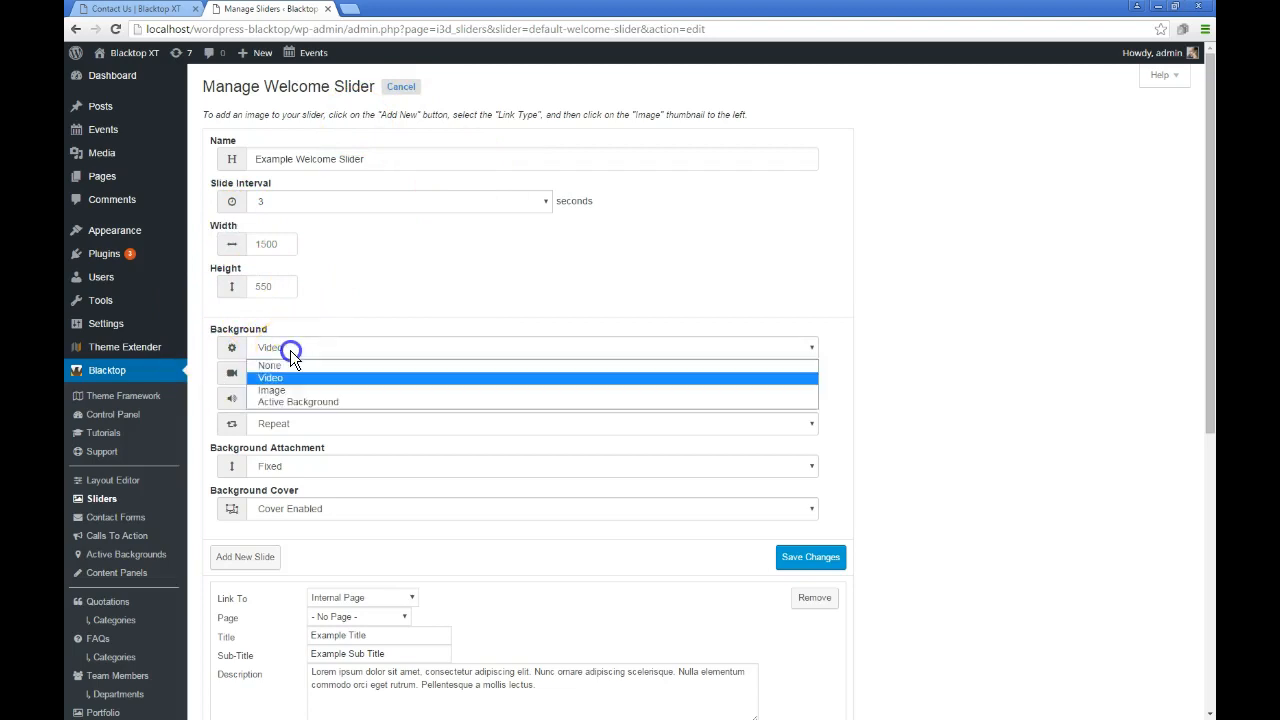
mouse_move(283, 389)
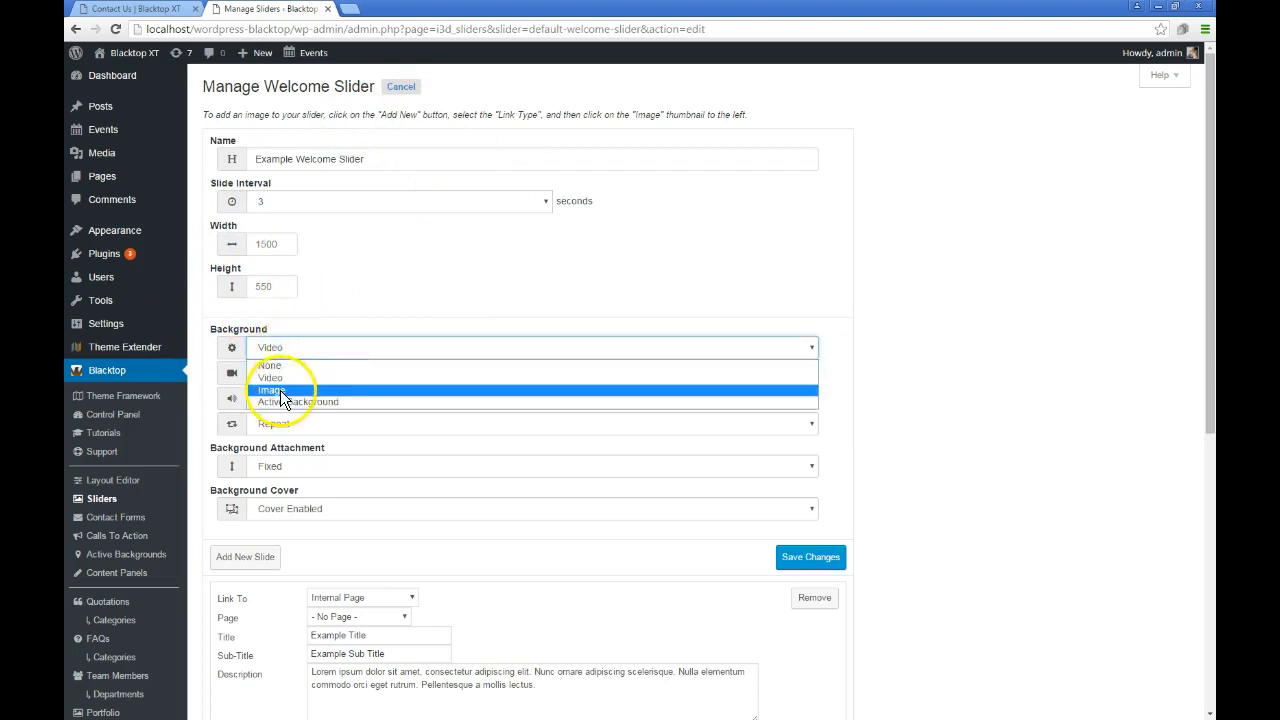
Switch the Welcome Slider background to Image, choose a waterfall photo, and save
left_click(271, 389)
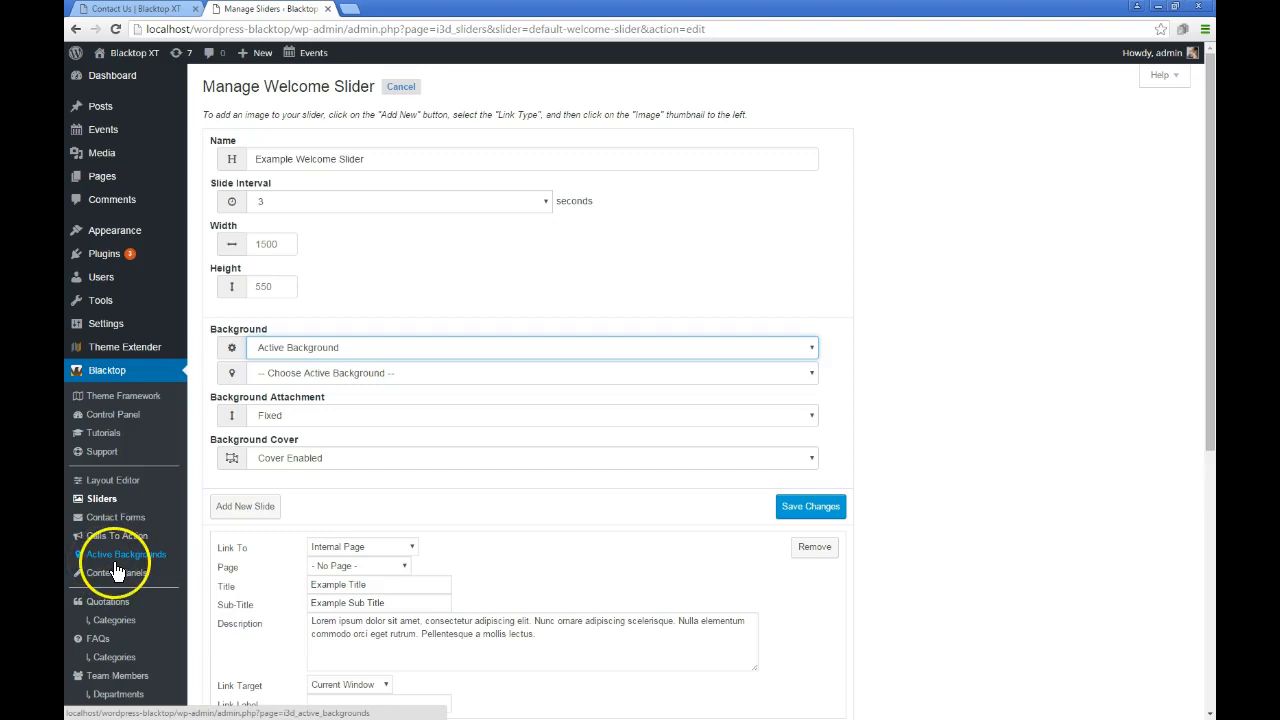
left_click(533, 347)
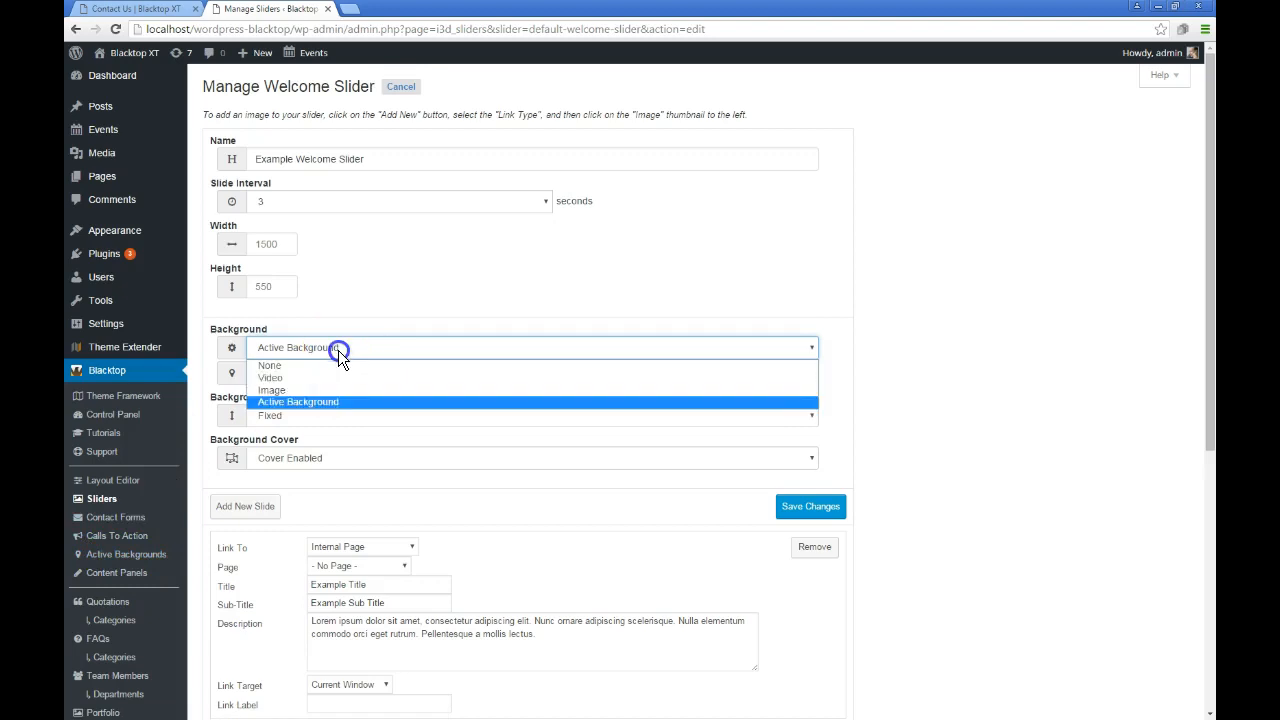
left_click(272, 390)
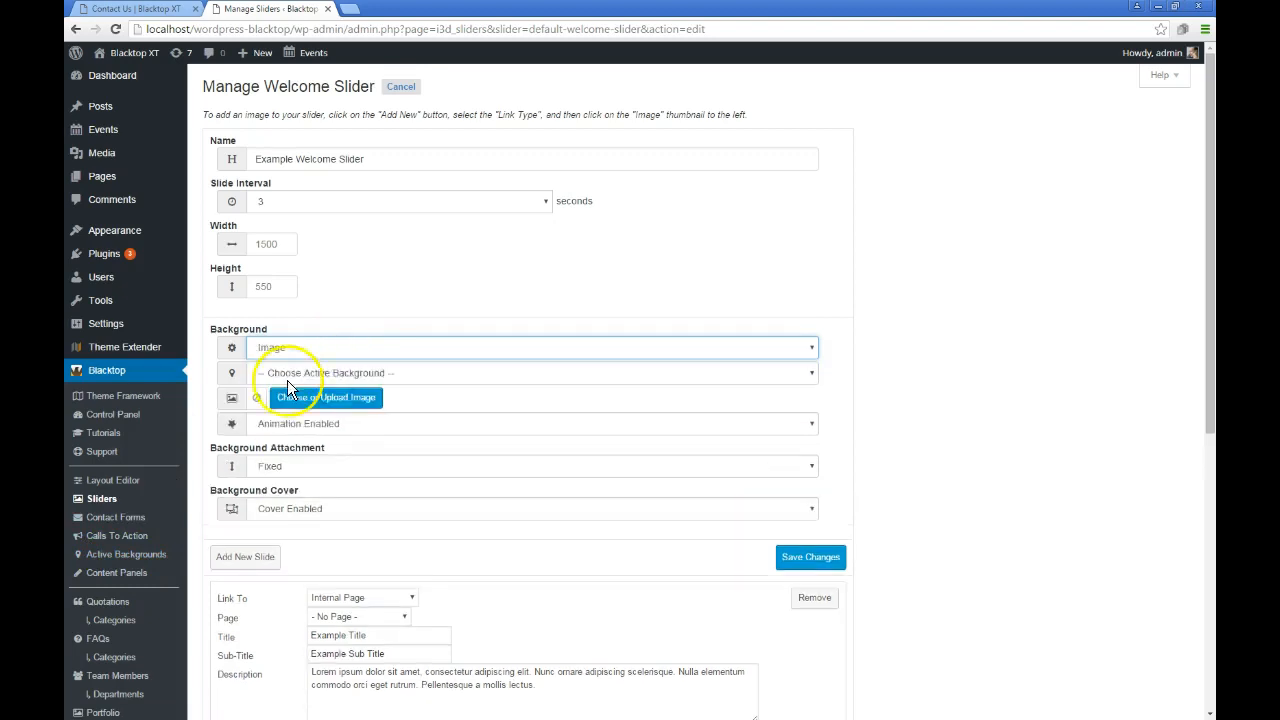
left_click(326, 397)
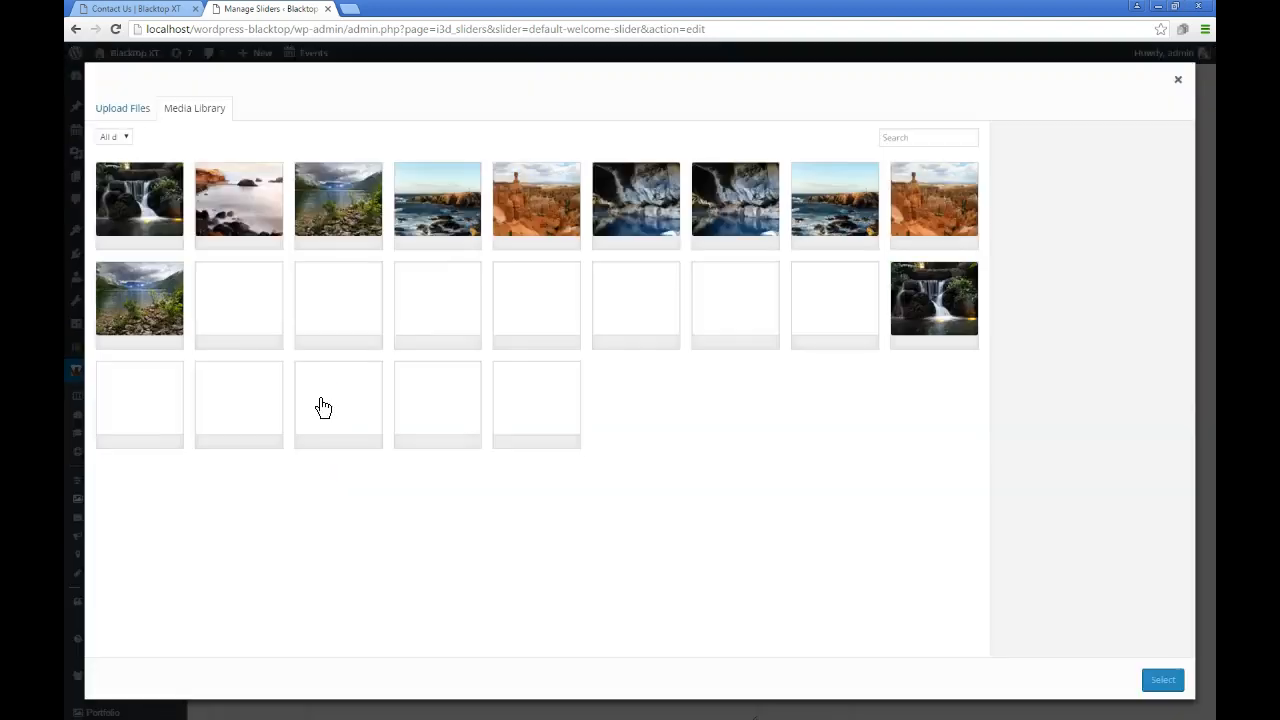
left_click(139, 205)
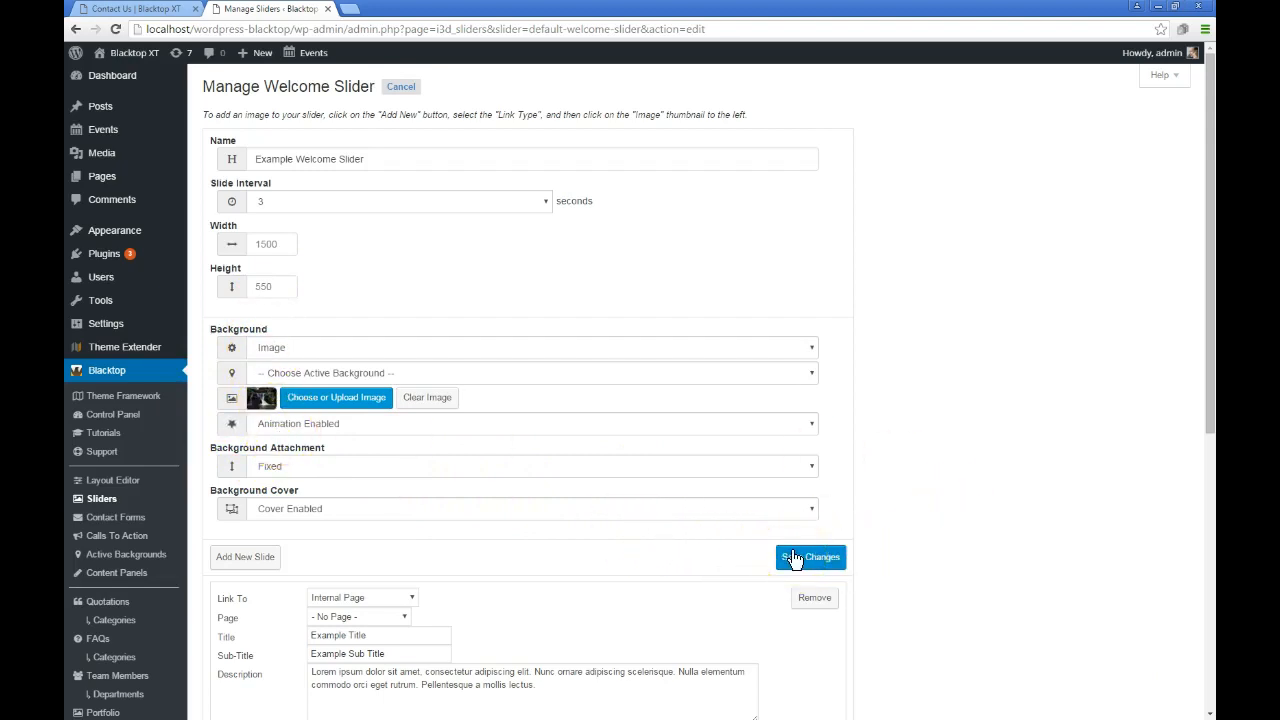
left_click(810, 557)
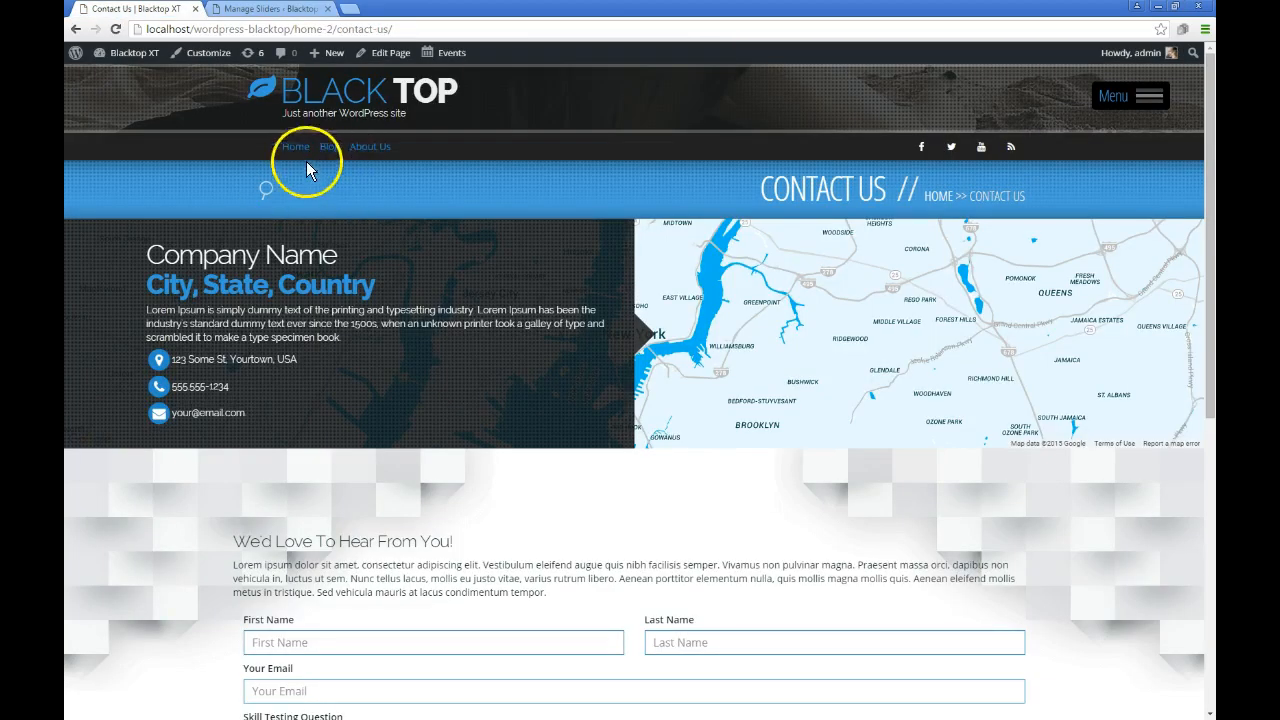
View the home page slider over the waterfall photo, then return to the slider's edit screen
left_click(296, 146)
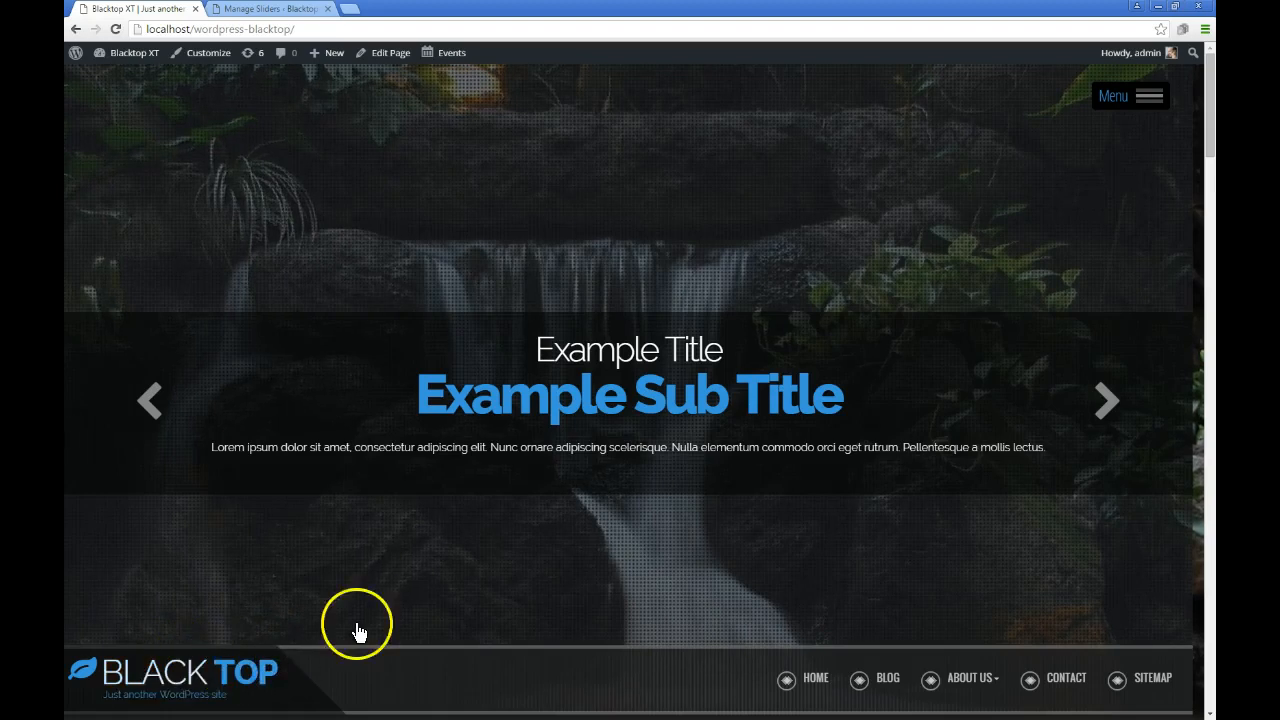
scroll("down", 3)
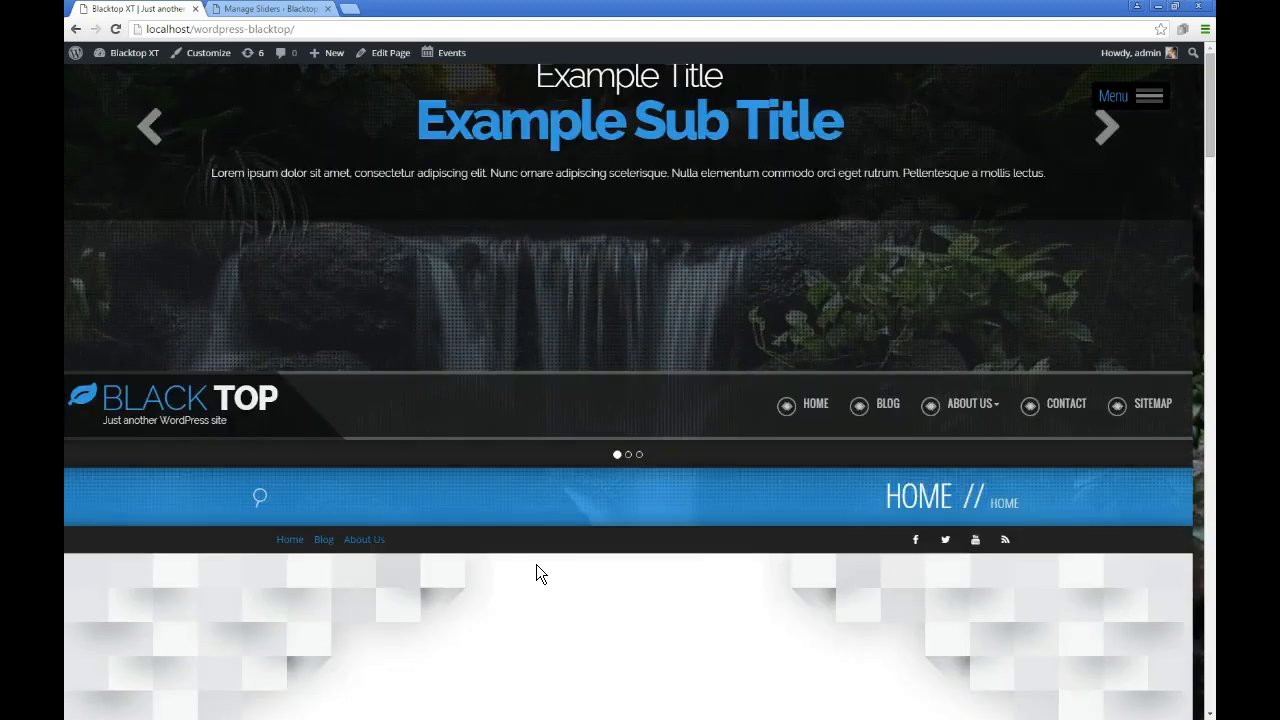
scroll("down", 3)
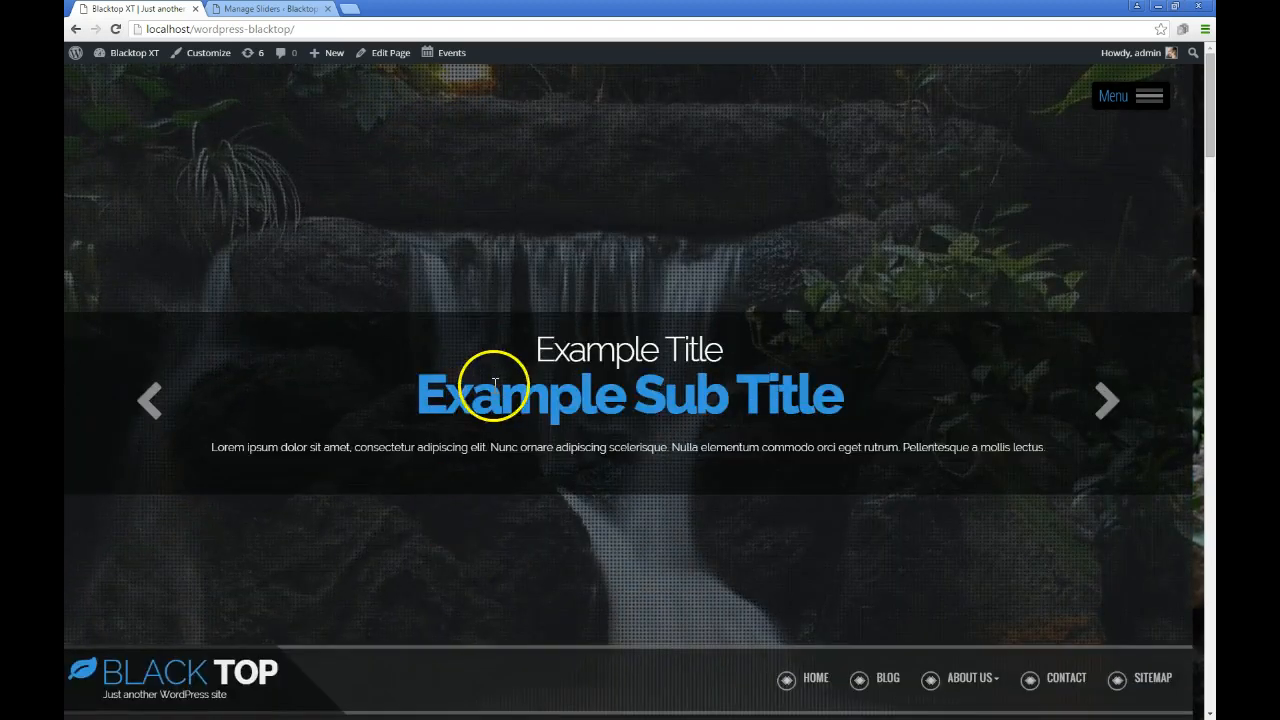
left_click(270, 9)
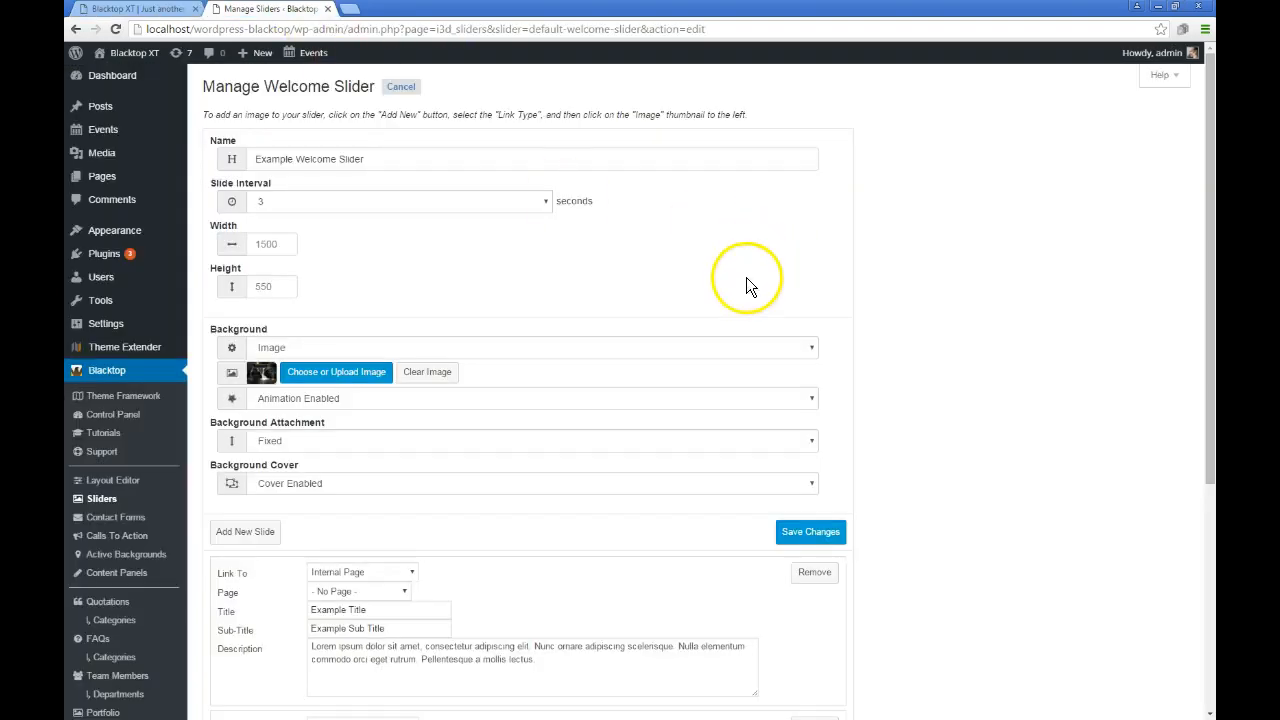
mouse_move(340, 358)
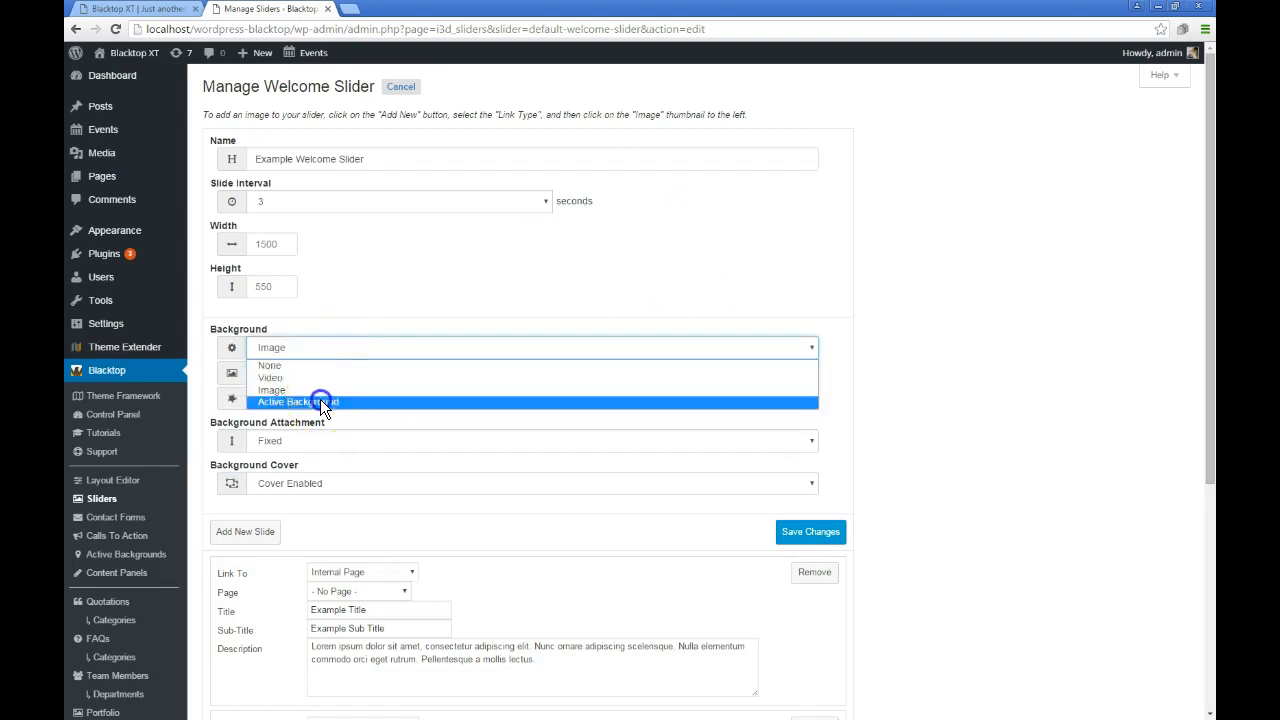
Set the welcome slider background to Contact Map and preview it on the home page
left_click(298, 401)
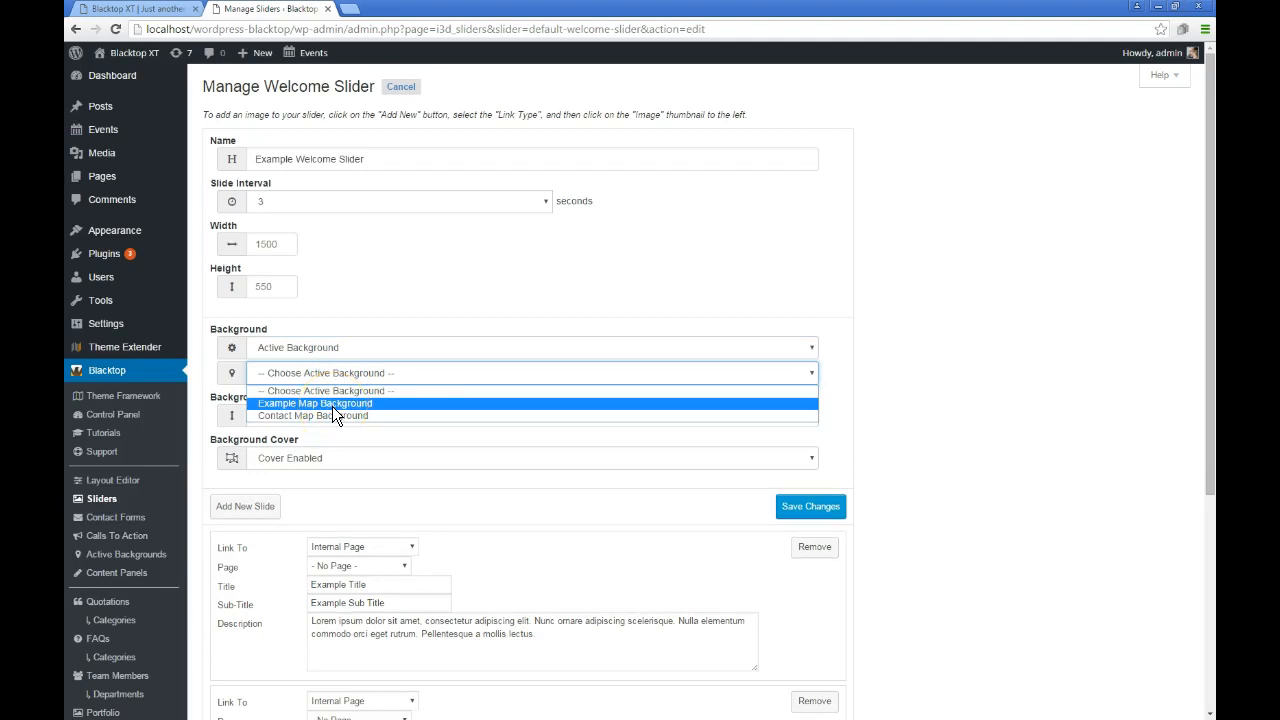
left_click(313, 415)
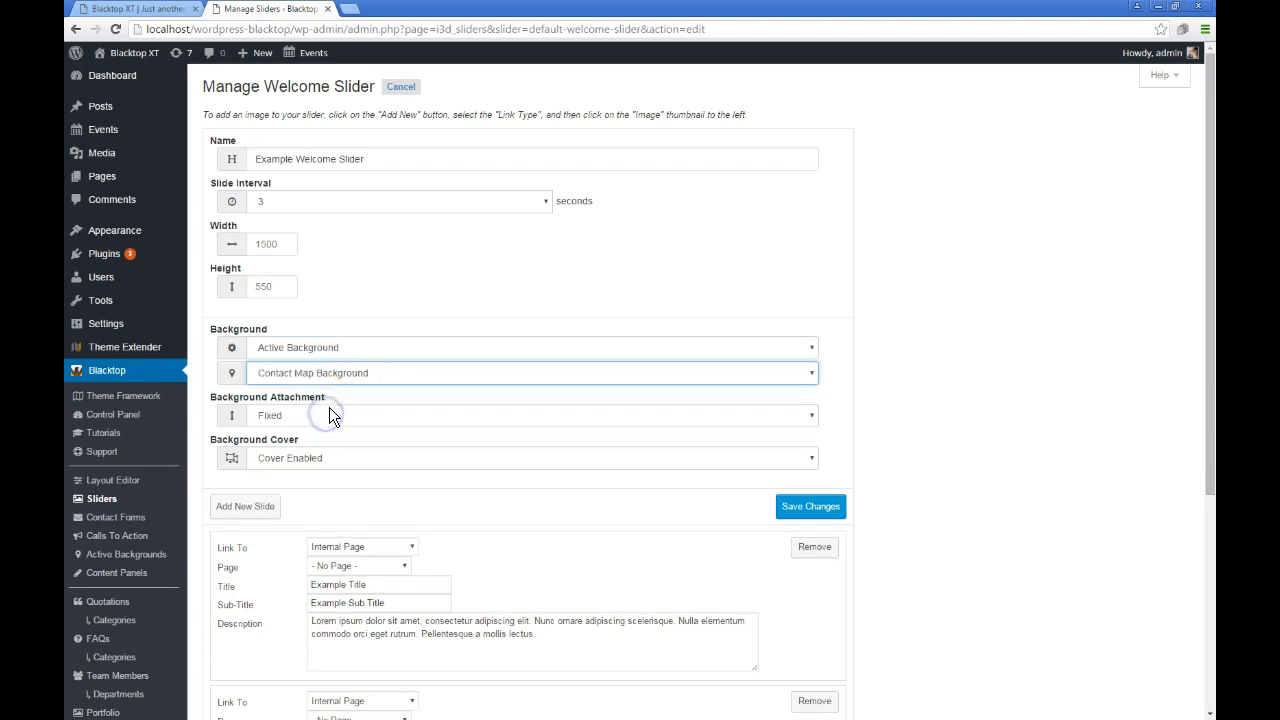
mouse_move(960, 515)
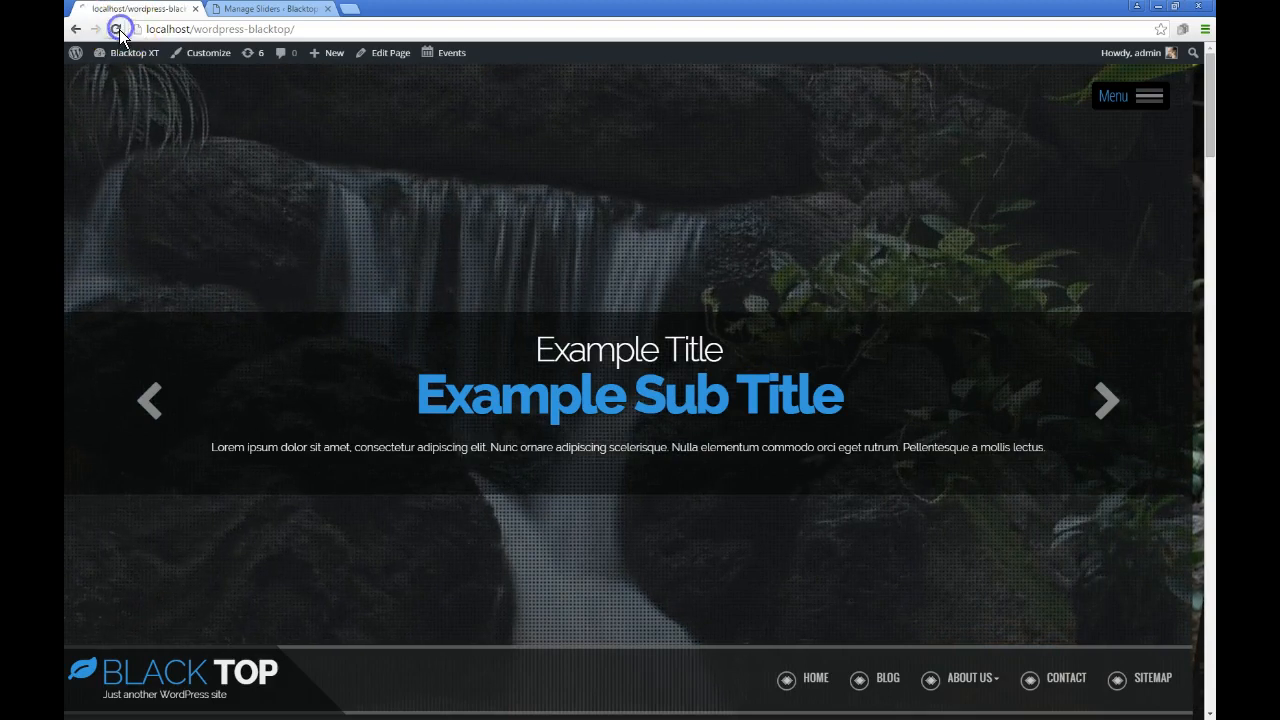
left_click(115, 28)
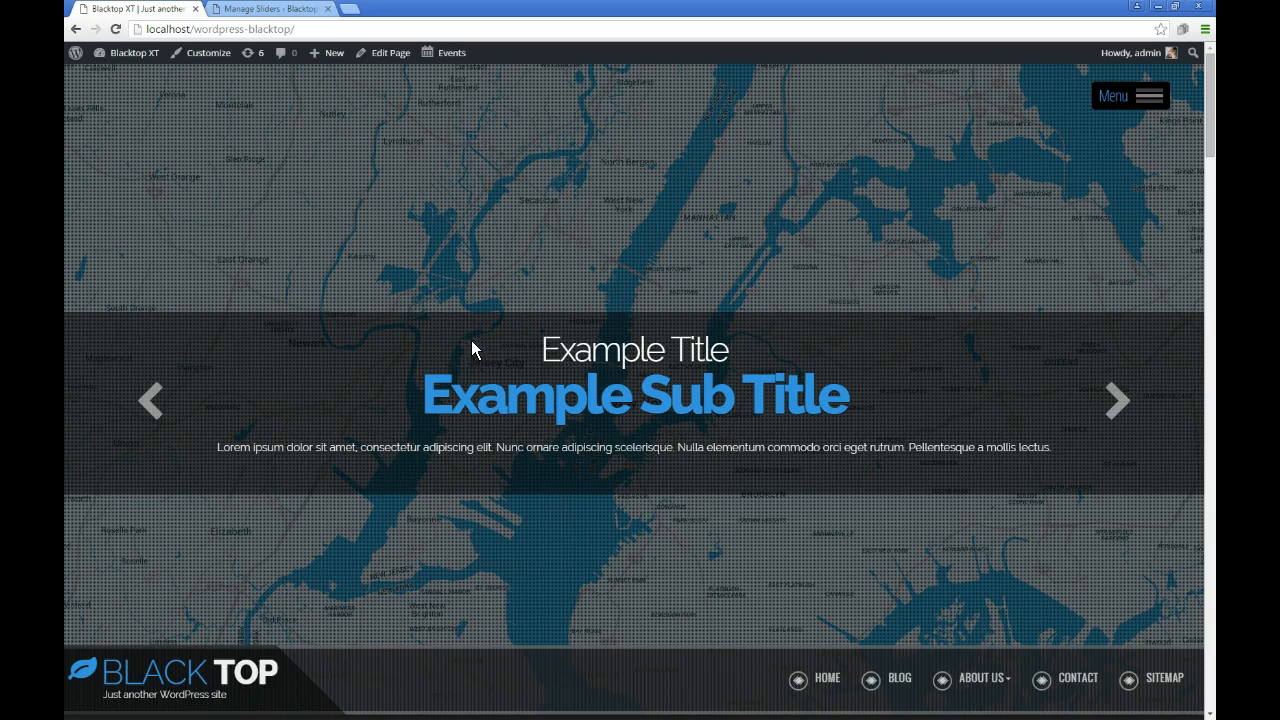
left_click(270, 9)
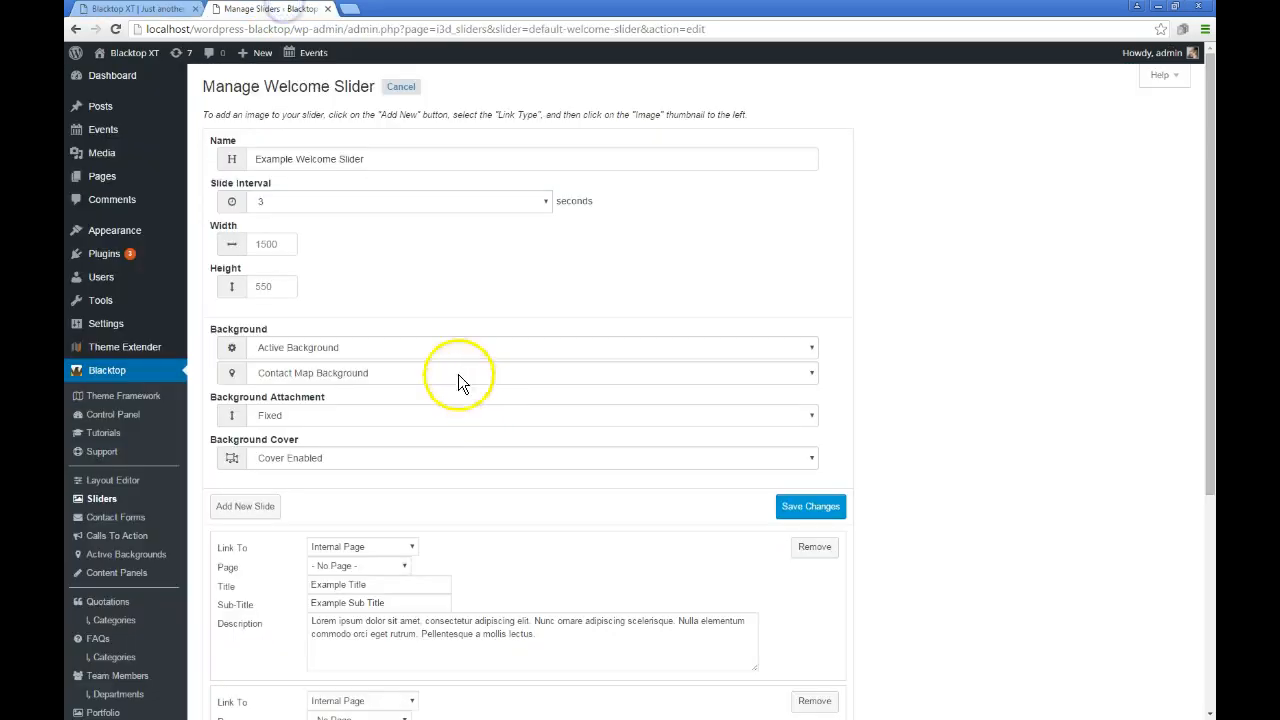
Give the welcome slider a repeating video background by video ID, with audio kept off
left_click(530, 347)
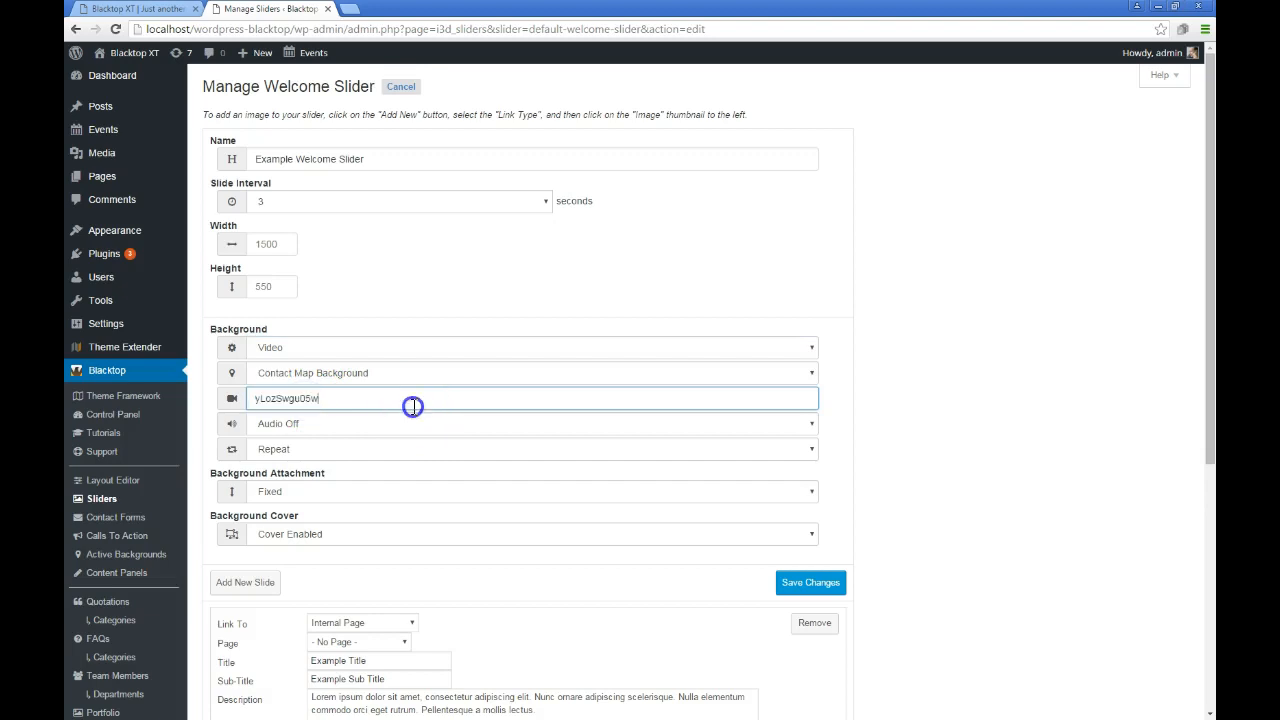
left_click(413, 406)
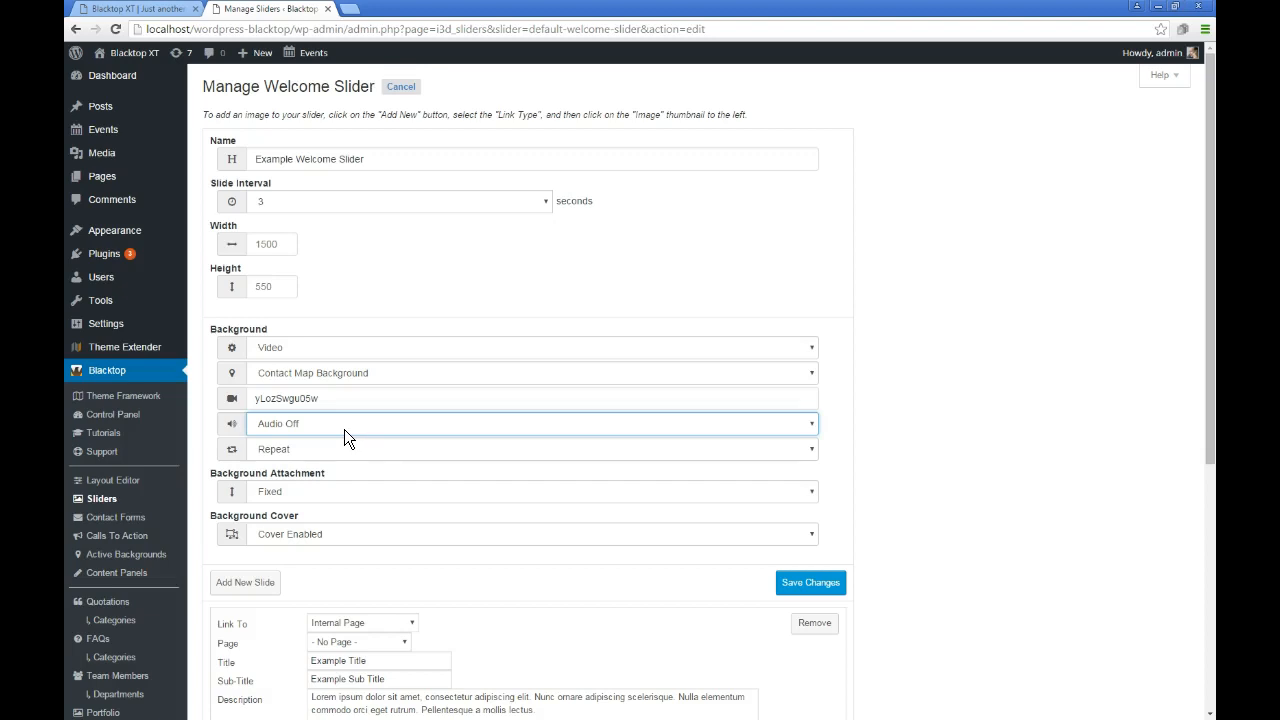
left_click(533, 448)
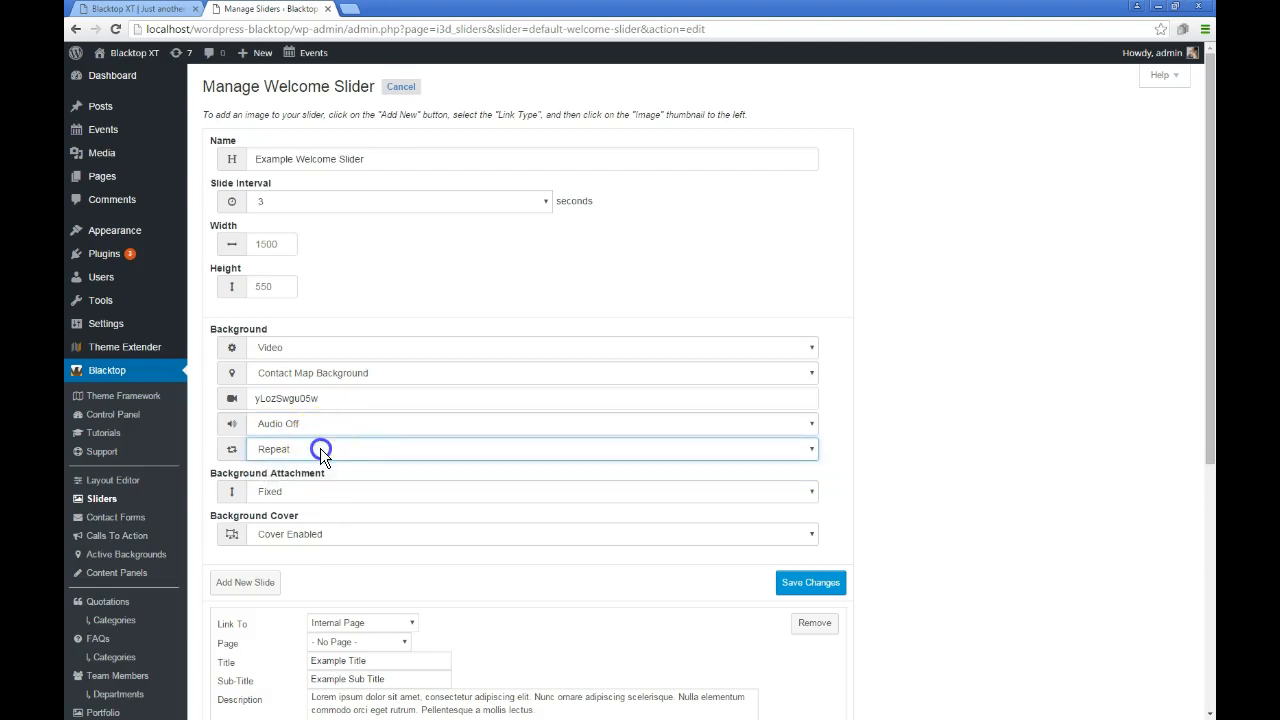
mouse_move(313, 431)
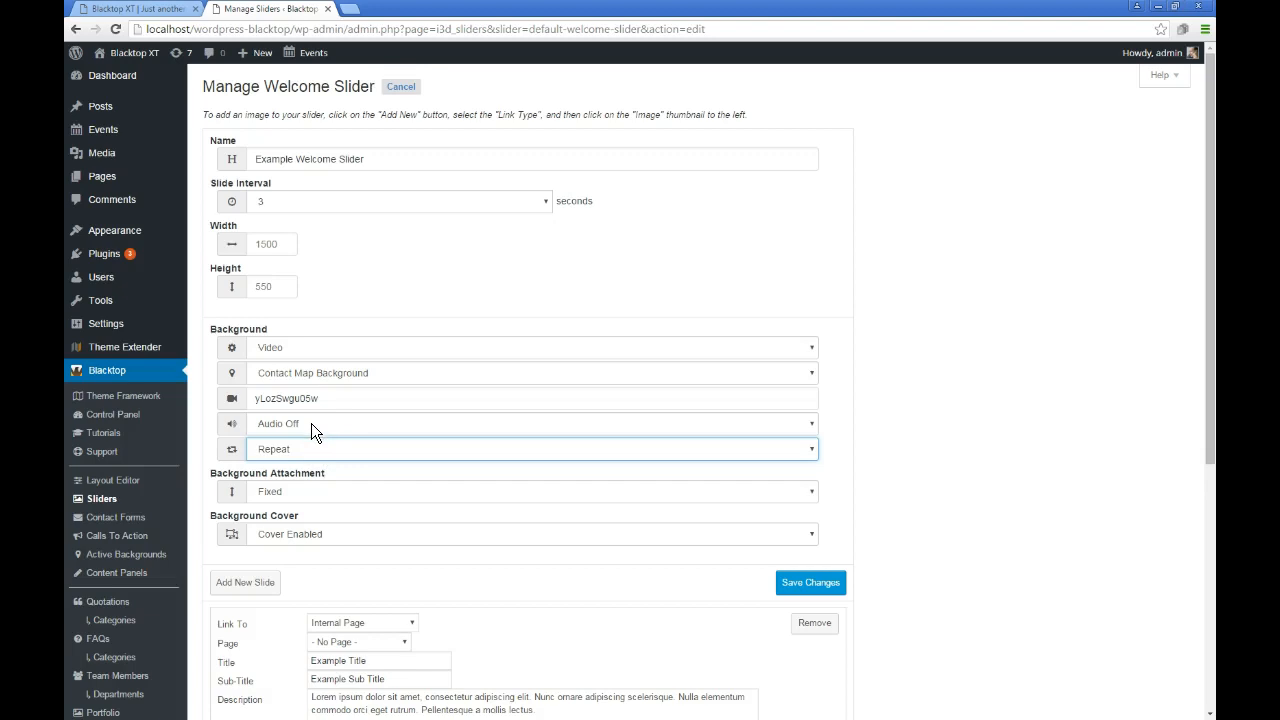
mouse_move(318, 430)
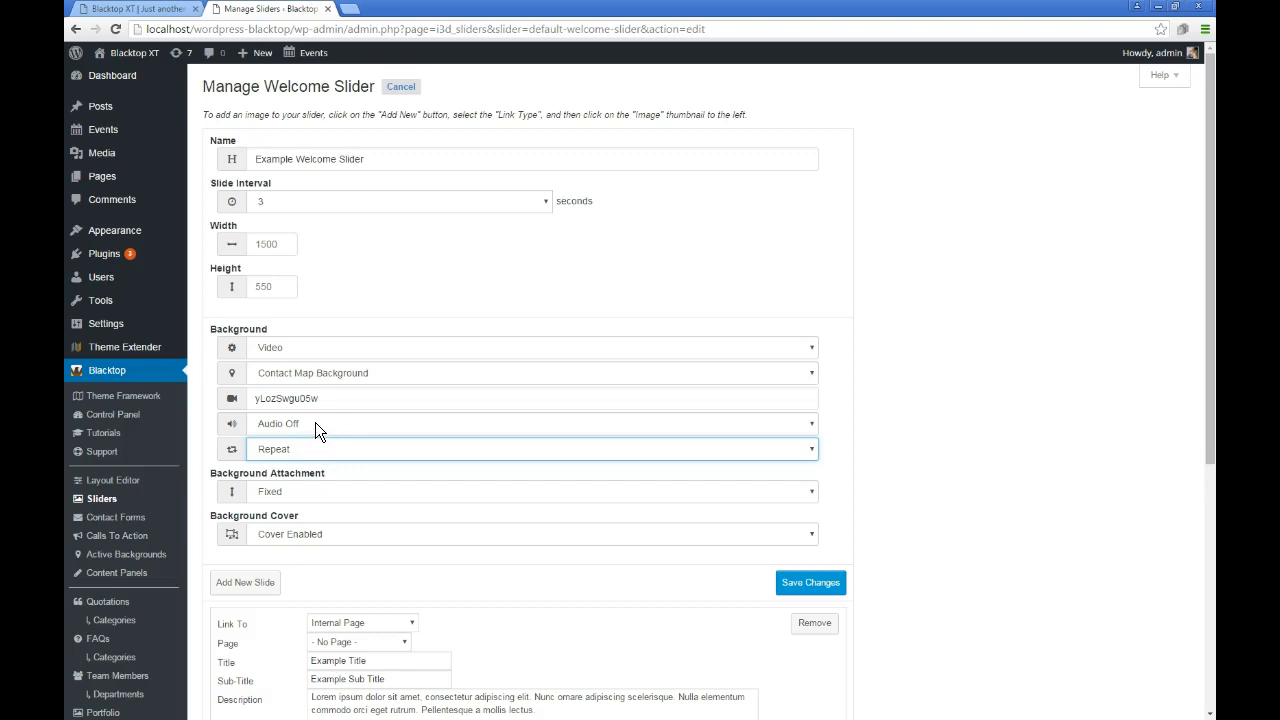
mouse_move(322, 431)
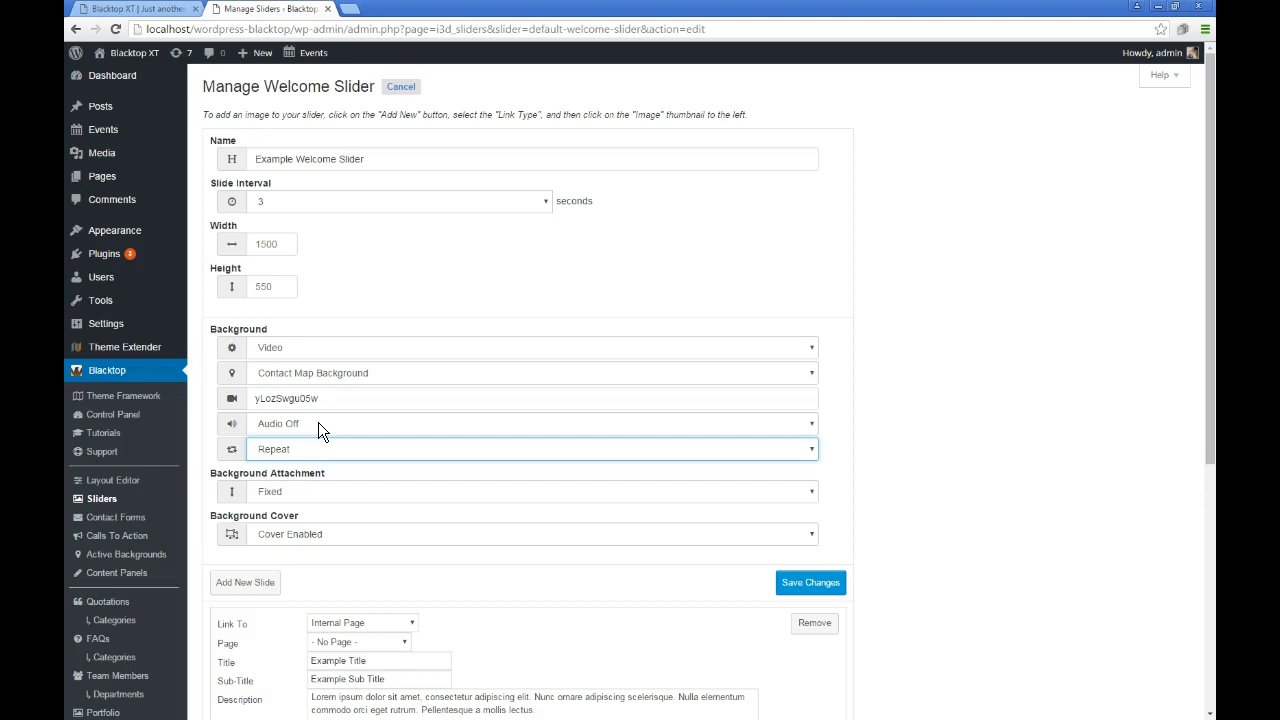
left_click(533, 423)
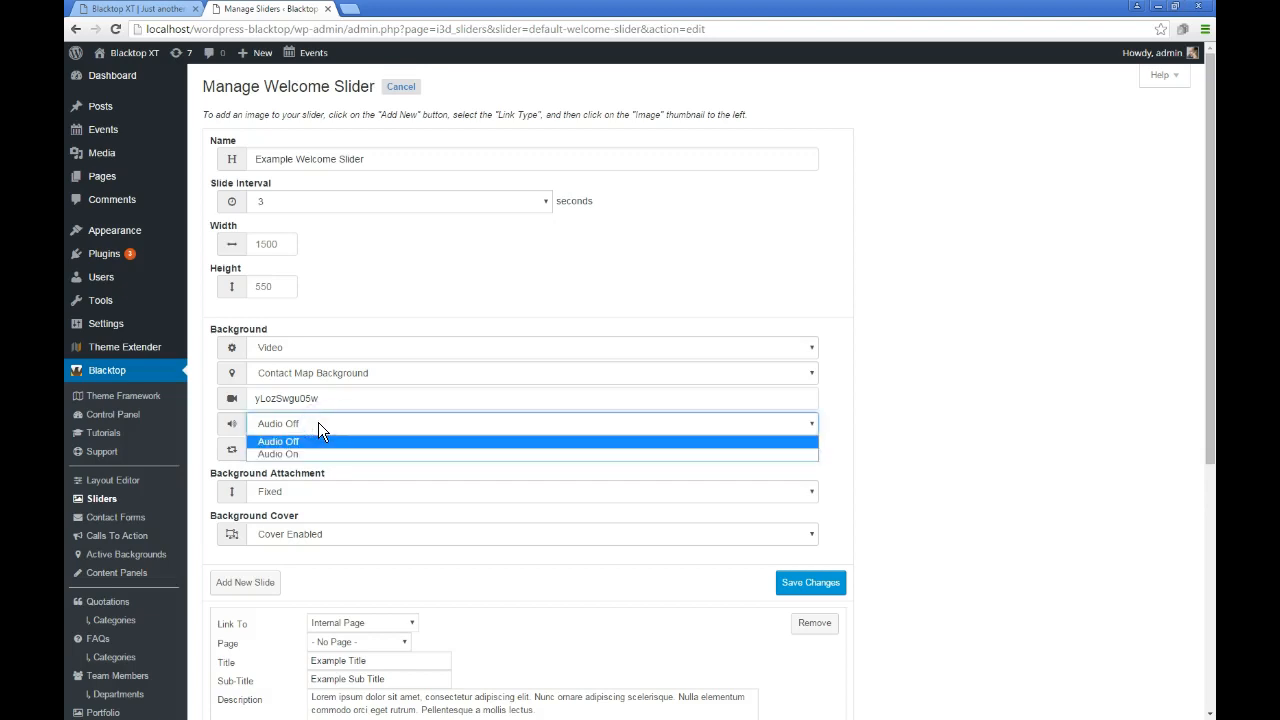
left_click(278, 441)
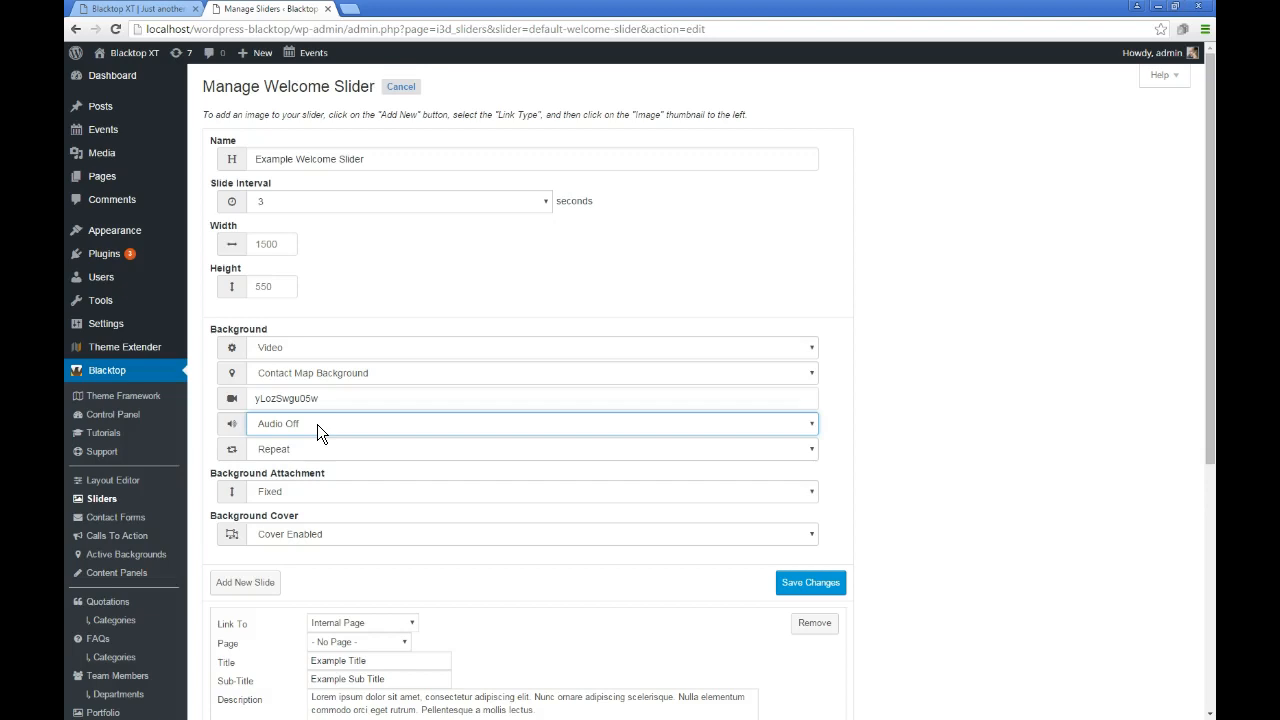
mouse_move(632, 538)
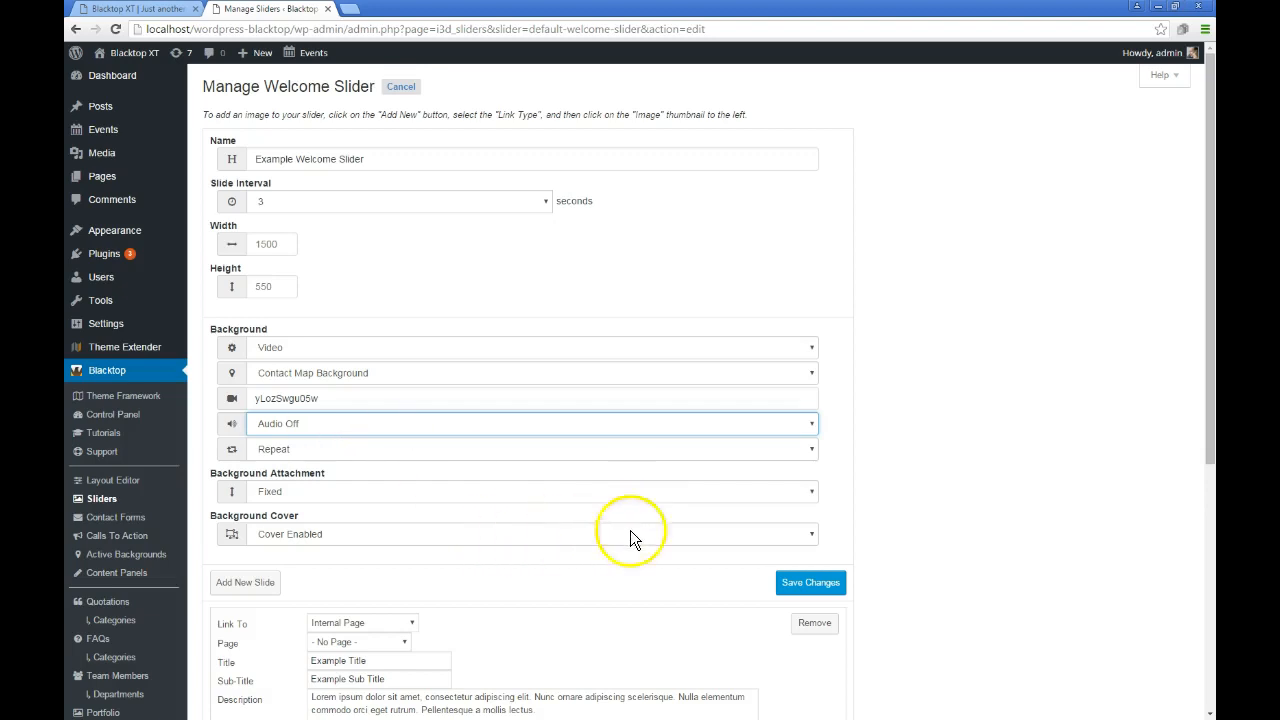
left_click(810, 582)
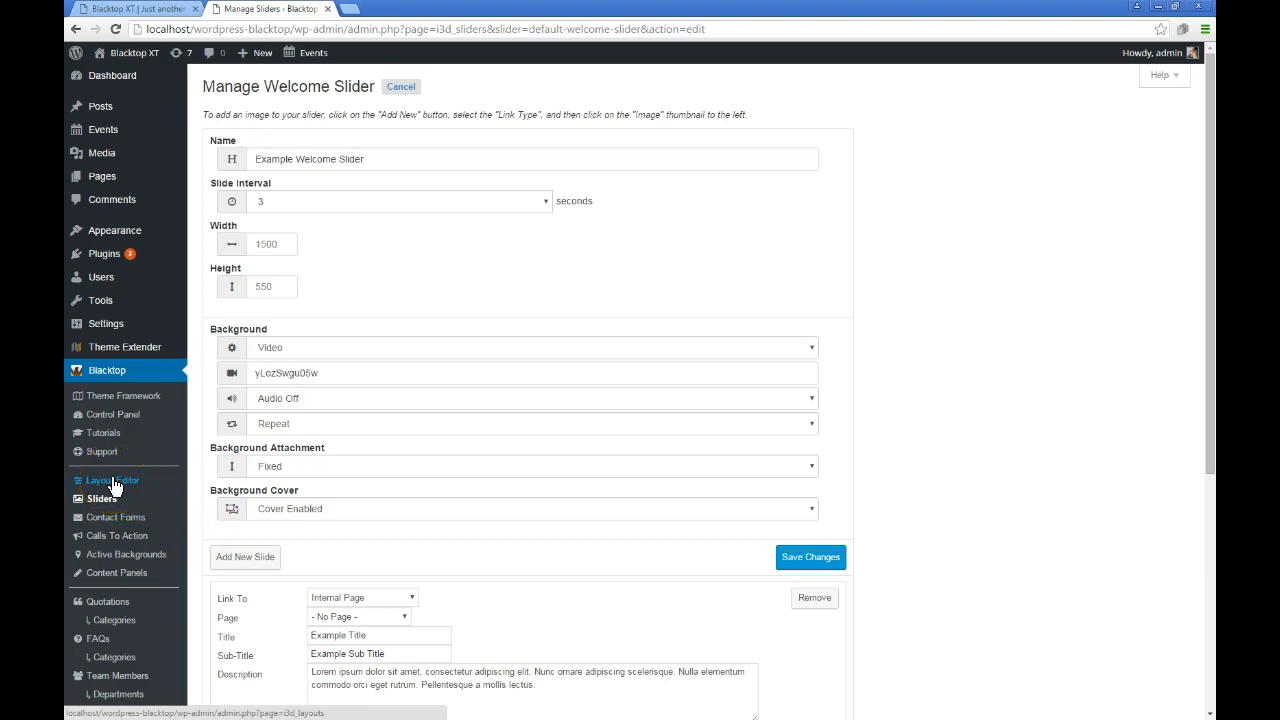
left_click(112, 480)
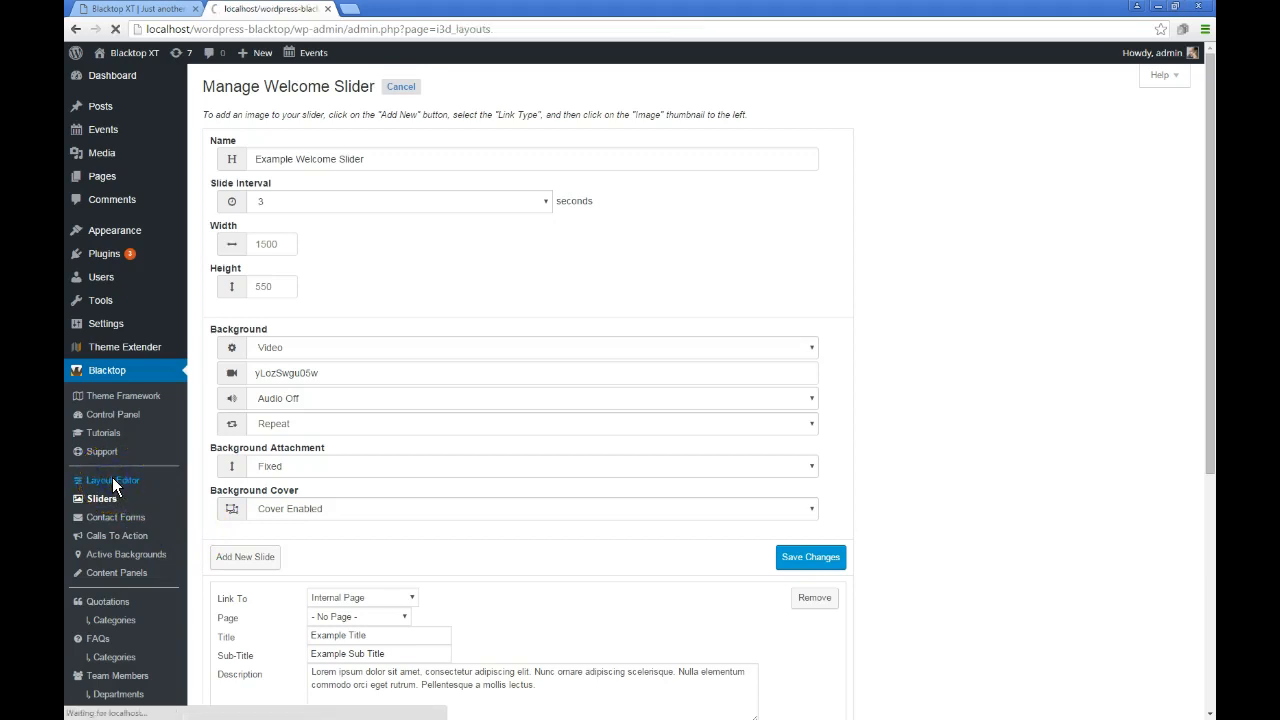
Filter the layouts by About, Minimized and Photo, then edit the Primary layout
left_click(113, 480)
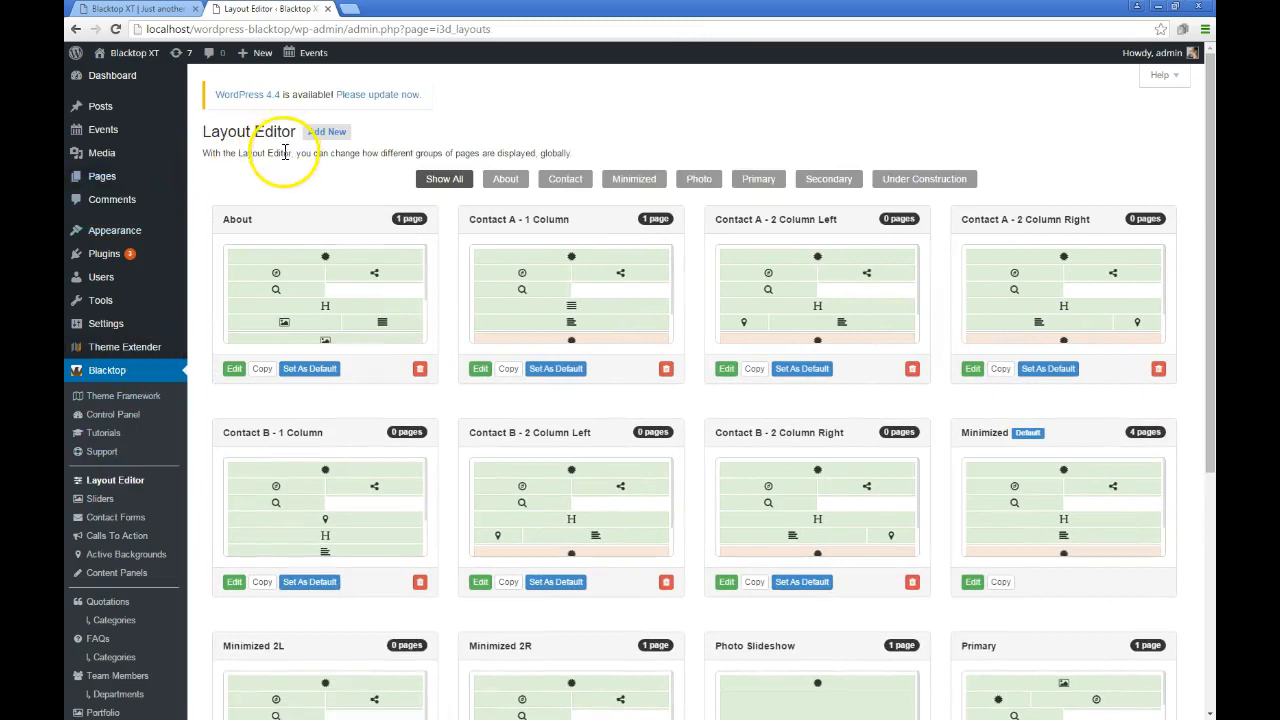
mouse_move(405, 165)
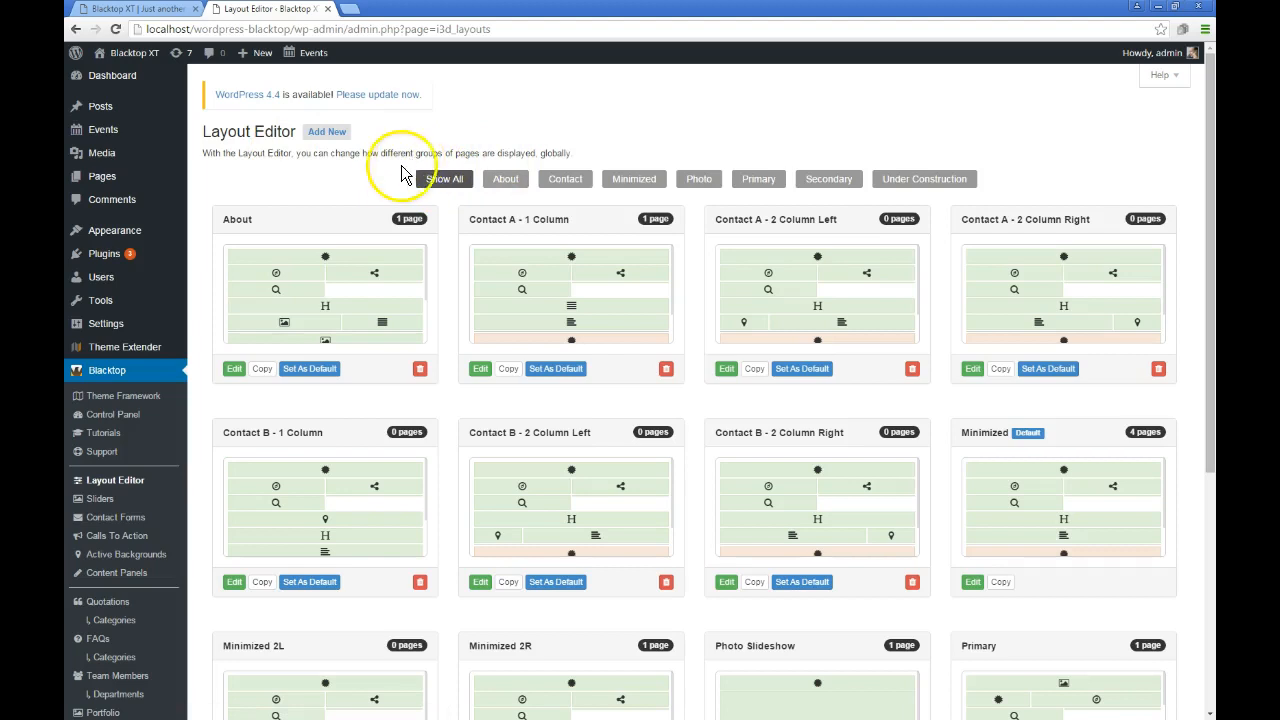
left_click(505, 178)
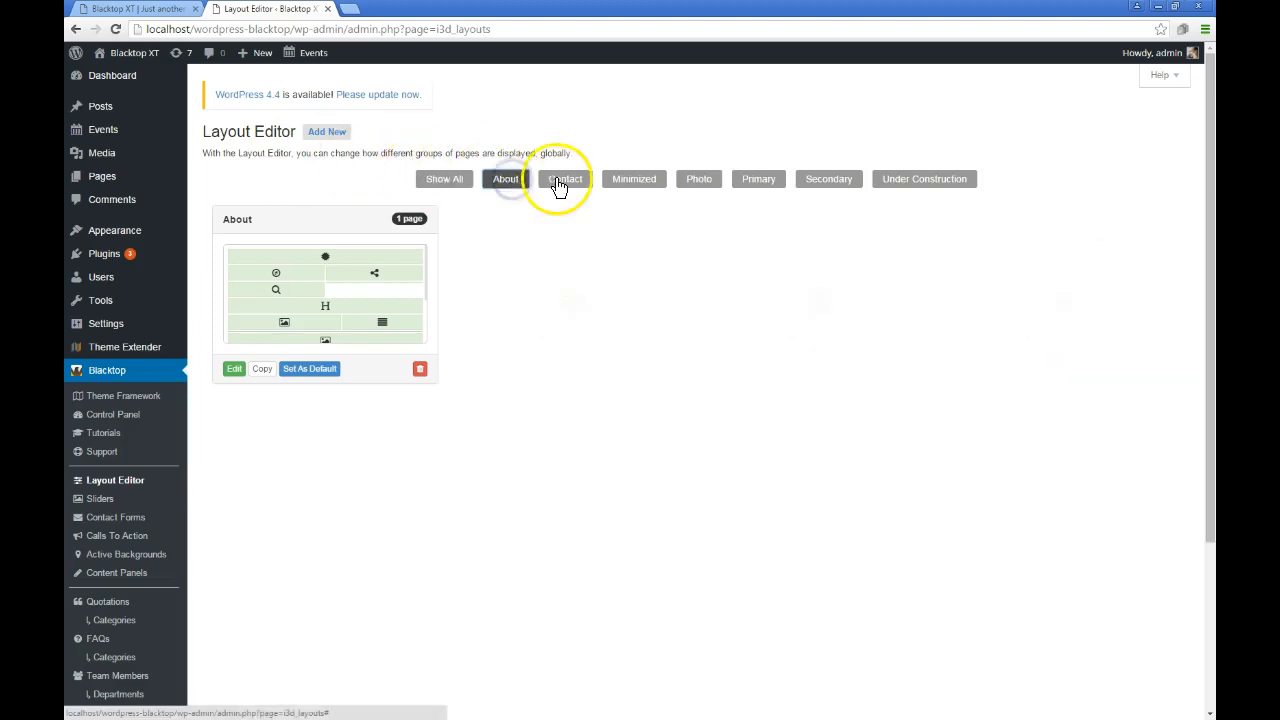
left_click(633, 179)
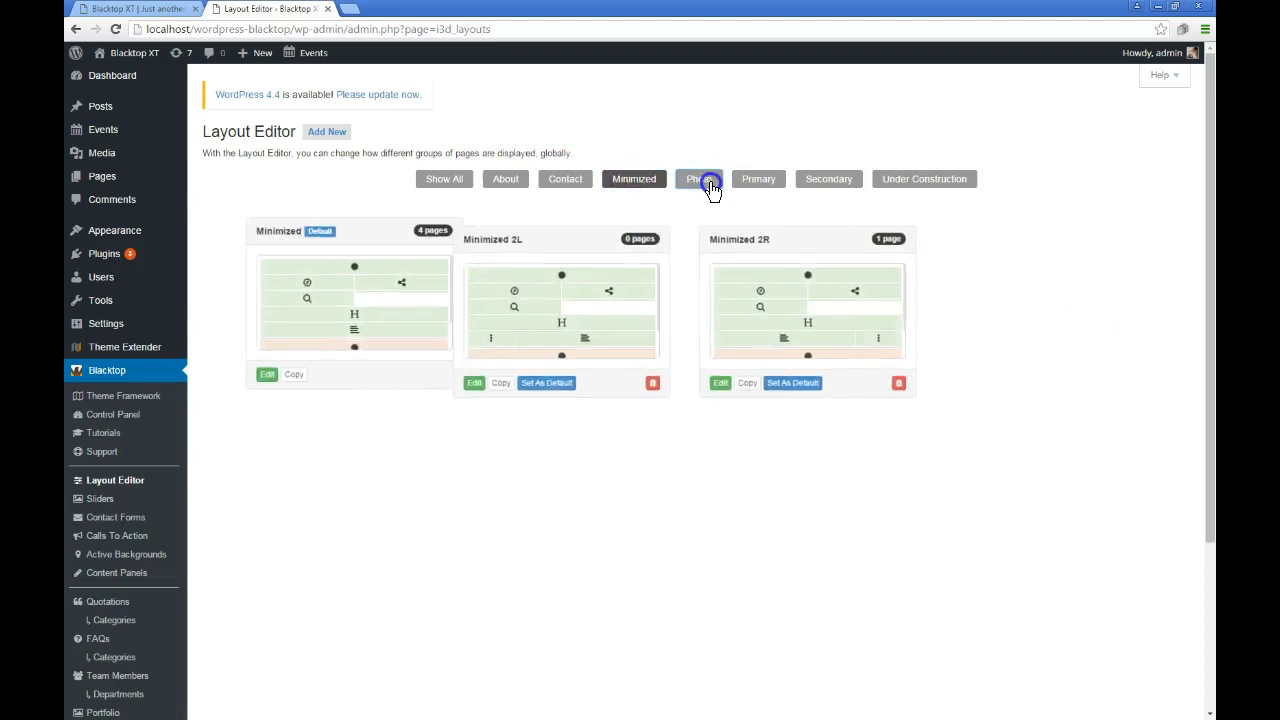
left_click(758, 179)
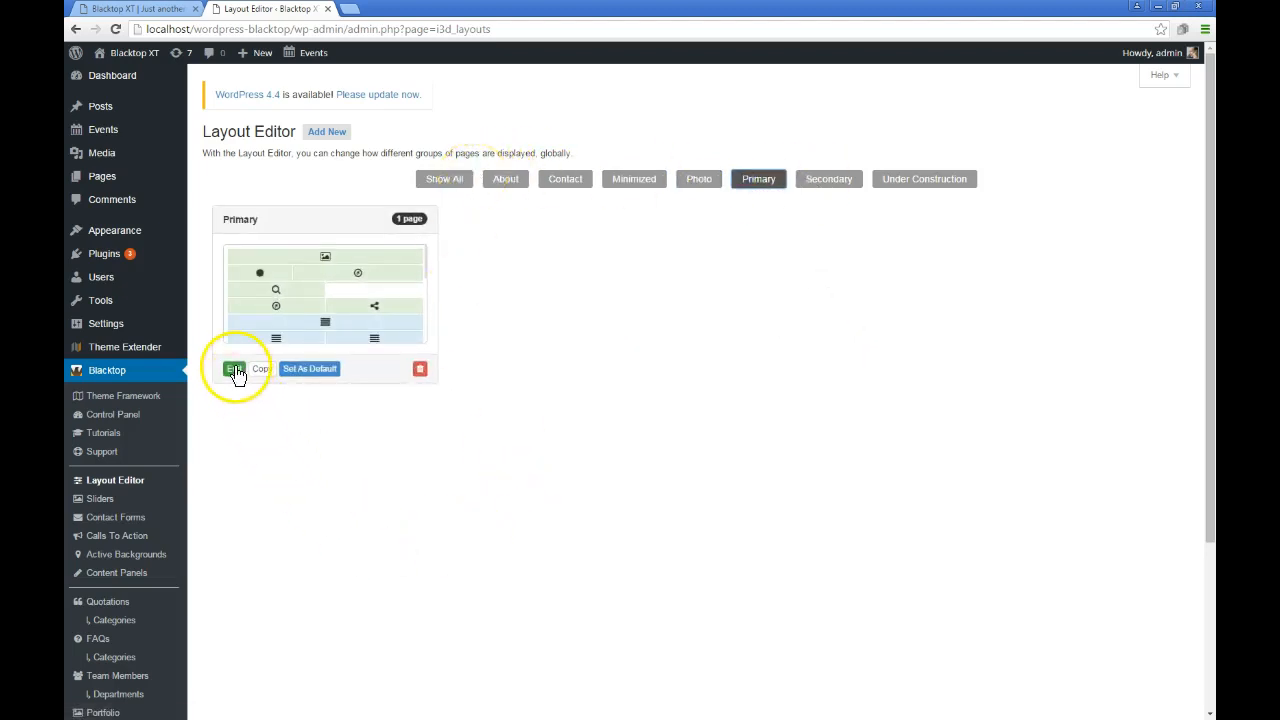
left_click(234, 368)
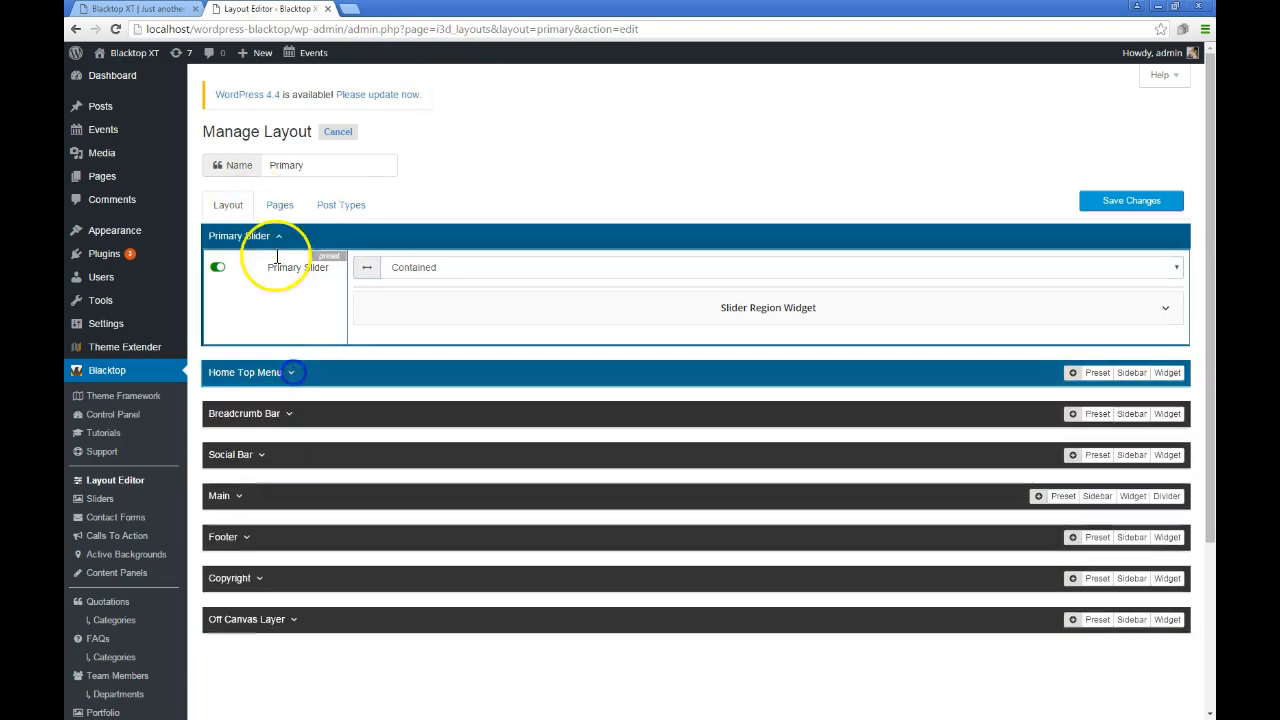
Collapse the Primary Slider region and expand Main to review its Top Message, Progress Bars and other rows
left_click(279, 236)
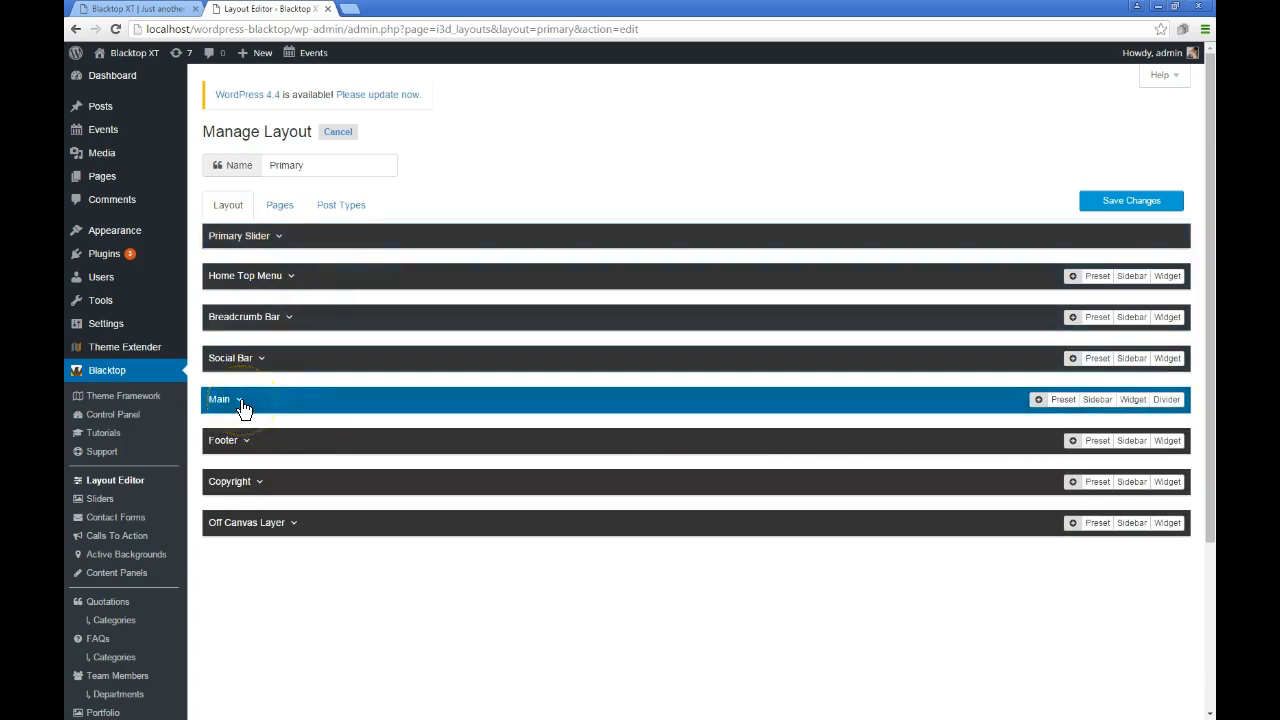
left_click(219, 399)
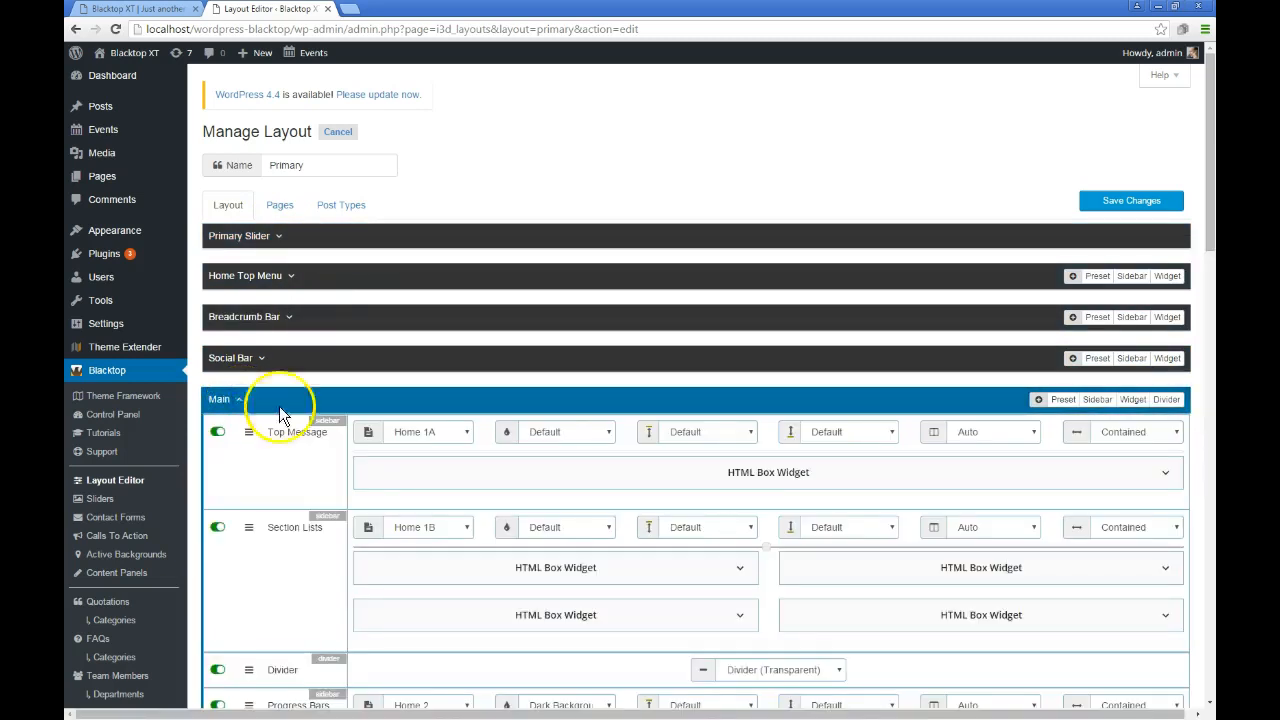
scroll("down", 3)
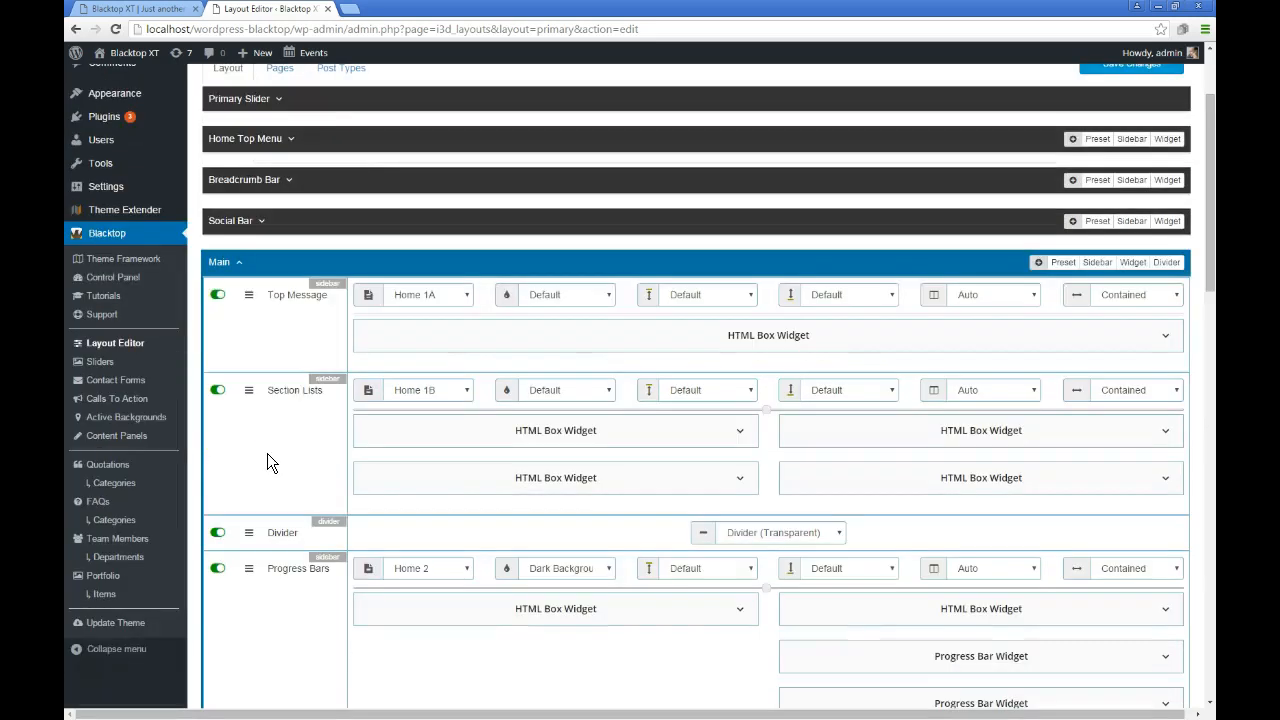
mouse_move(740, 232)
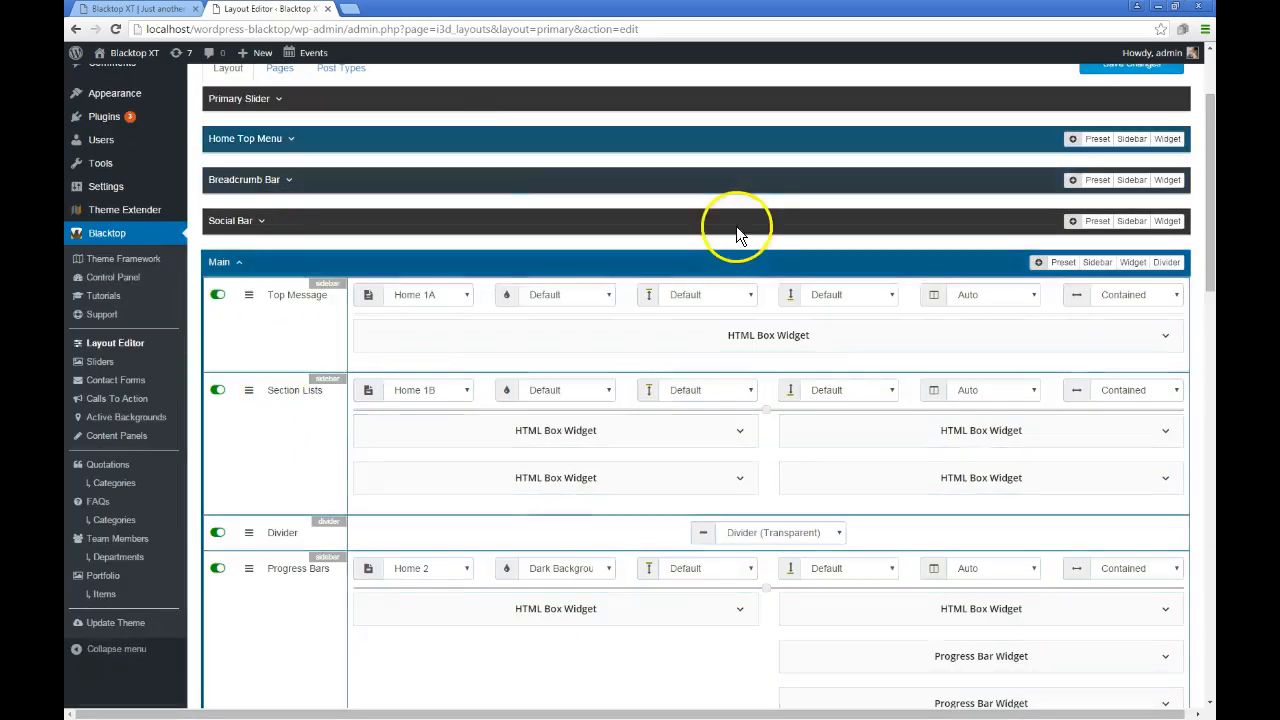
scroll("down", 3)
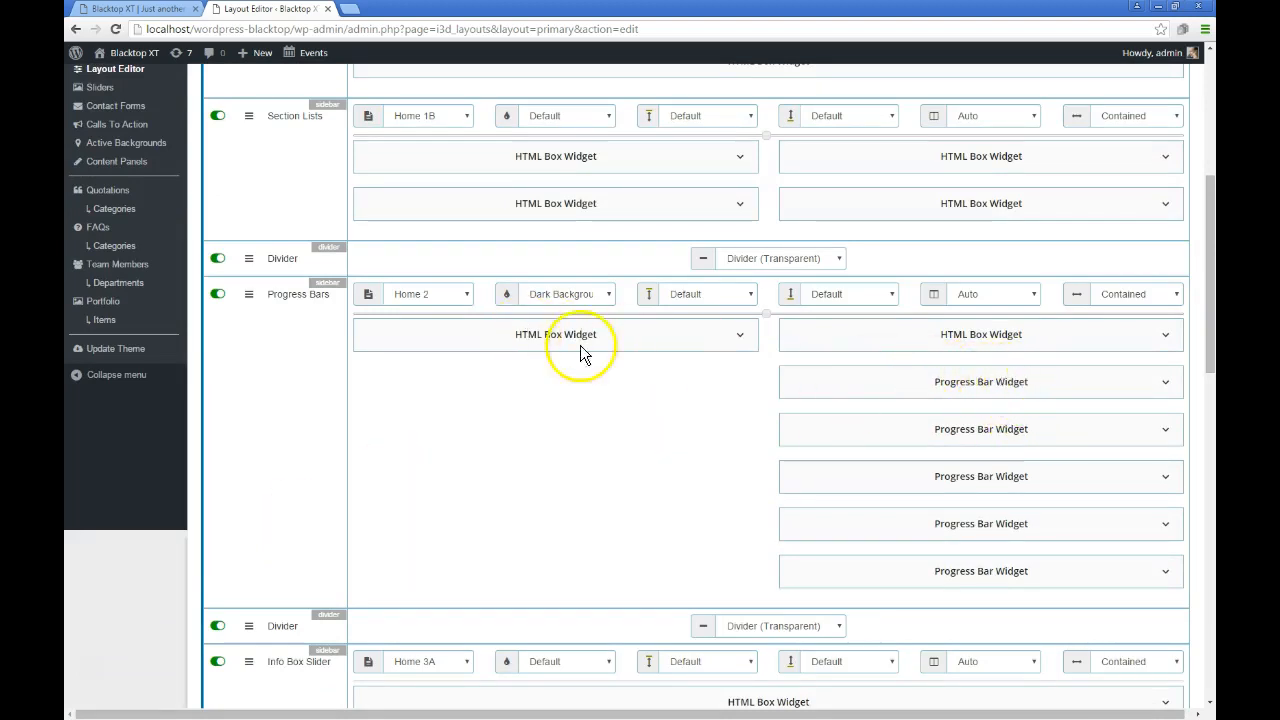
mouse_move(1040, 429)
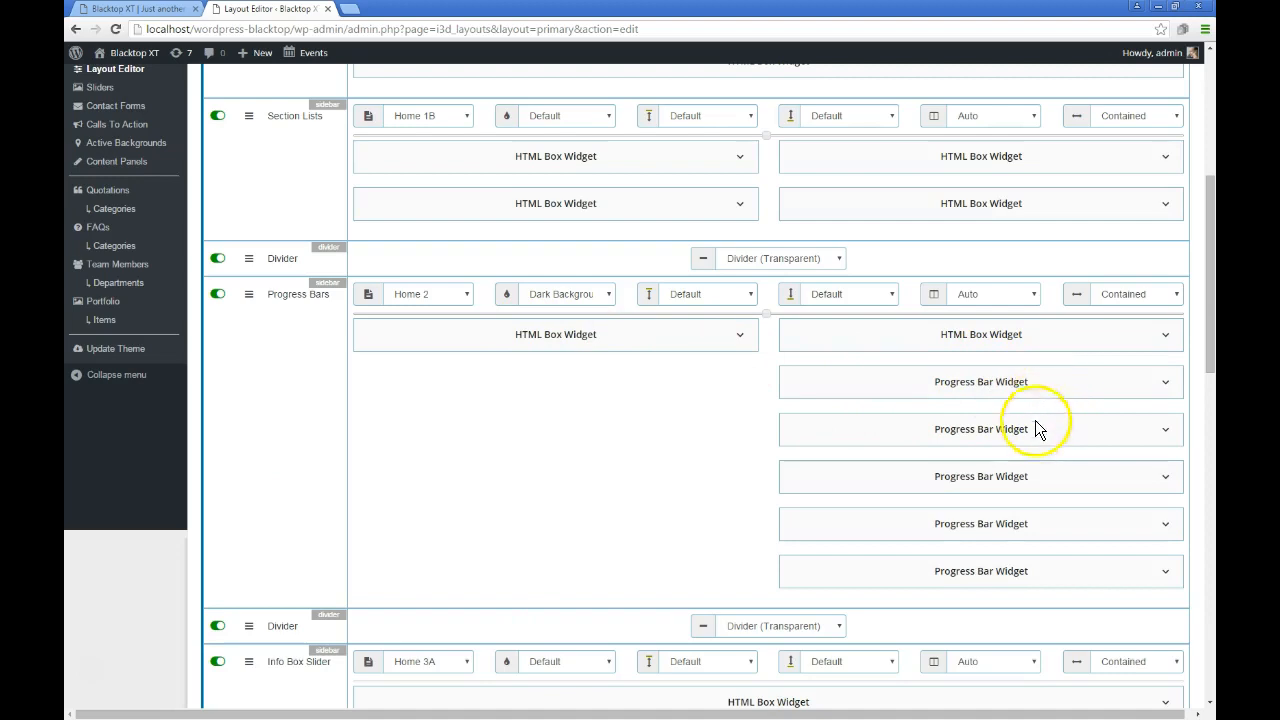
scroll("down", 3)
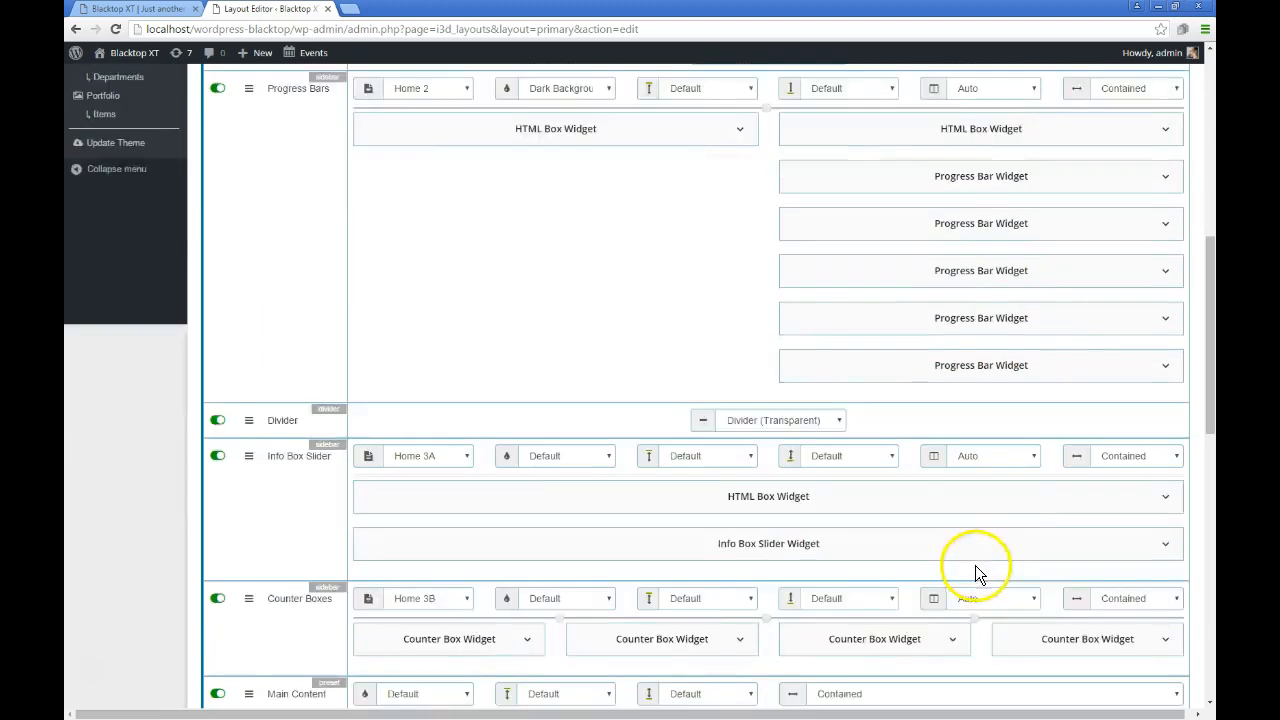
scroll("down", 3)
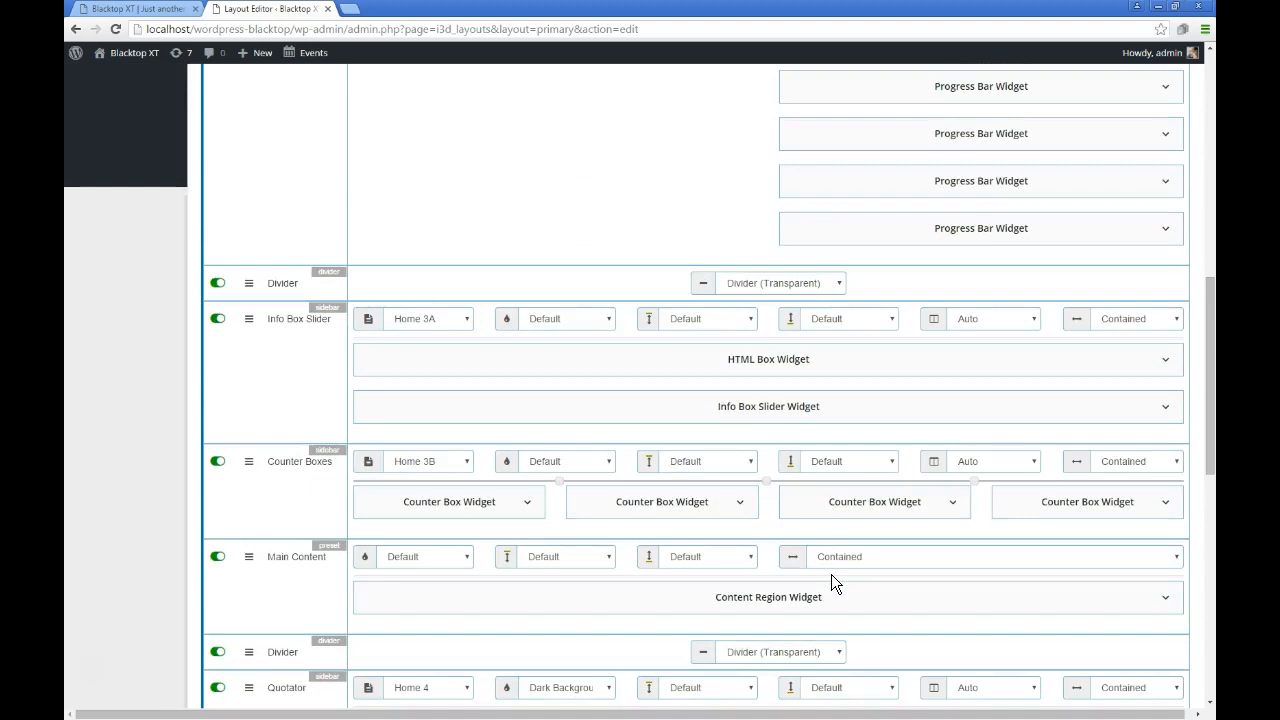
scroll("down", 3)
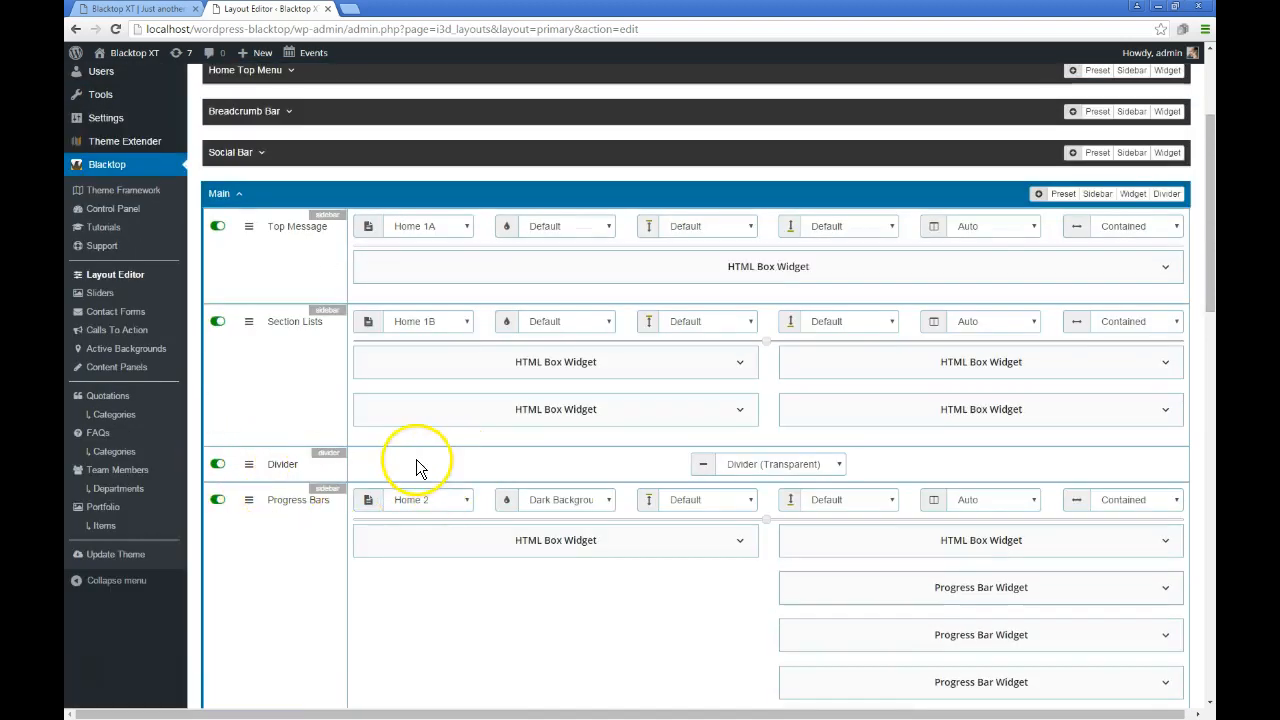
mouse_move(150, 370)
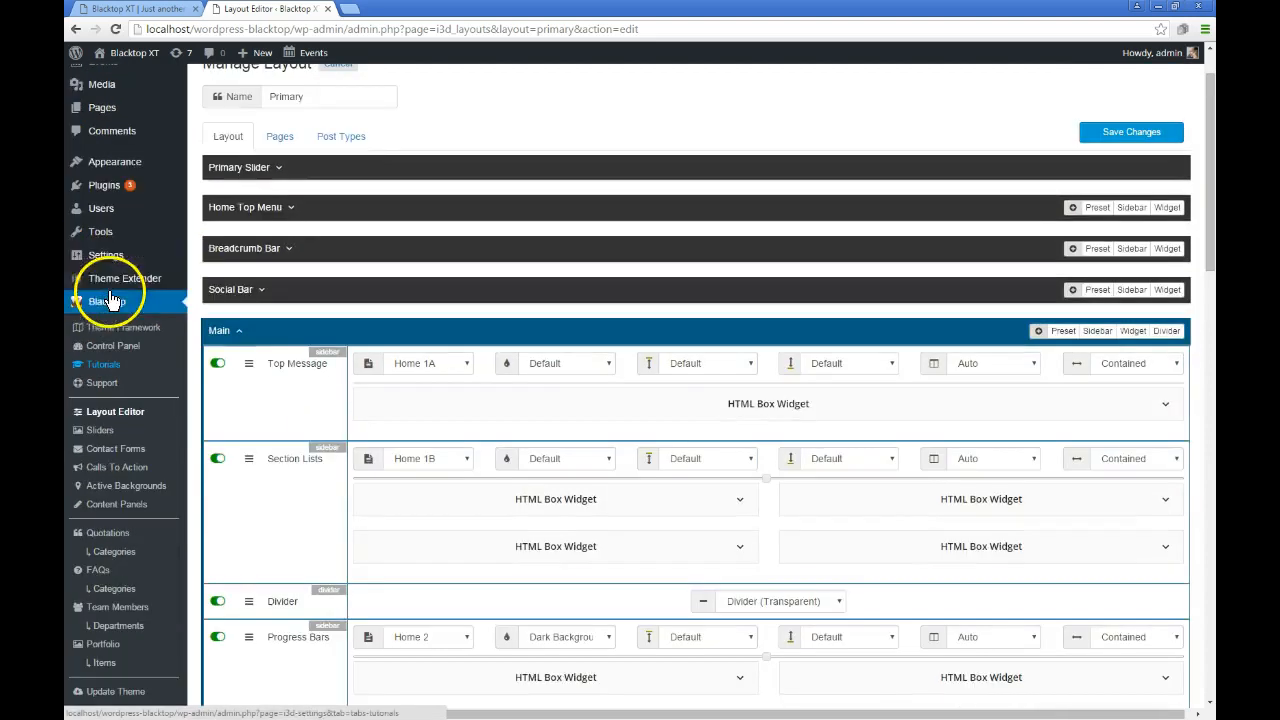
mouse_move(114, 161)
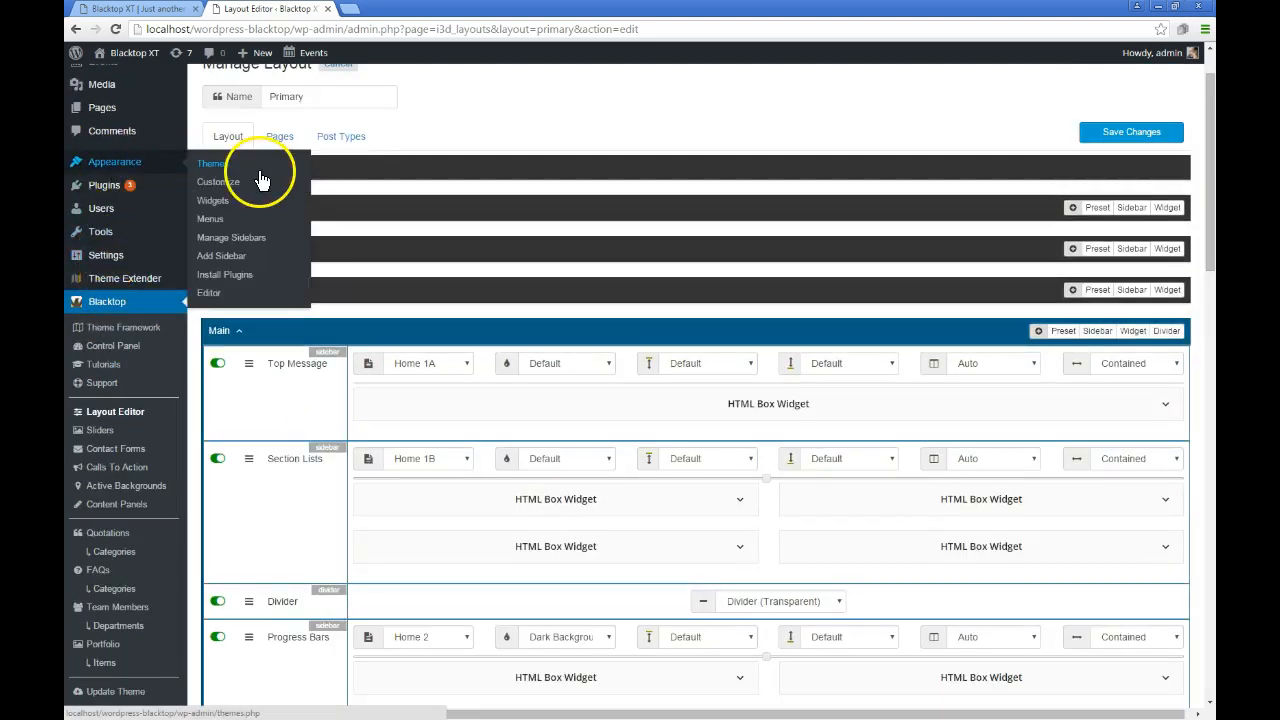
Open Widgets, expand Home 2, and inspect a Progress Bar widget, keeping its Themed style
left_click(212, 200)
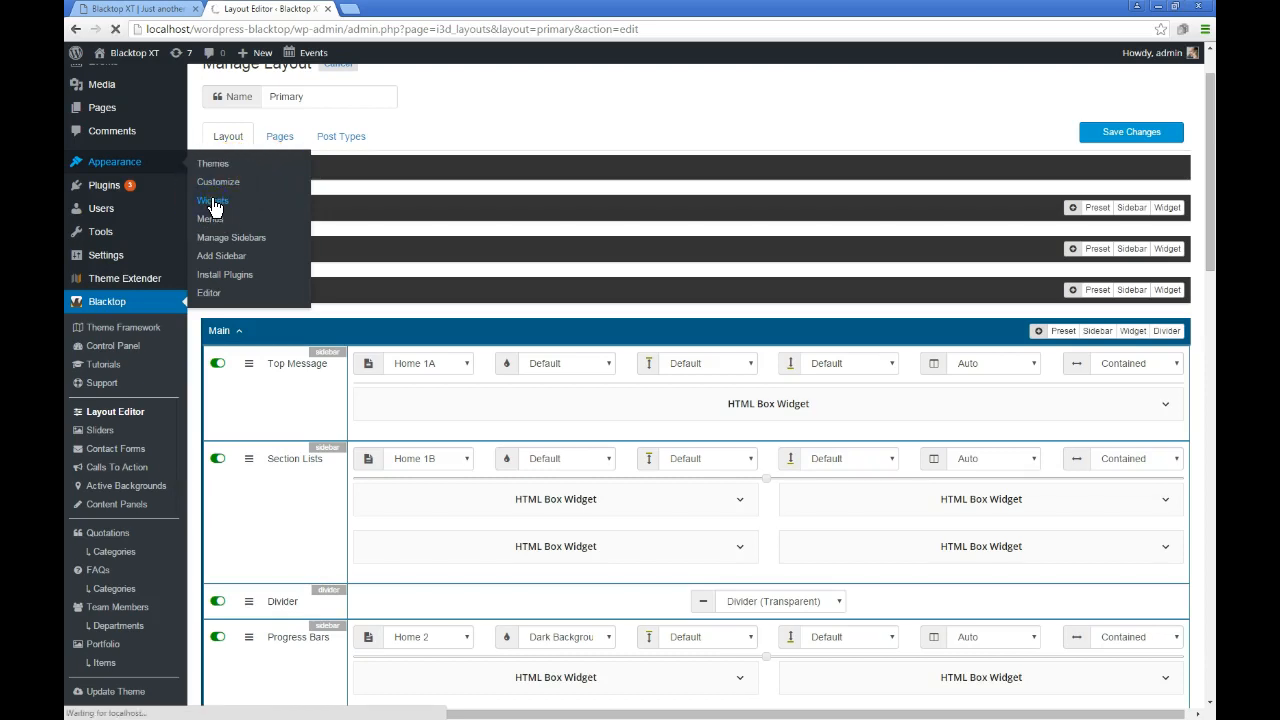
left_click(212, 200)
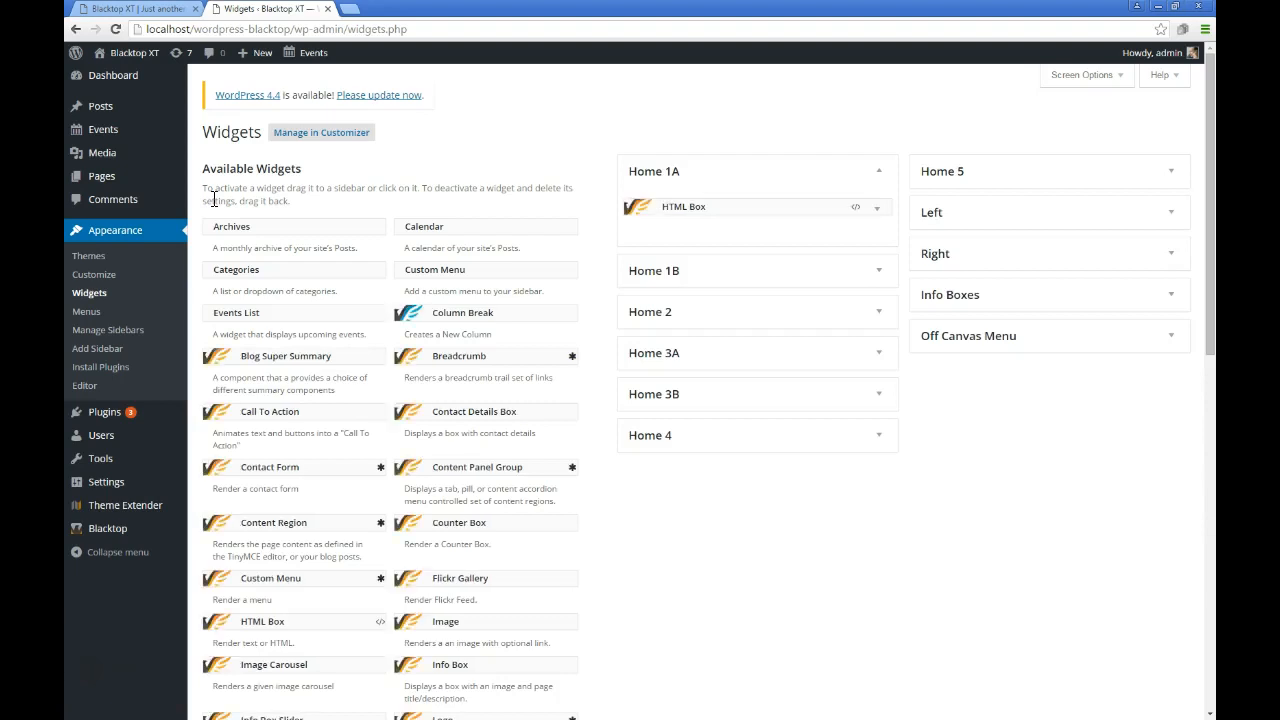
mouse_move(557, 322)
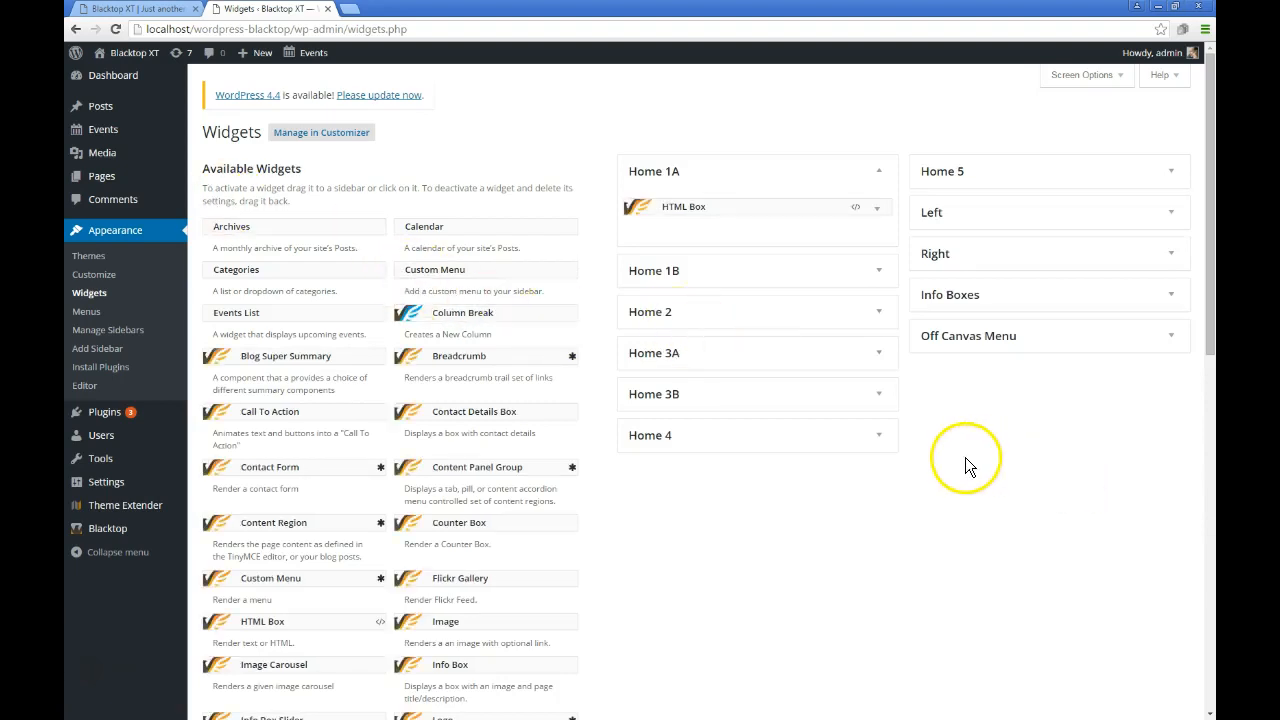
mouse_move(945, 430)
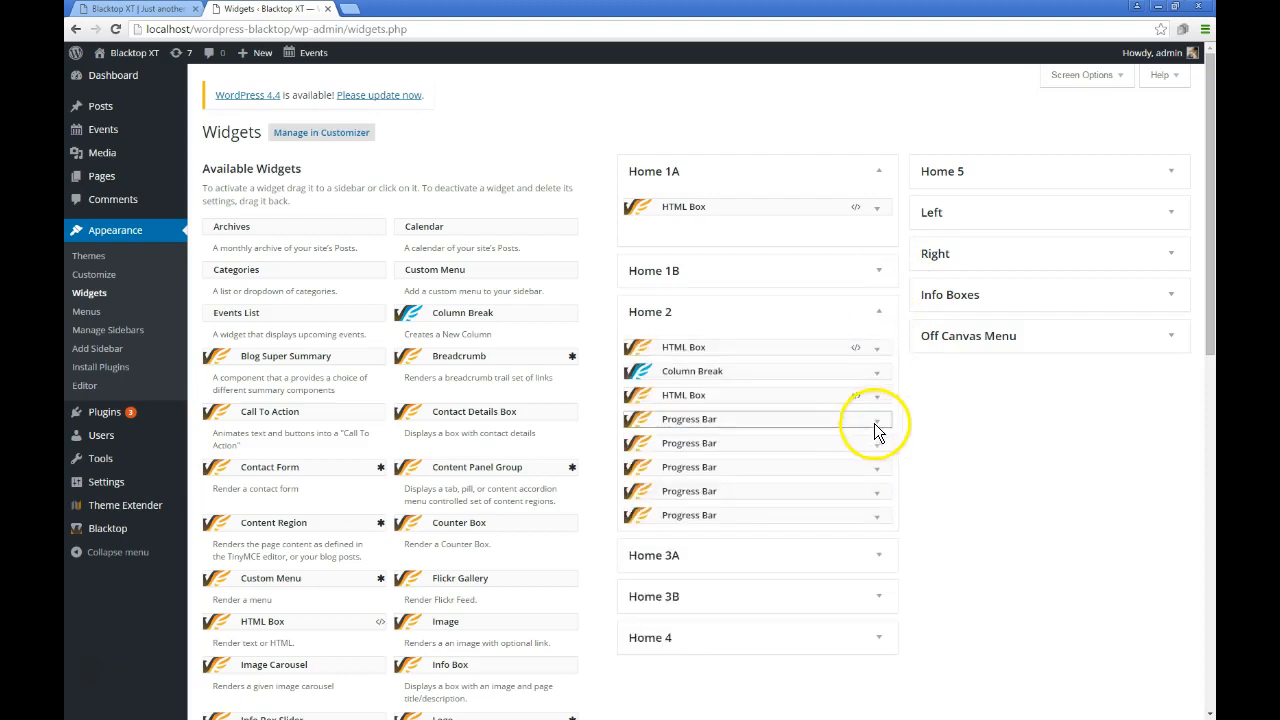
left_click(877, 419)
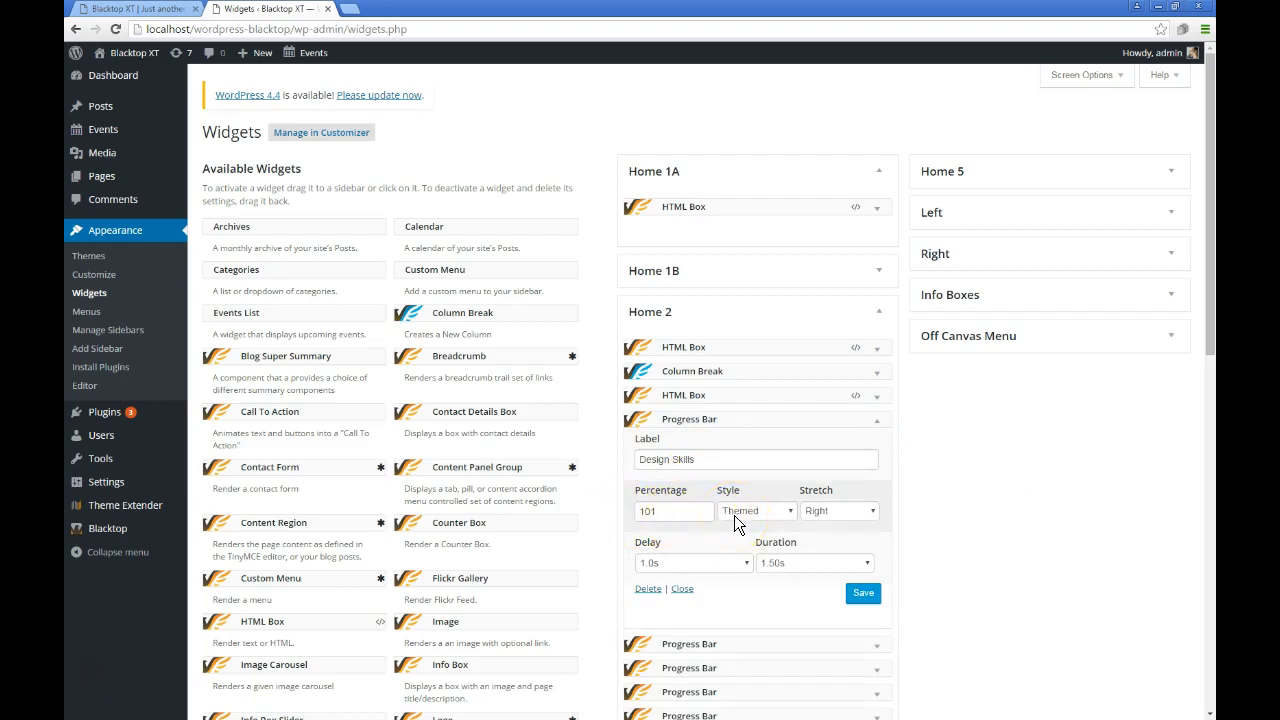
left_click(757, 511)
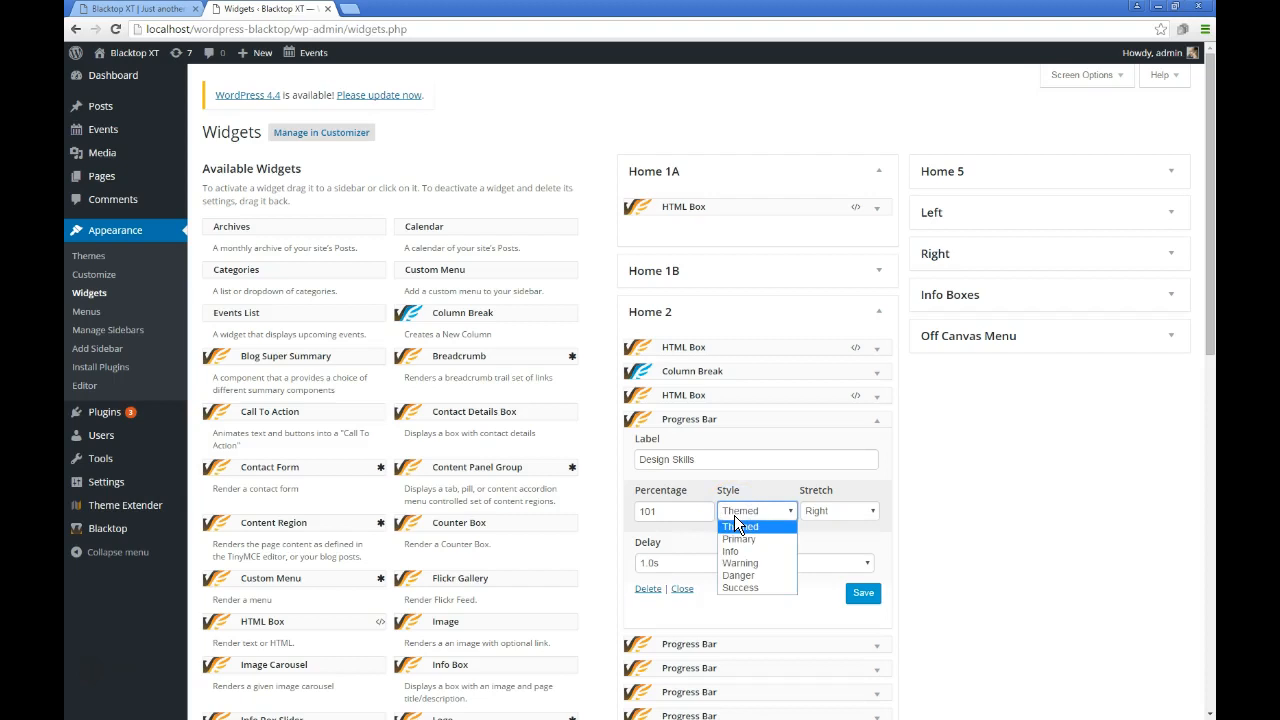
left_click(740, 525)
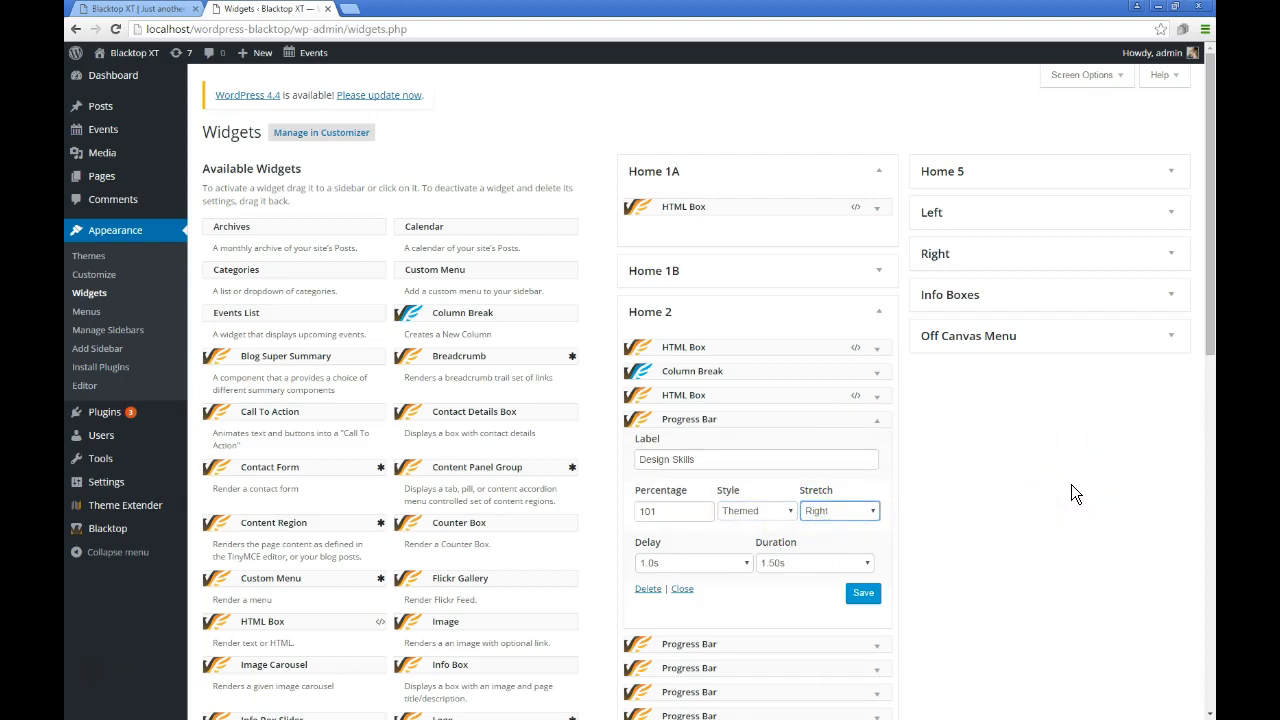
mouse_move(925, 515)
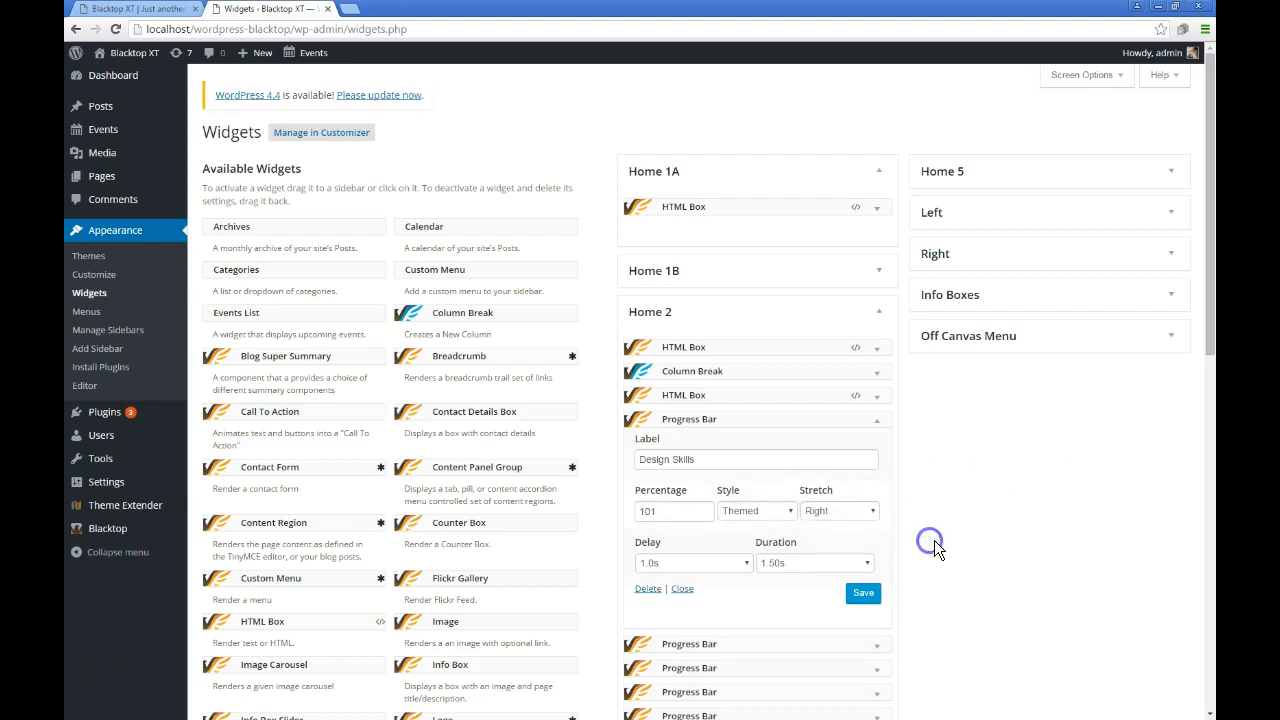
scroll("down", 3)
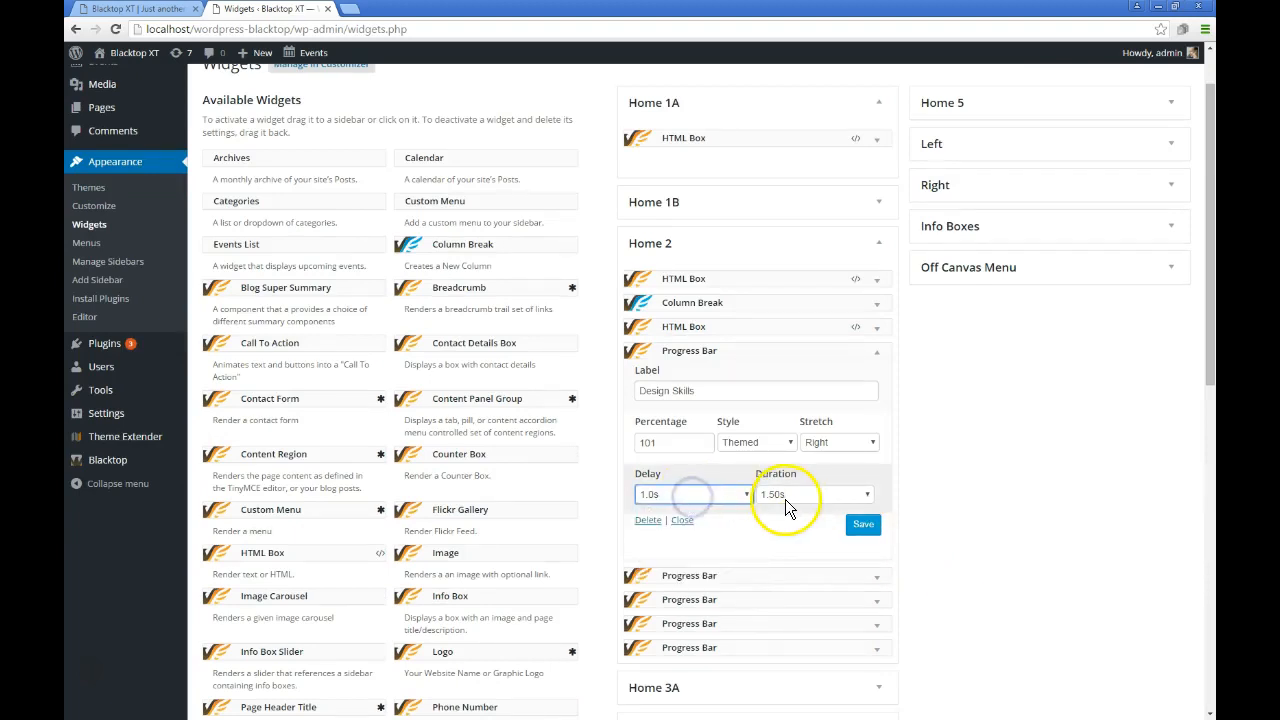
mouse_move(985, 415)
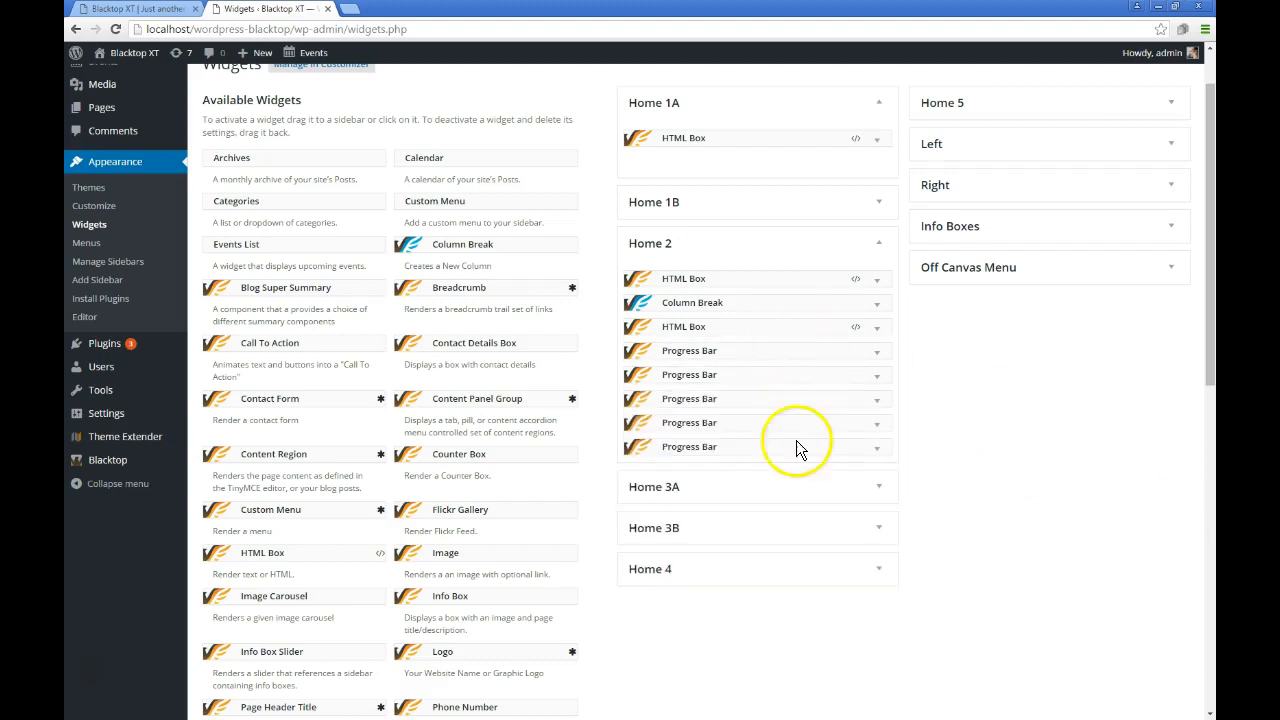
mouse_move(788, 468)
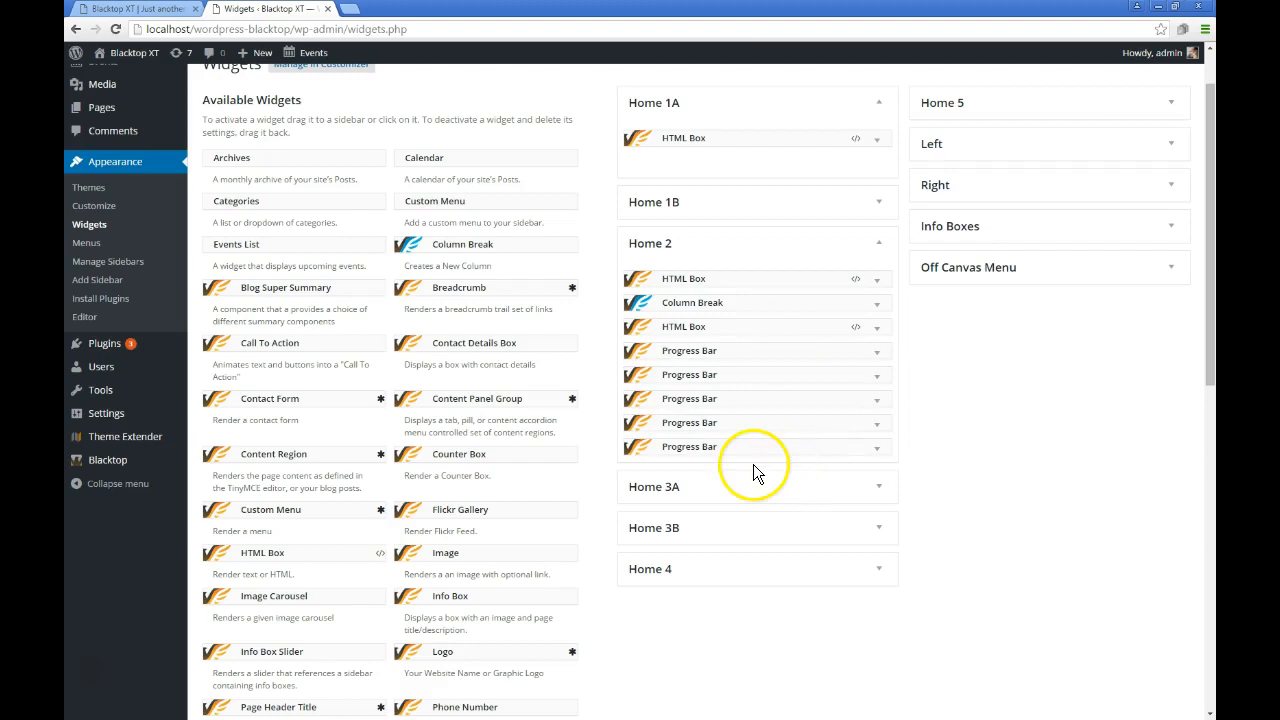
Review Home 3A's HTML Box and Info Box Slider, and Home 3B's Counter Box widget
left_click(878, 487)
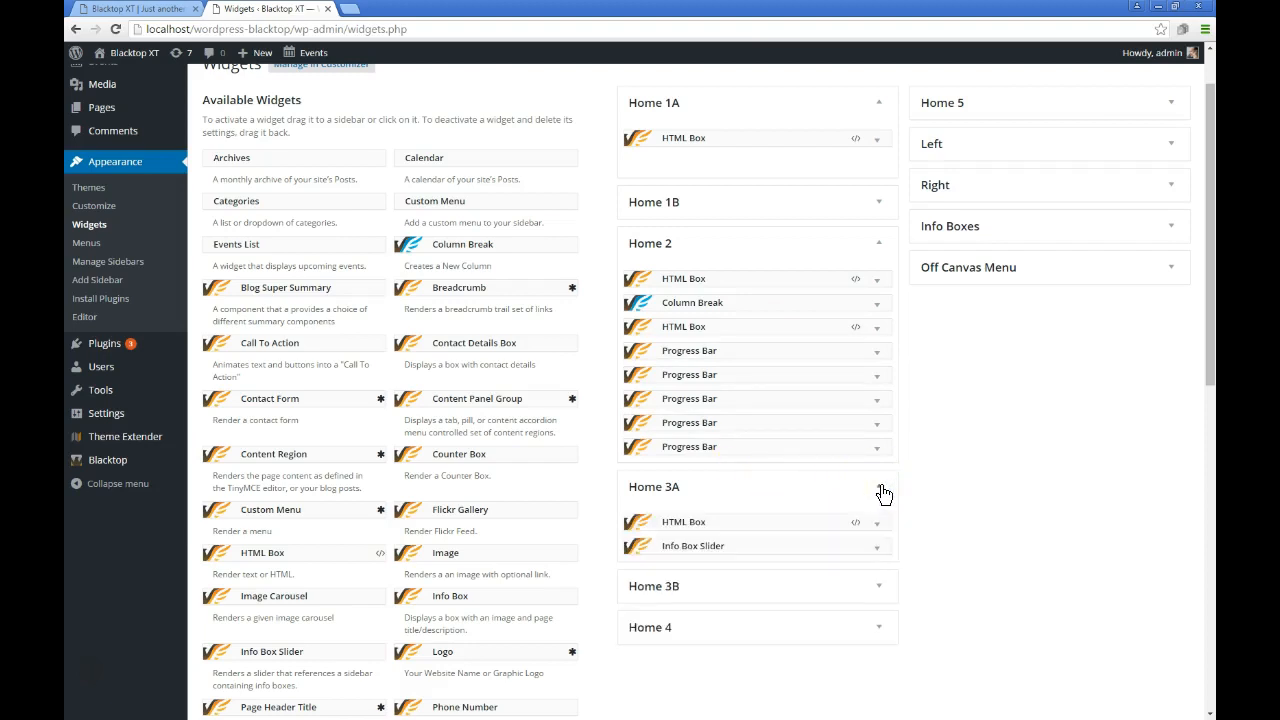
left_click(880, 528)
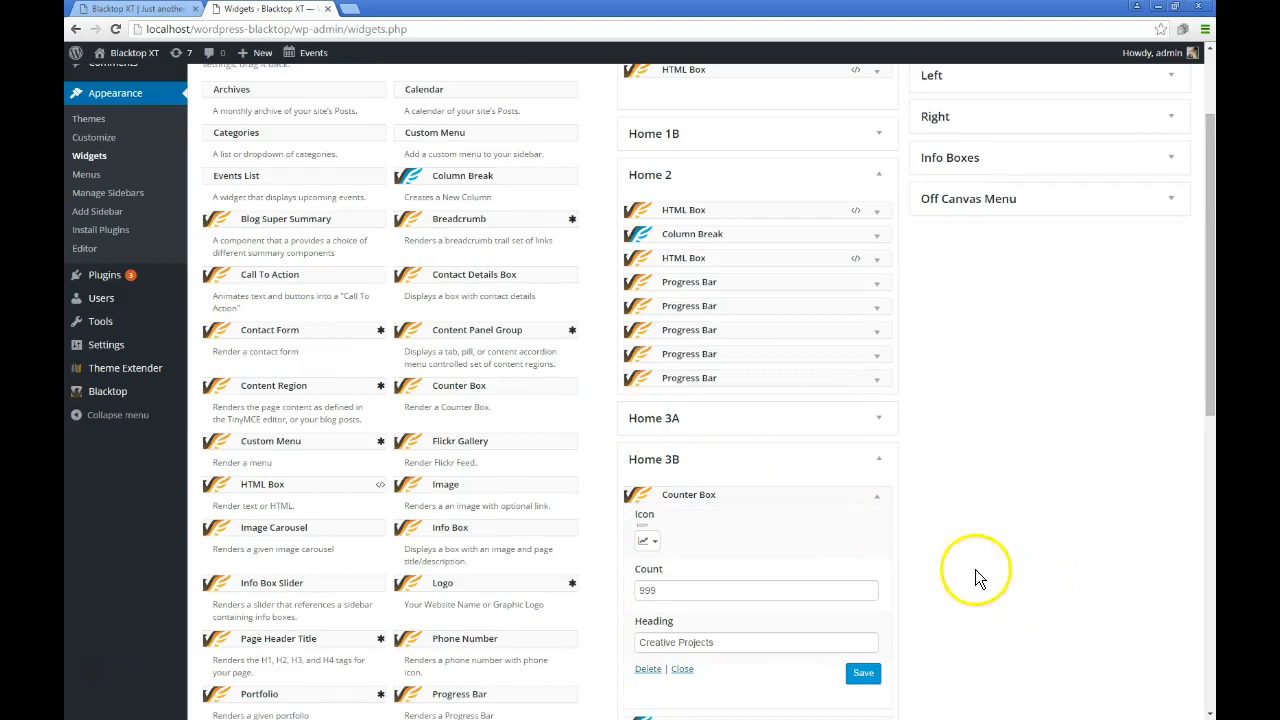
left_click(755, 590)
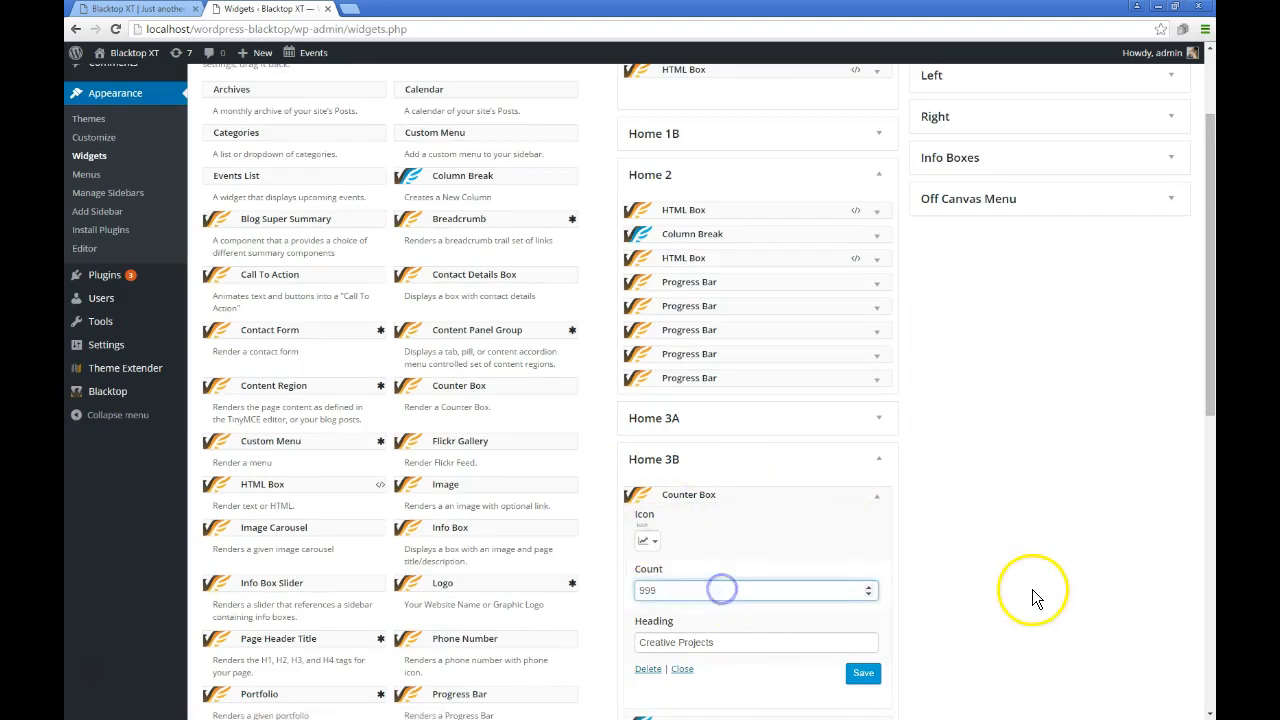
scroll("down", 3)
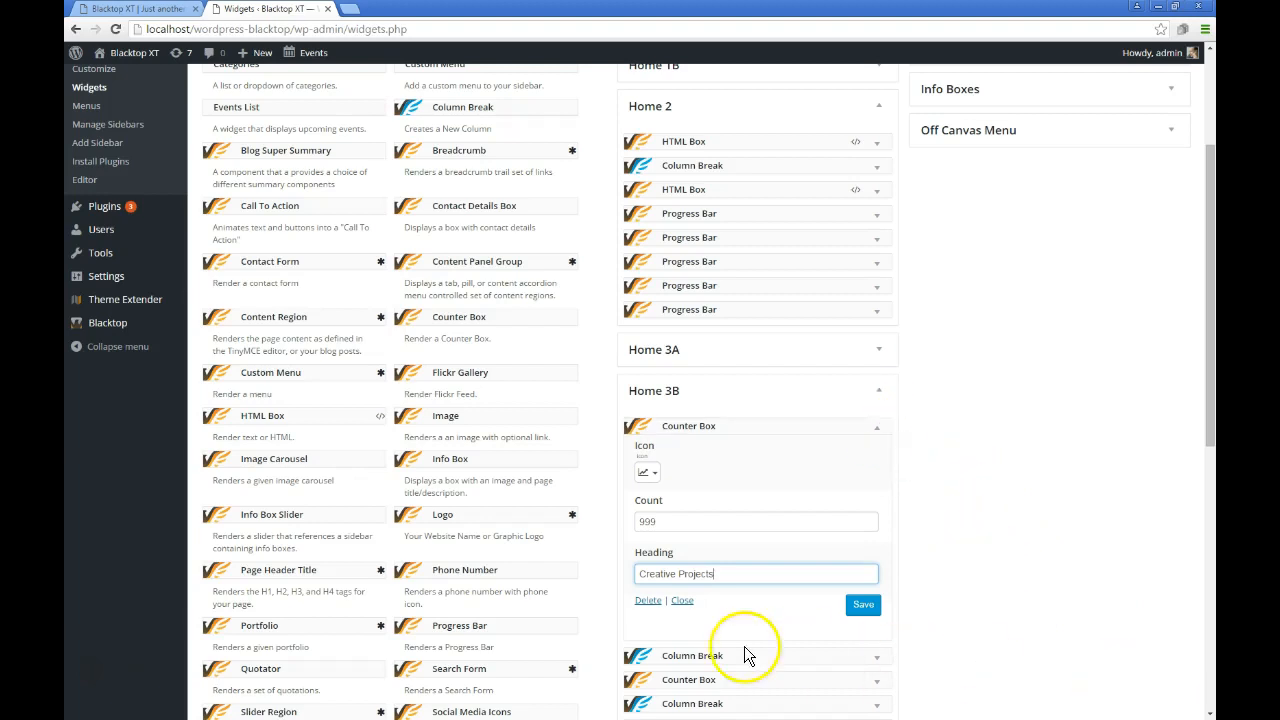
mouse_move(868, 400)
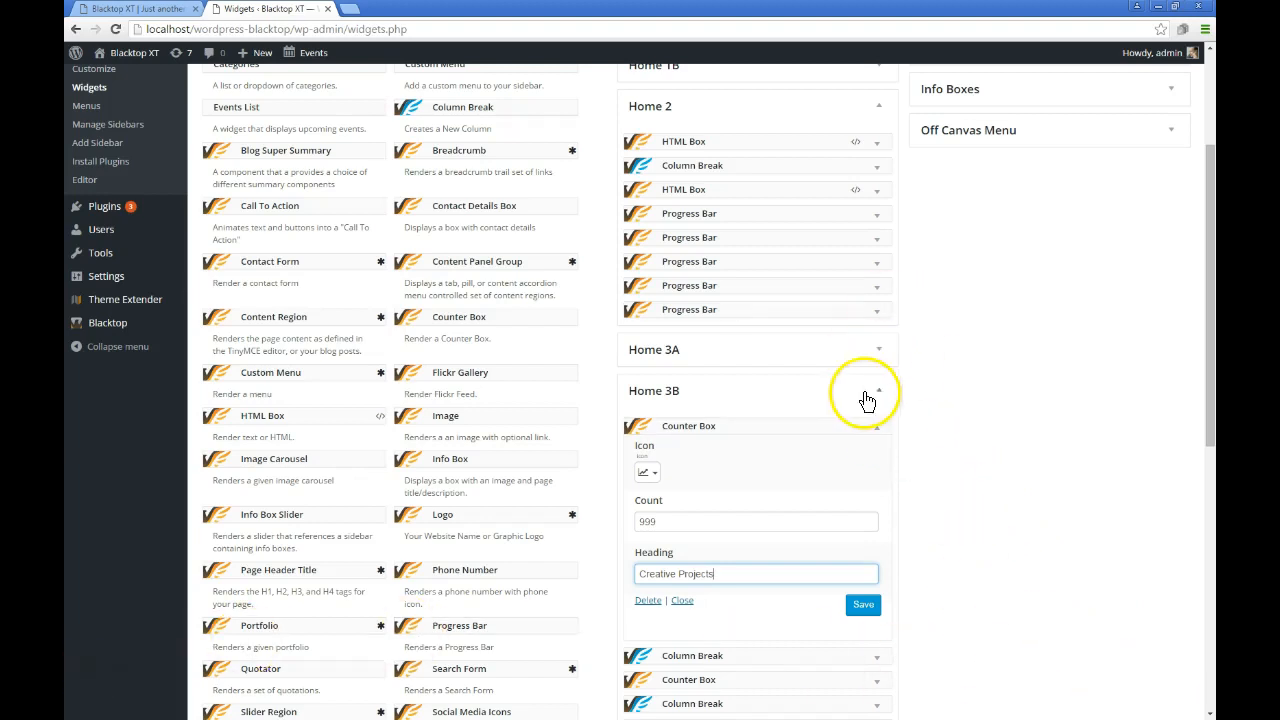
left_click(878, 390)
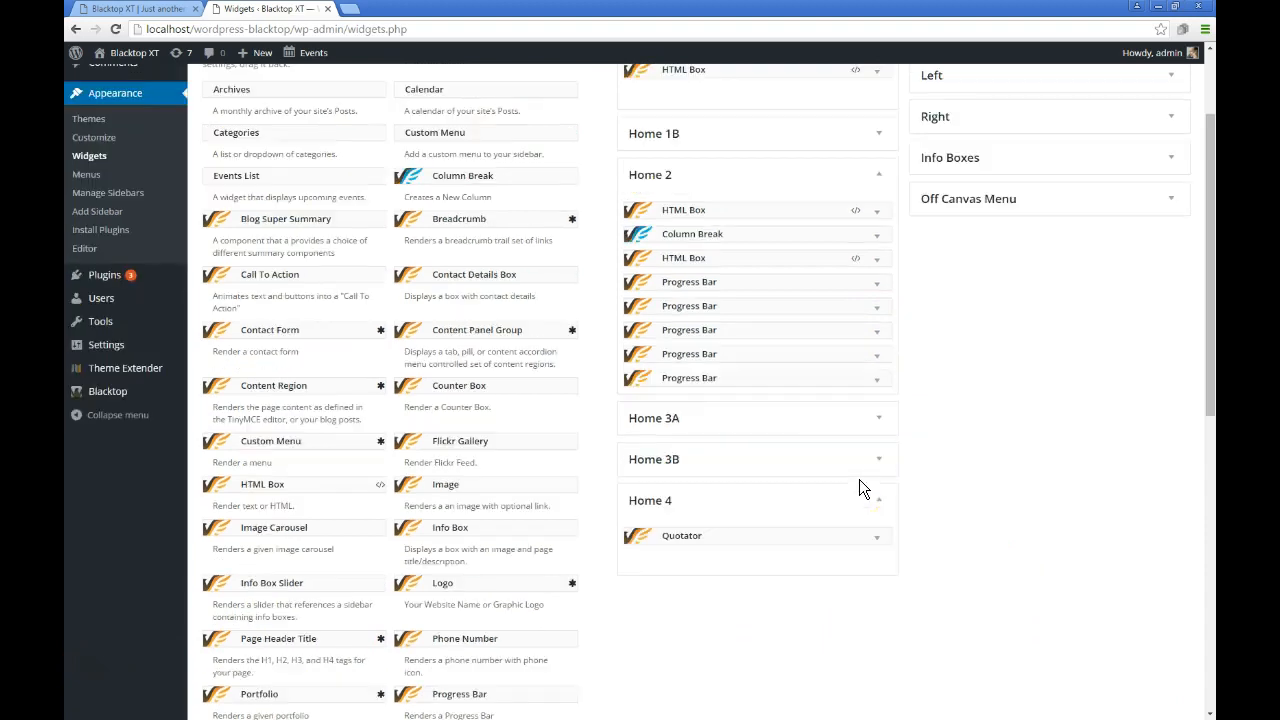
Collapse Home 2, glance at the Quotator widget settings, and expand Home 5 and Off Canvas Menu
left_click(878, 174)
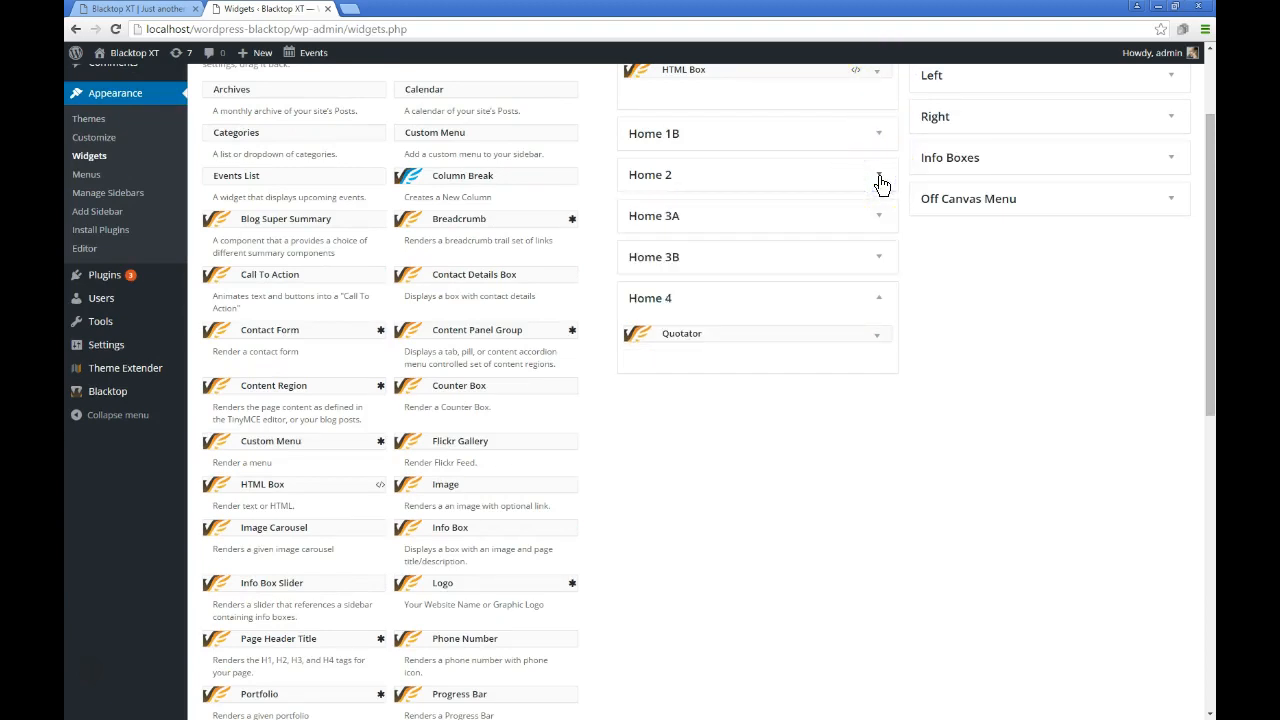
left_click(877, 333)
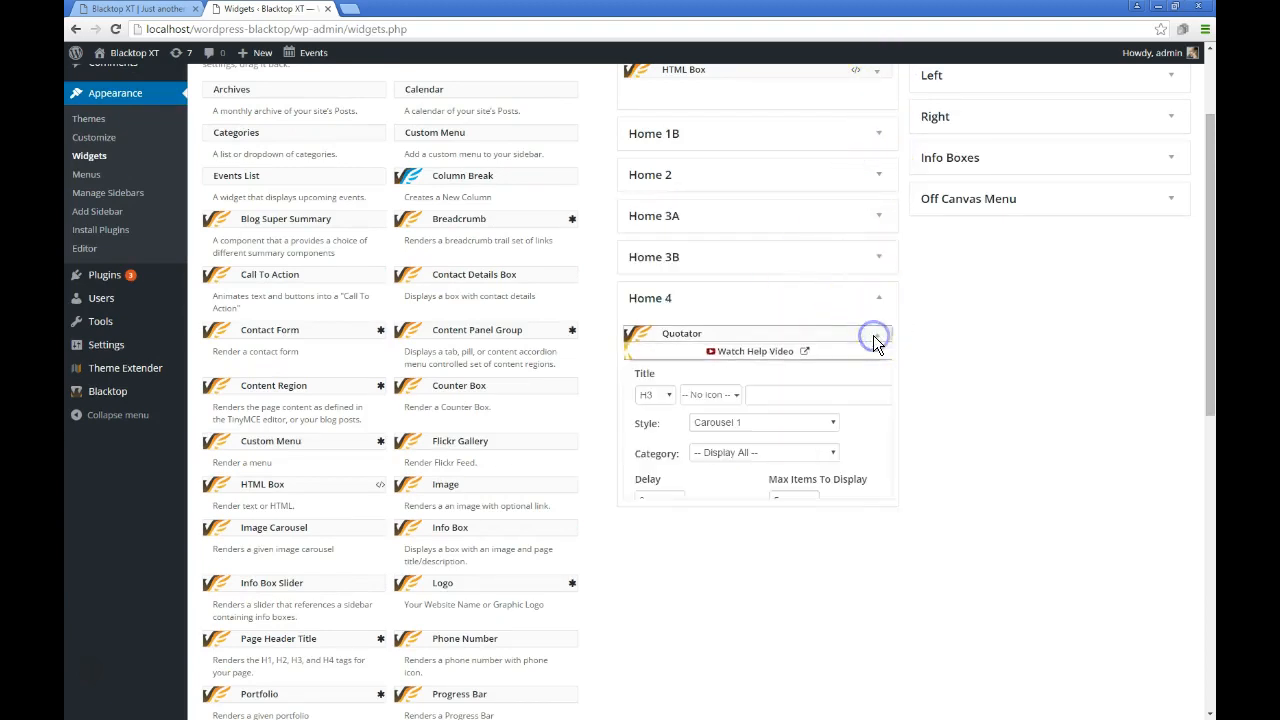
left_click(877, 333)
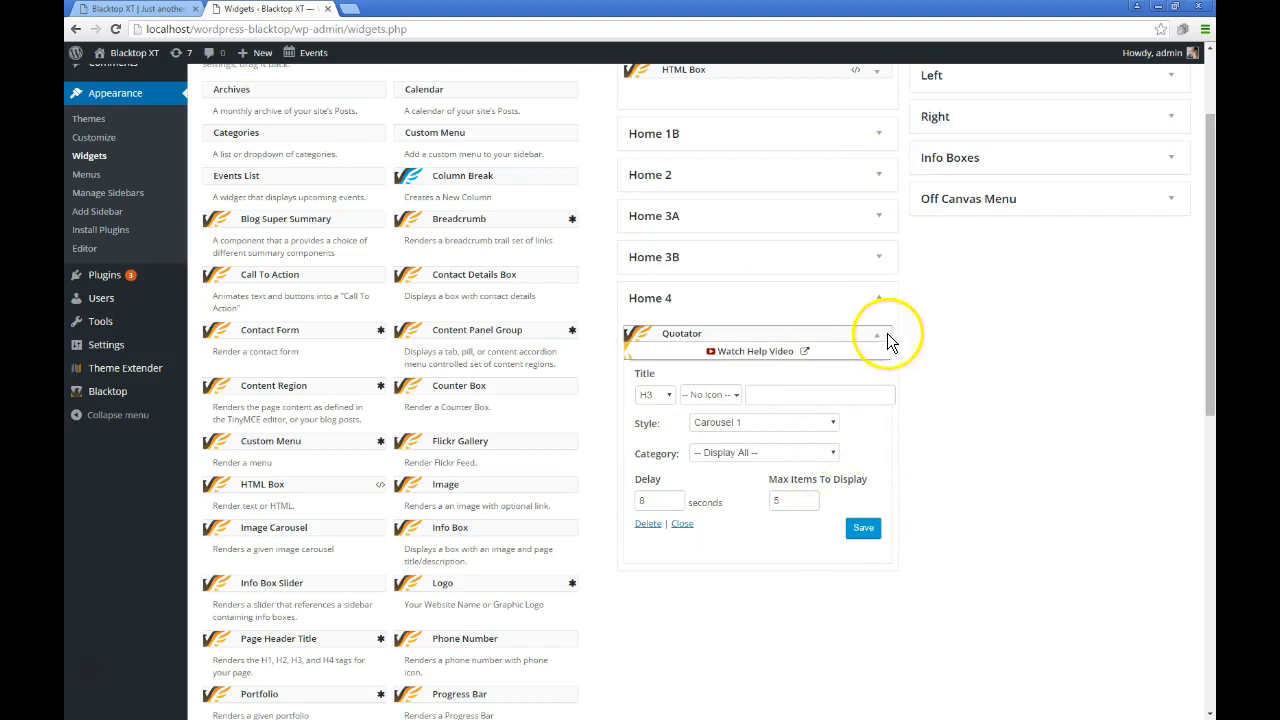
left_click(877, 334)
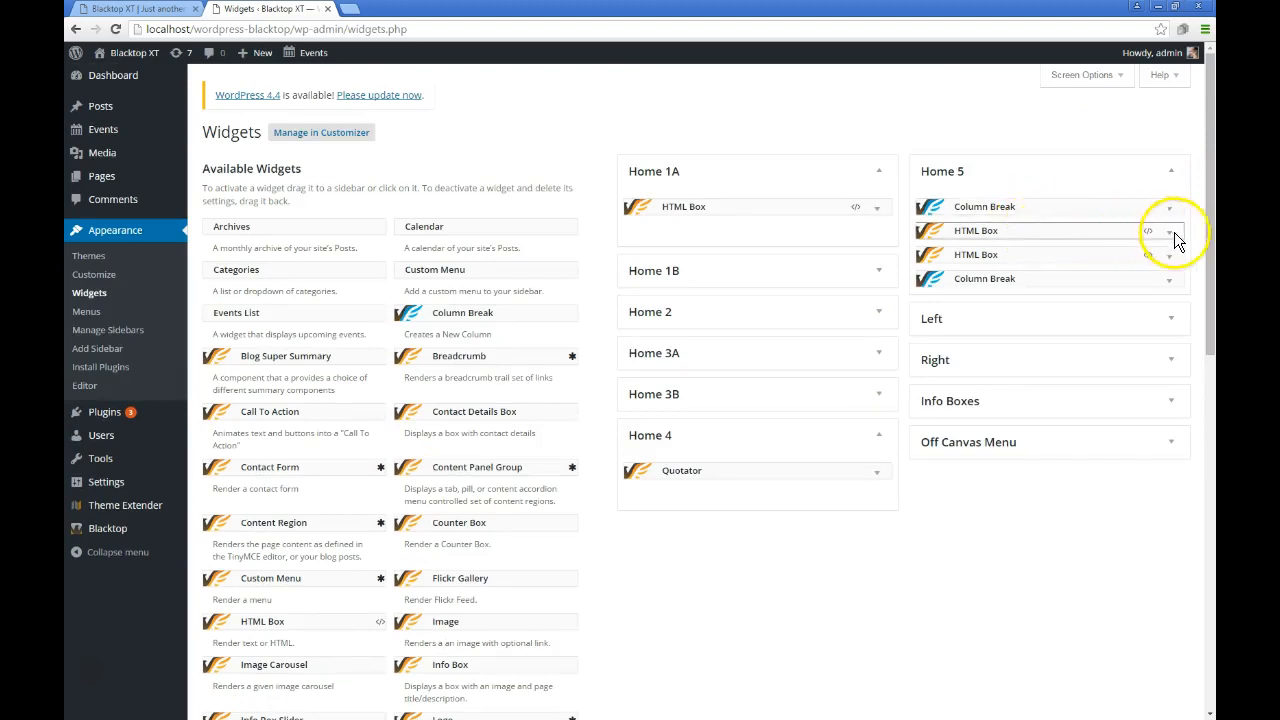
left_click(1169, 230)
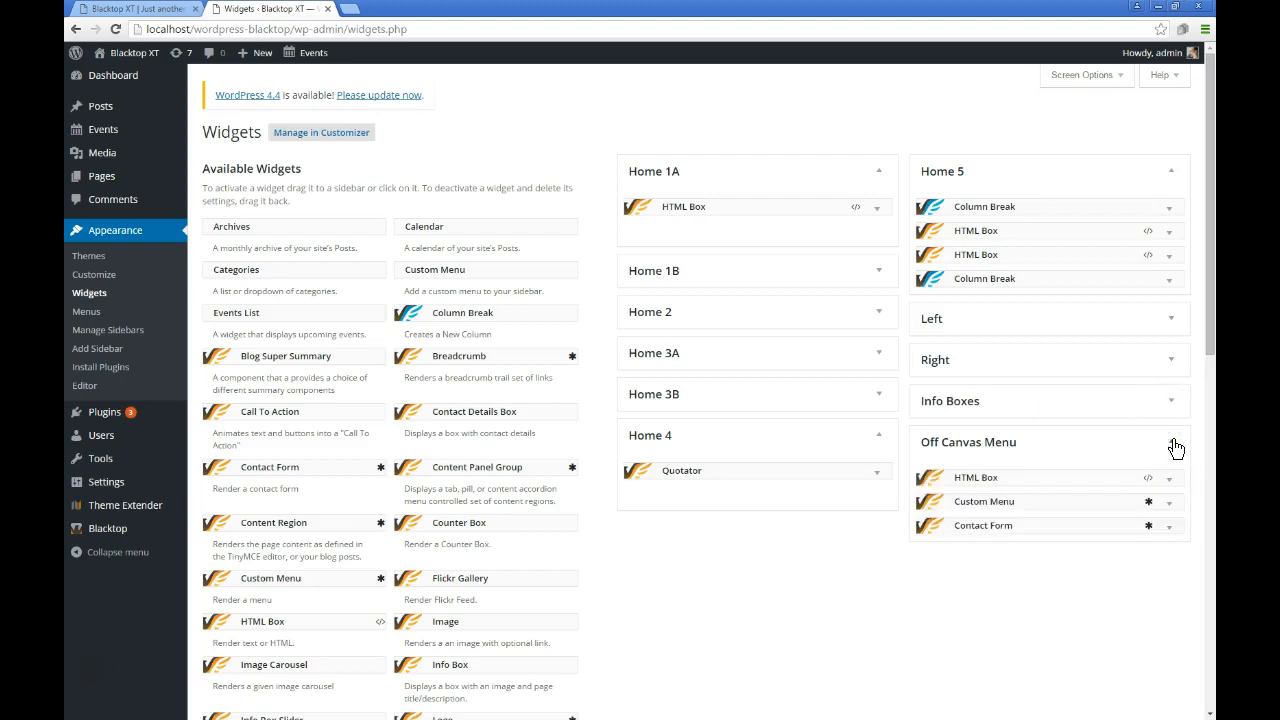
mouse_move(1128, 447)
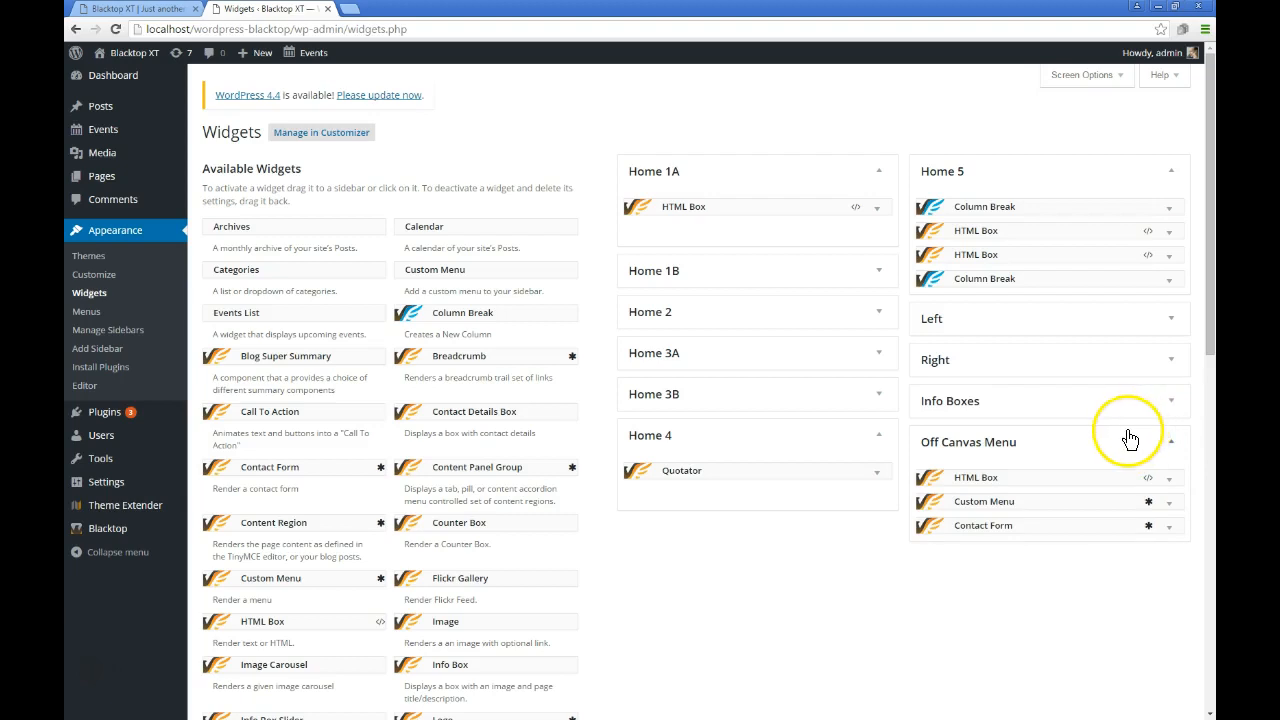
mouse_move(1113, 510)
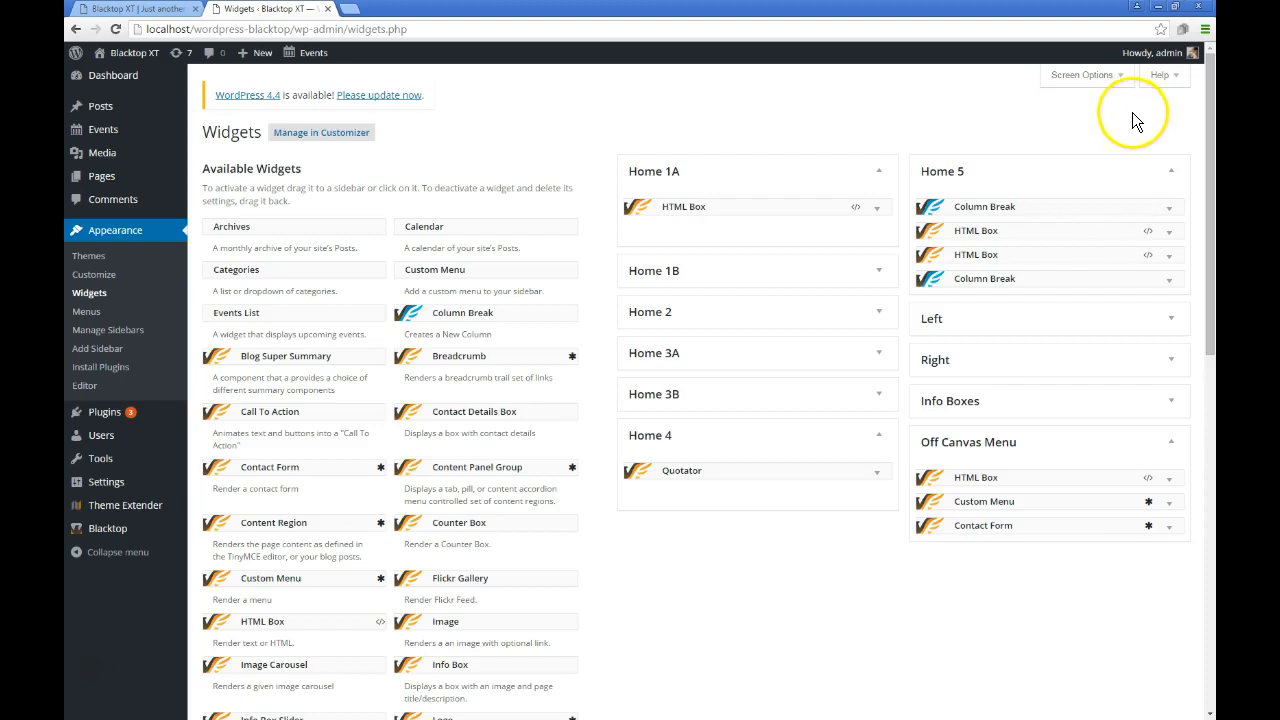
mouse_move(1150, 123)
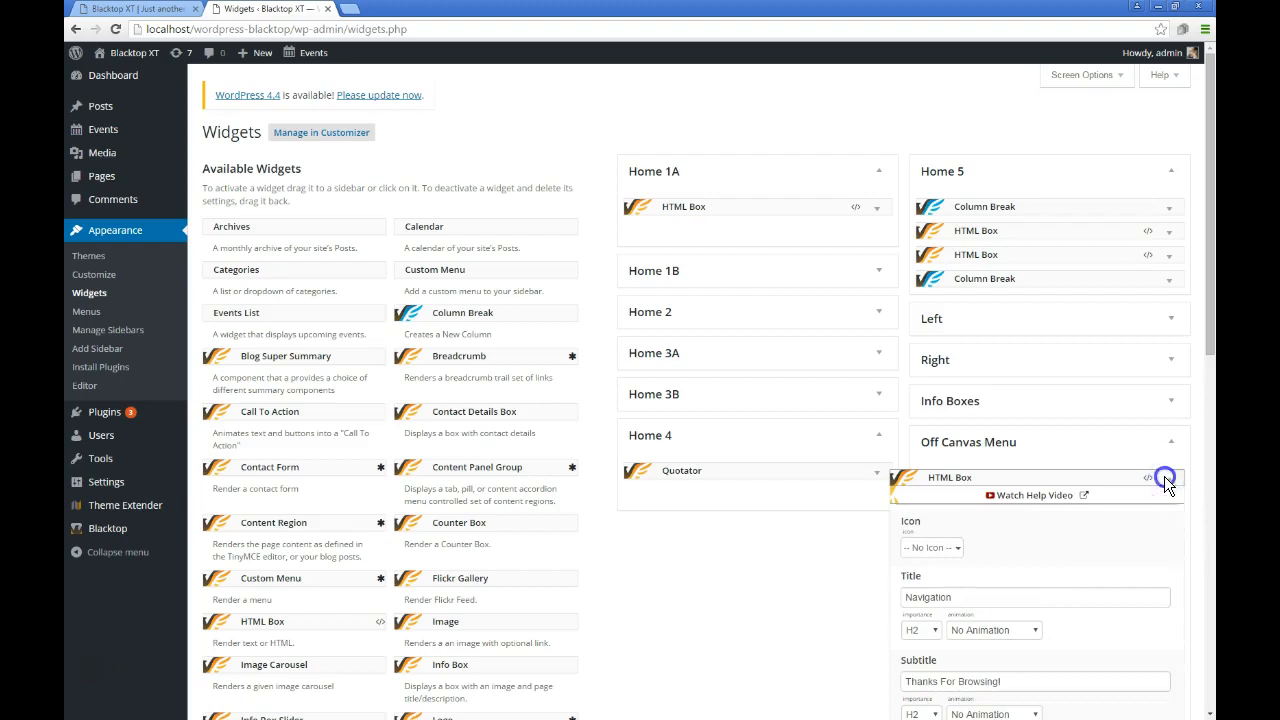
Review the Off Canvas Menu's HTML Box, Custom Menu and Contact Form widget settings
left_click(1163, 477)
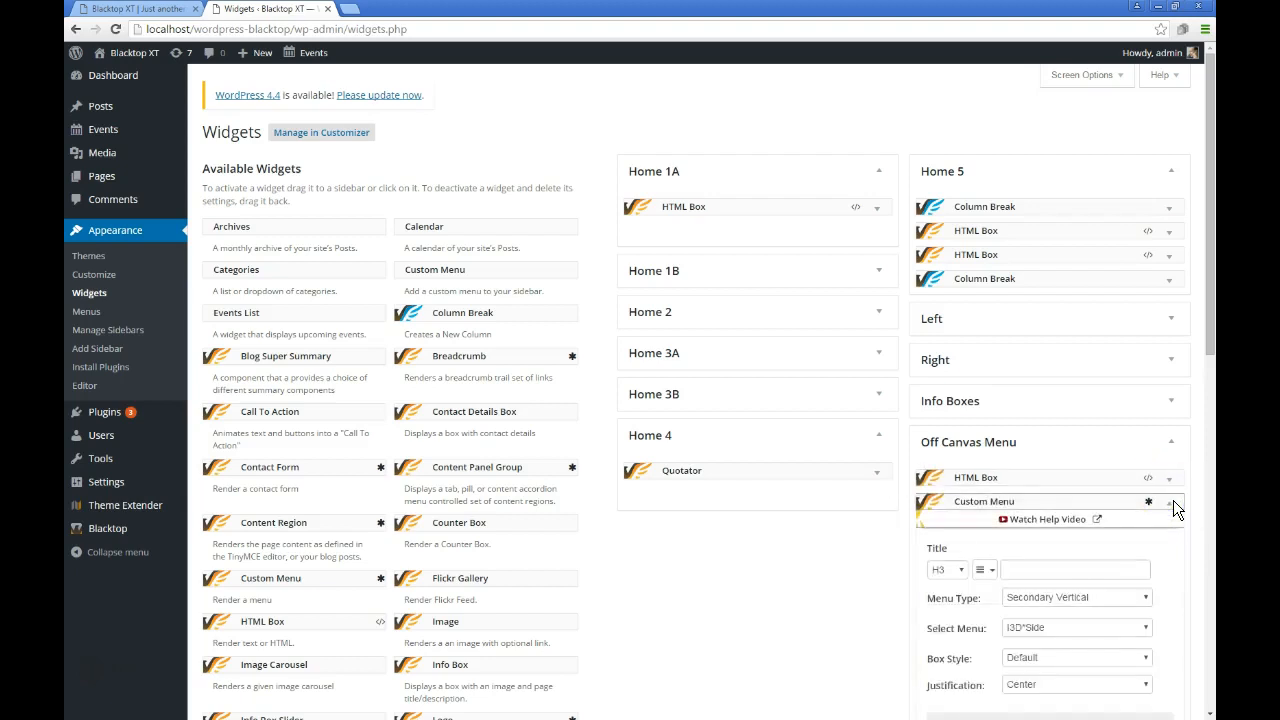
left_click(1171, 525)
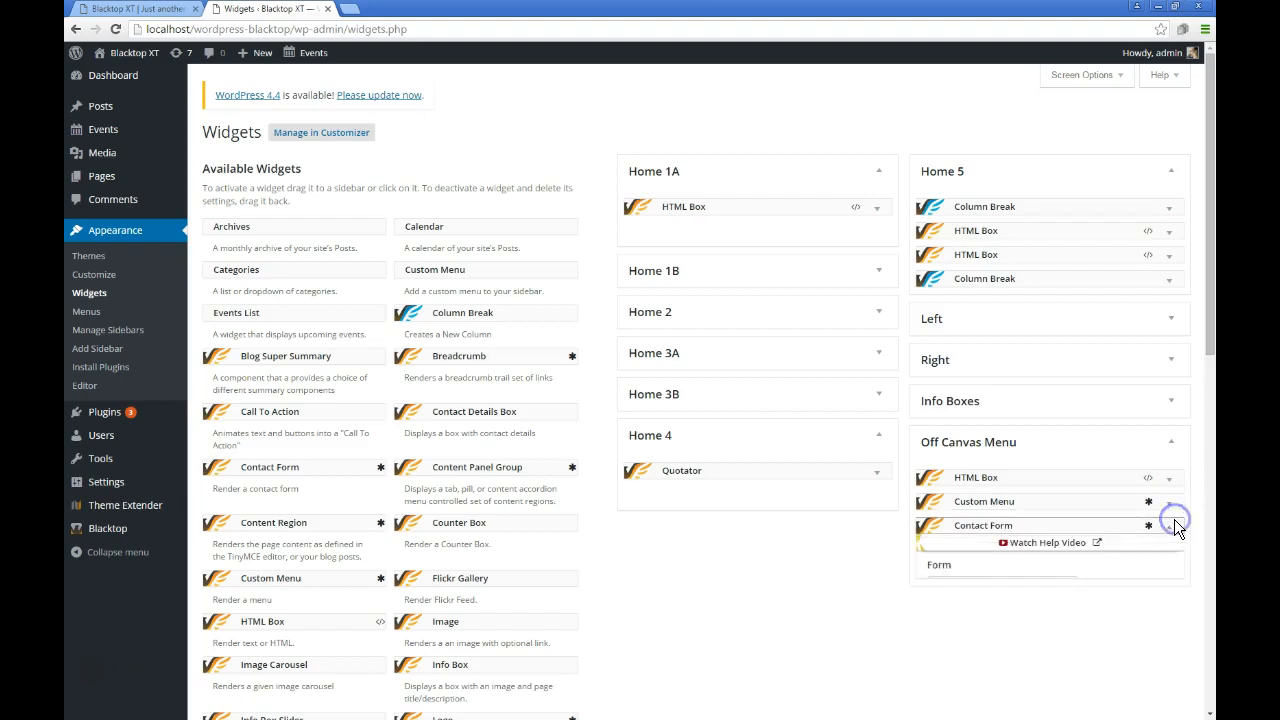
left_click(1170, 525)
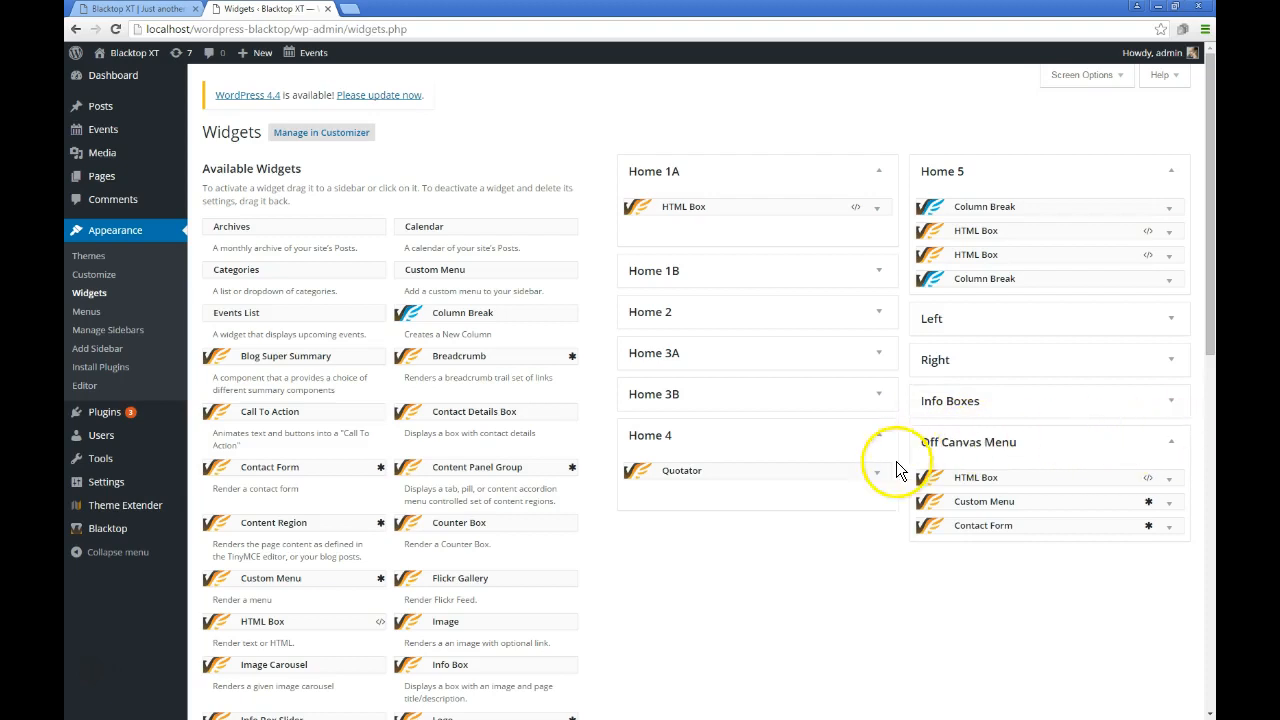
mouse_move(97, 348)
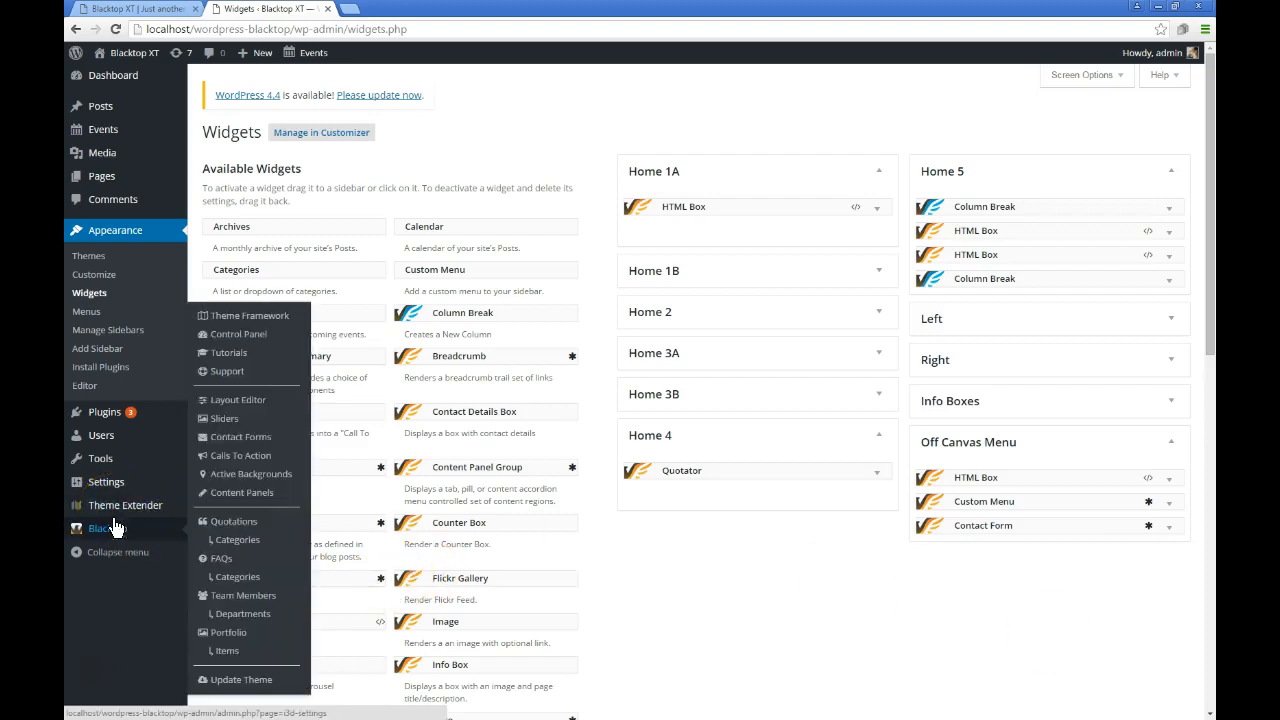
Open the Primary layout in the Layout Editor using the Primary filter
left_click(238, 399)
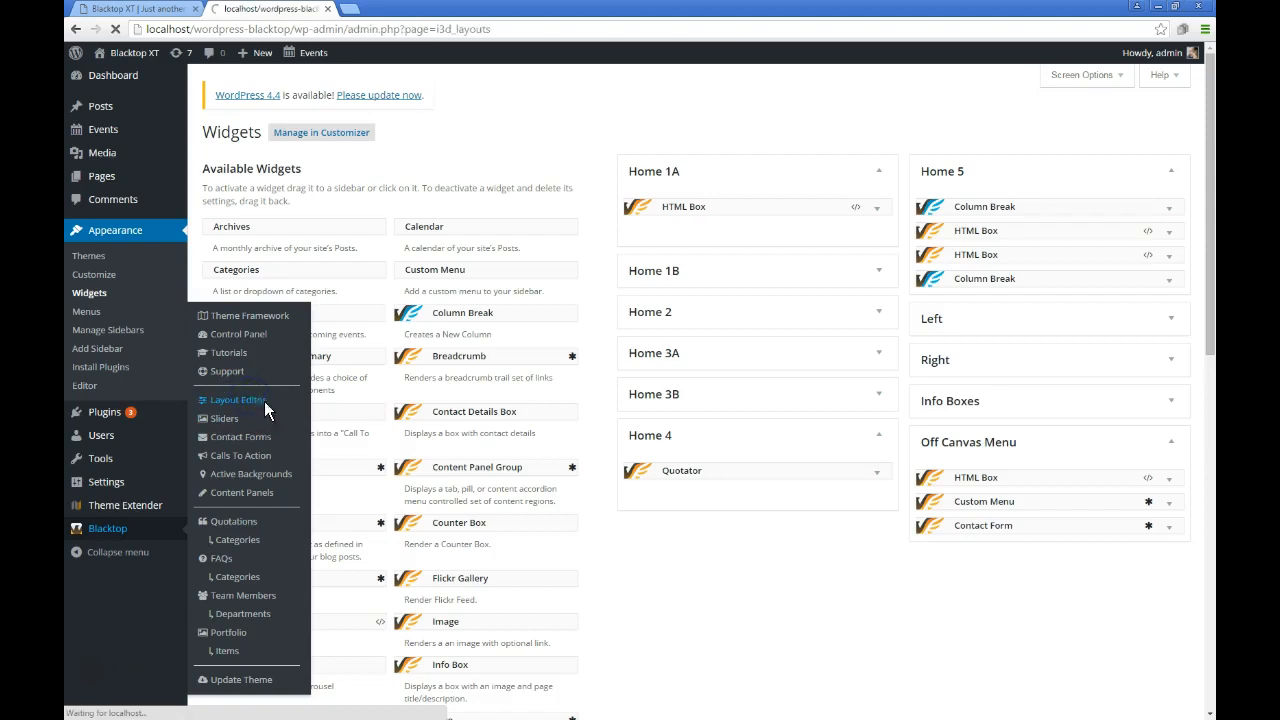
left_click(237, 399)
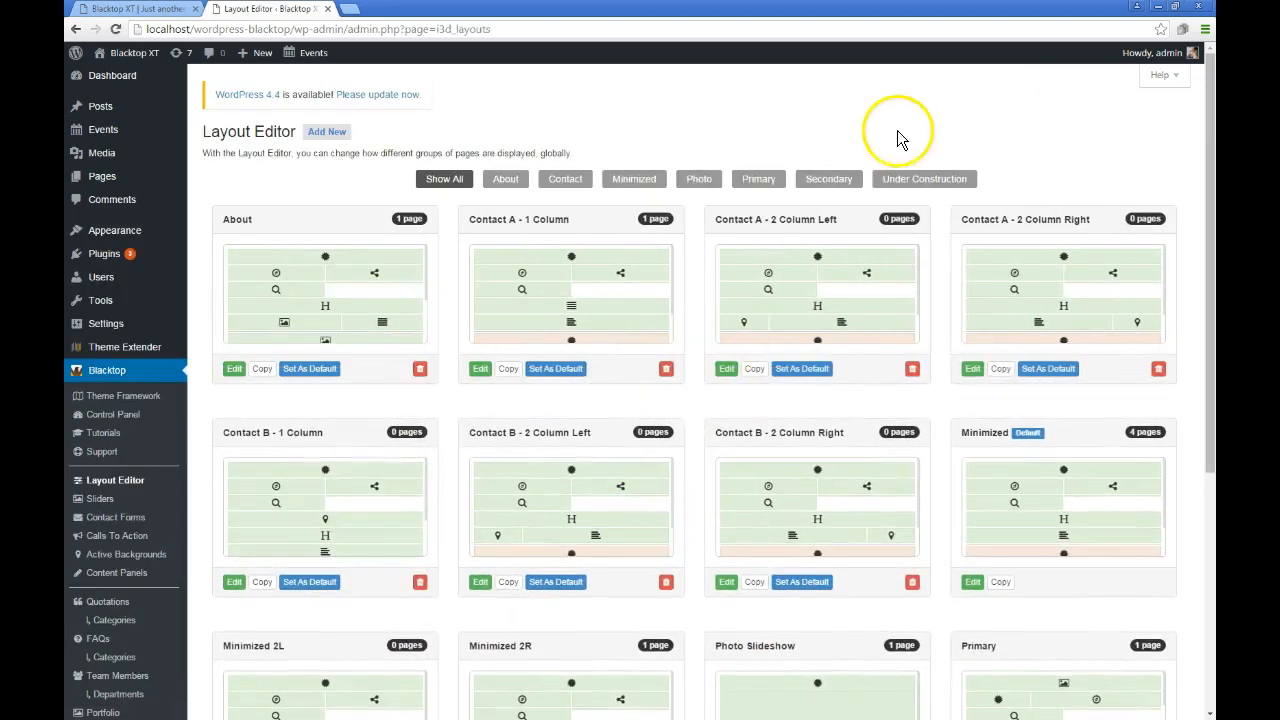
left_click(758, 178)
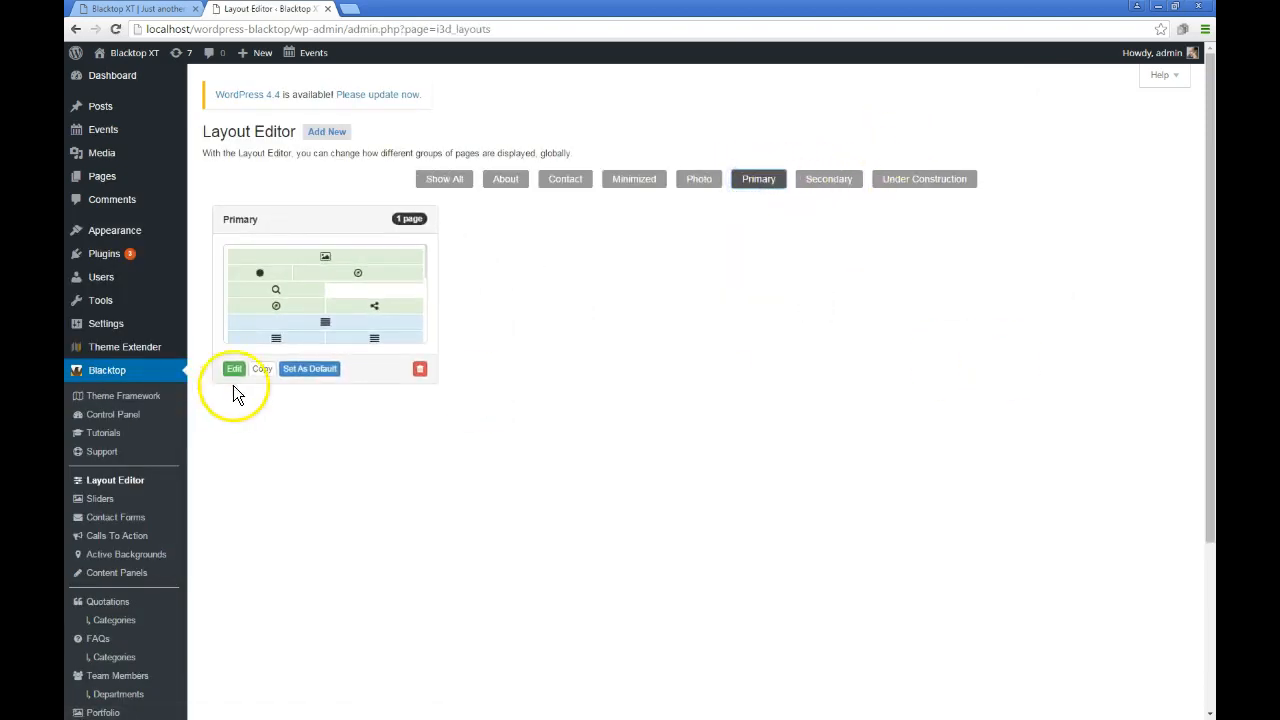
left_click(234, 369)
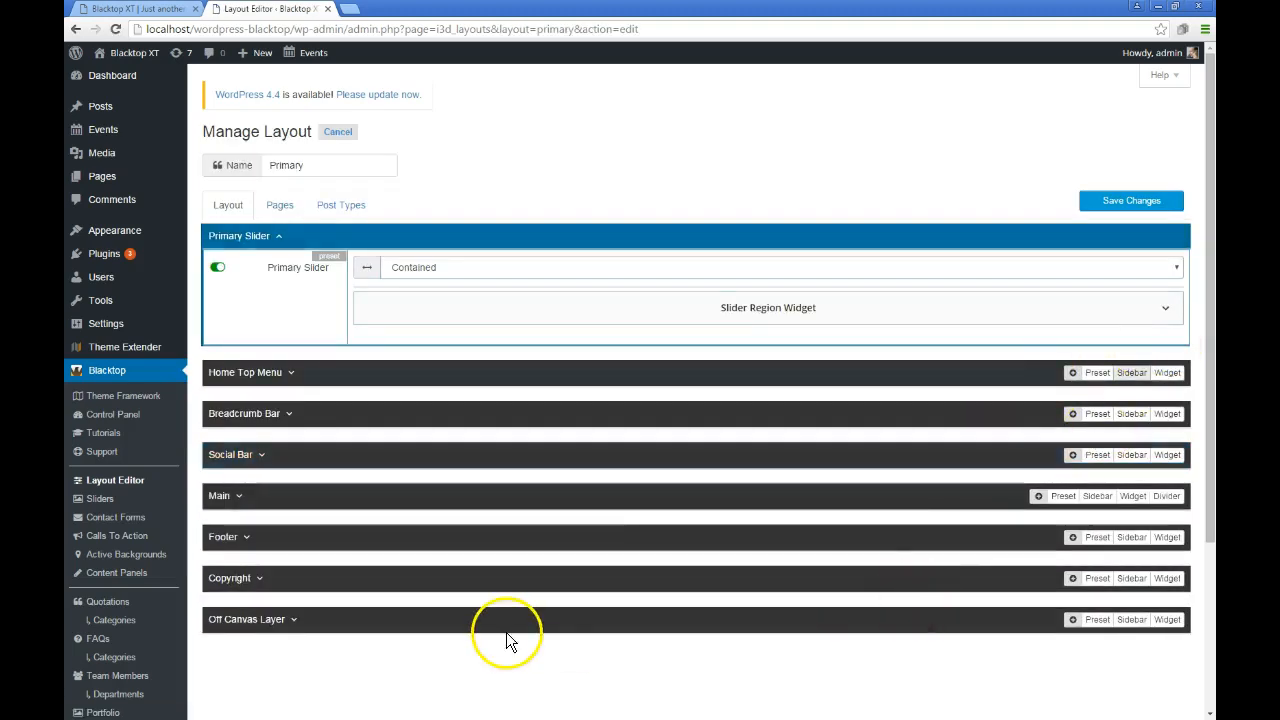
Expand the Off Canvas Layer region to show its Off Canvas Menu widgets
left_click(247, 619)
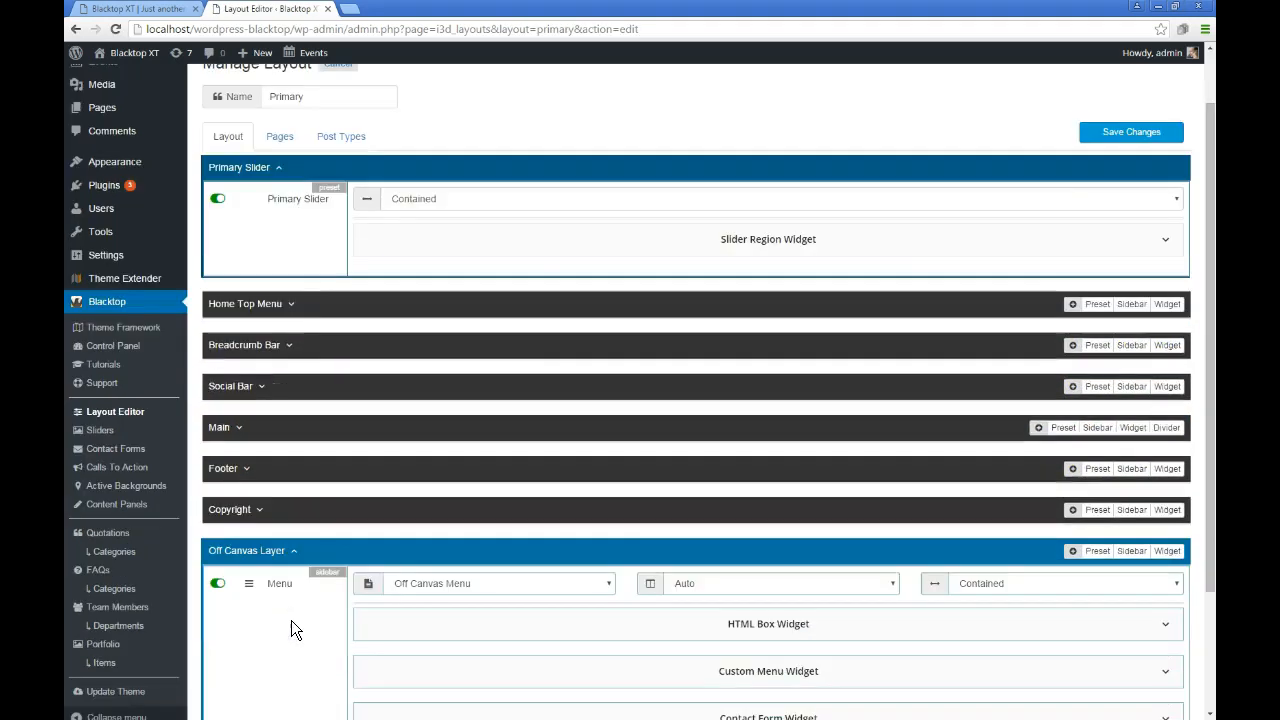
left_click(500, 422)
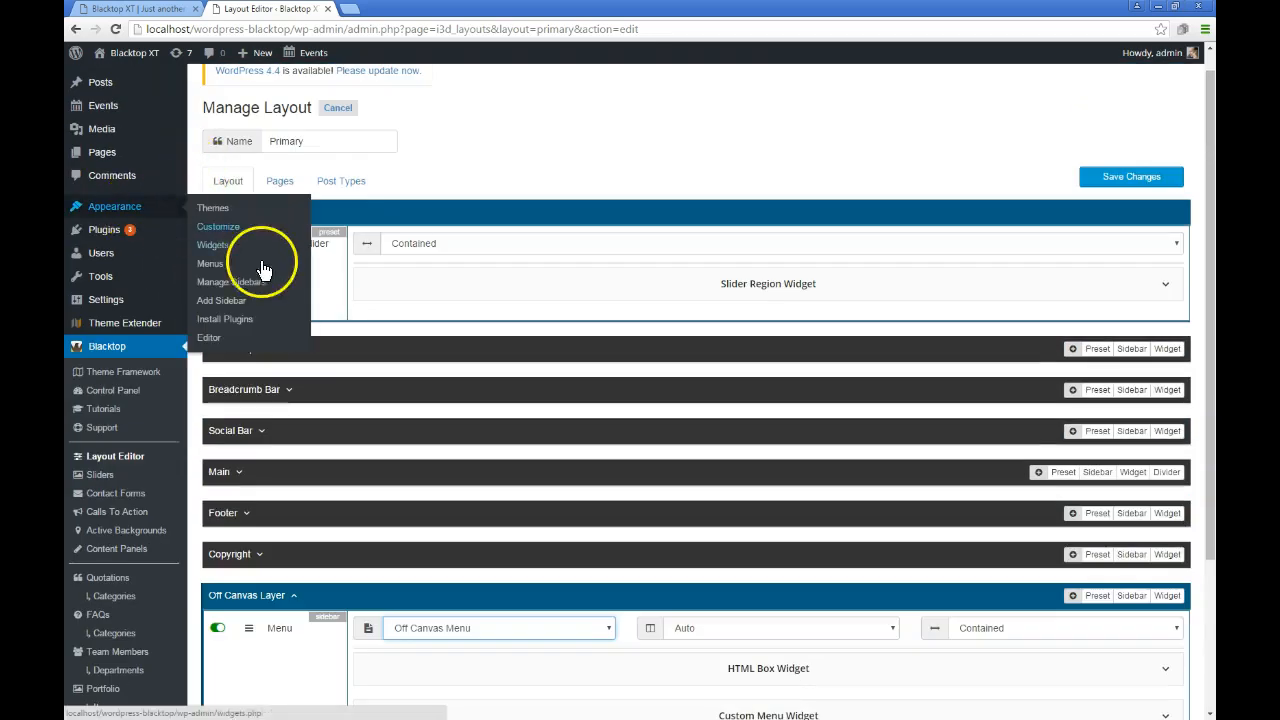
mouse_move(210, 338)
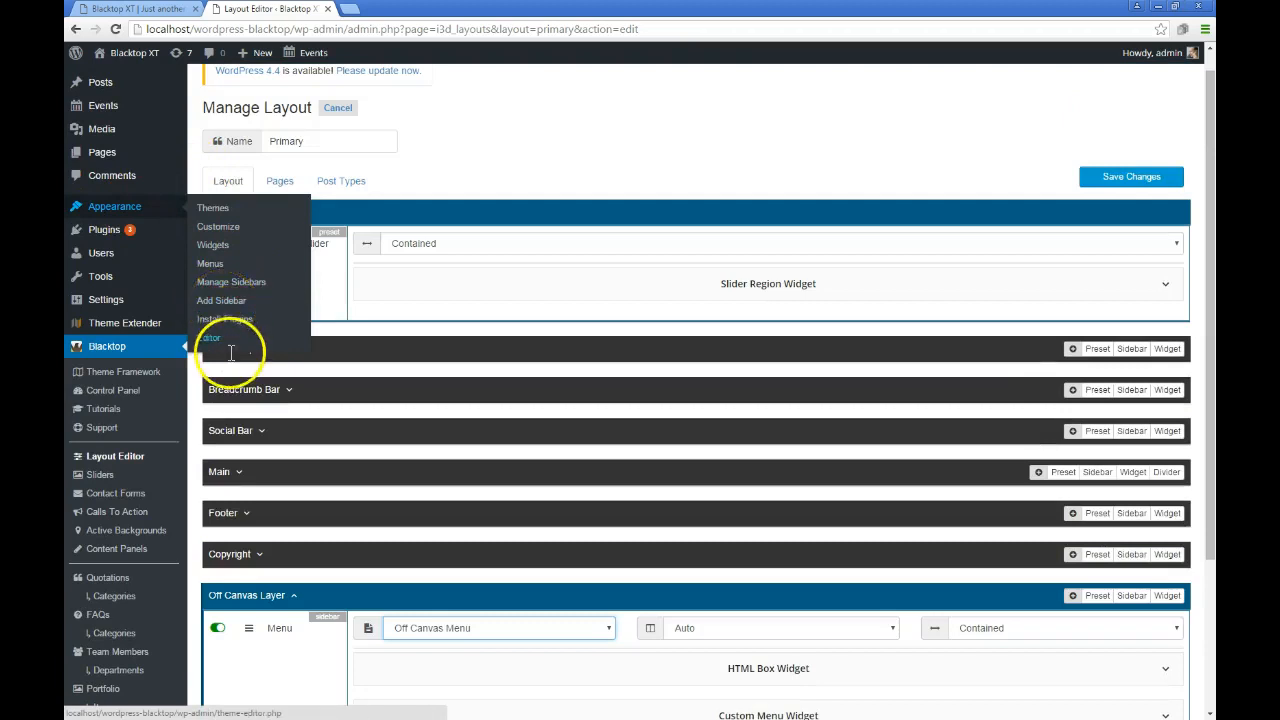
scroll("down", 3)
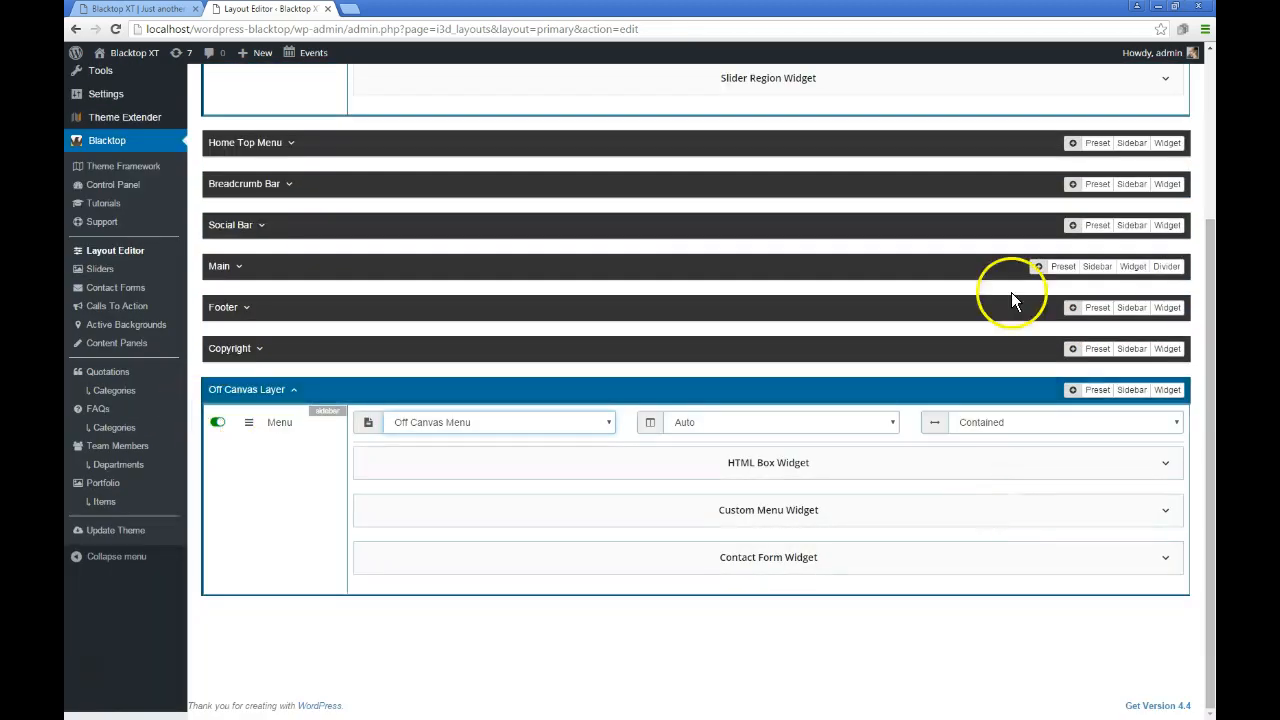
mouse_move(490, 450)
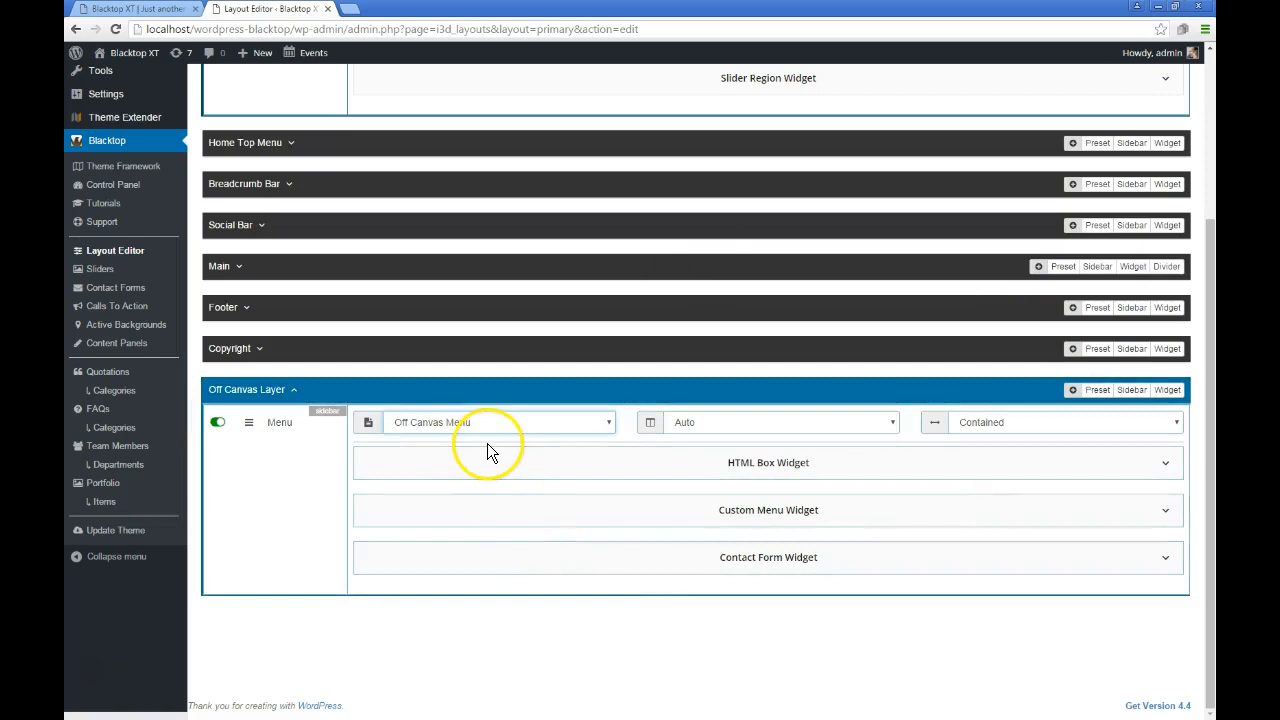
left_click(500, 421)
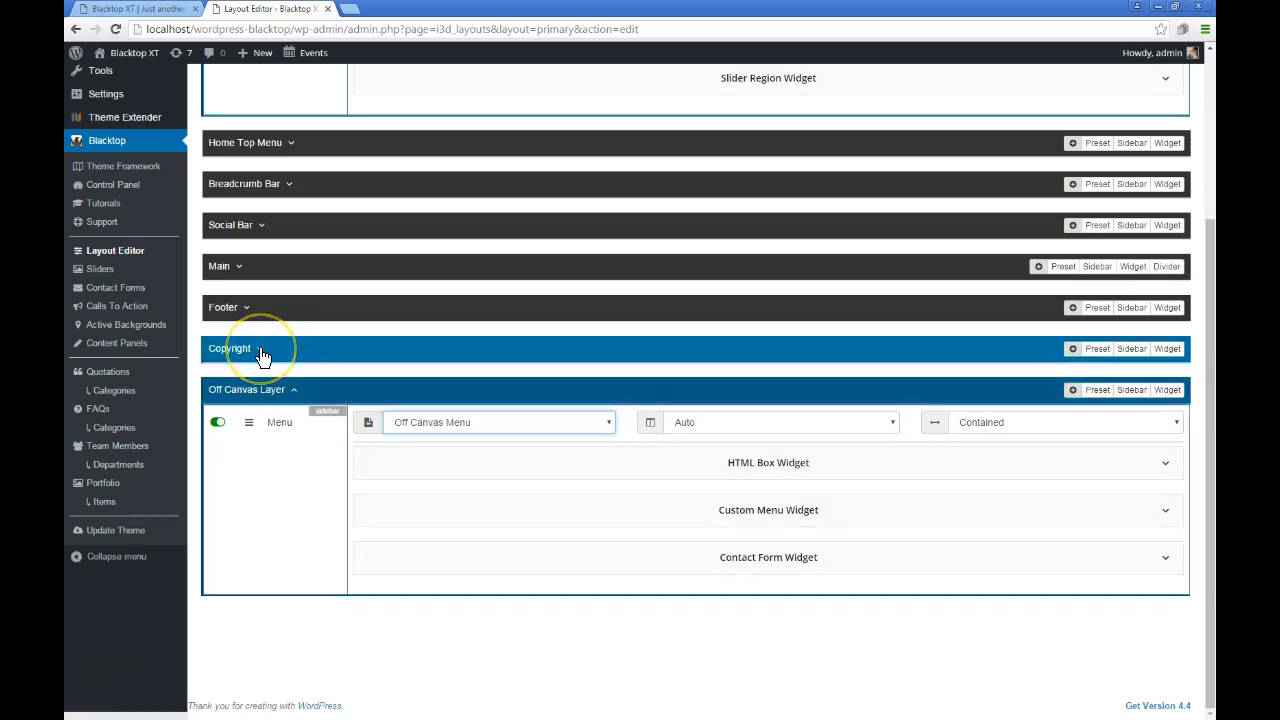
Expand the Primary layout's Copyright region, then its Main region
left_click(260, 348)
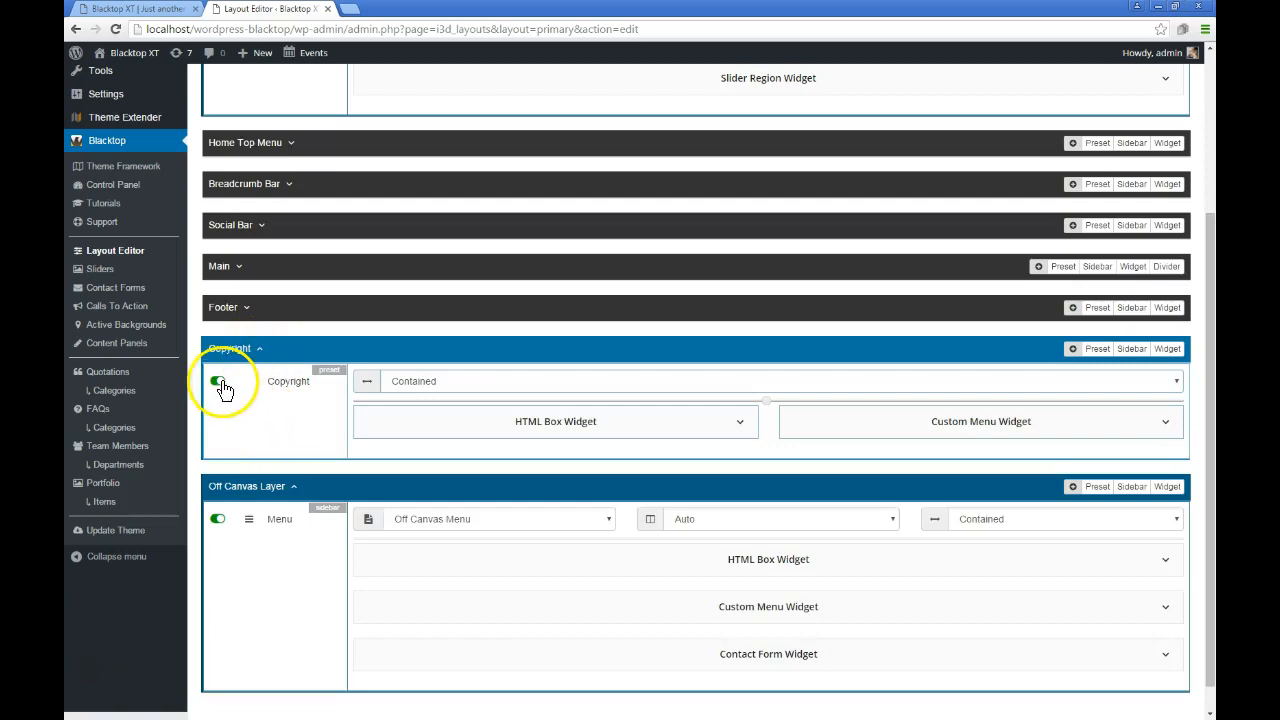
left_click(218, 380)
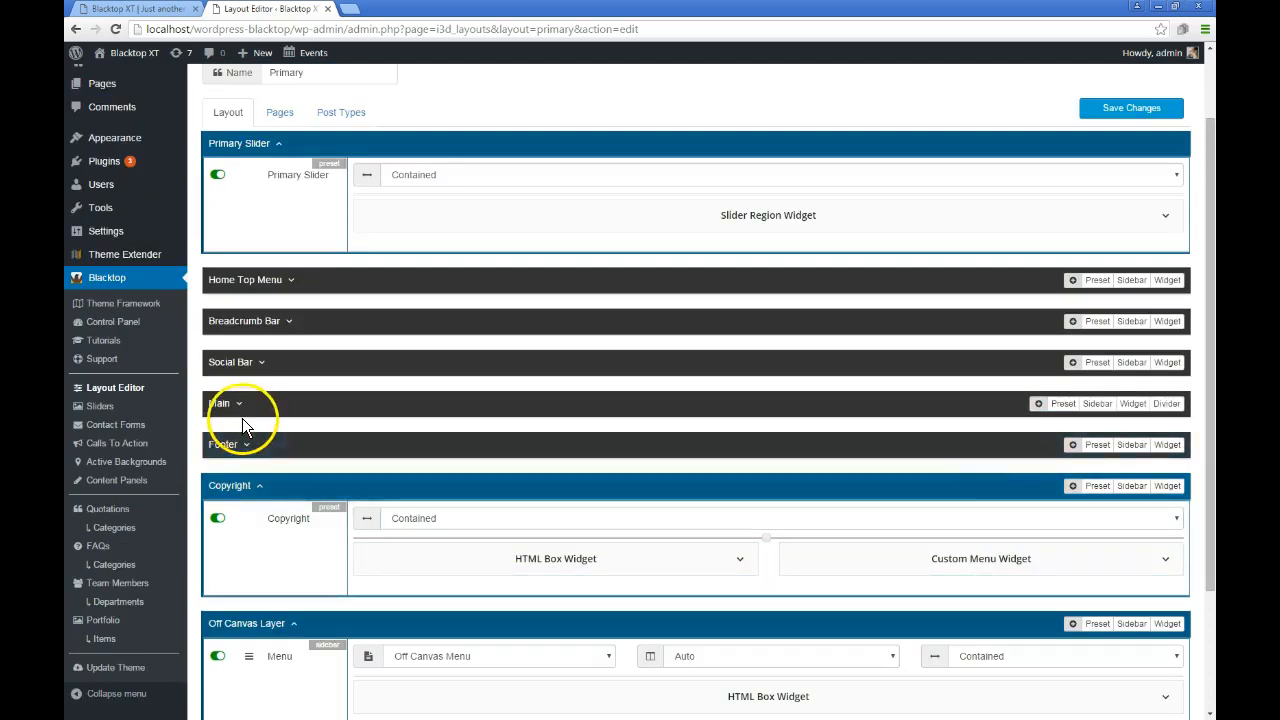
left_click(220, 403)
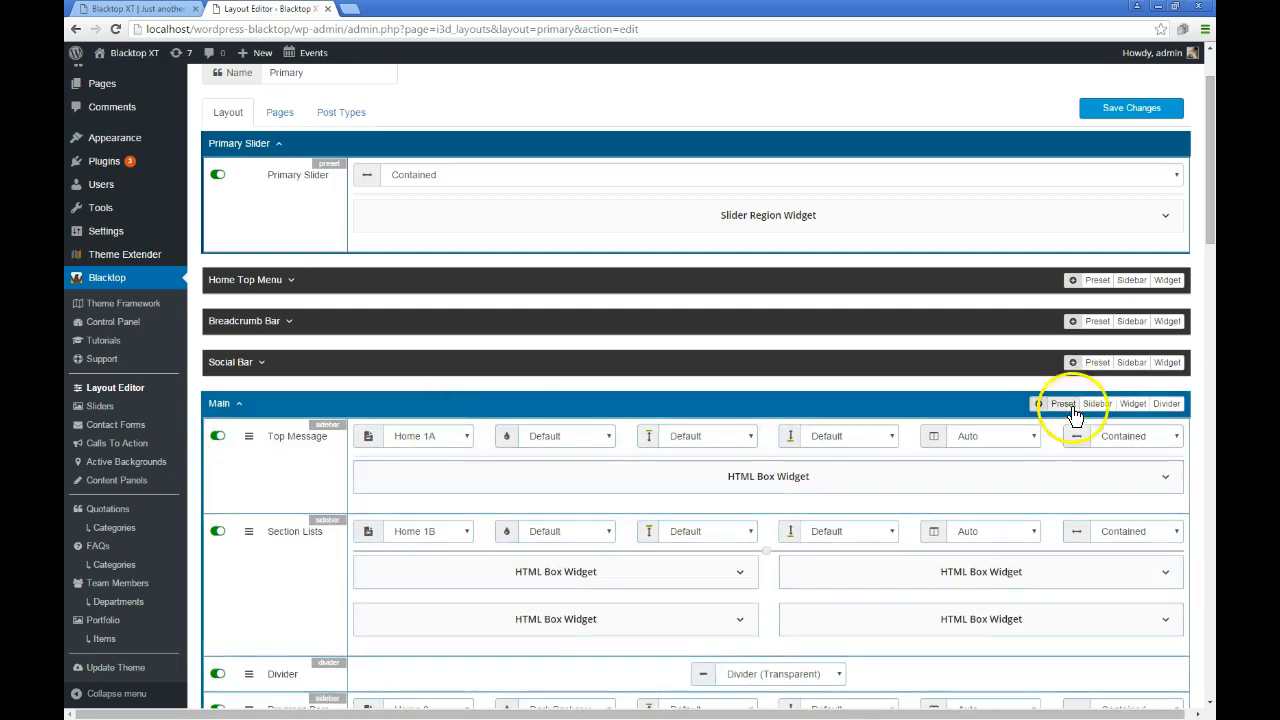
mouse_move(1110, 410)
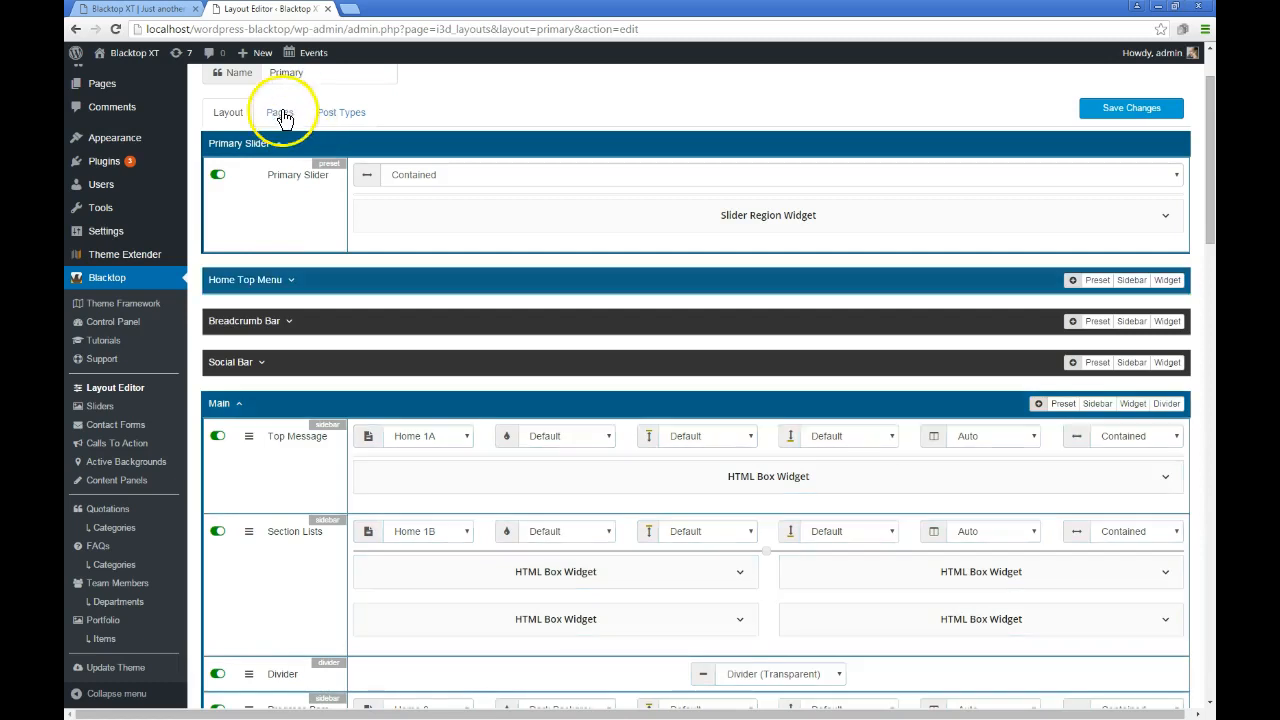
Open the Primary layout's Pages tab, showing only Home assigned
left_click(279, 112)
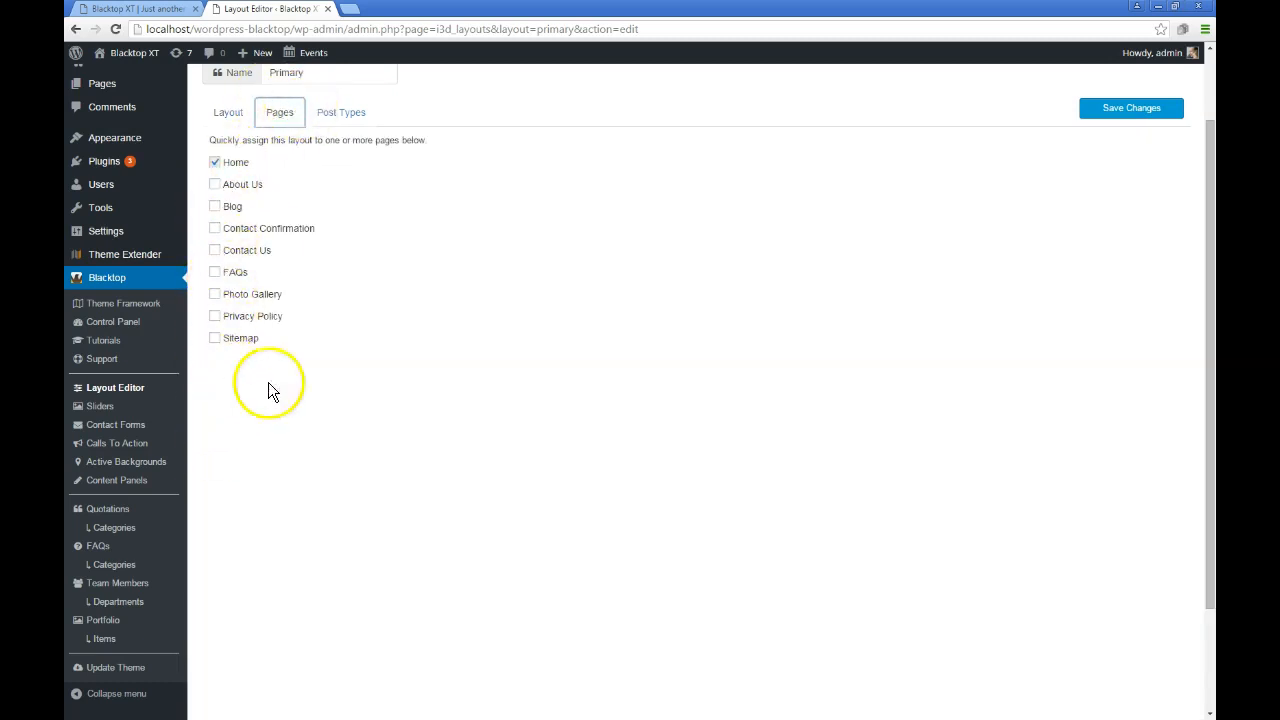
mouse_move(448, 305)
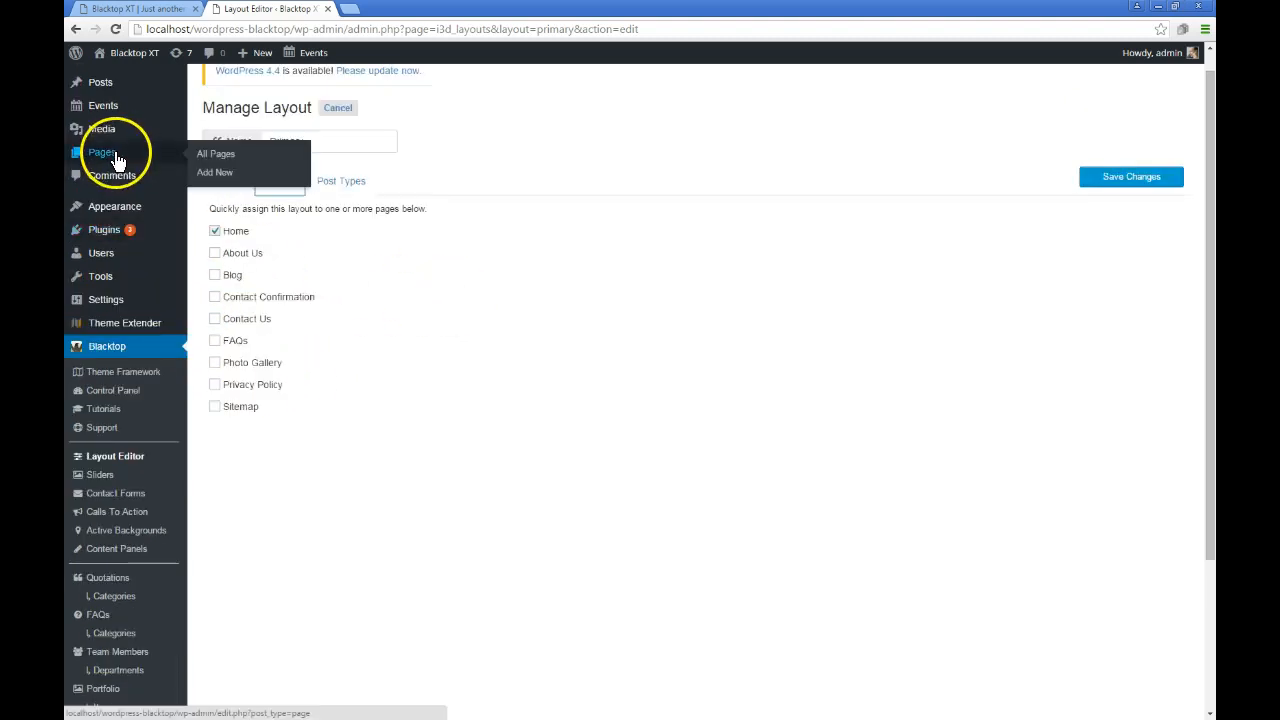
Edit the About Us page from All Pages to view its About page layout selection
left_click(216, 153)
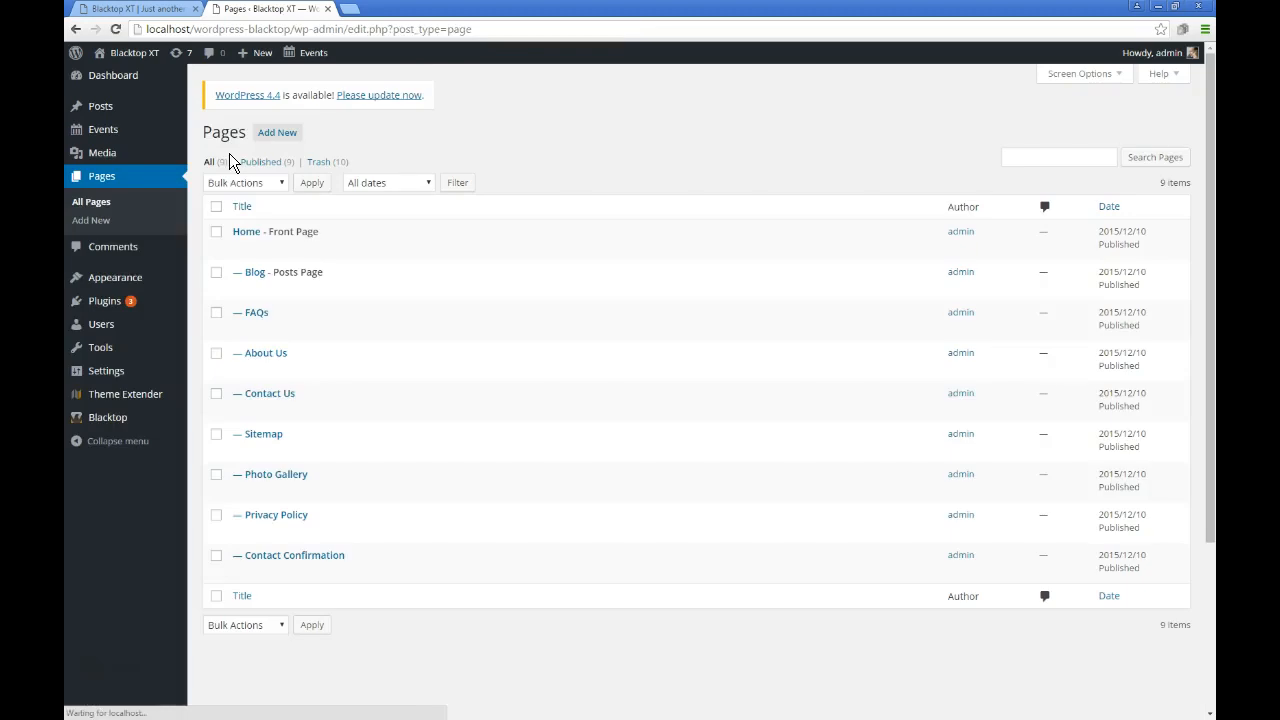
mouse_move(266, 352)
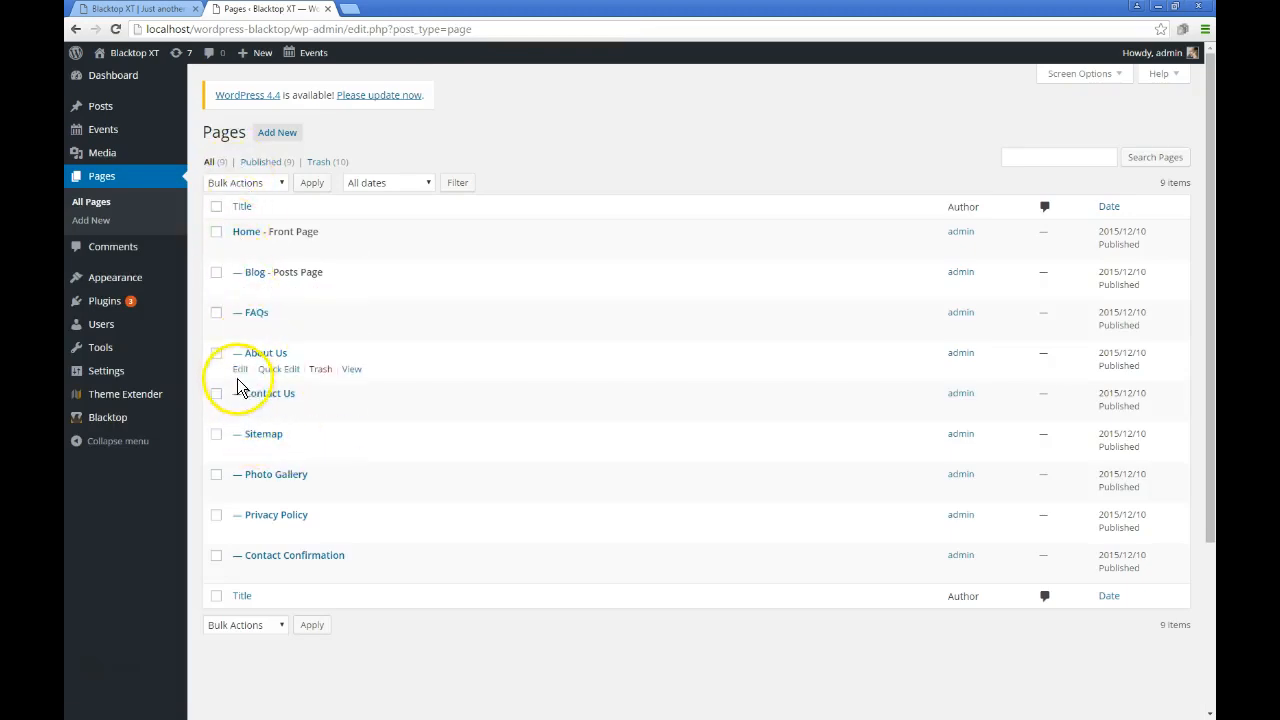
left_click(240, 369)
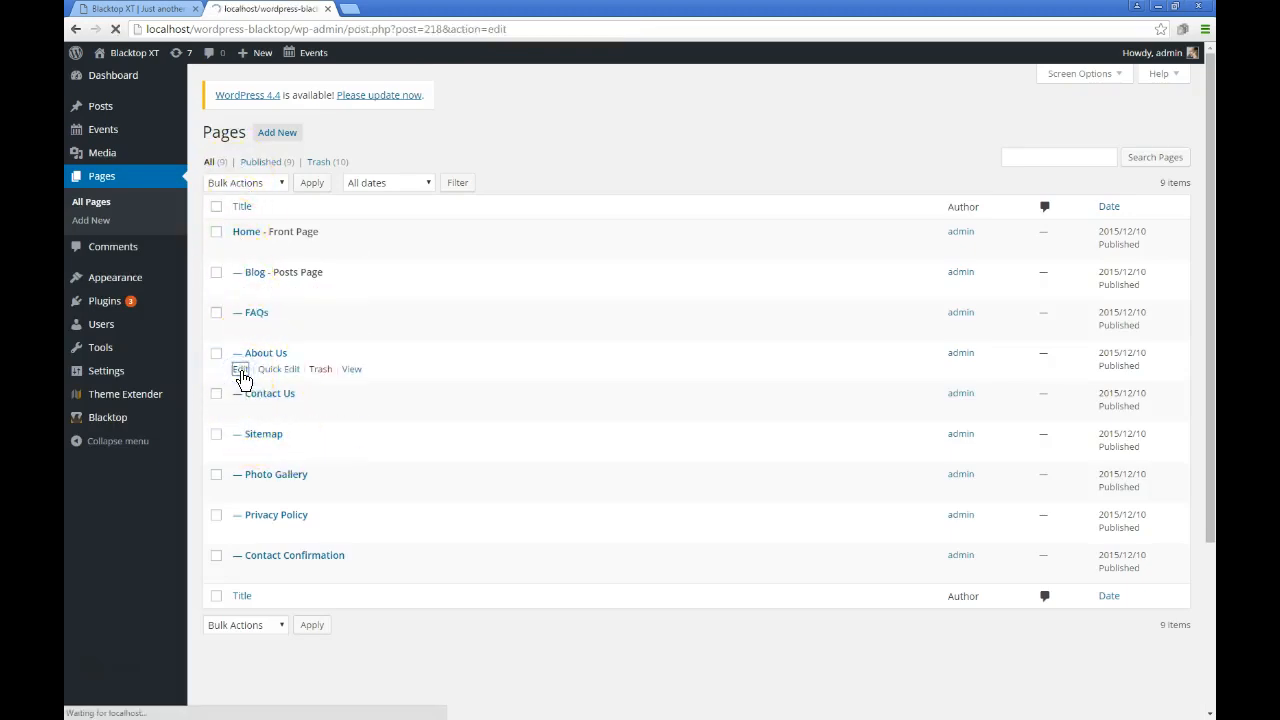
left_click(240, 369)
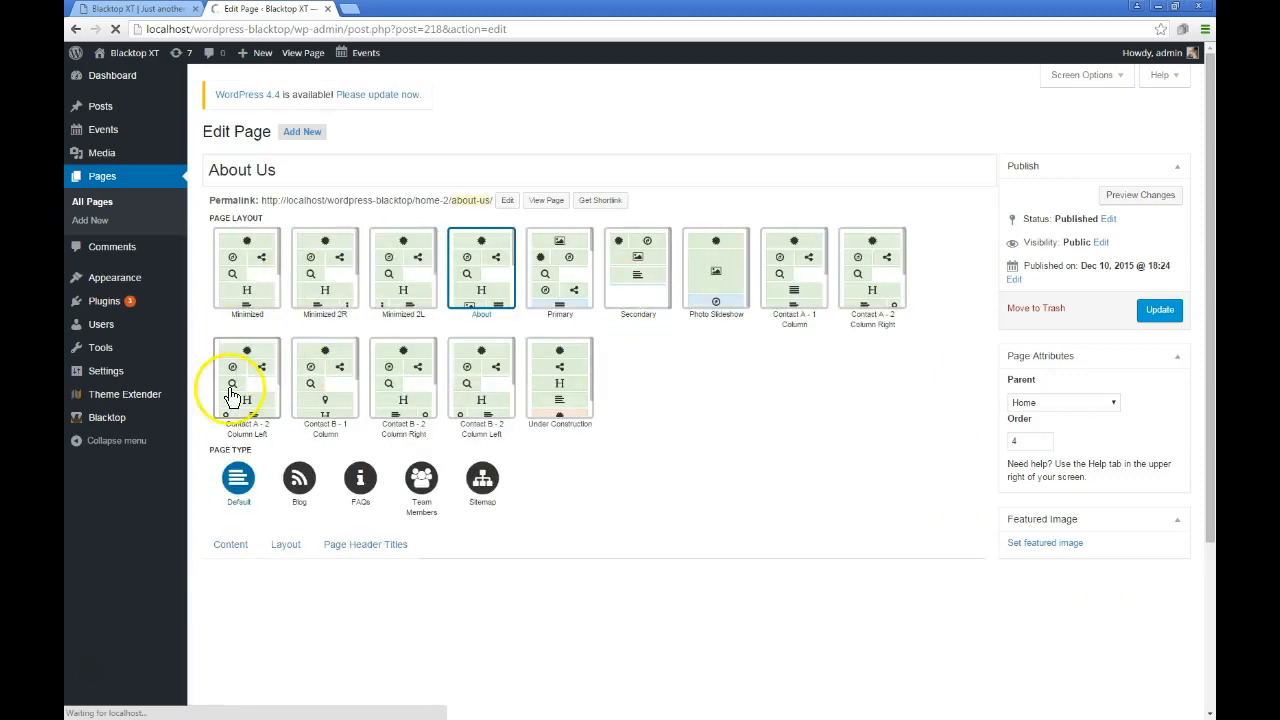
mouse_move(595, 378)
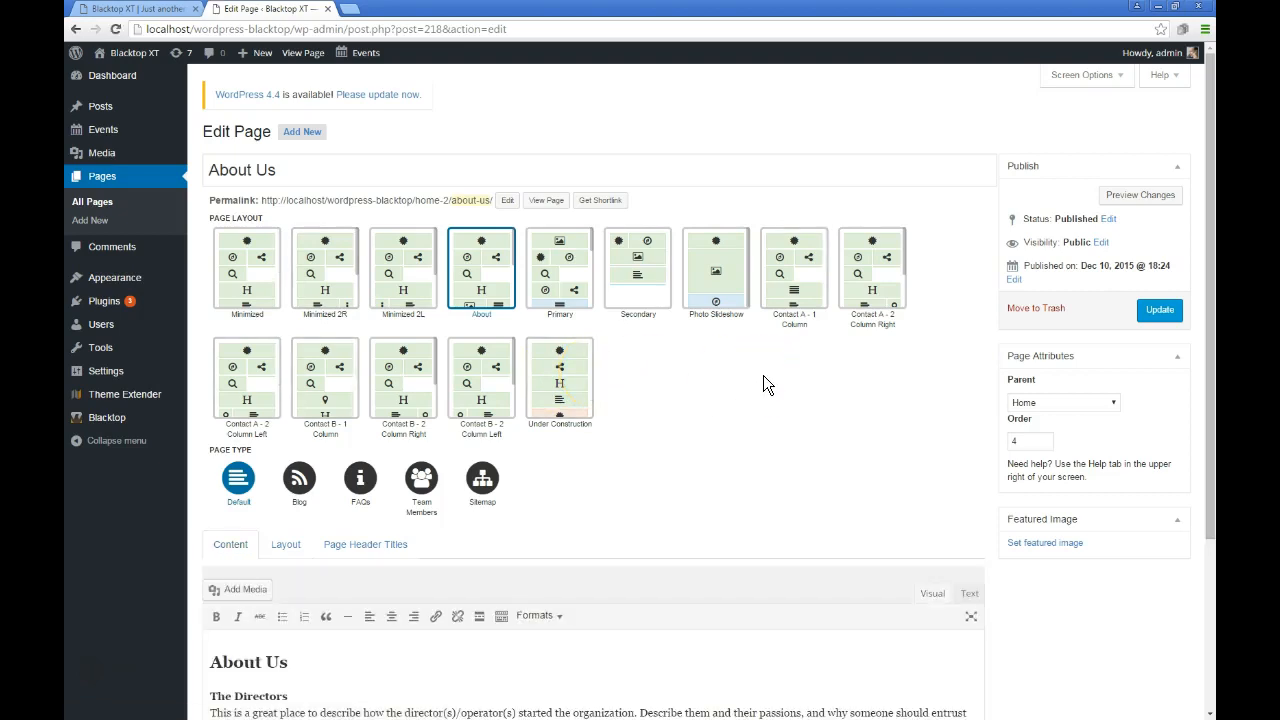
mouse_move(750, 398)
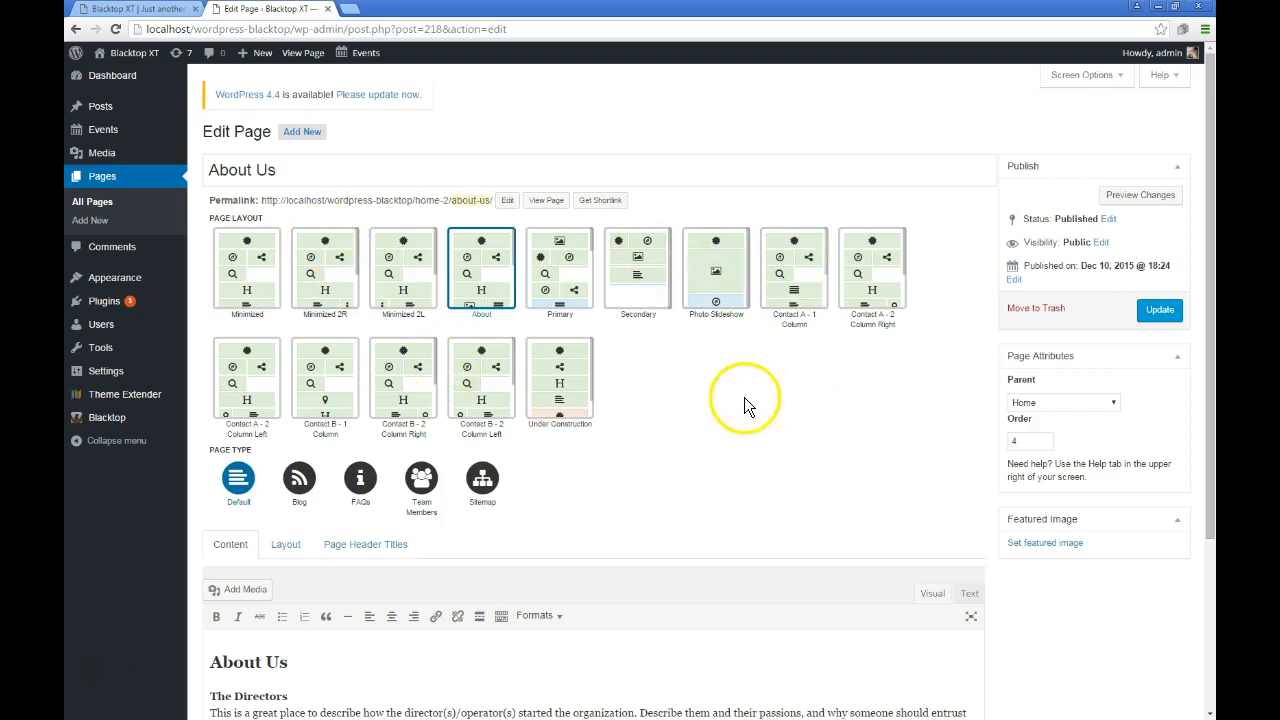
mouse_move(160, 405)
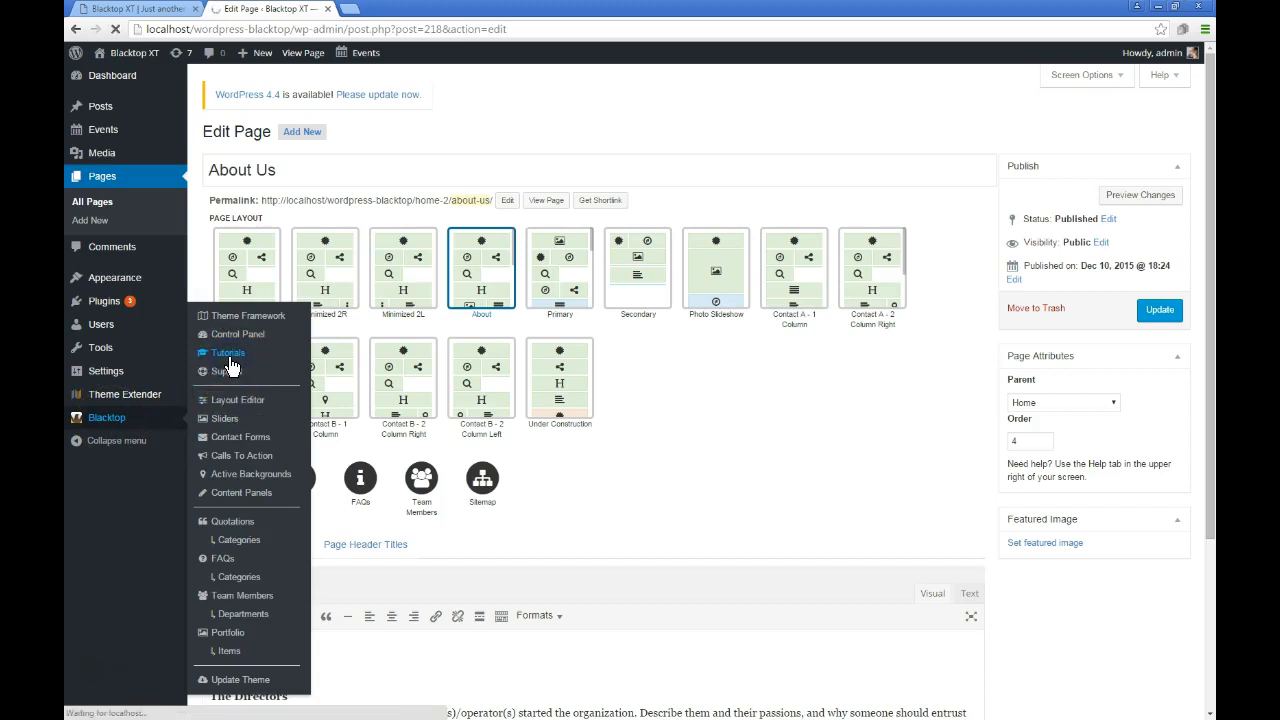
Open Blacktop Tutorials and scroll through the introduction and page layout videos
left_click(228, 352)
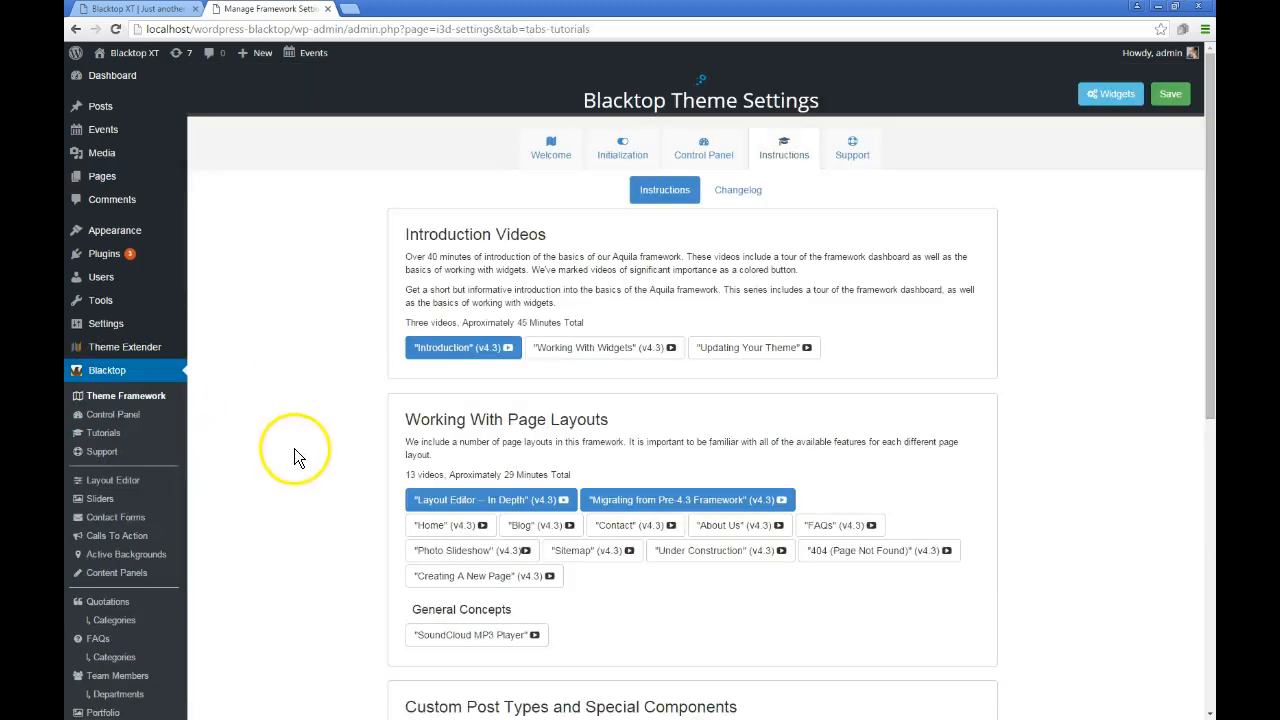
scroll("down", 3)
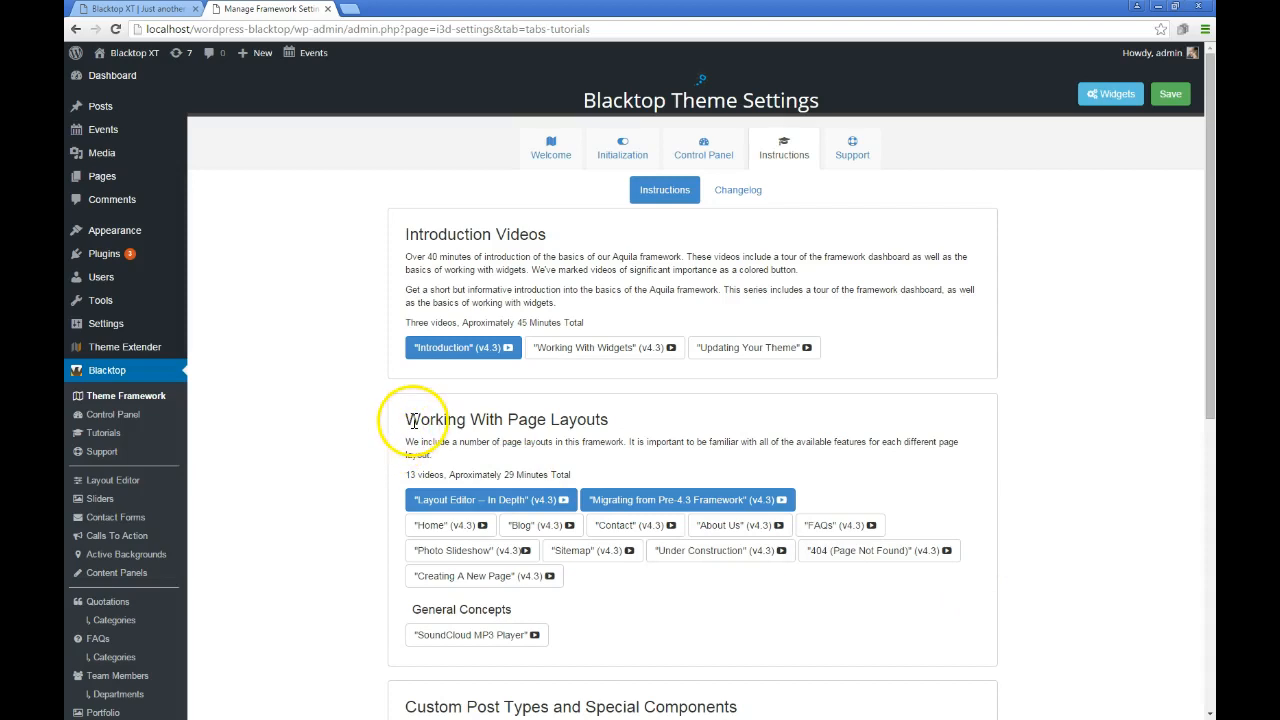
mouse_move(408, 428)
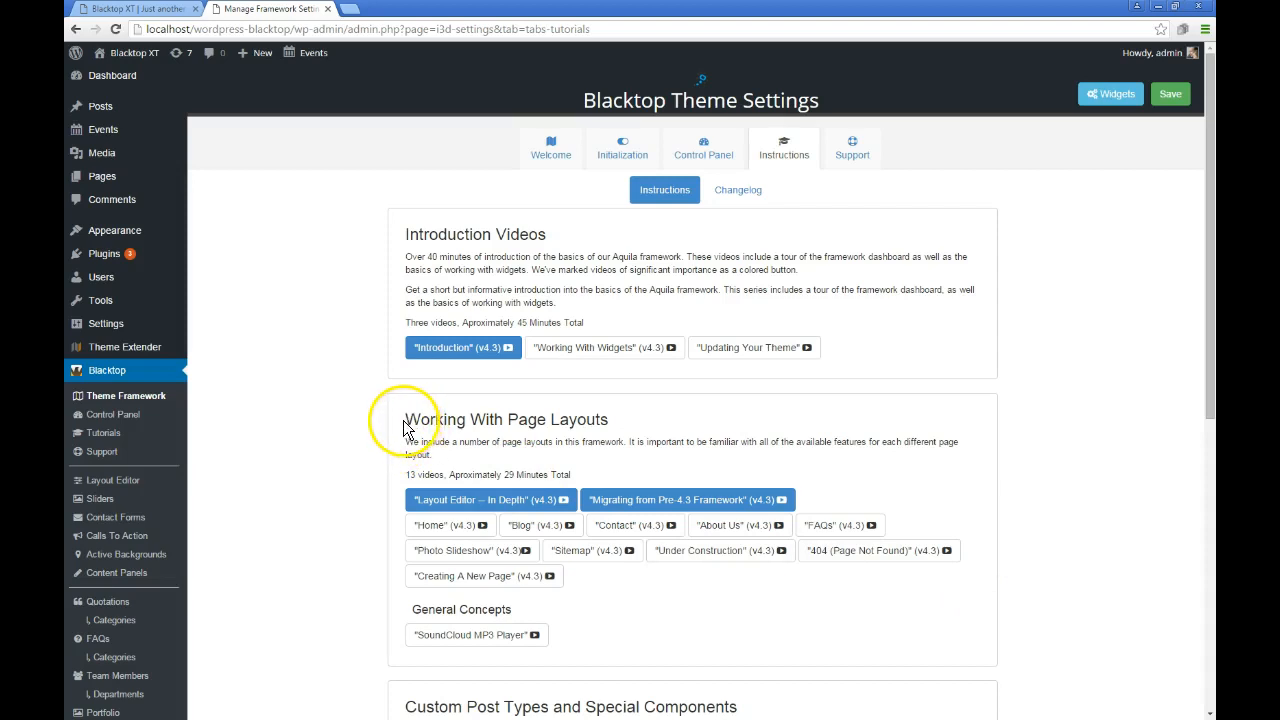